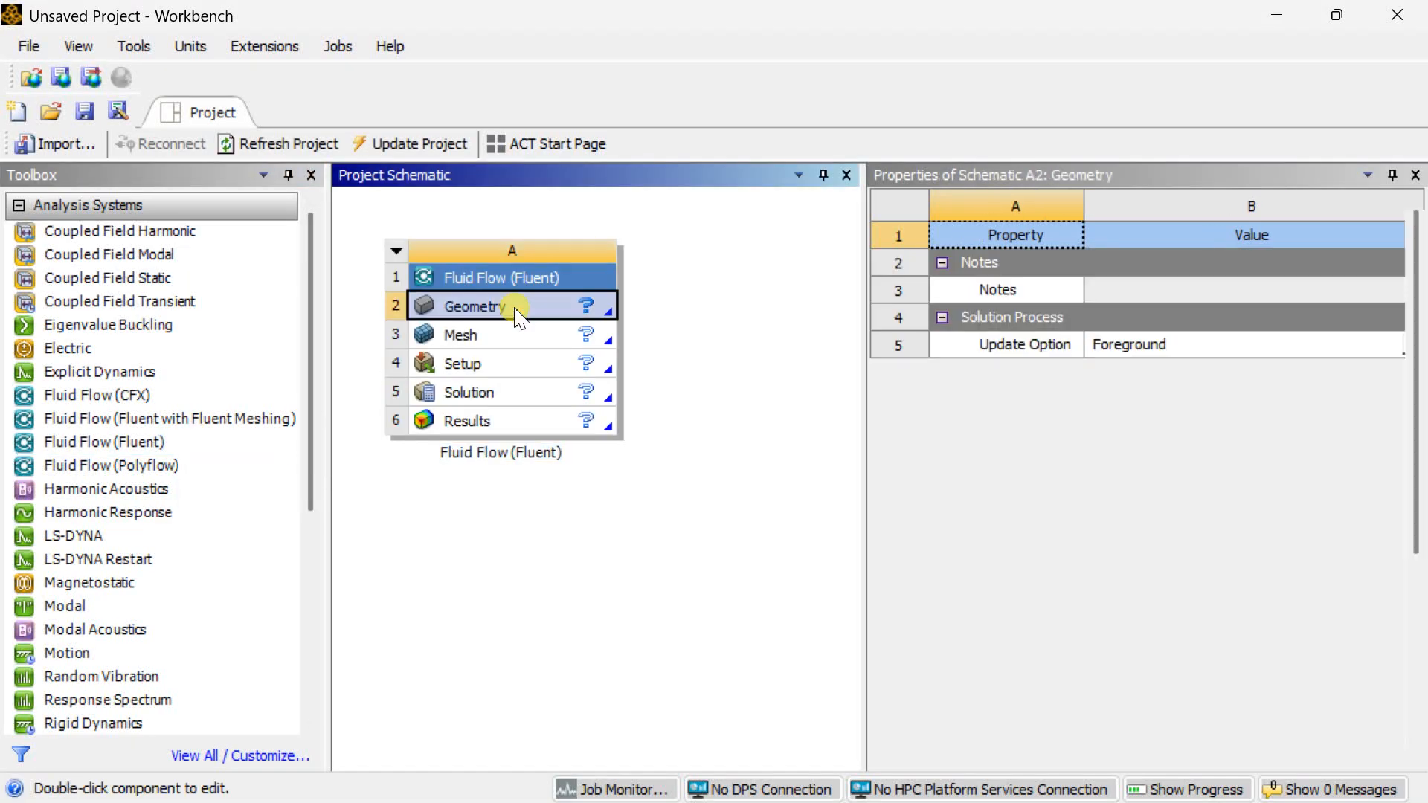
# Set the Fluid Flow geometry's analysis type to 2D and edit it in DesignModeler.
pyautogui.click(467, 305)
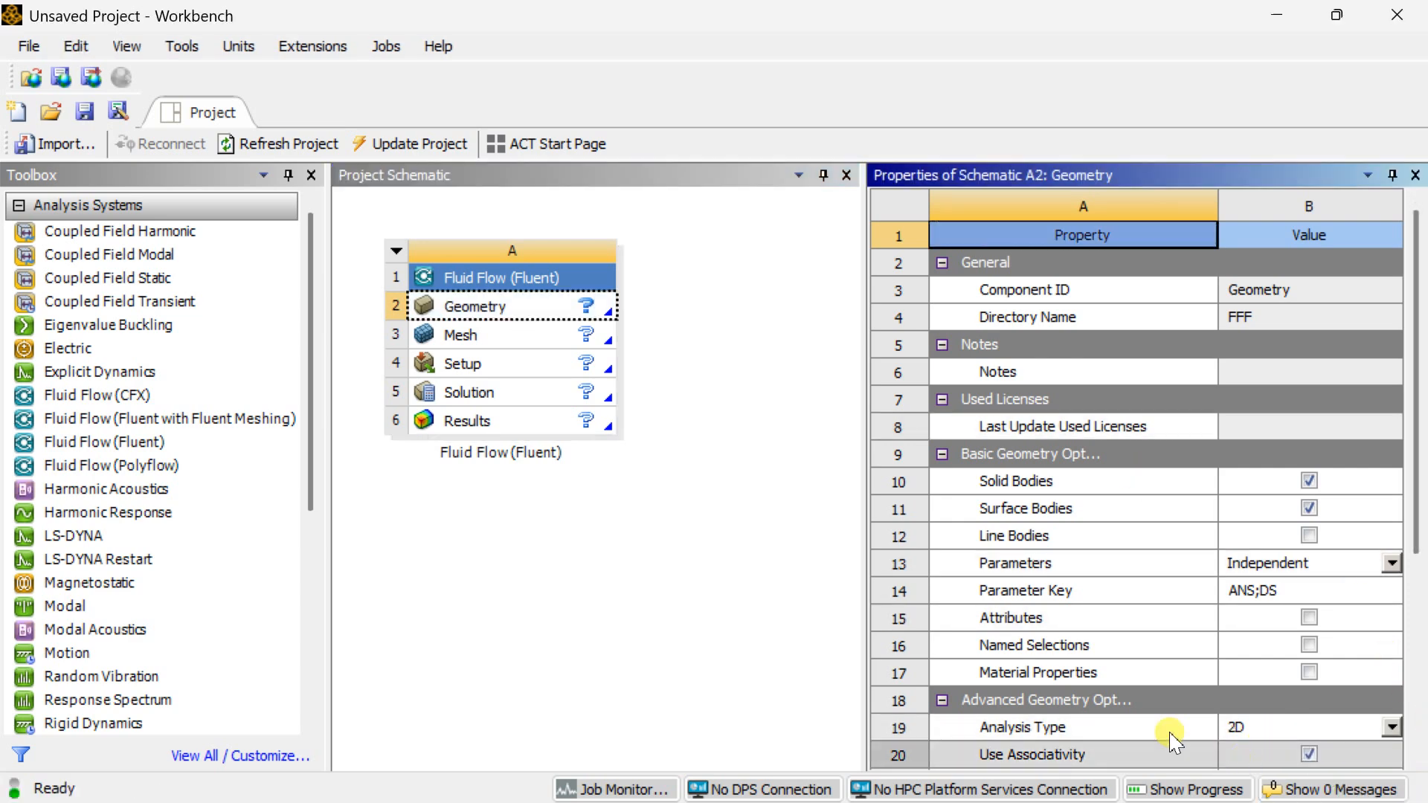
pyautogui.click(483, 306)
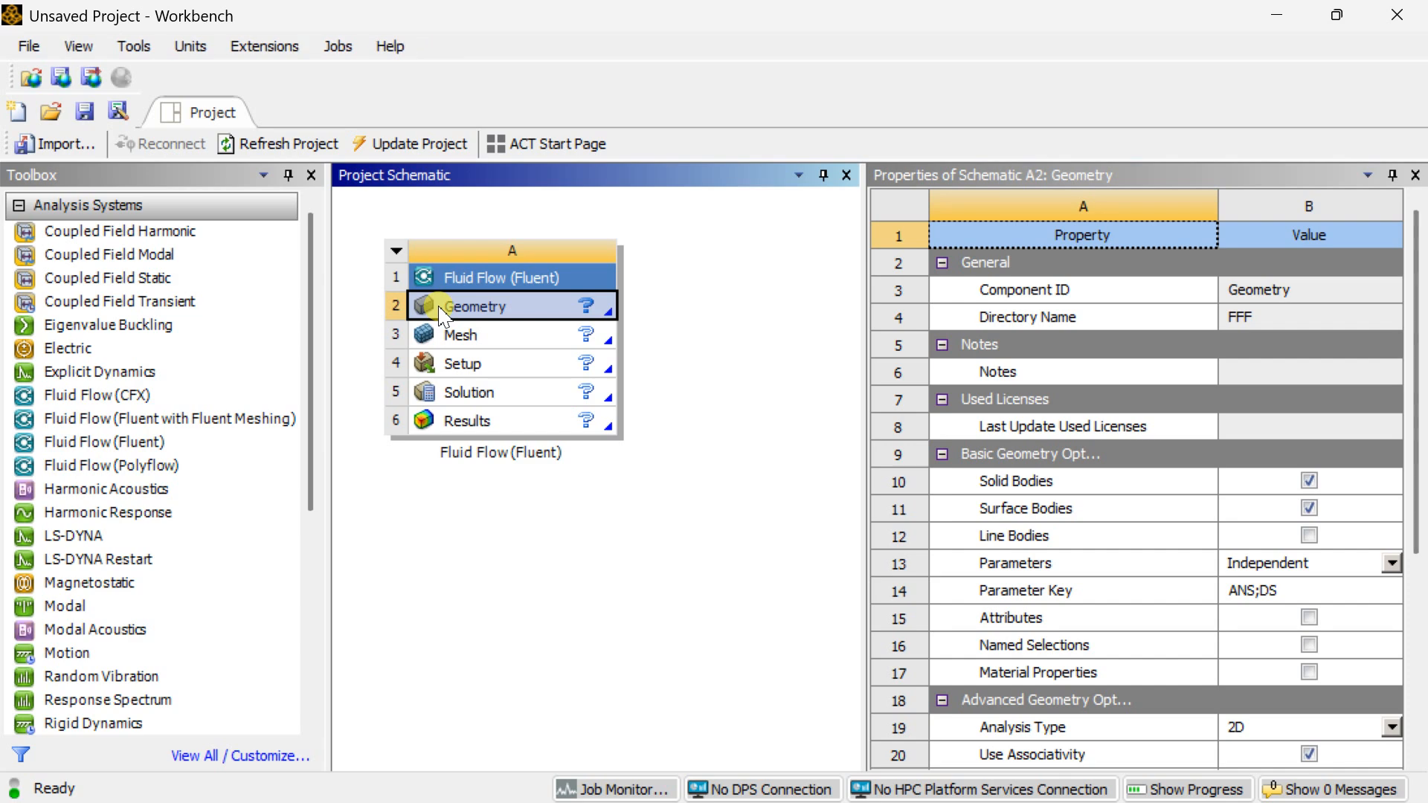
pyautogui.doubleClick(480, 305)
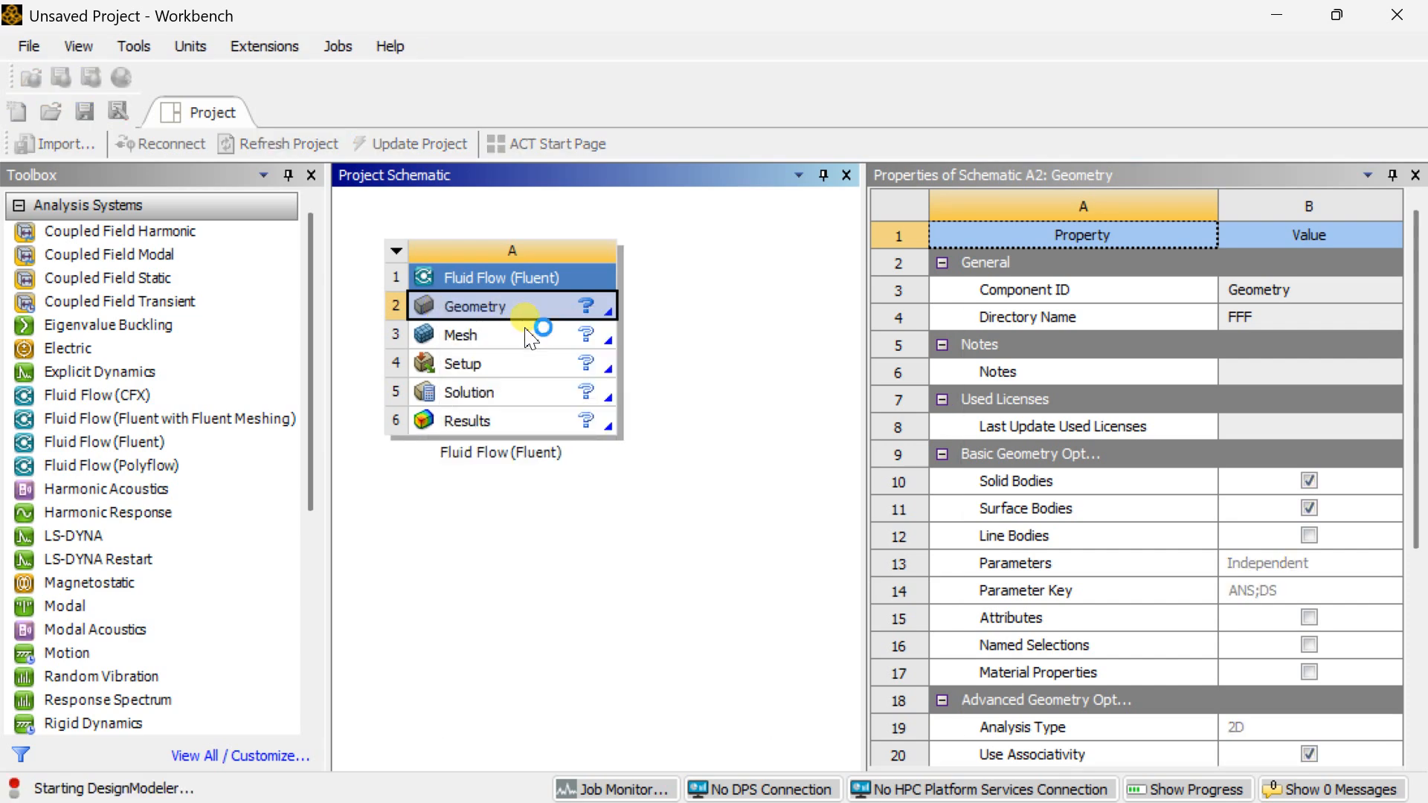
# Select the XY plane, look straight at it, and enter sketching mode.
pyautogui.doubleClick(473, 306)
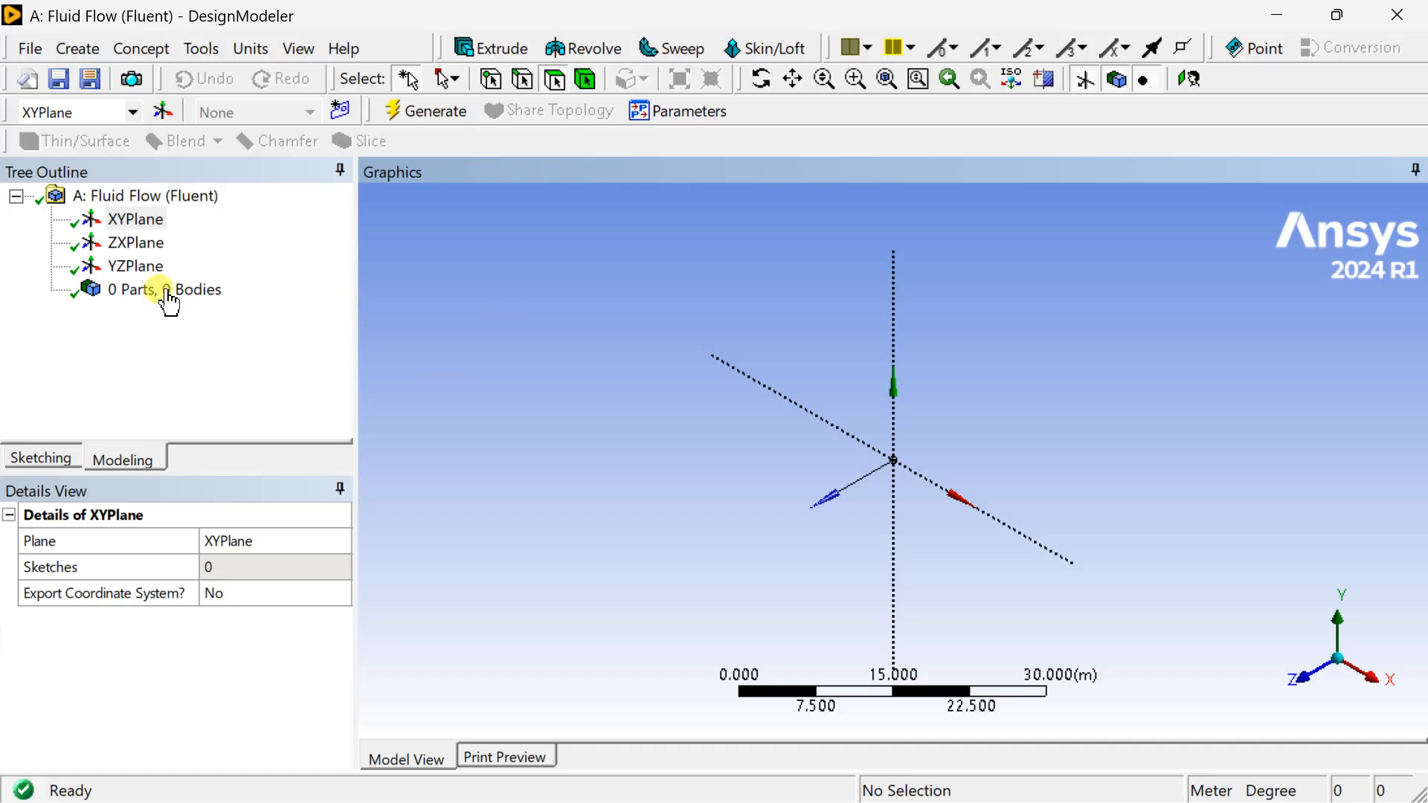
pyautogui.click(135, 218)
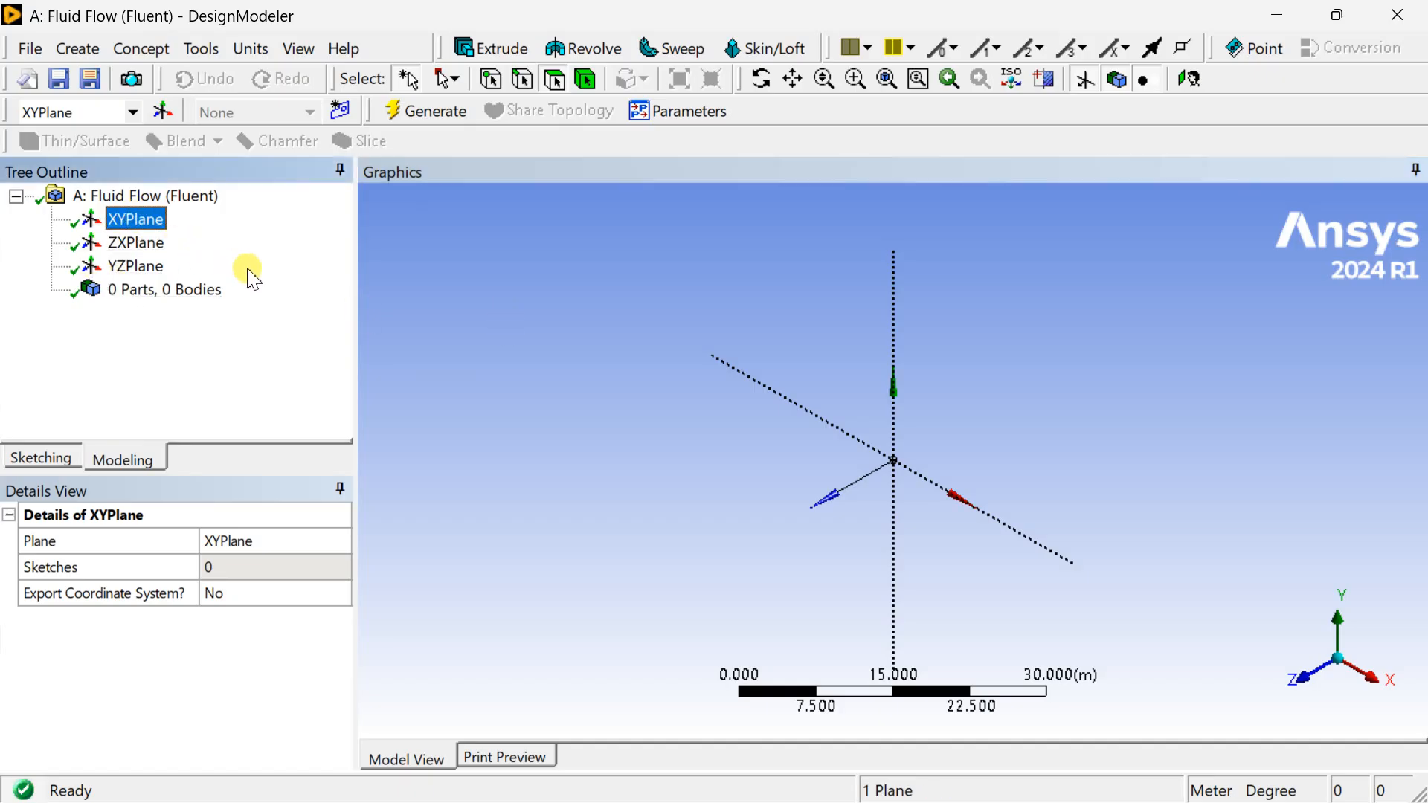
pyautogui.click(250, 49)
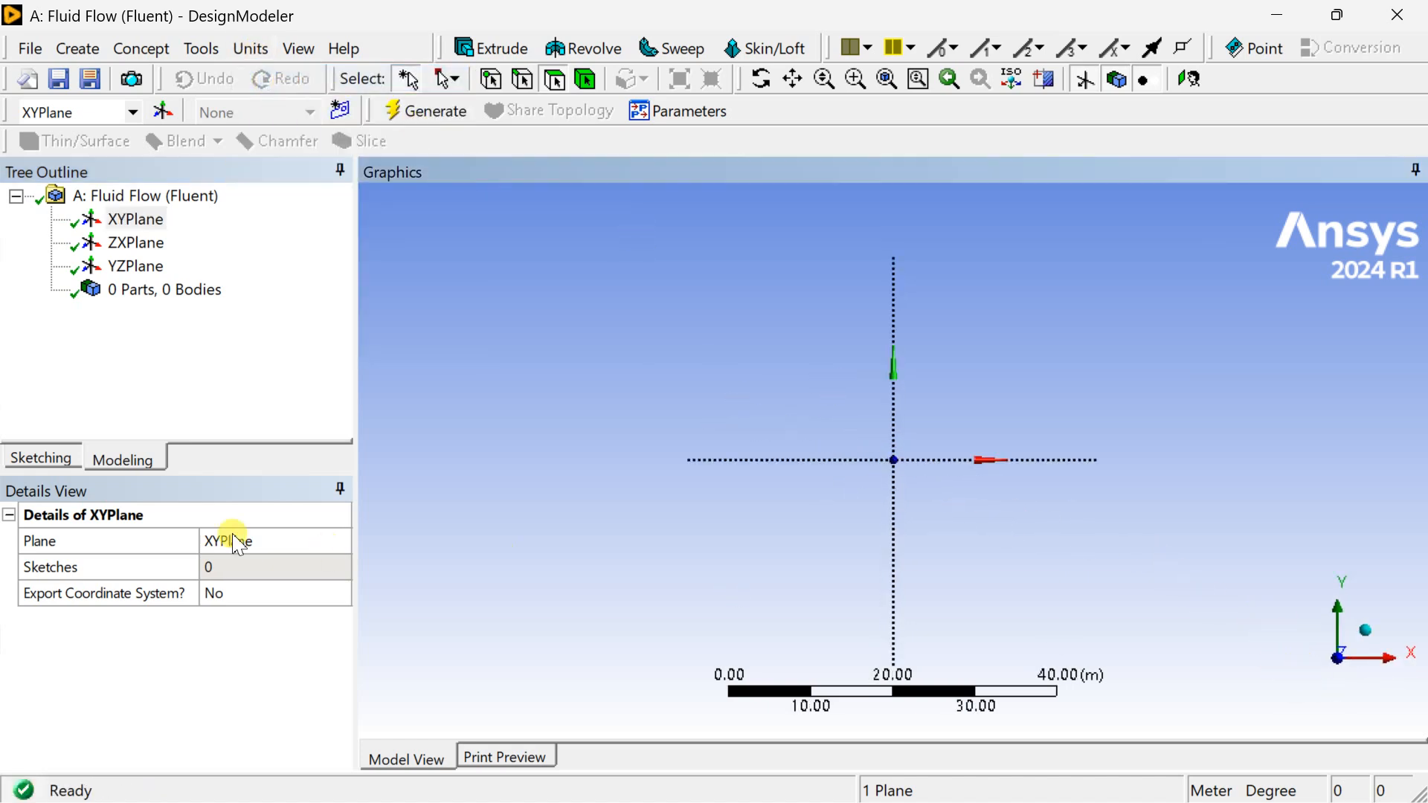
pyautogui.click(40, 458)
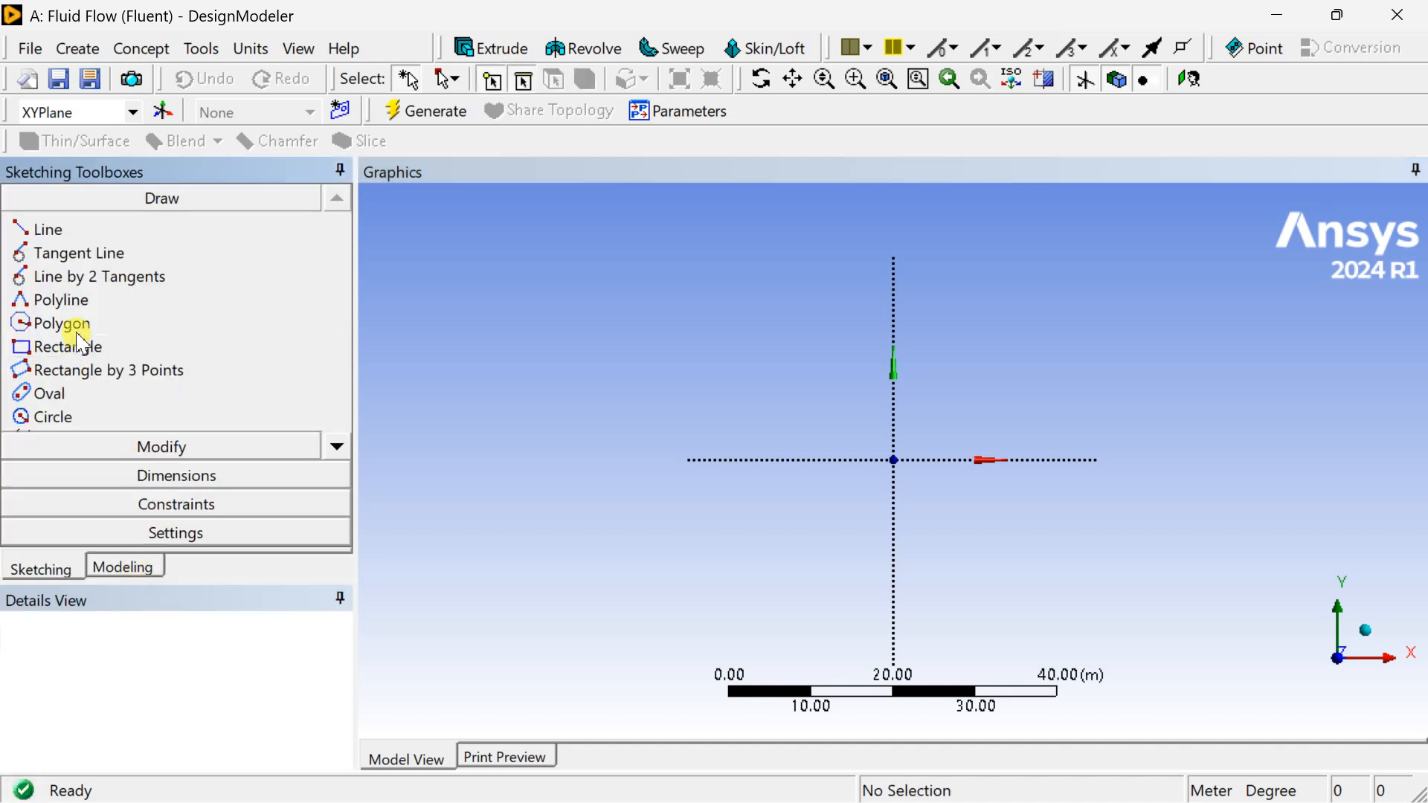
# Draw a rectangle and dimension its horizontal and vertical sides to 1 m.
pyautogui.click(68, 346)
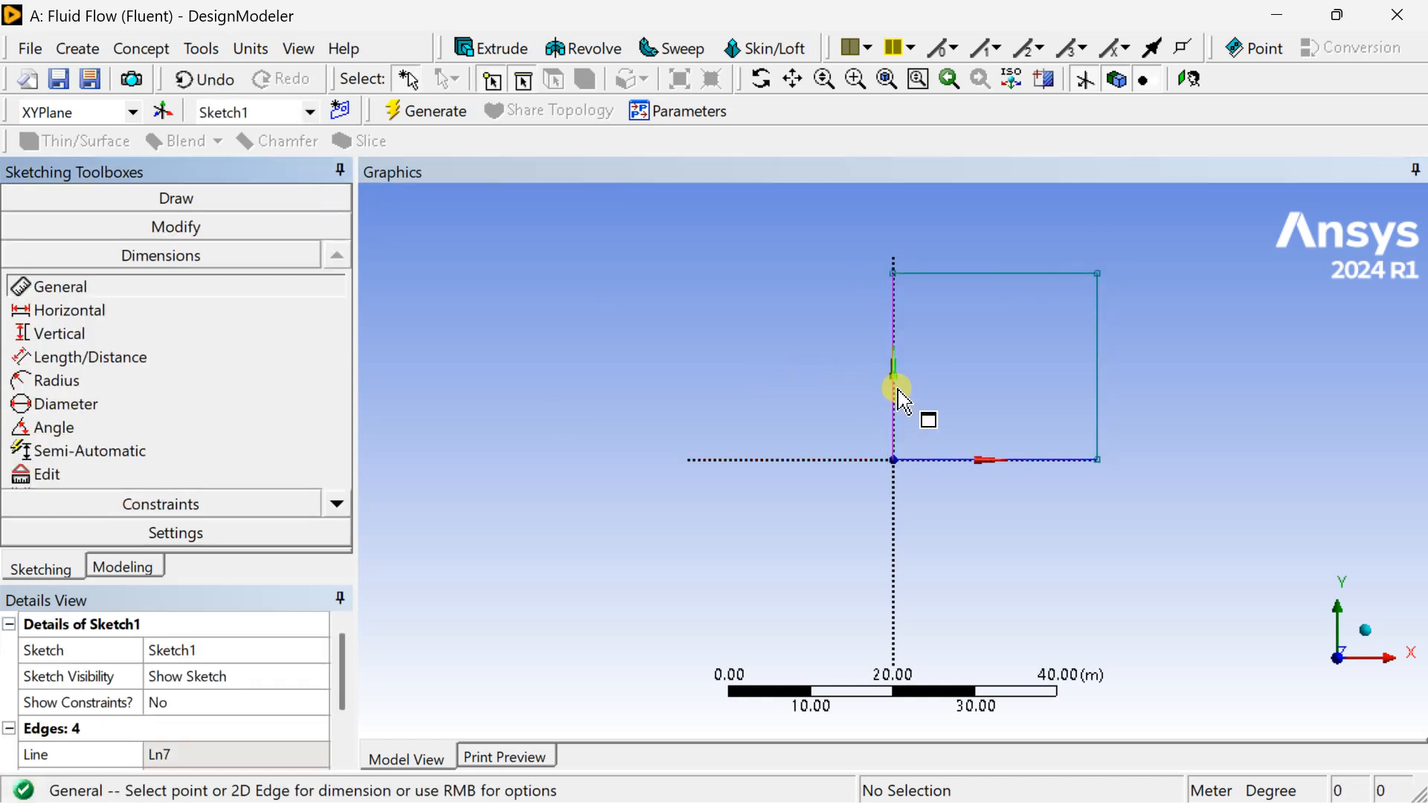
pyautogui.click(893, 365)
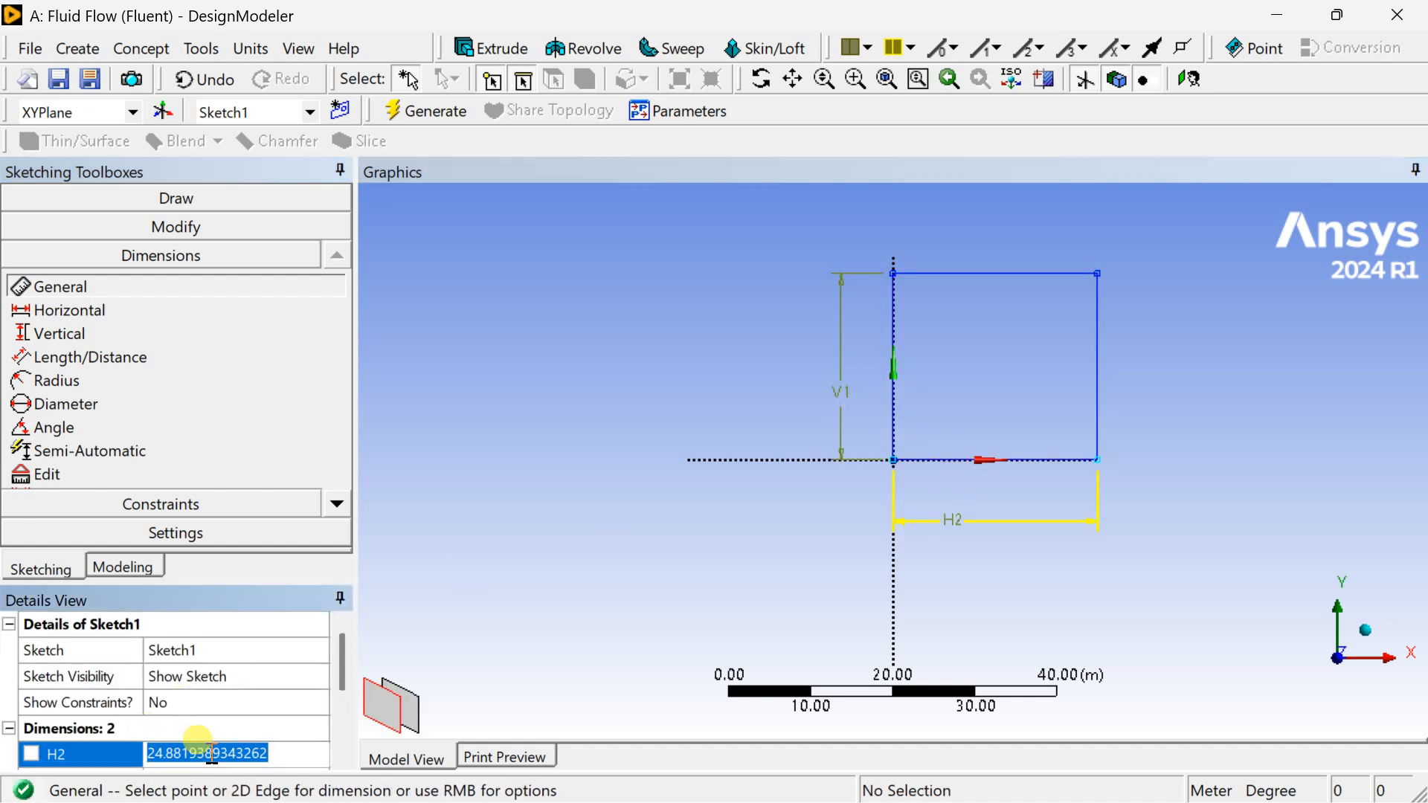
pyautogui.write('1 m')
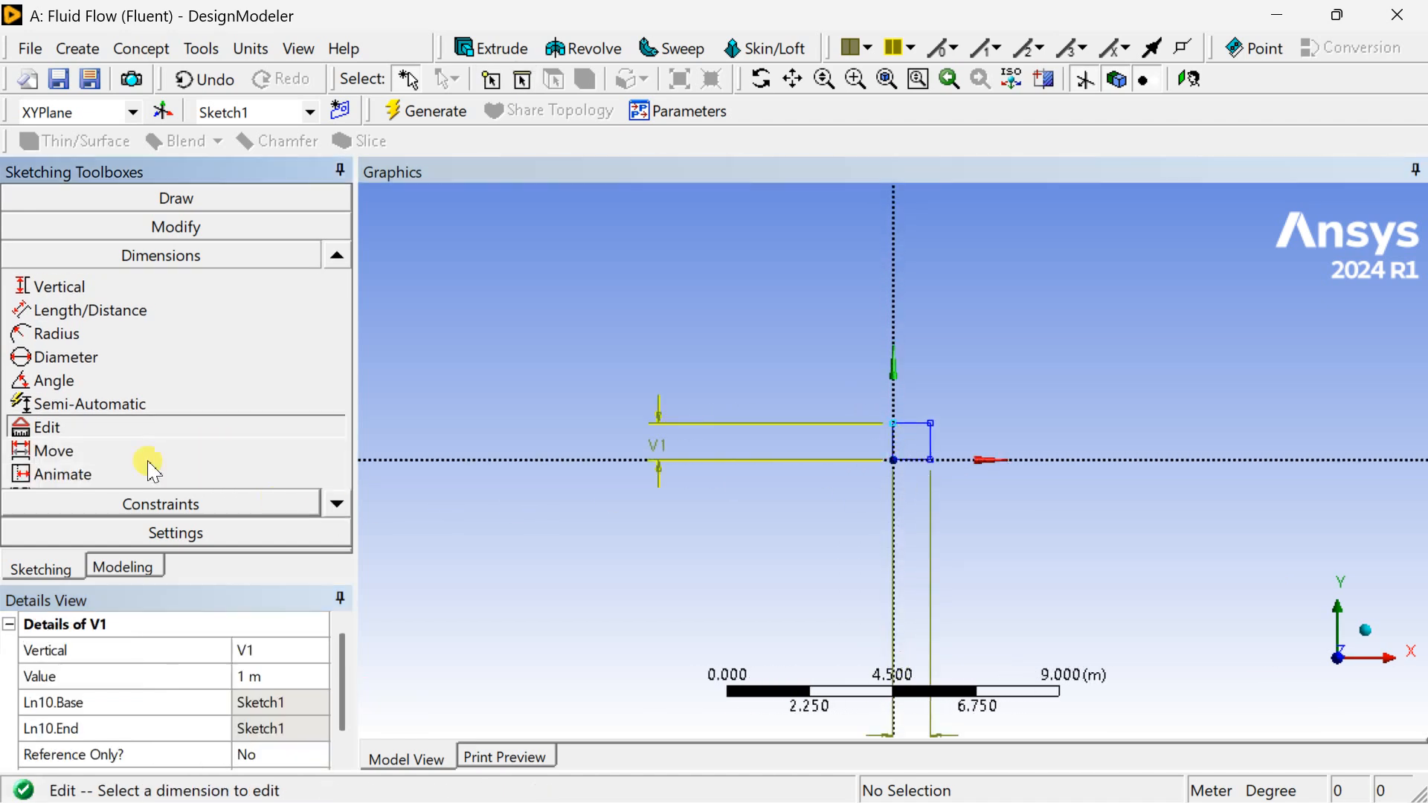
pyautogui.click(53, 450)
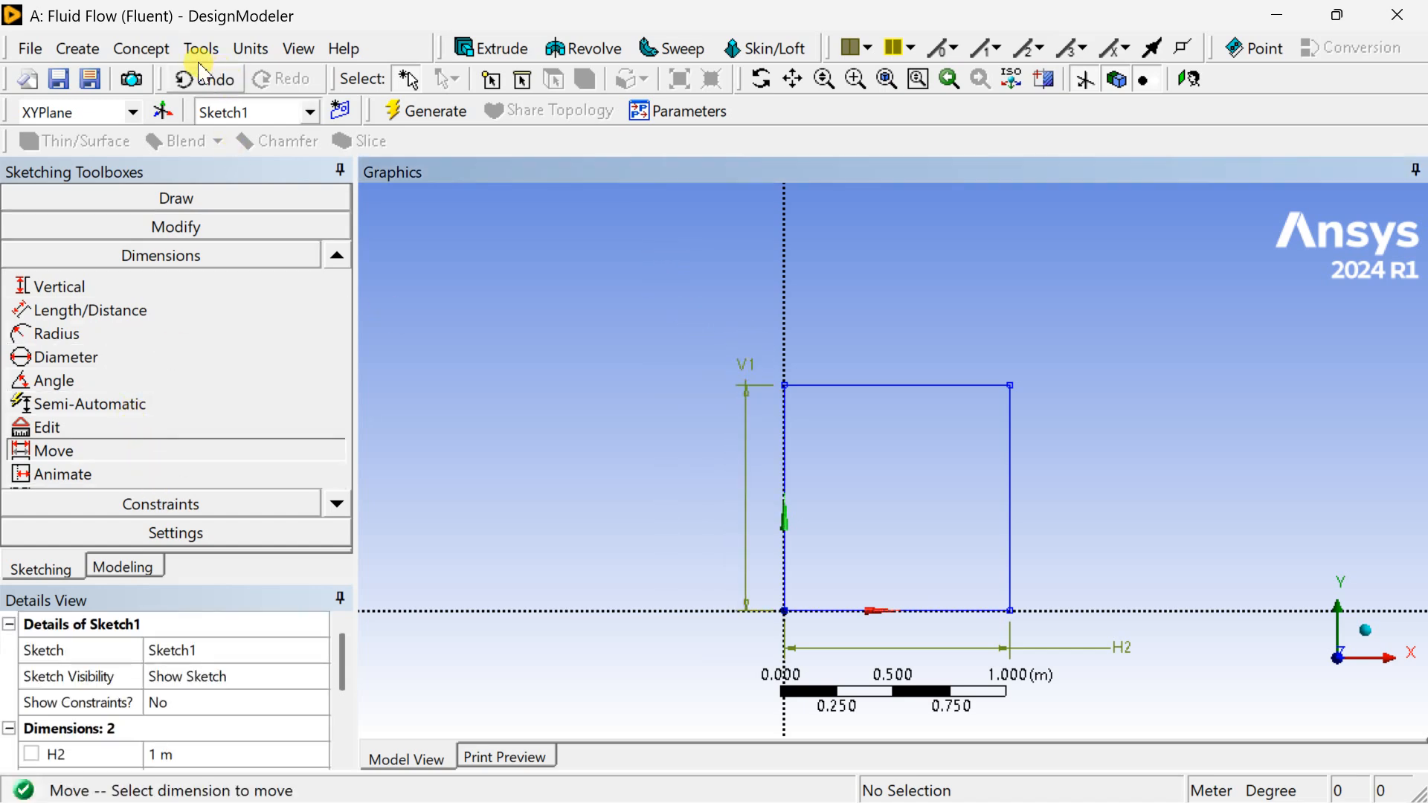
pyautogui.click(141, 48)
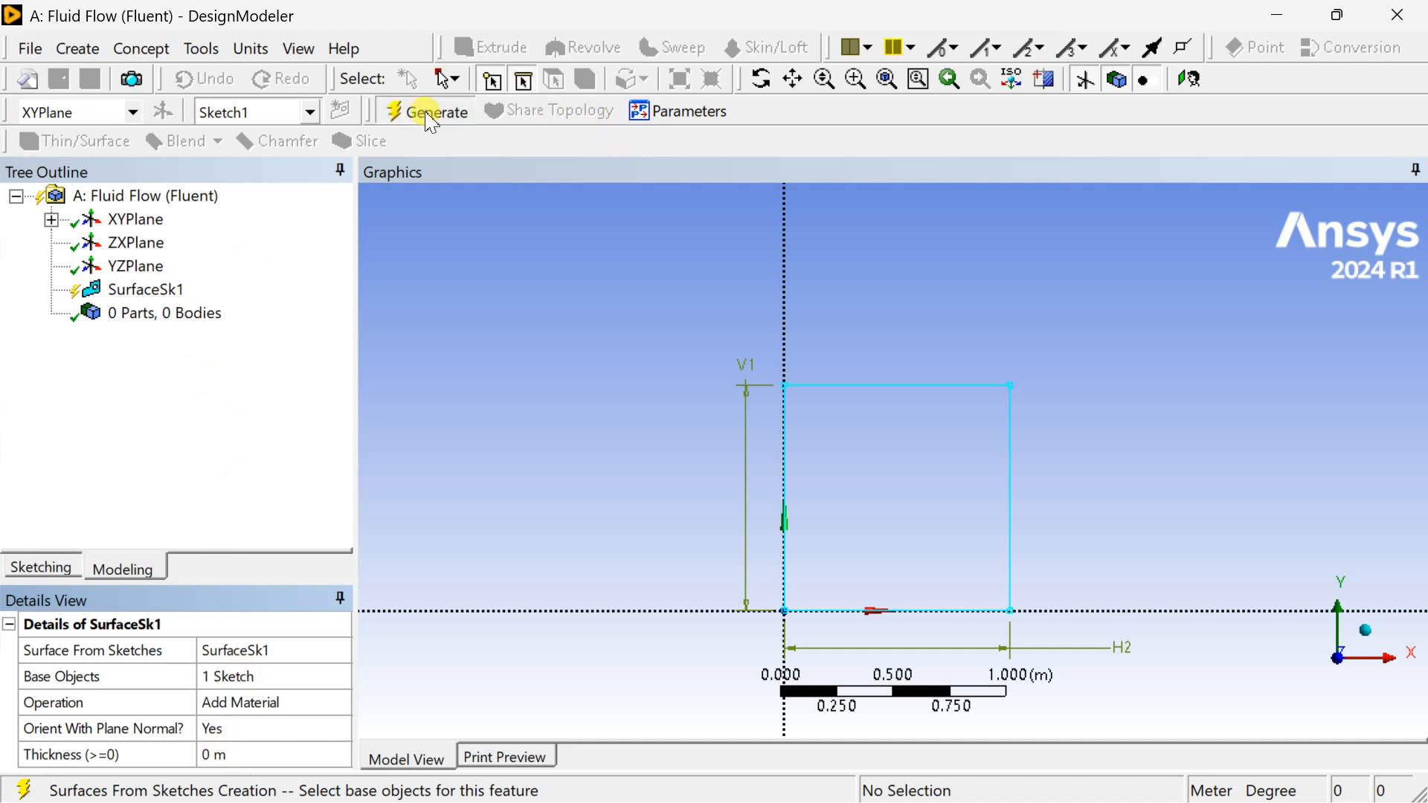
# Generate the surface body from Sketch1, then open the mesh in Ansys Meshing.
pyautogui.click(435, 110)
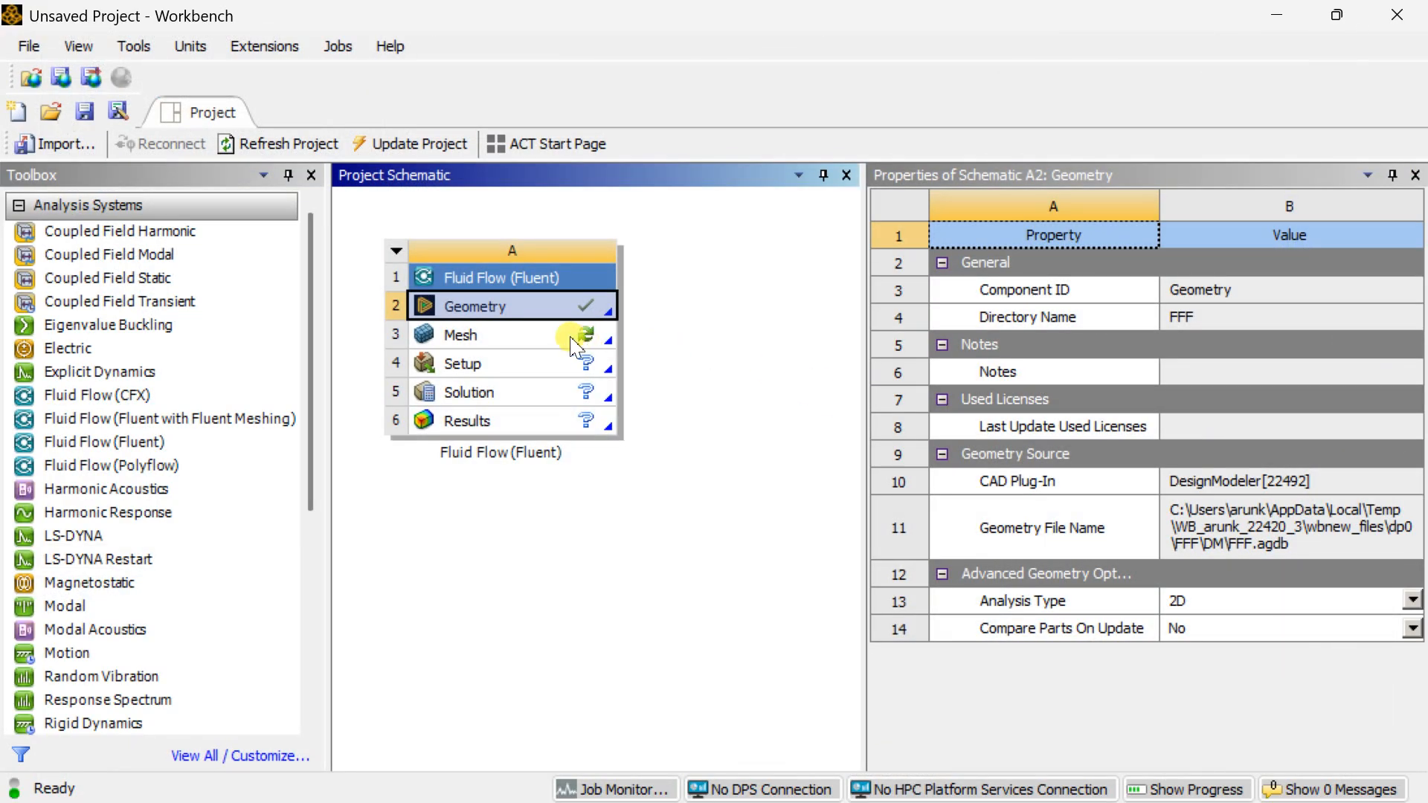
pyautogui.click(464, 333)
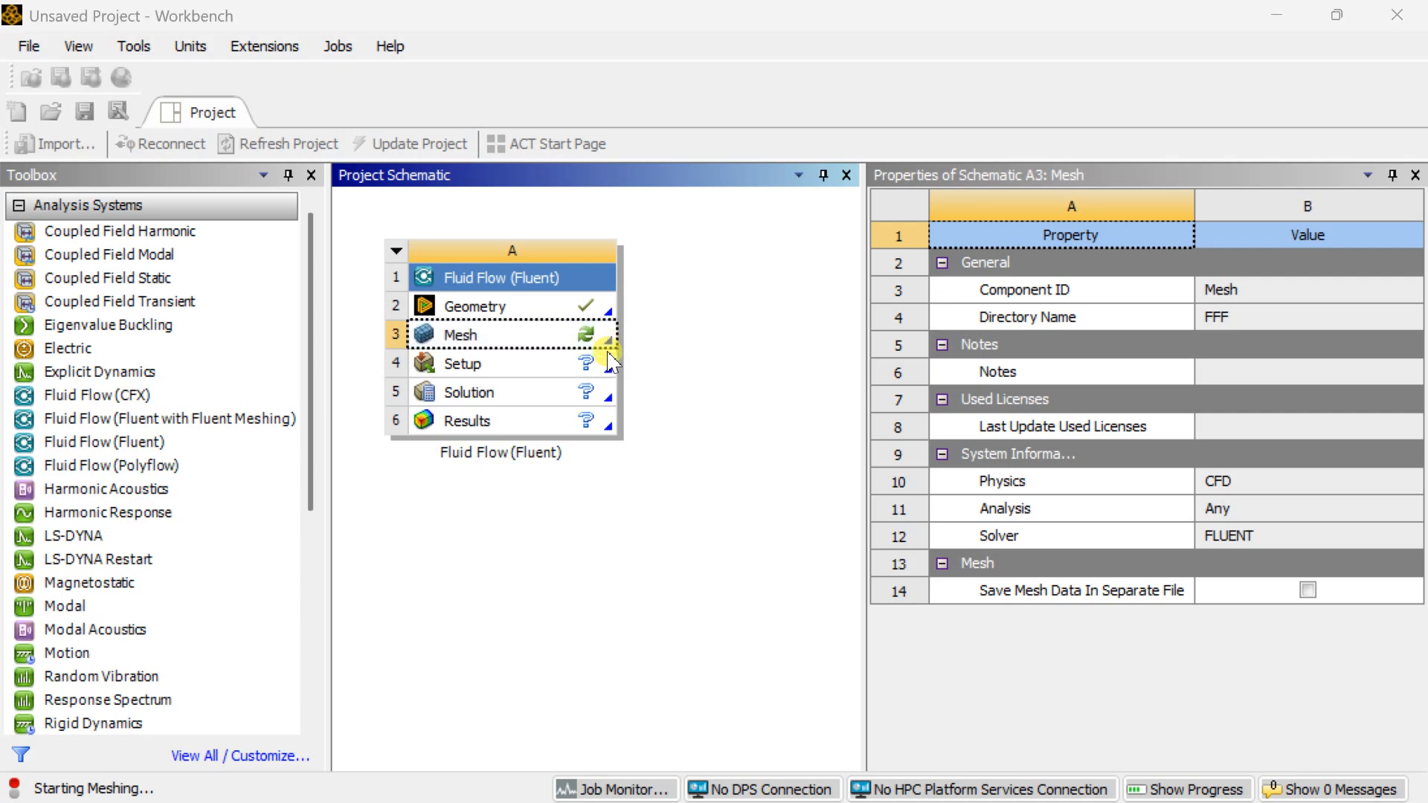
pyautogui.doubleClick(460, 334)
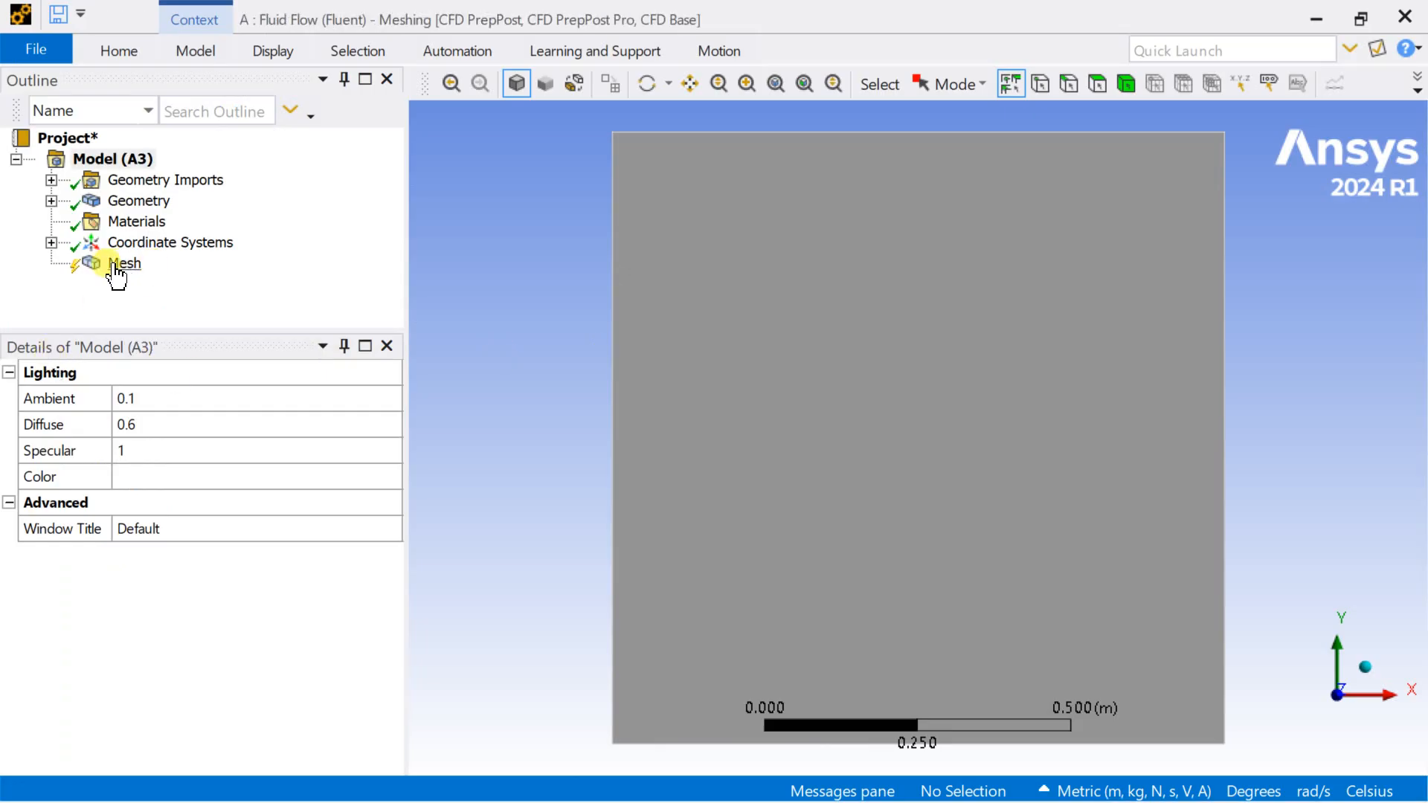
# Add an edge sizing on two square edges: 50 divisions, bias factor 5.0.
pyautogui.rightClick(125, 263)
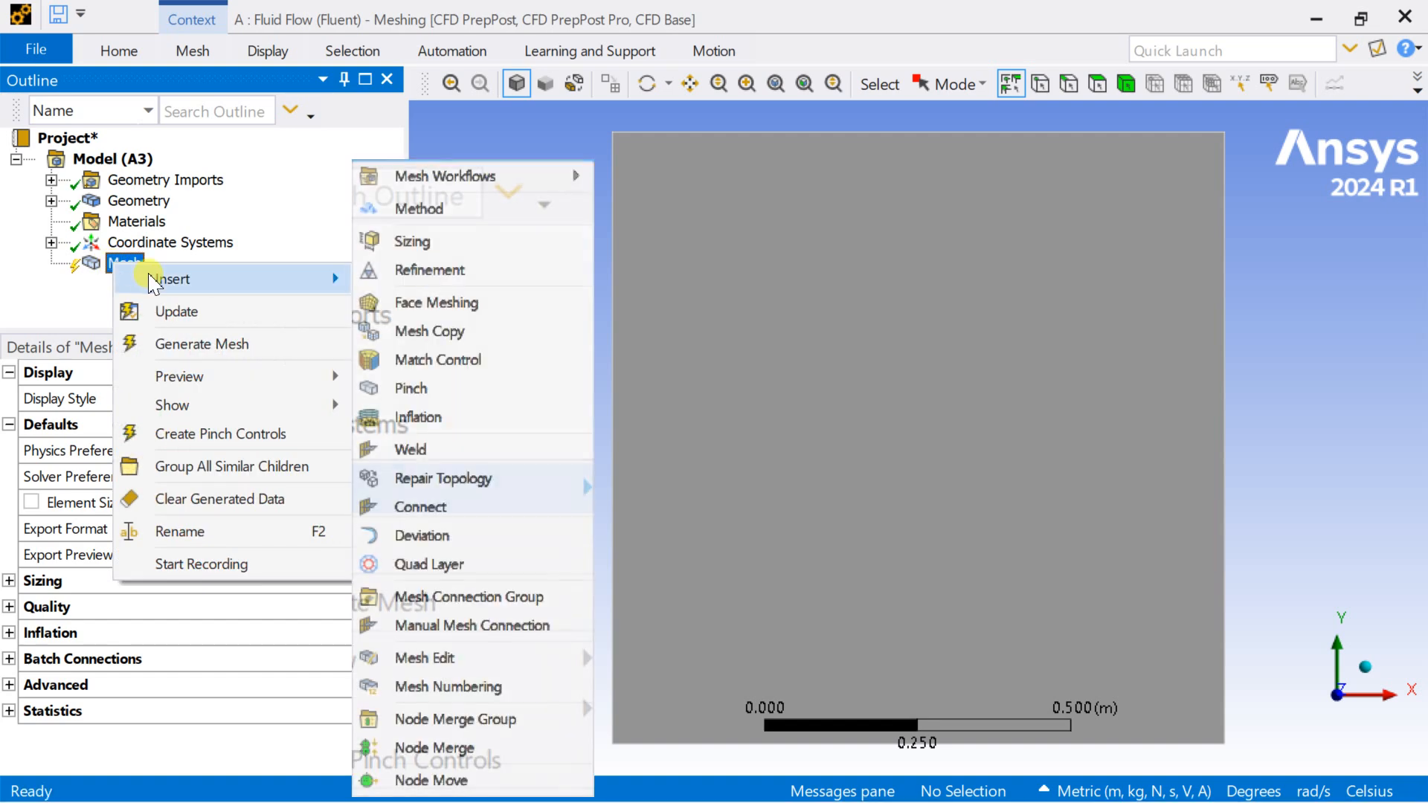
pyautogui.click(411, 240)
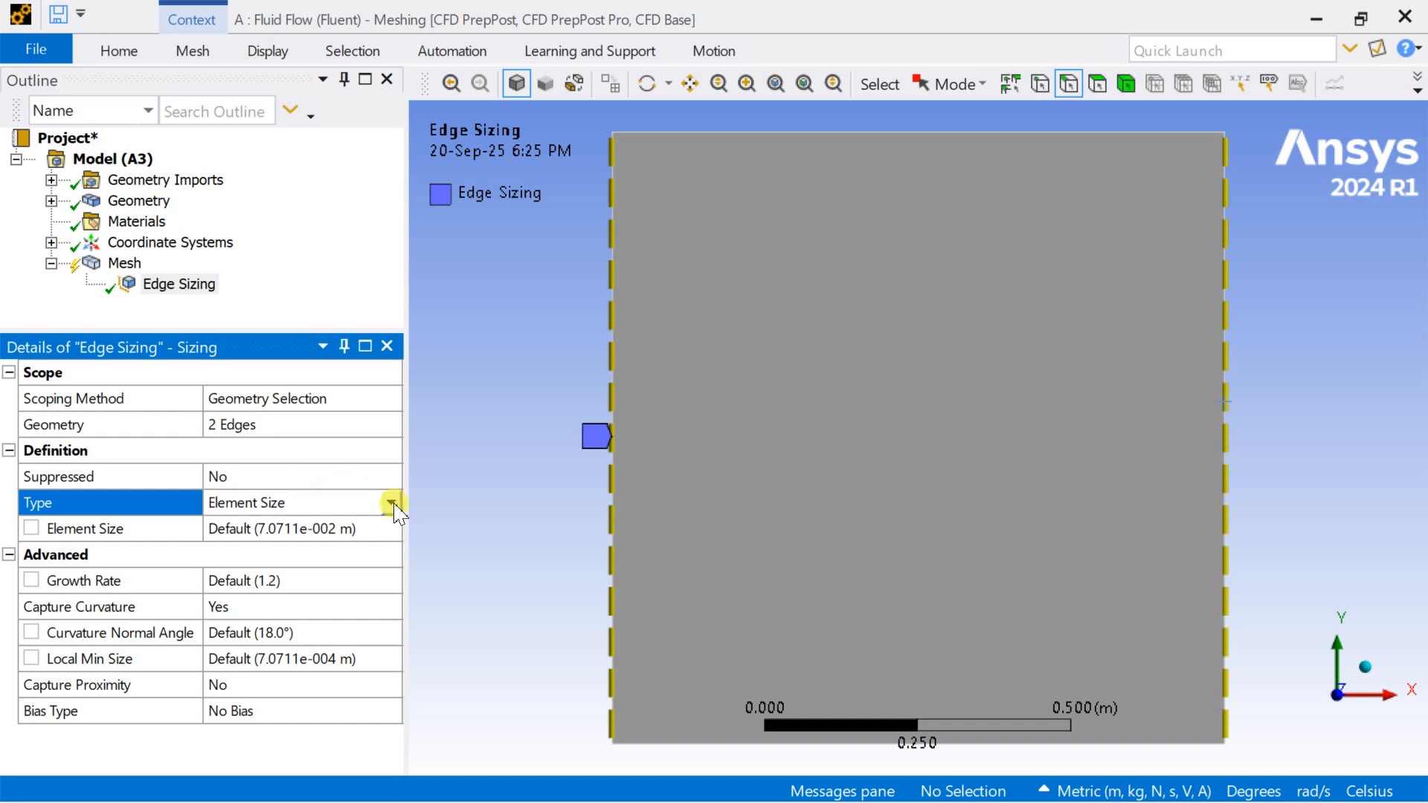
pyautogui.click(394, 502)
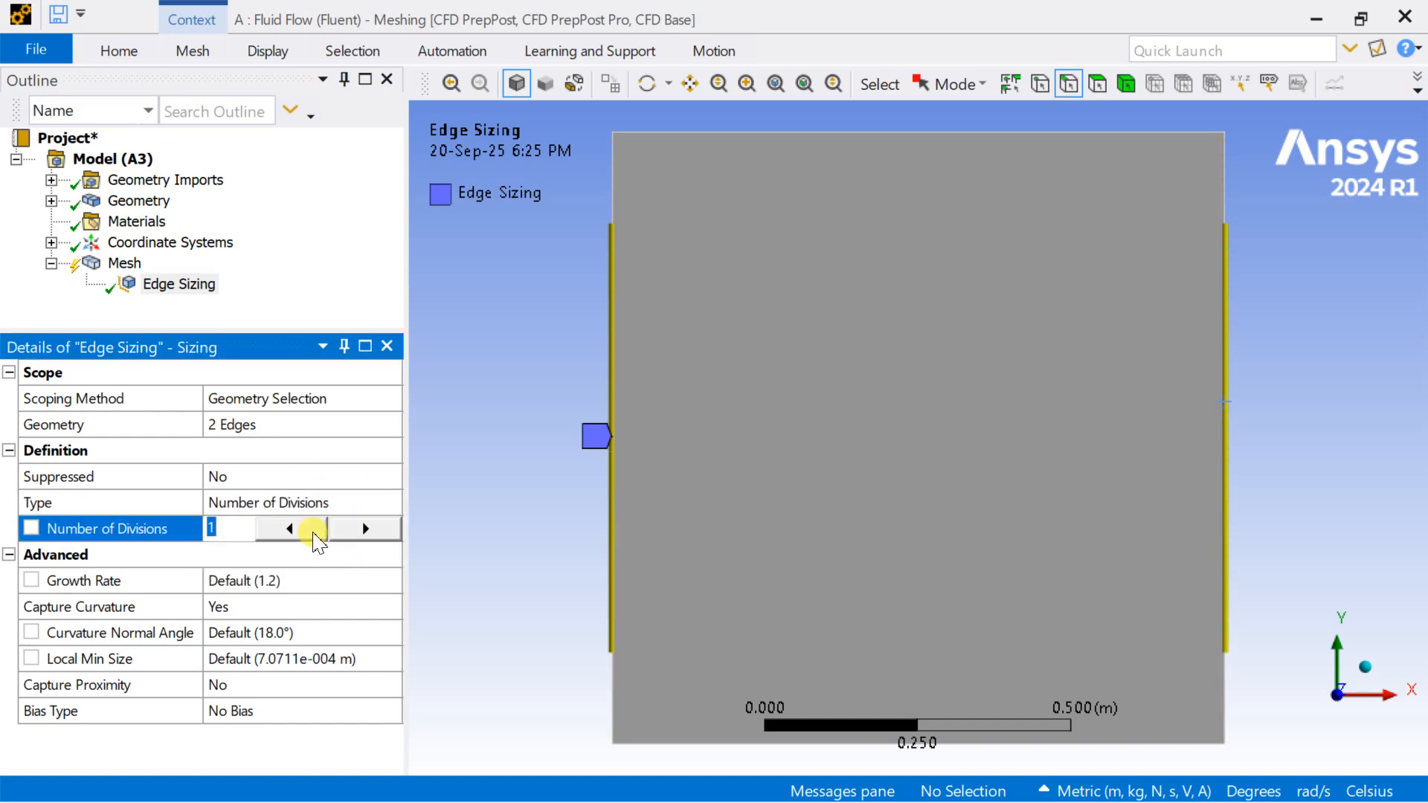
pyautogui.write('50')
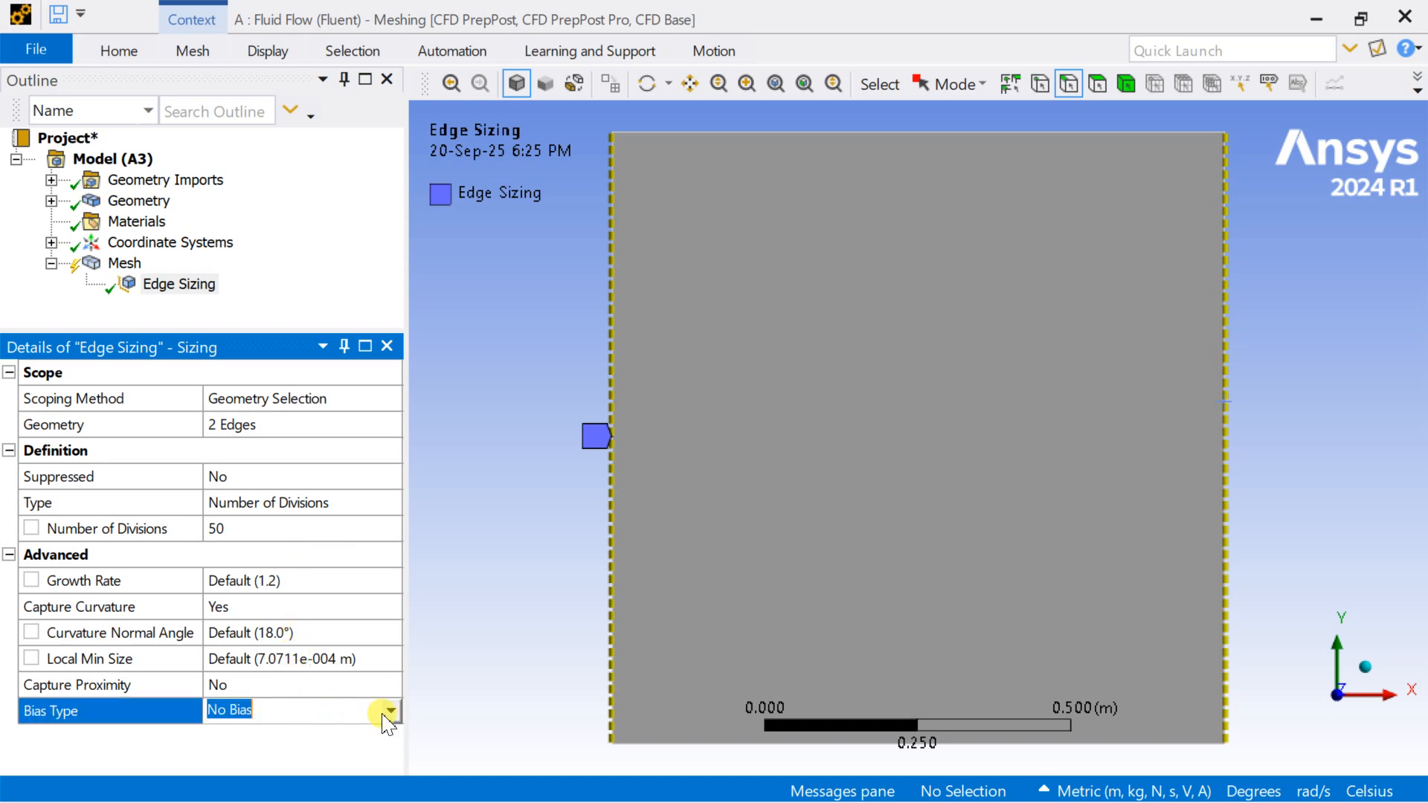
pyautogui.click(390, 710)
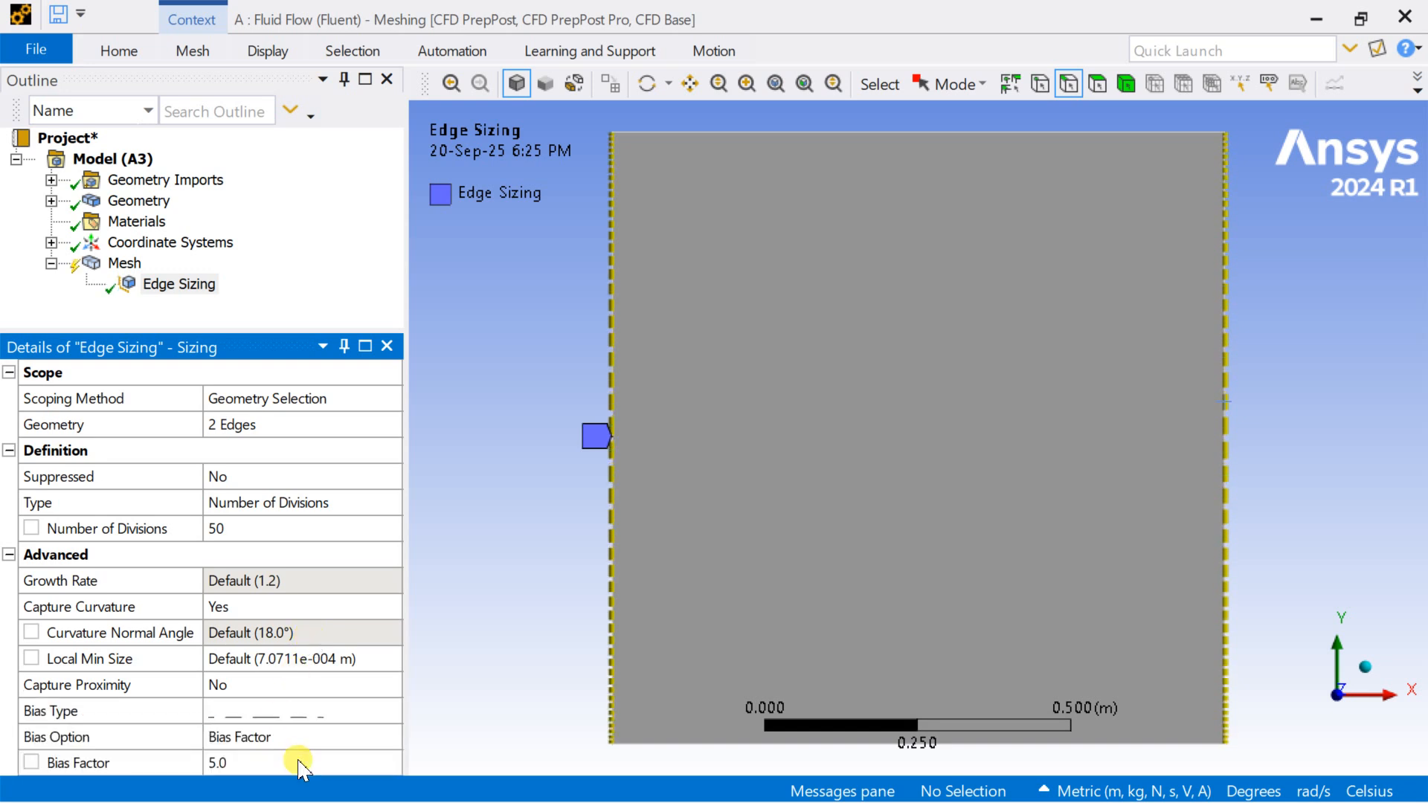
pyautogui.moveTo(453, 505)
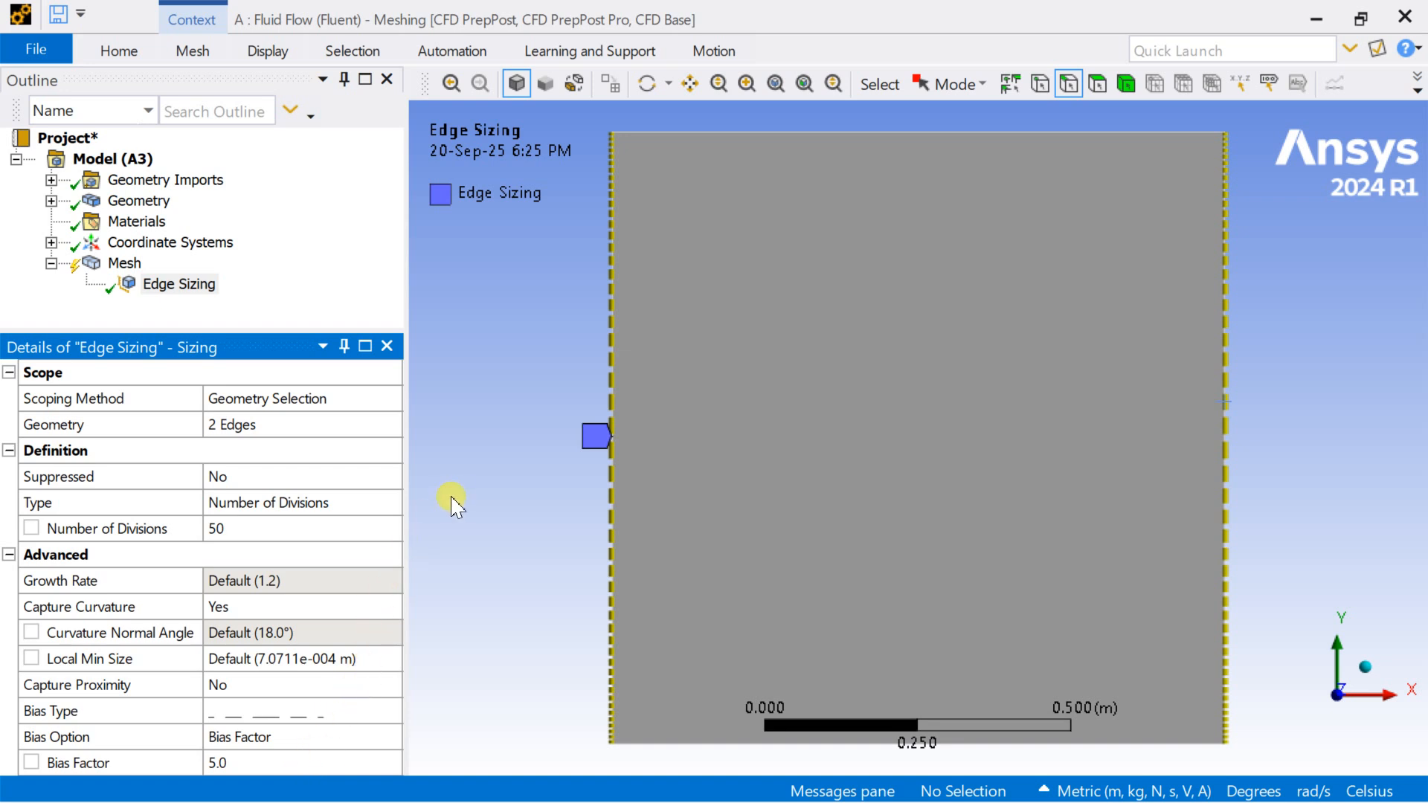
pyautogui.moveTo(471, 411)
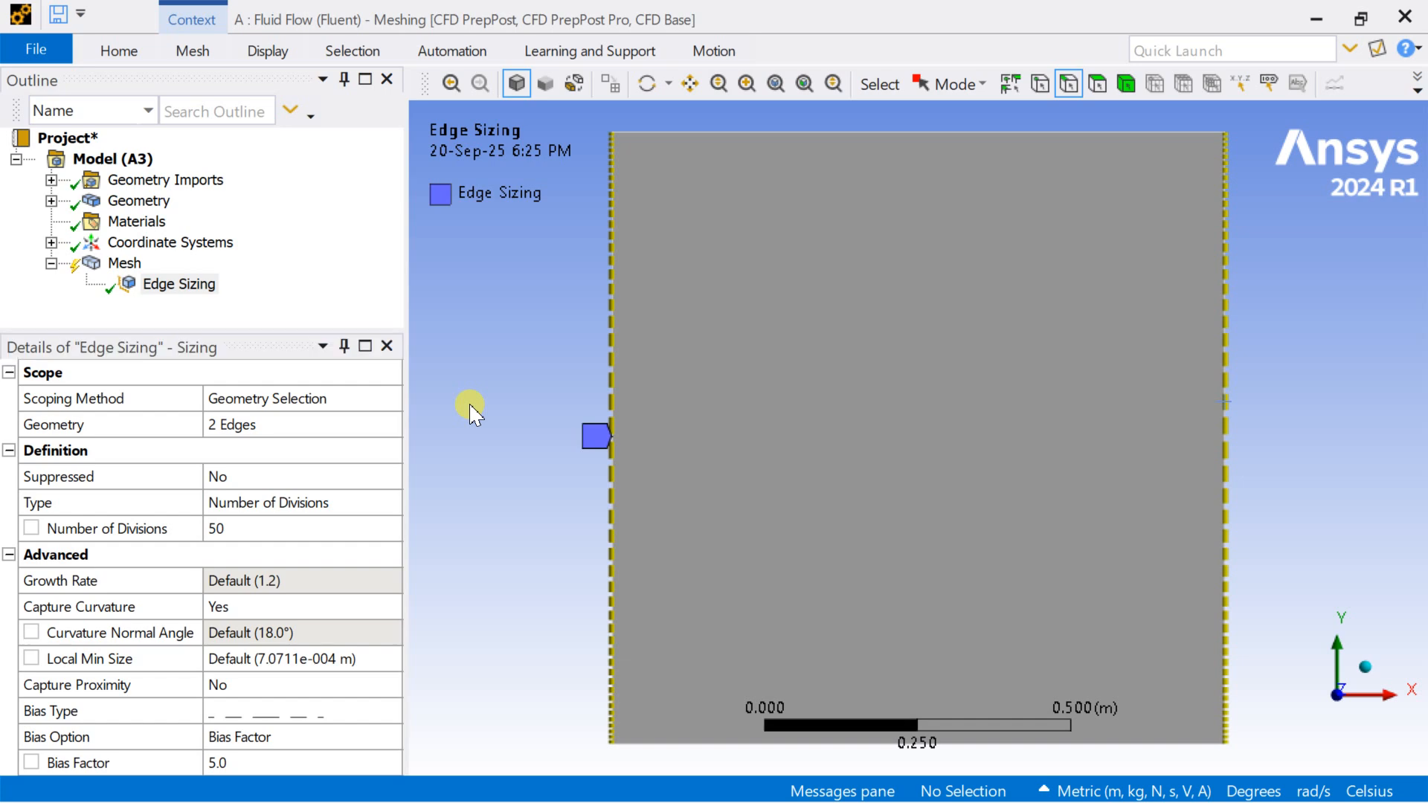
pyautogui.rightClick(122, 263)
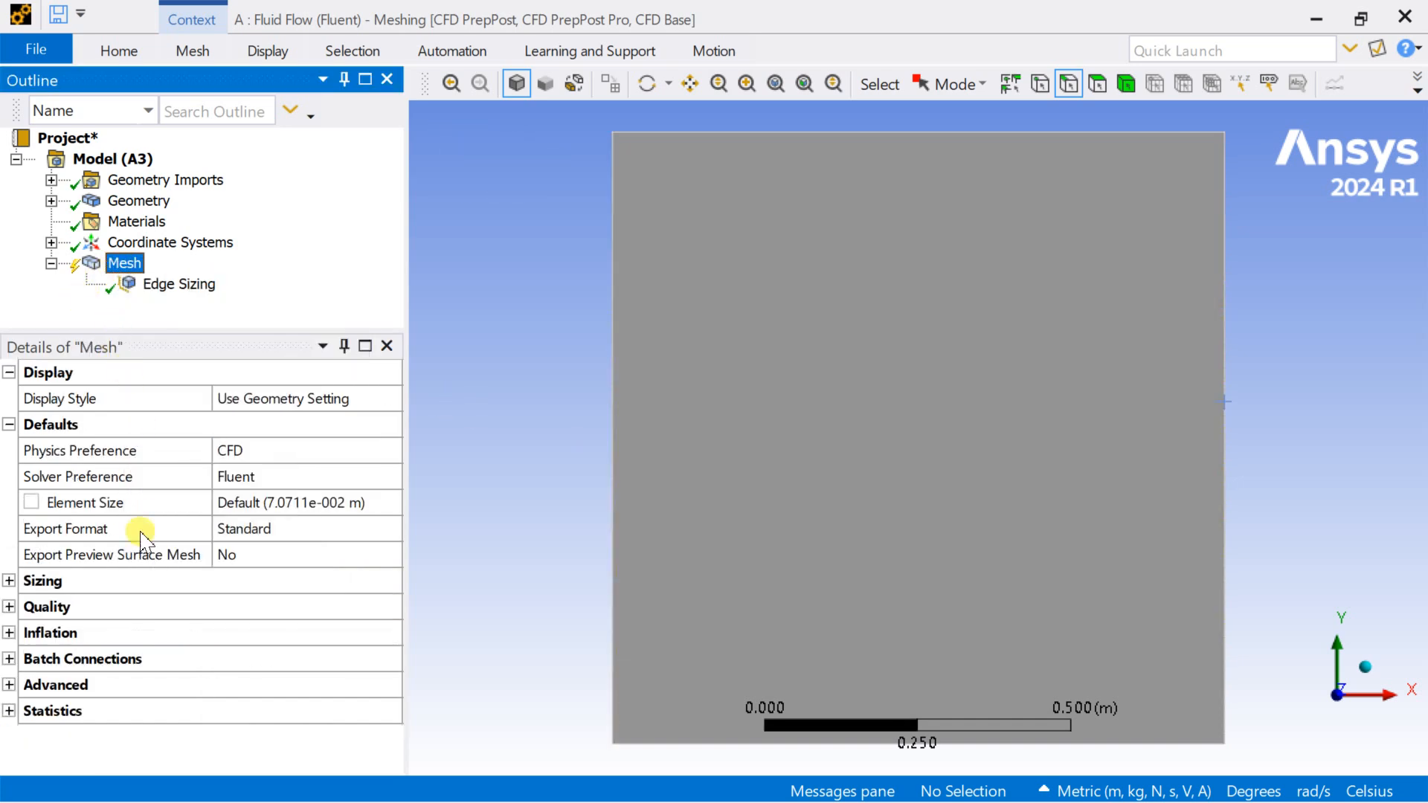
# Turn on adaptive sizing at resolution 7 and generate the mesh.
pyautogui.click(43, 581)
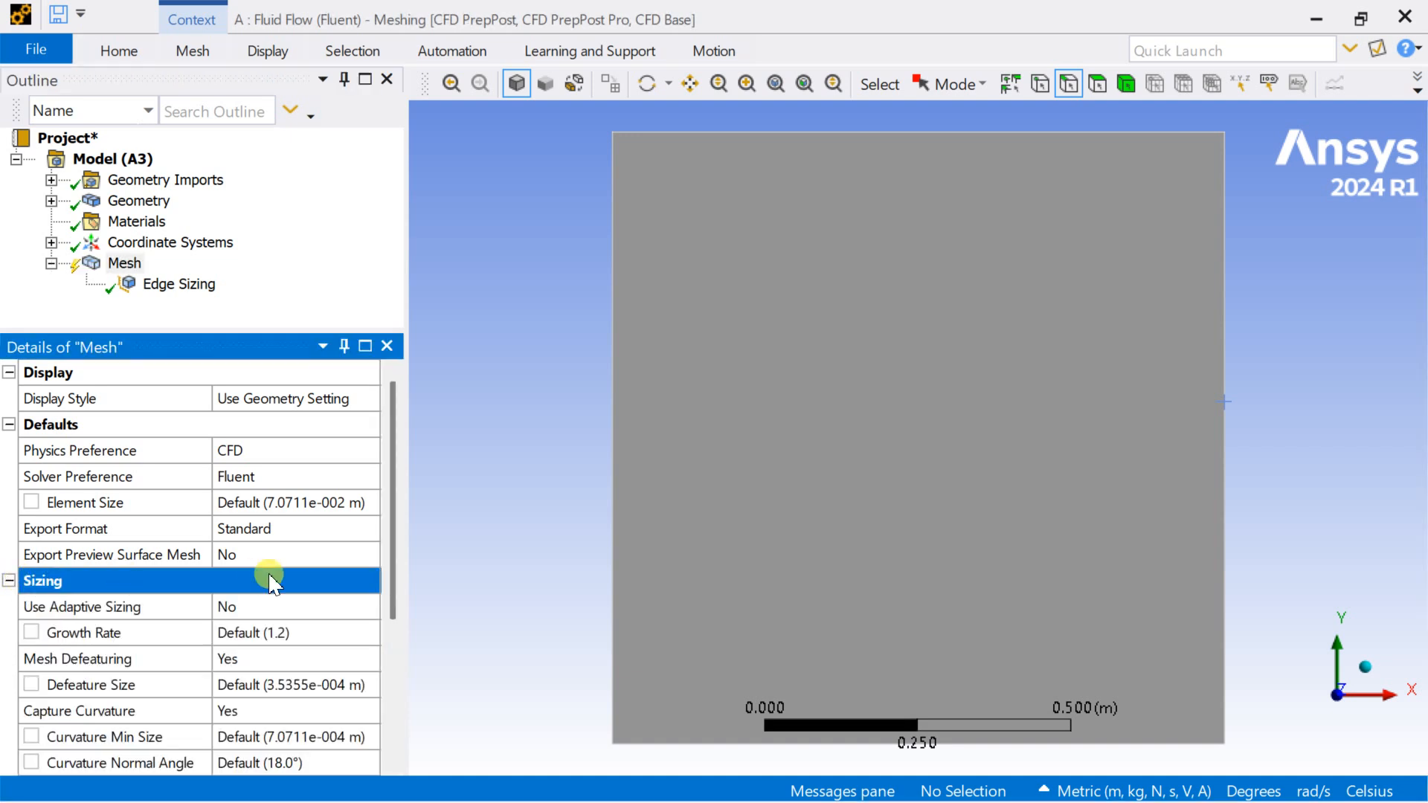
pyautogui.click(293, 607)
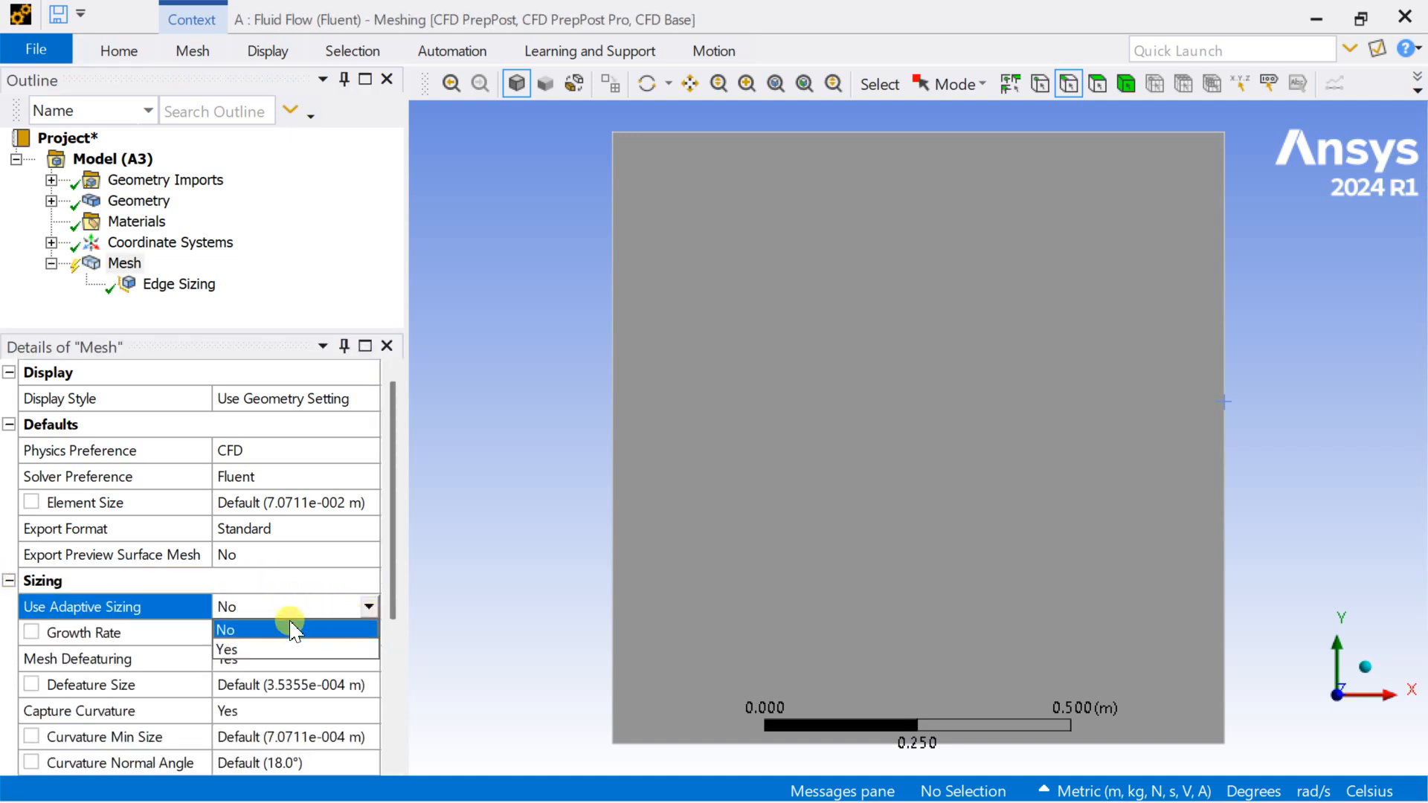
pyautogui.click(226, 648)
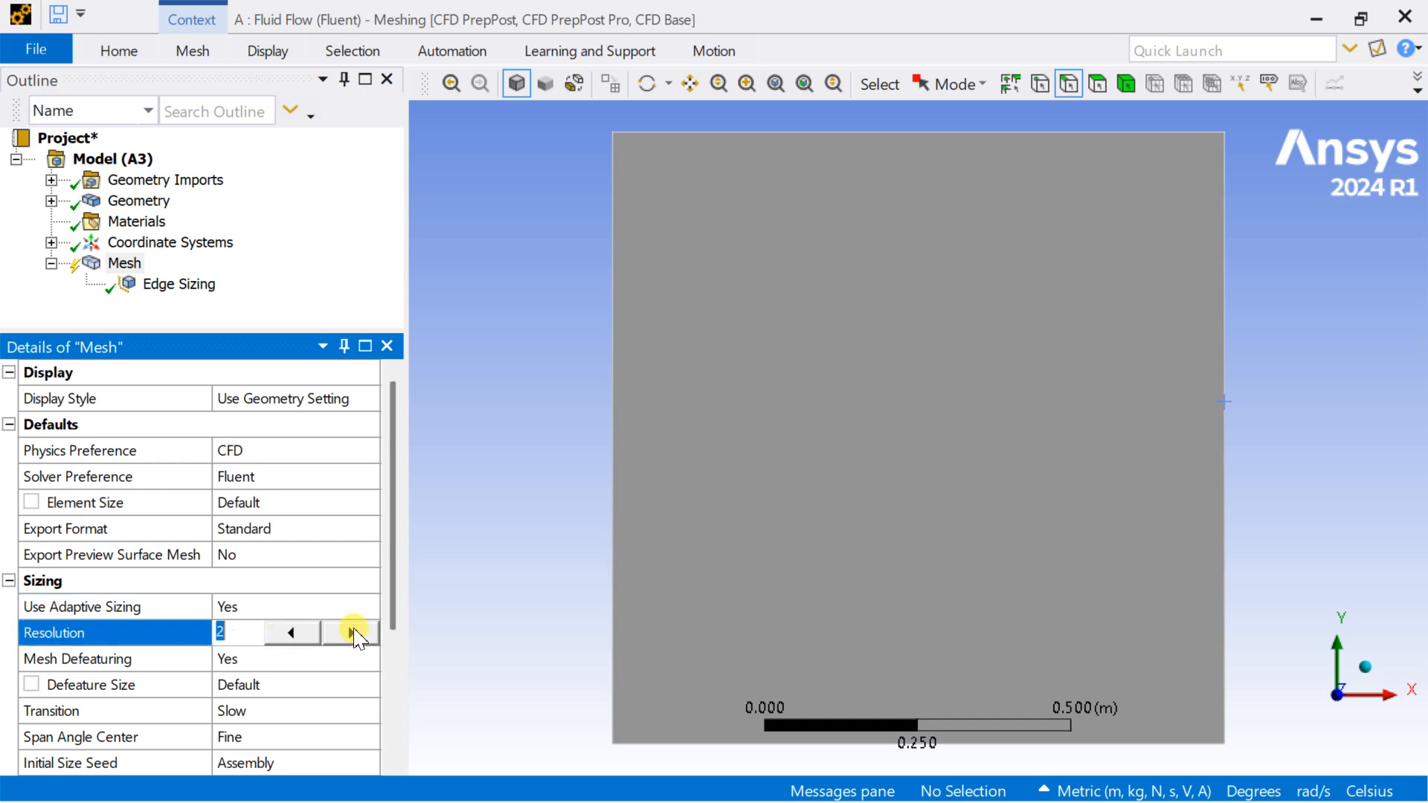
pyautogui.click(350, 632)
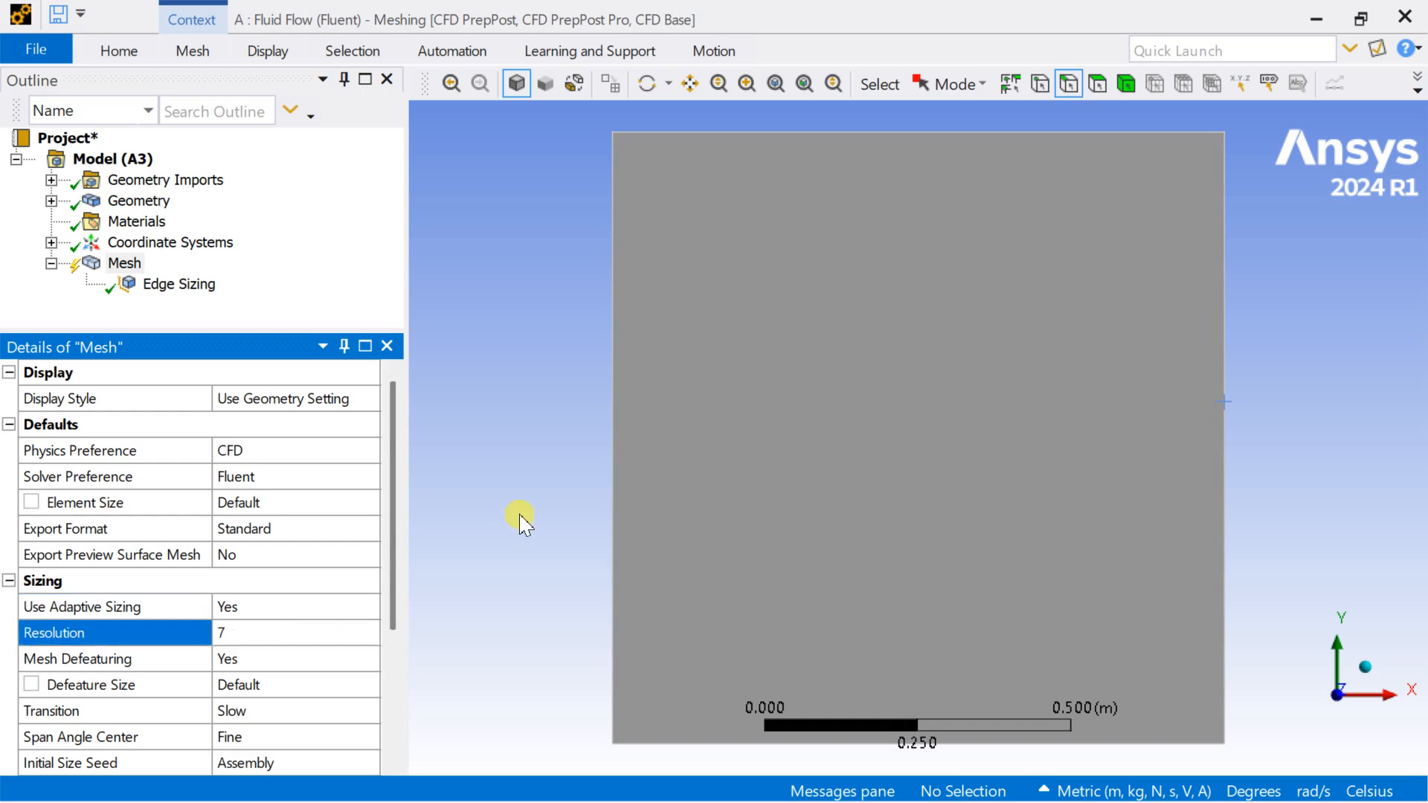
pyautogui.rightClick(123, 263)
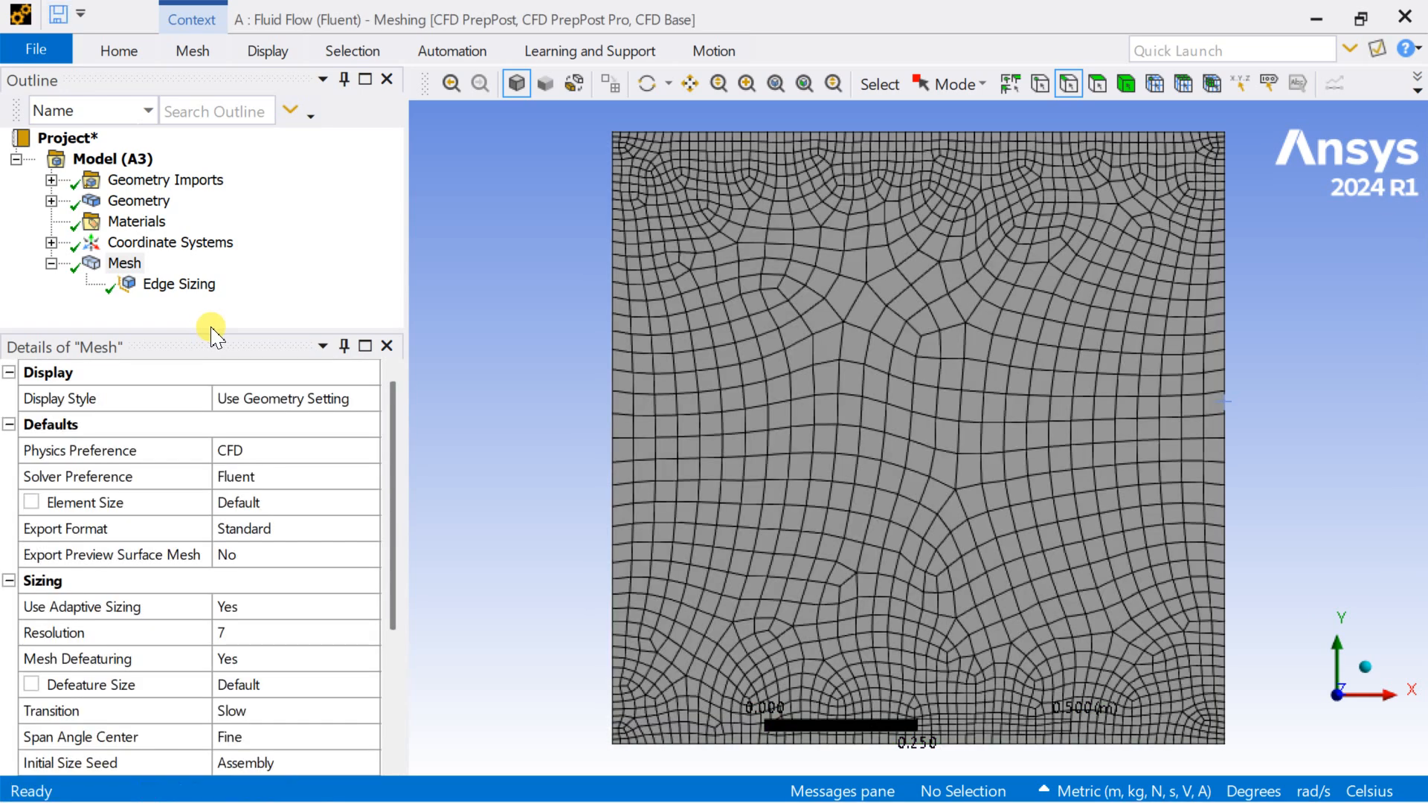
# Apply mapped face meshing to the square face, regenerate, and switch to edge selection.
pyautogui.rightClick(122, 264)
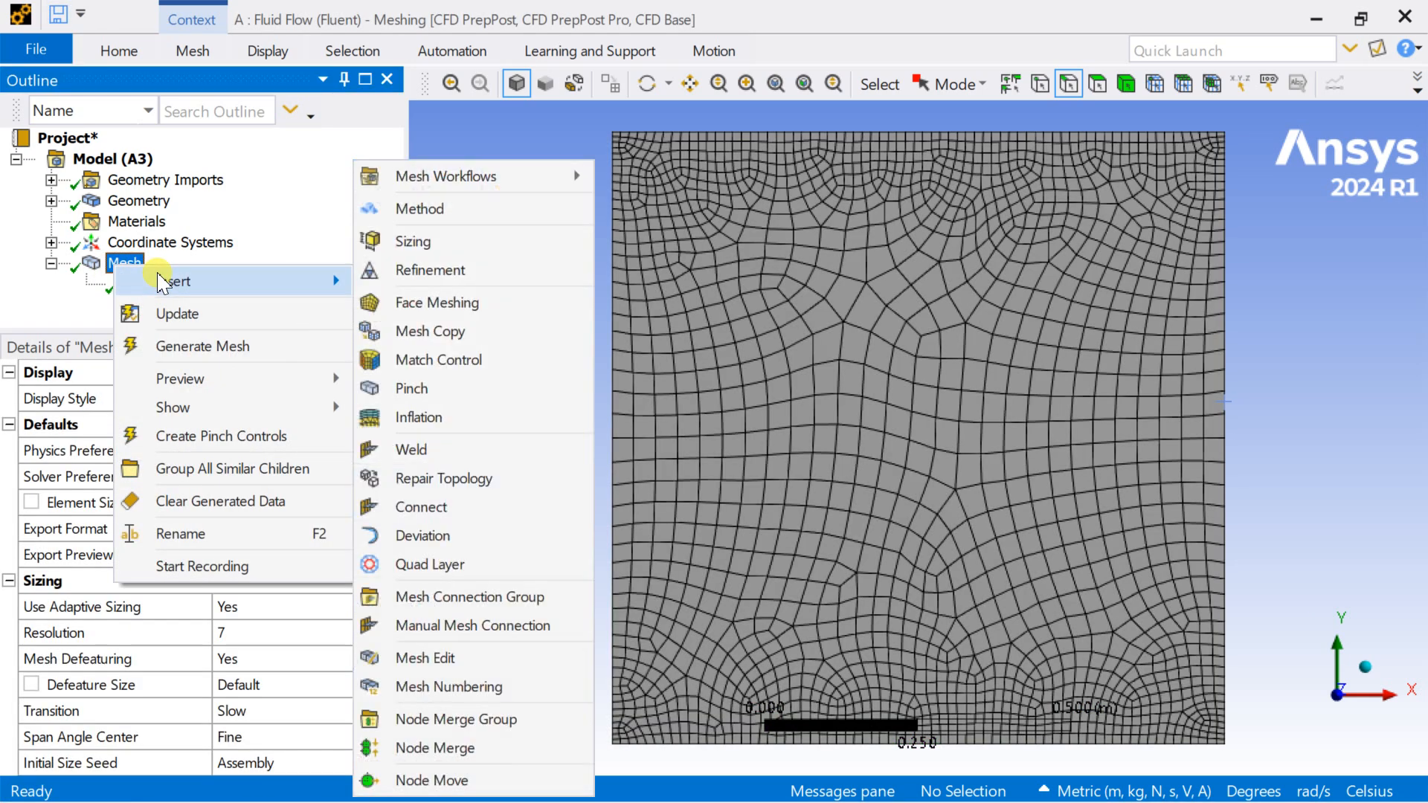
pyautogui.click(437, 303)
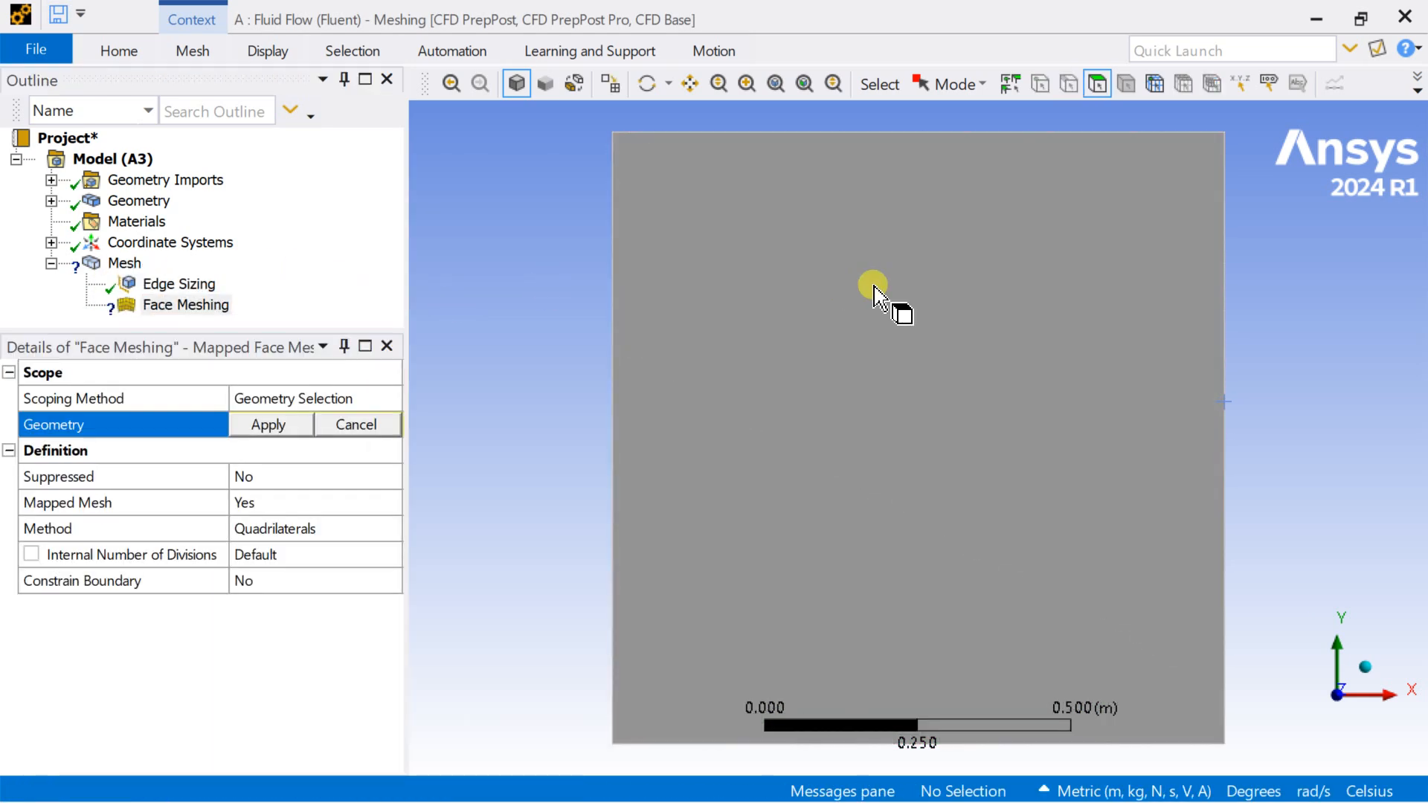
pyautogui.click(269, 425)
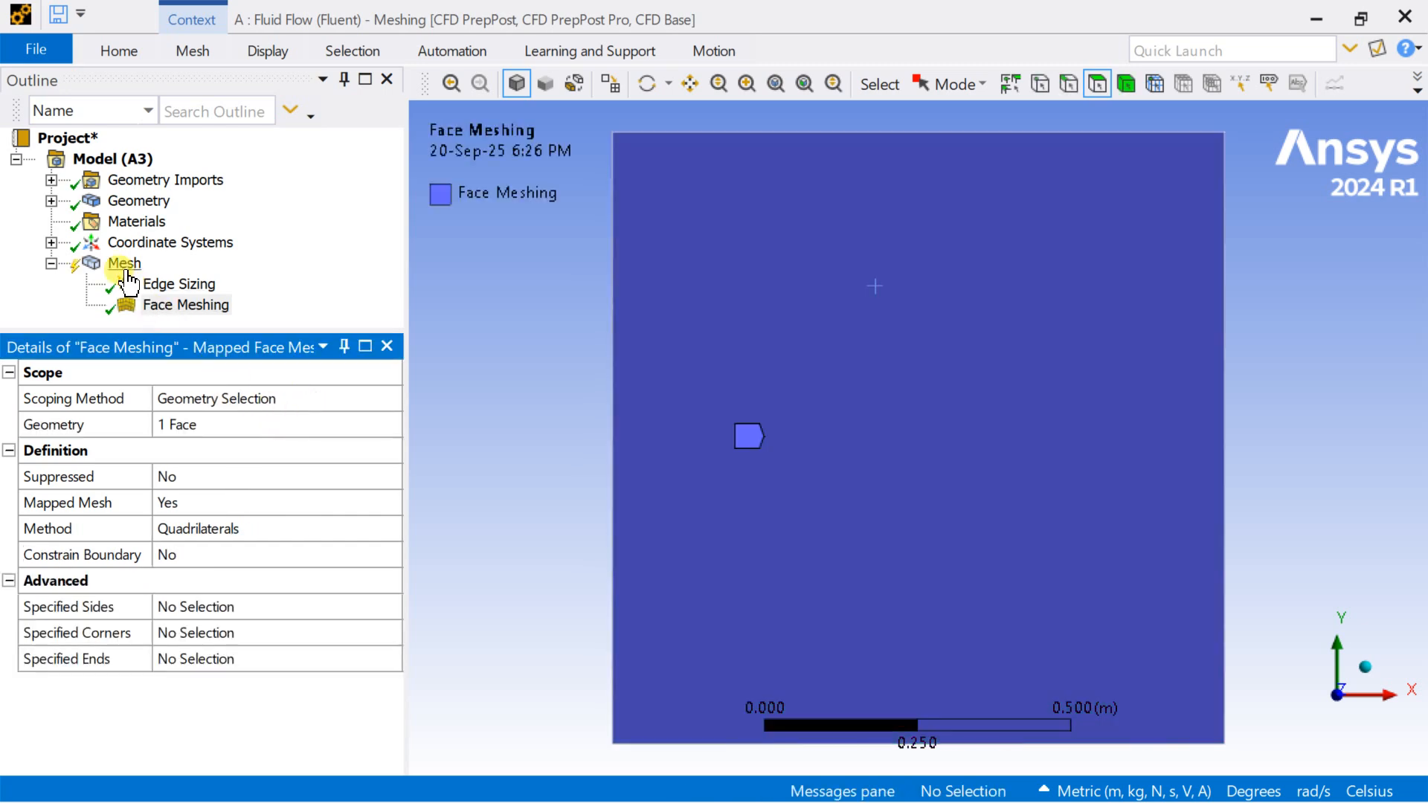
pyautogui.click(123, 263)
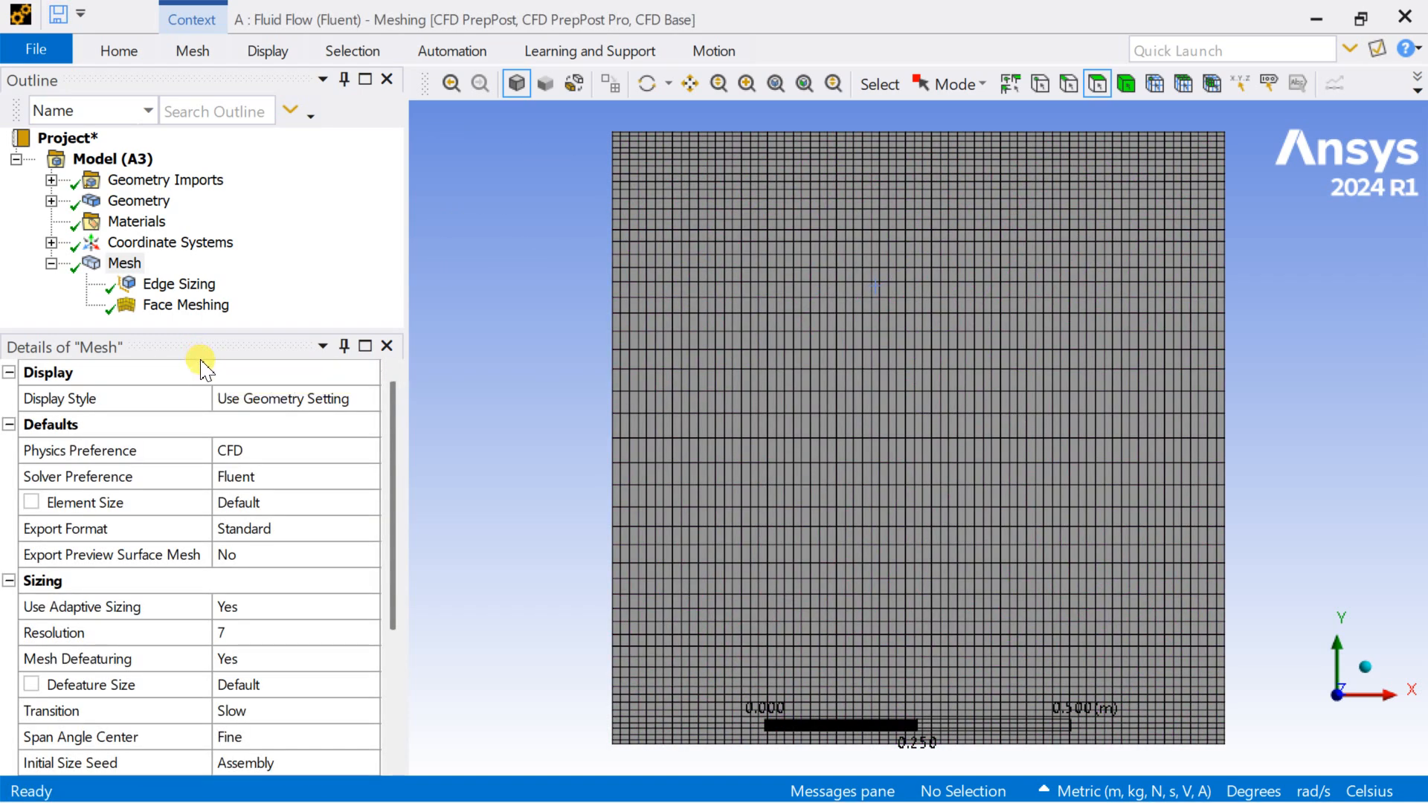
pyautogui.moveTo(248, 366)
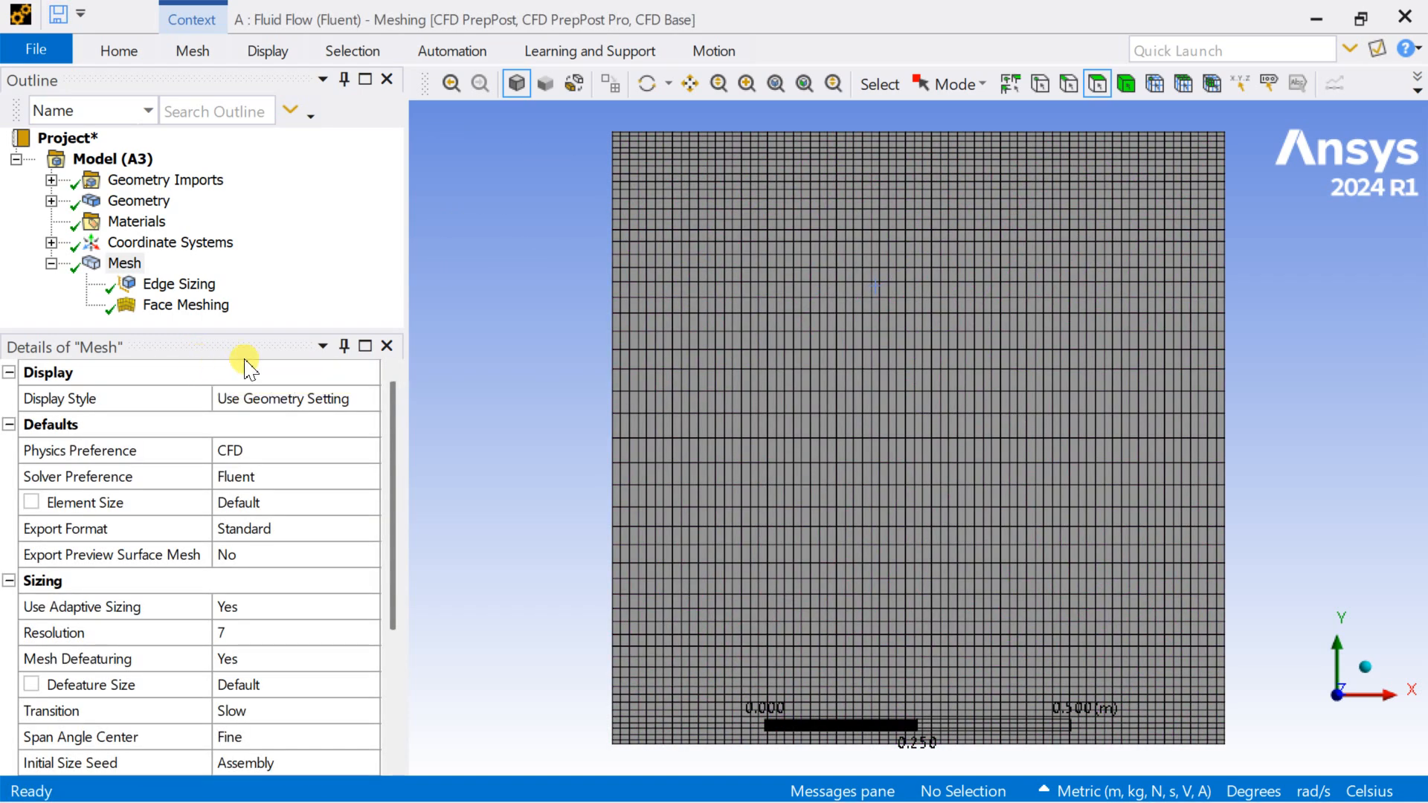
pyautogui.click(122, 263)
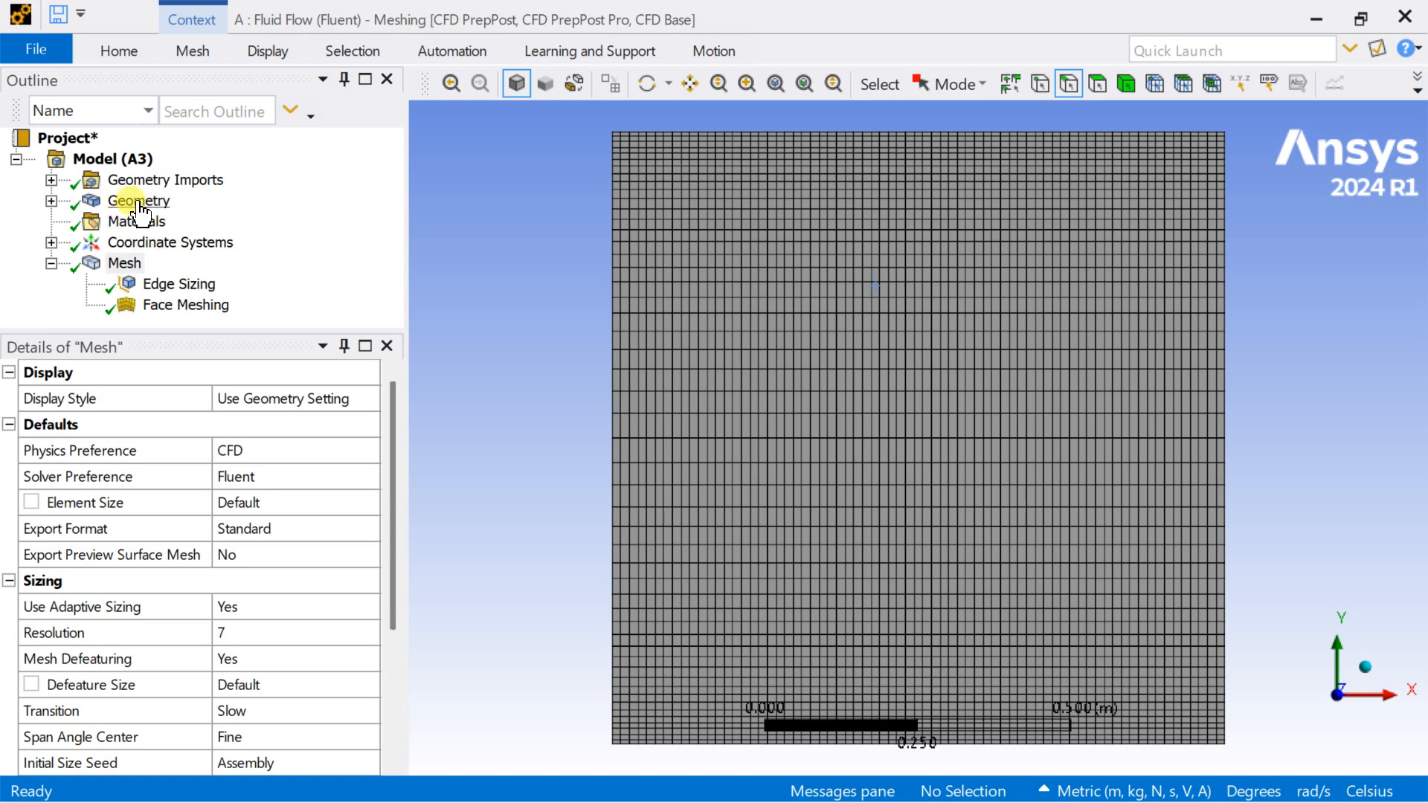
# Name the top edge 'top_moving_wall'.
pyautogui.click(139, 200)
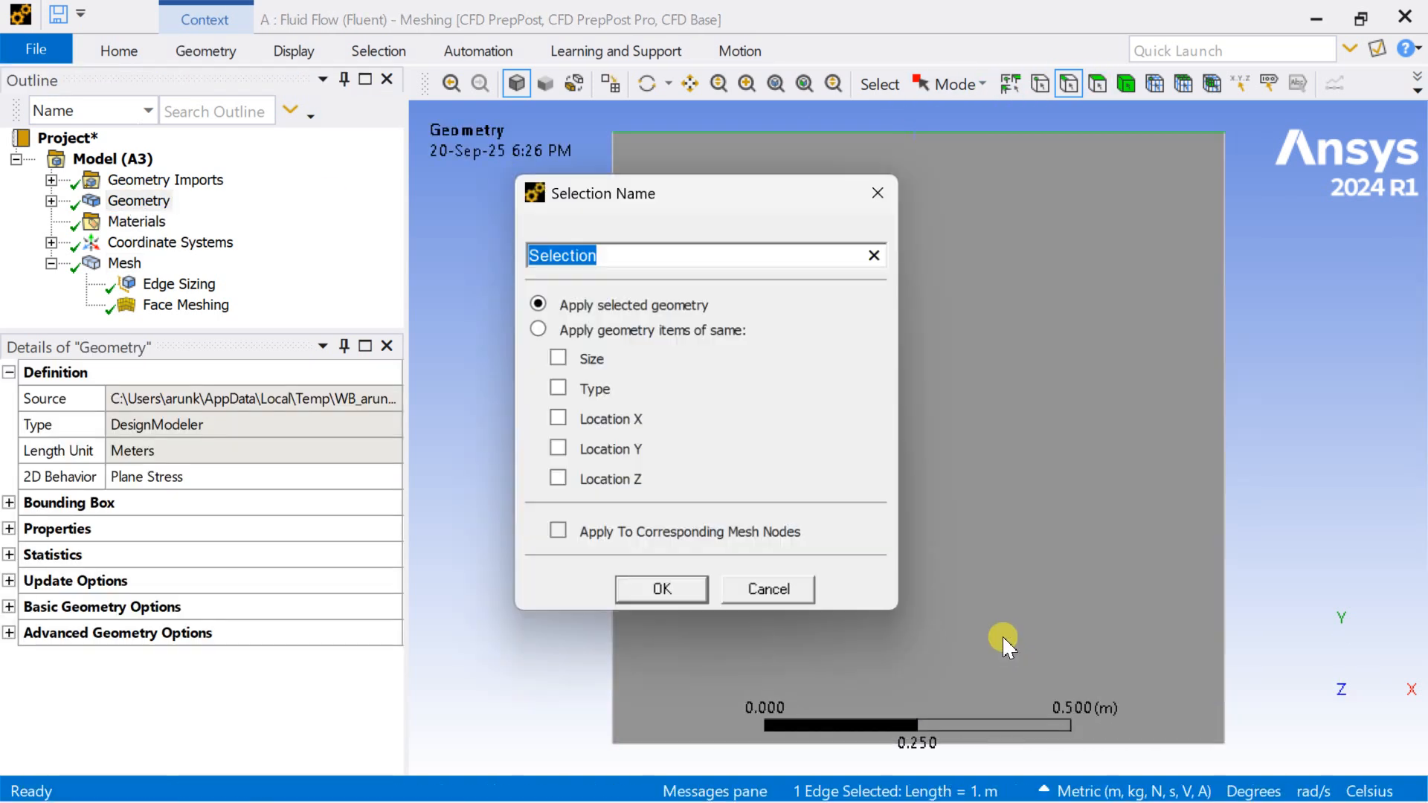
pyautogui.write('top')
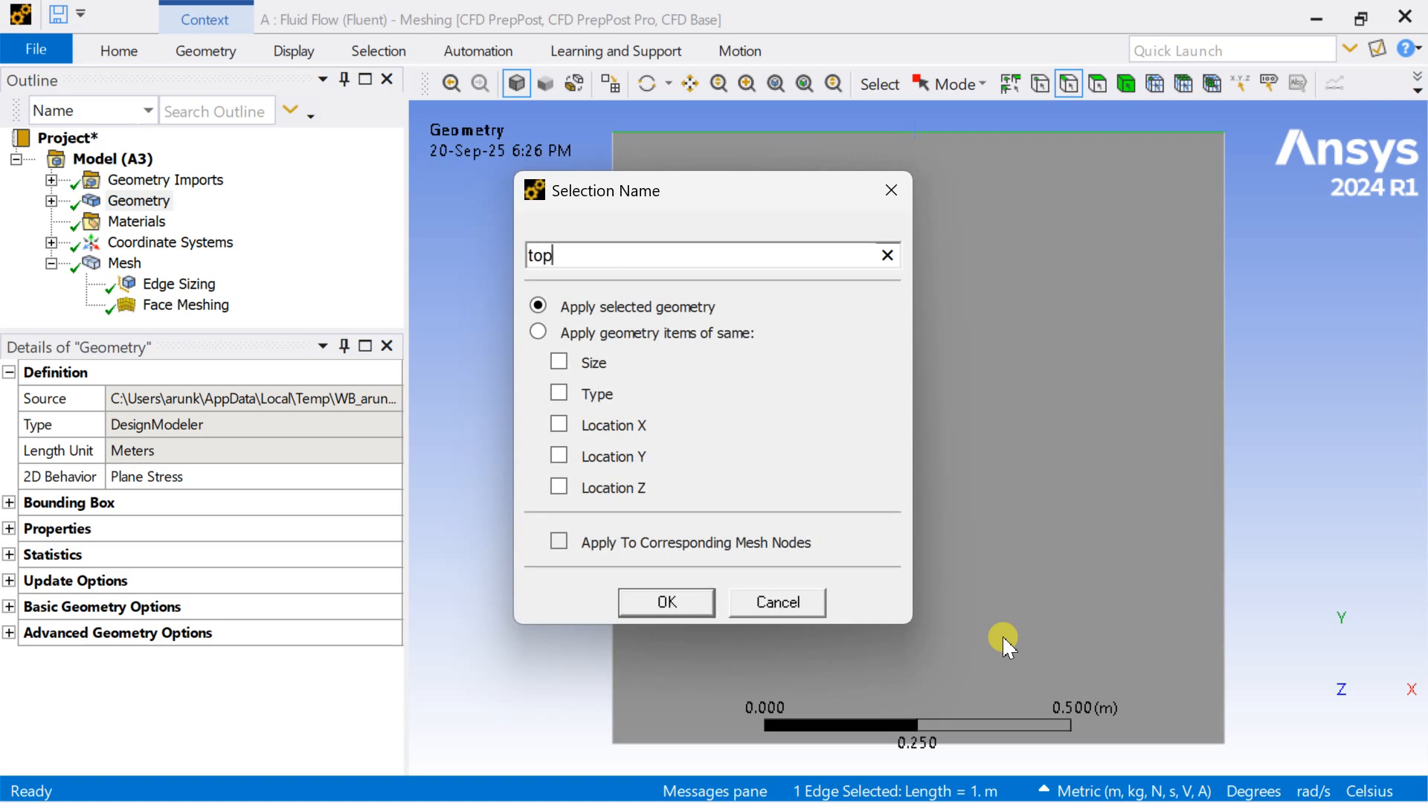
pyautogui.write('_movi')
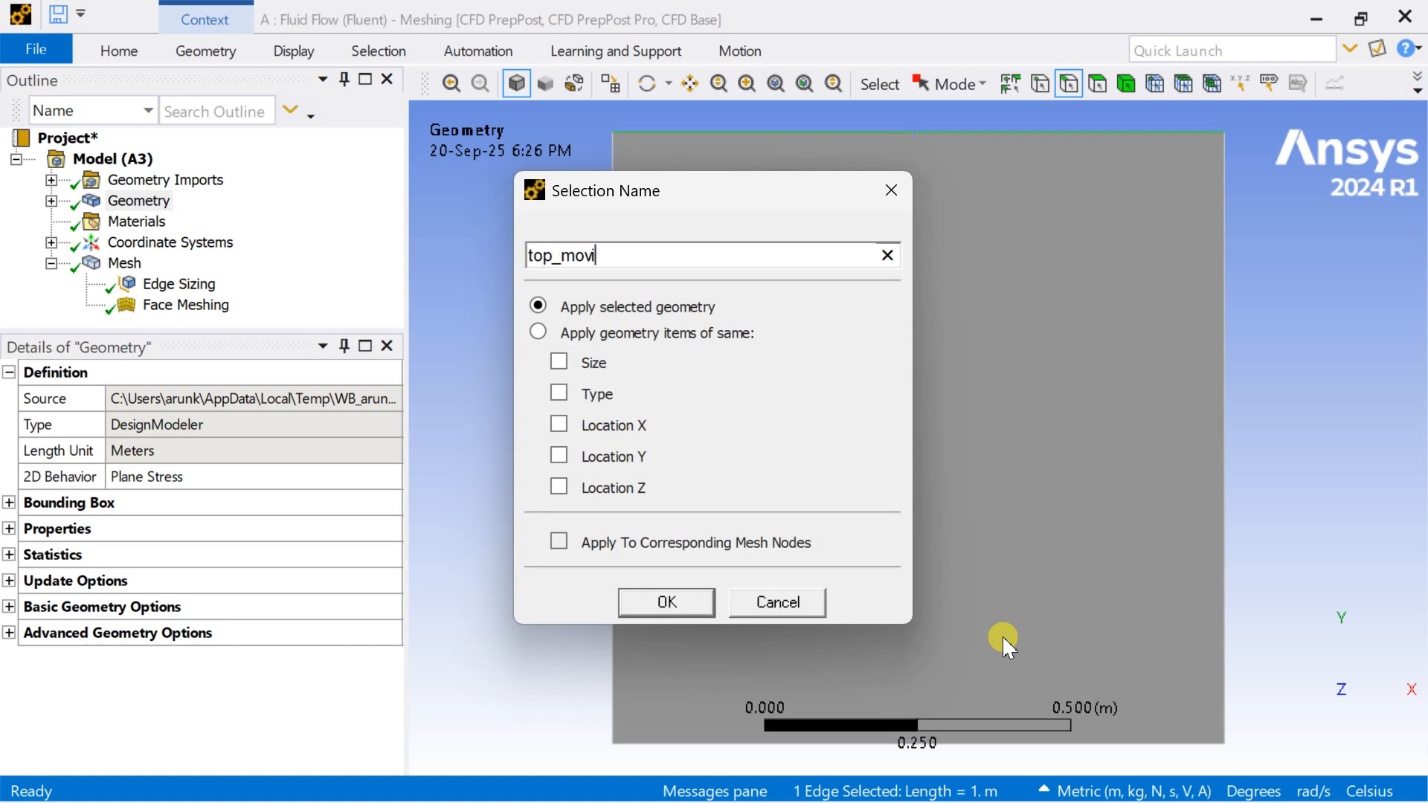
pyautogui.write('ng_wall')
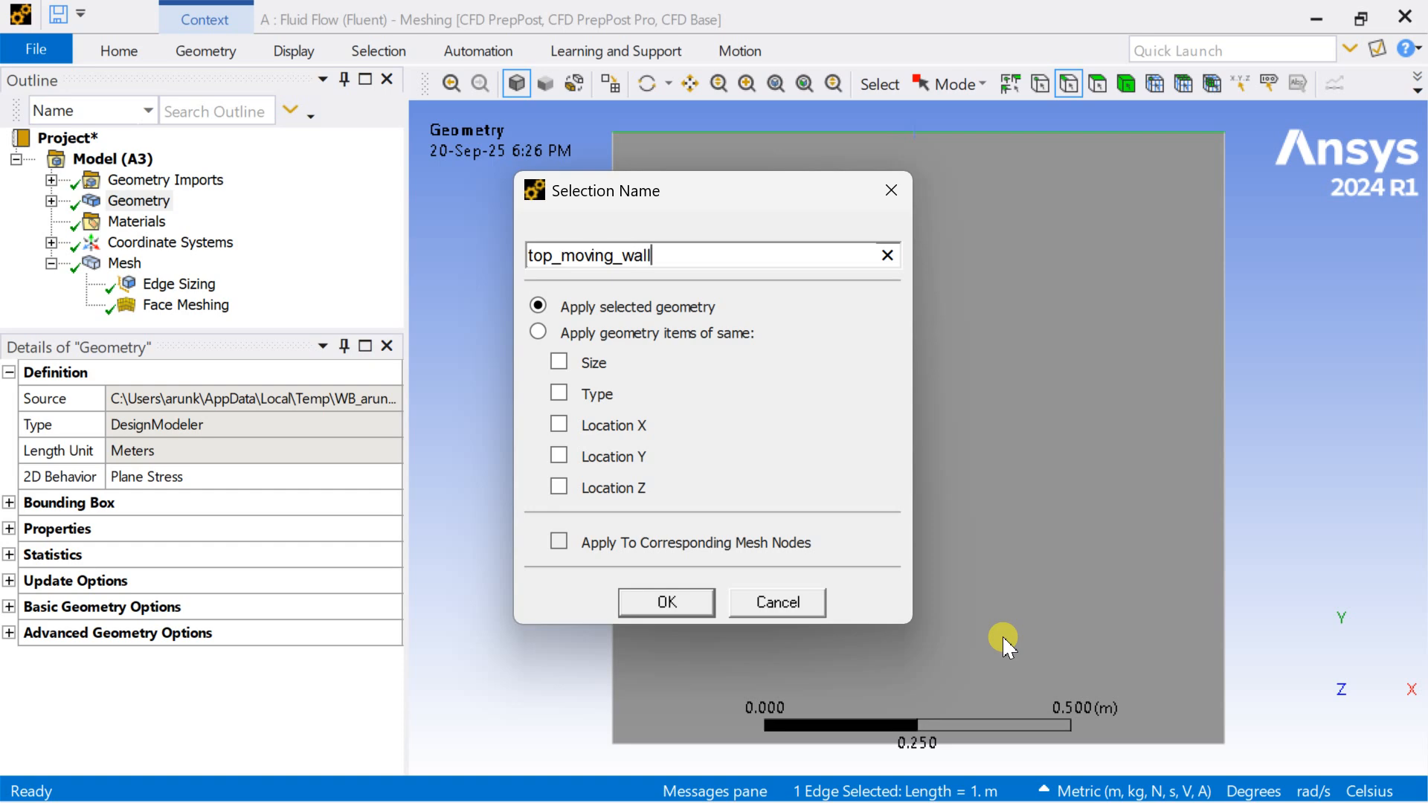
pyautogui.click(665, 601)
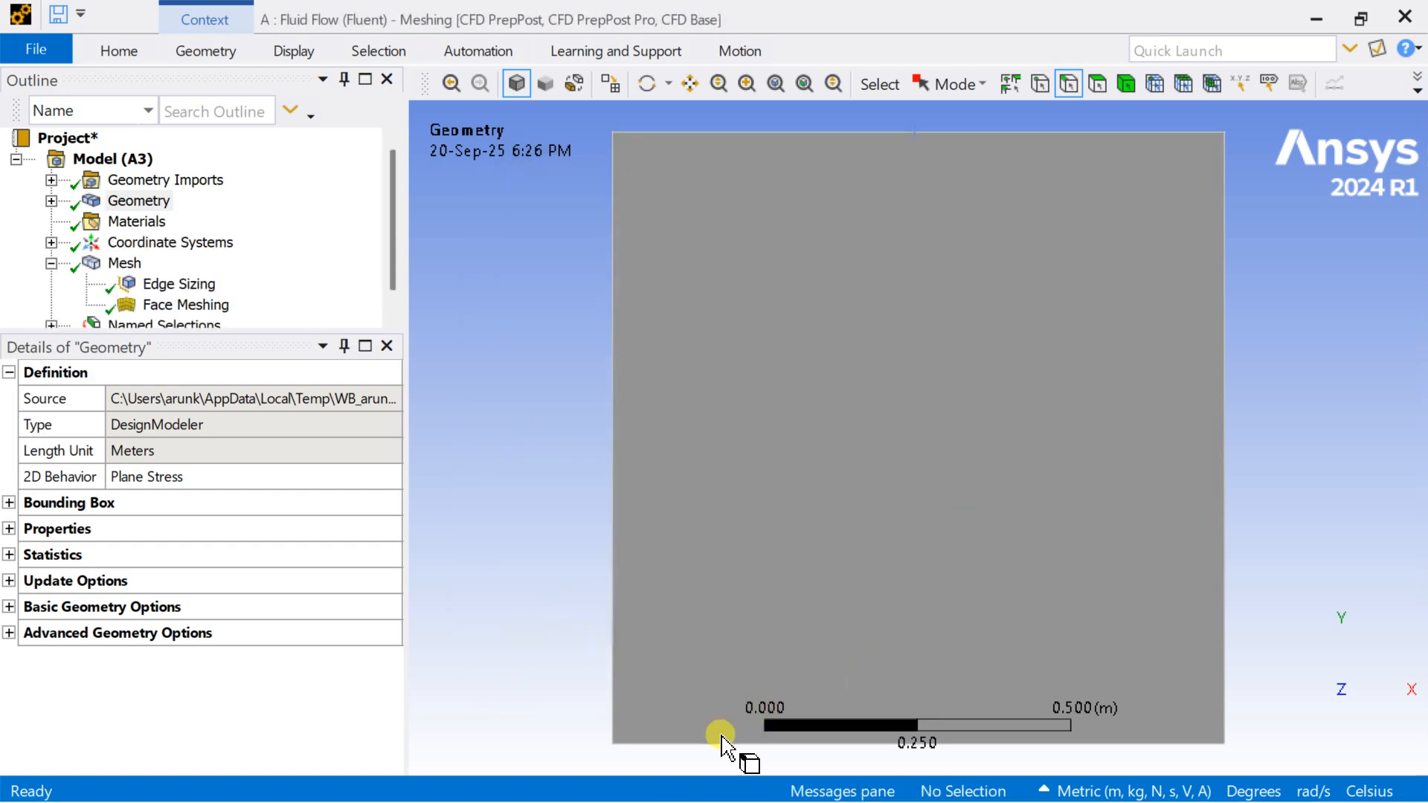
# Create the named selection 'bottom_wall' for the bottom edge.
pyautogui.rightClick(719, 735)
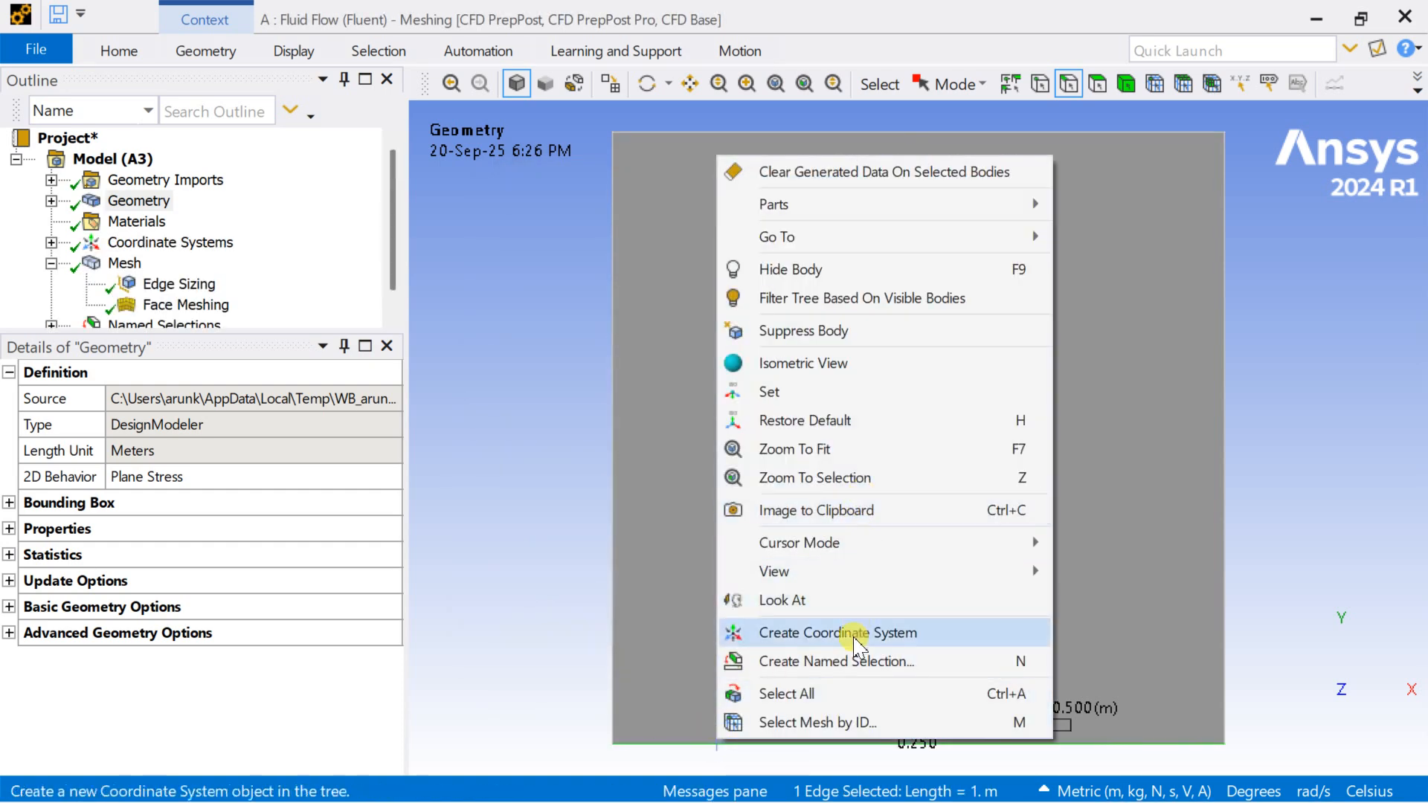
pyautogui.click(835, 661)
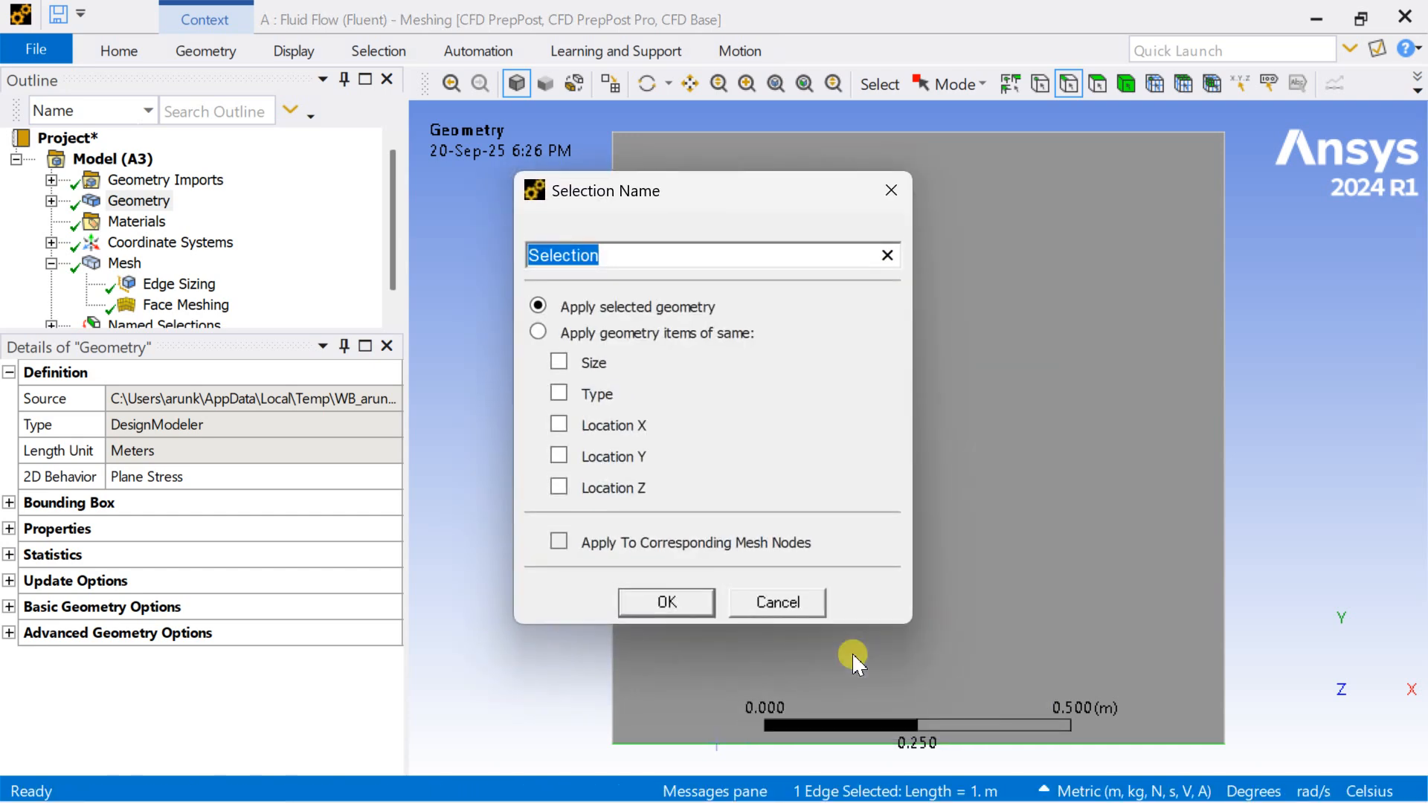
pyautogui.write('bottom_wall')
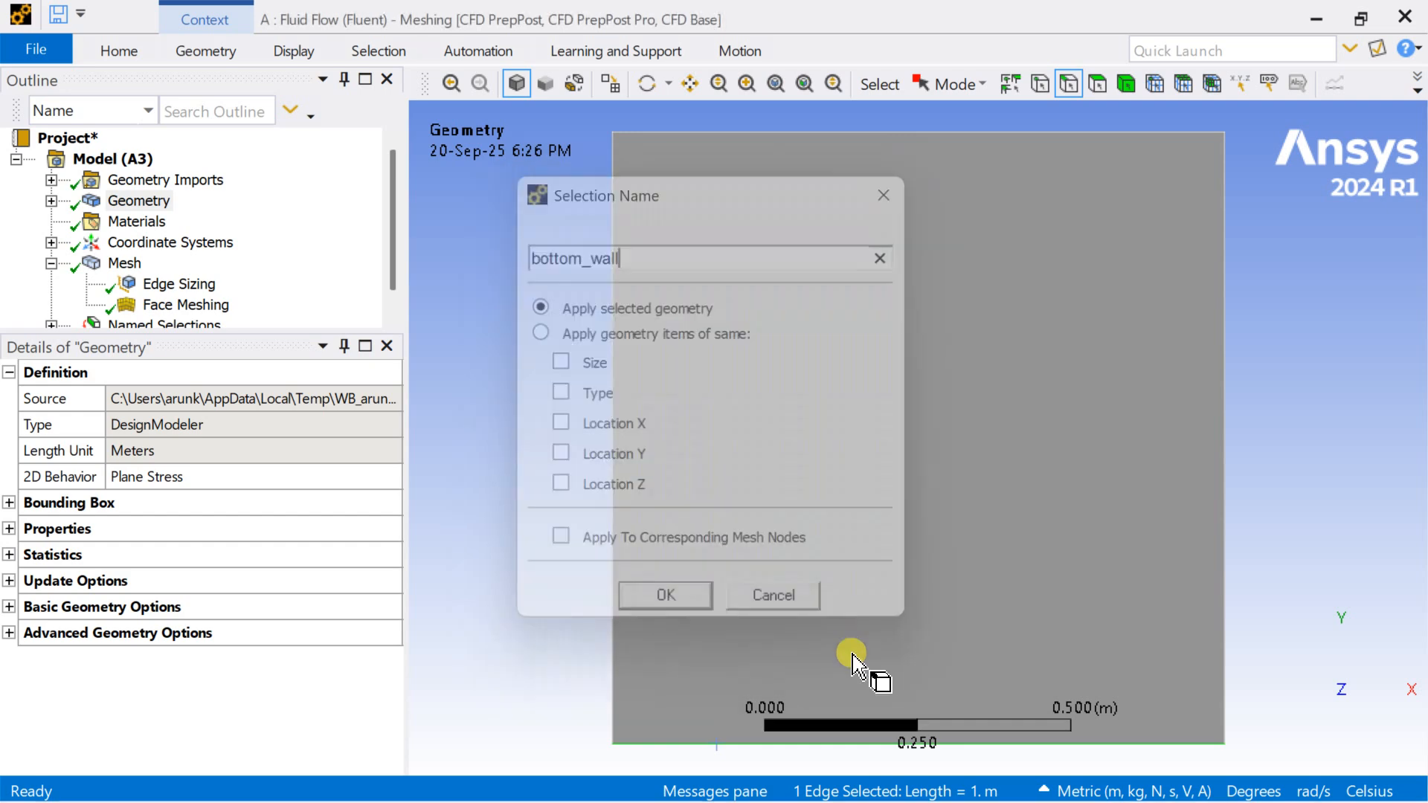
pyautogui.click(664, 595)
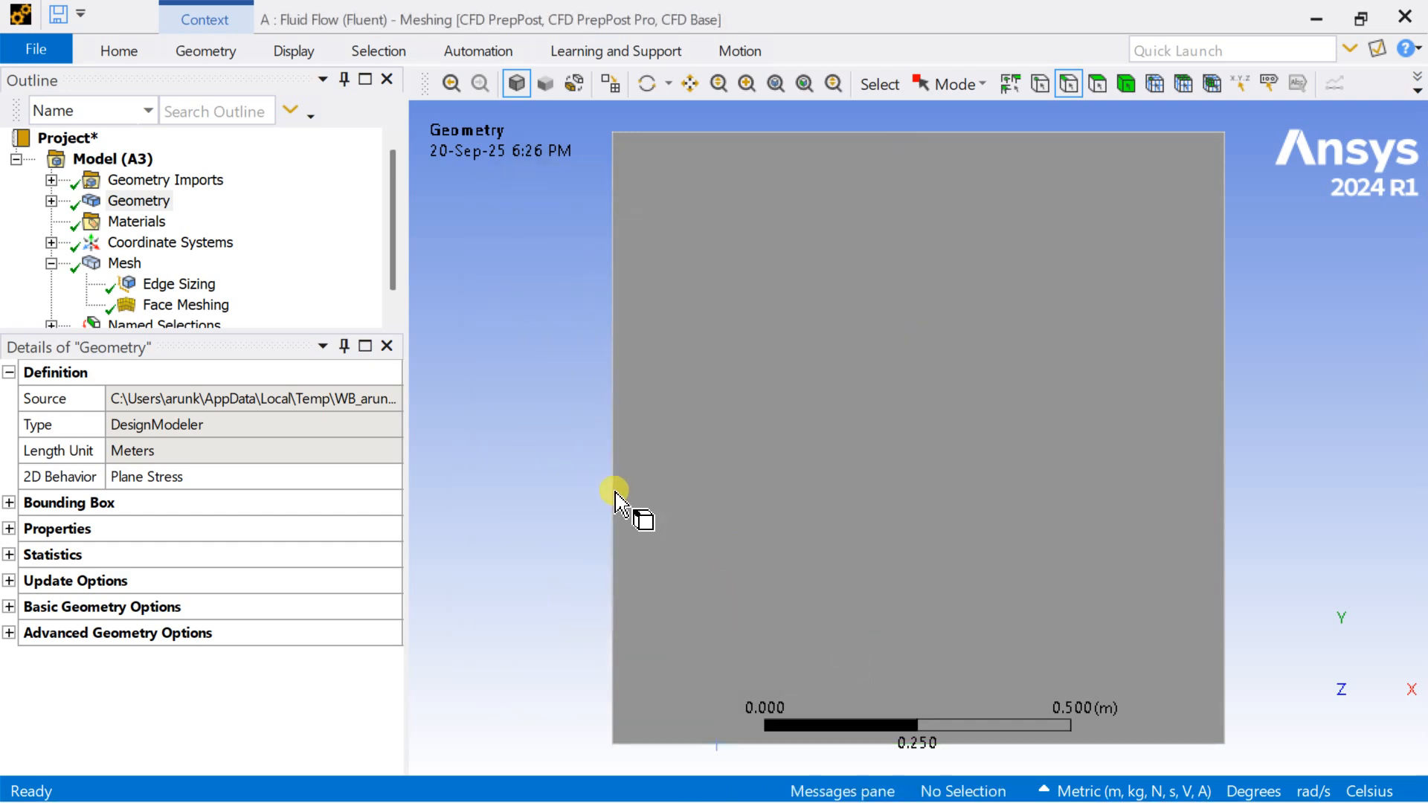
# Name both side edges 'stationary_wall'.
pyautogui.click(613, 492)
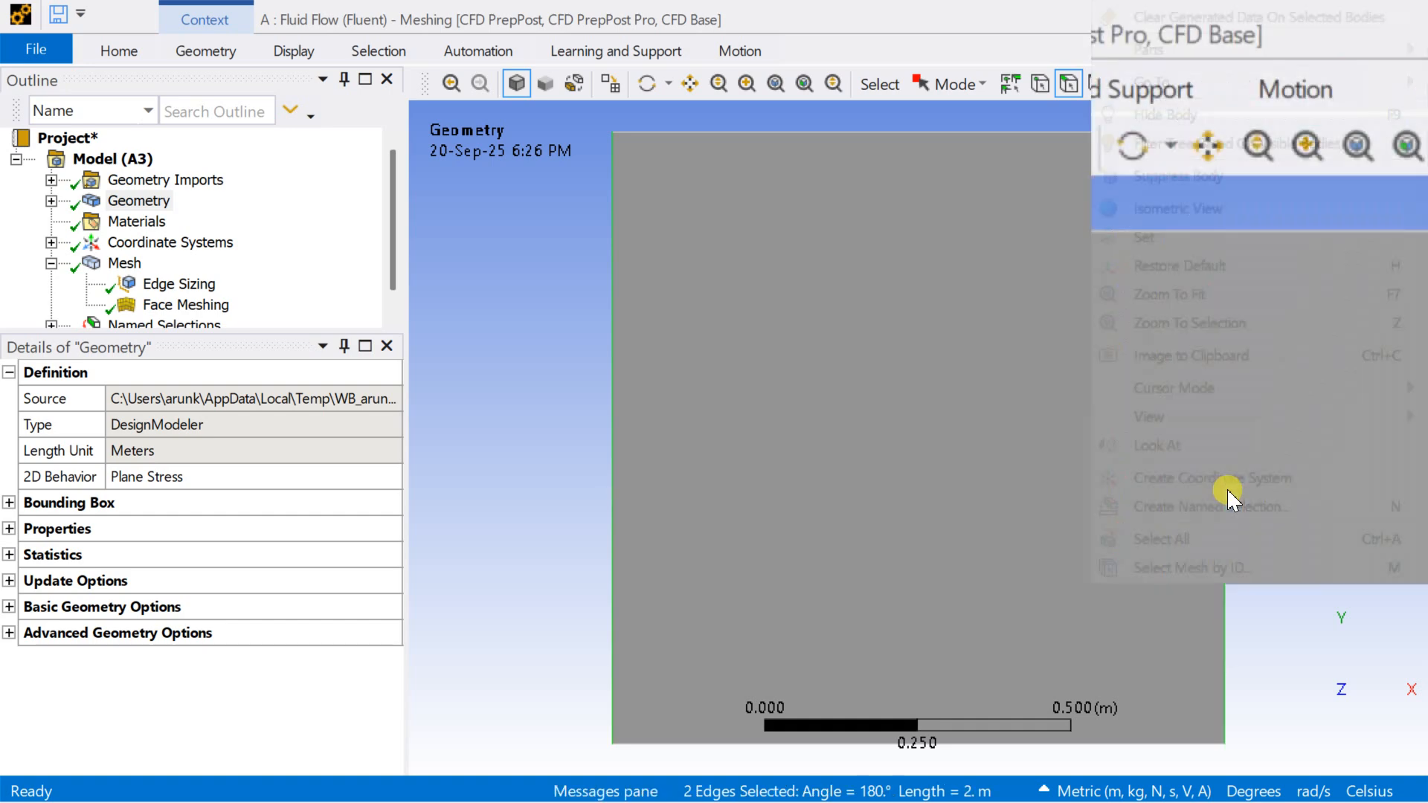
pyautogui.click(1212, 507)
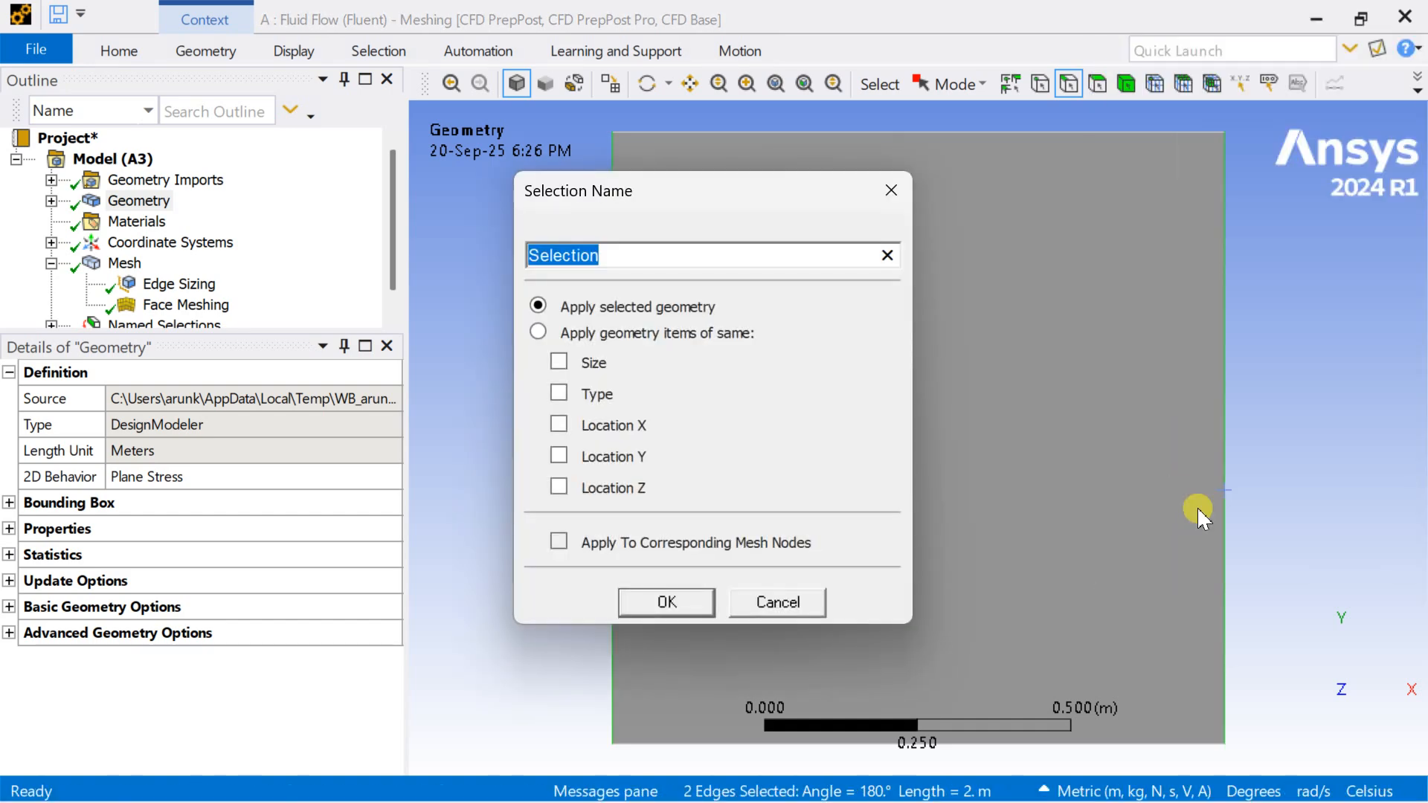
pyautogui.write('stati')
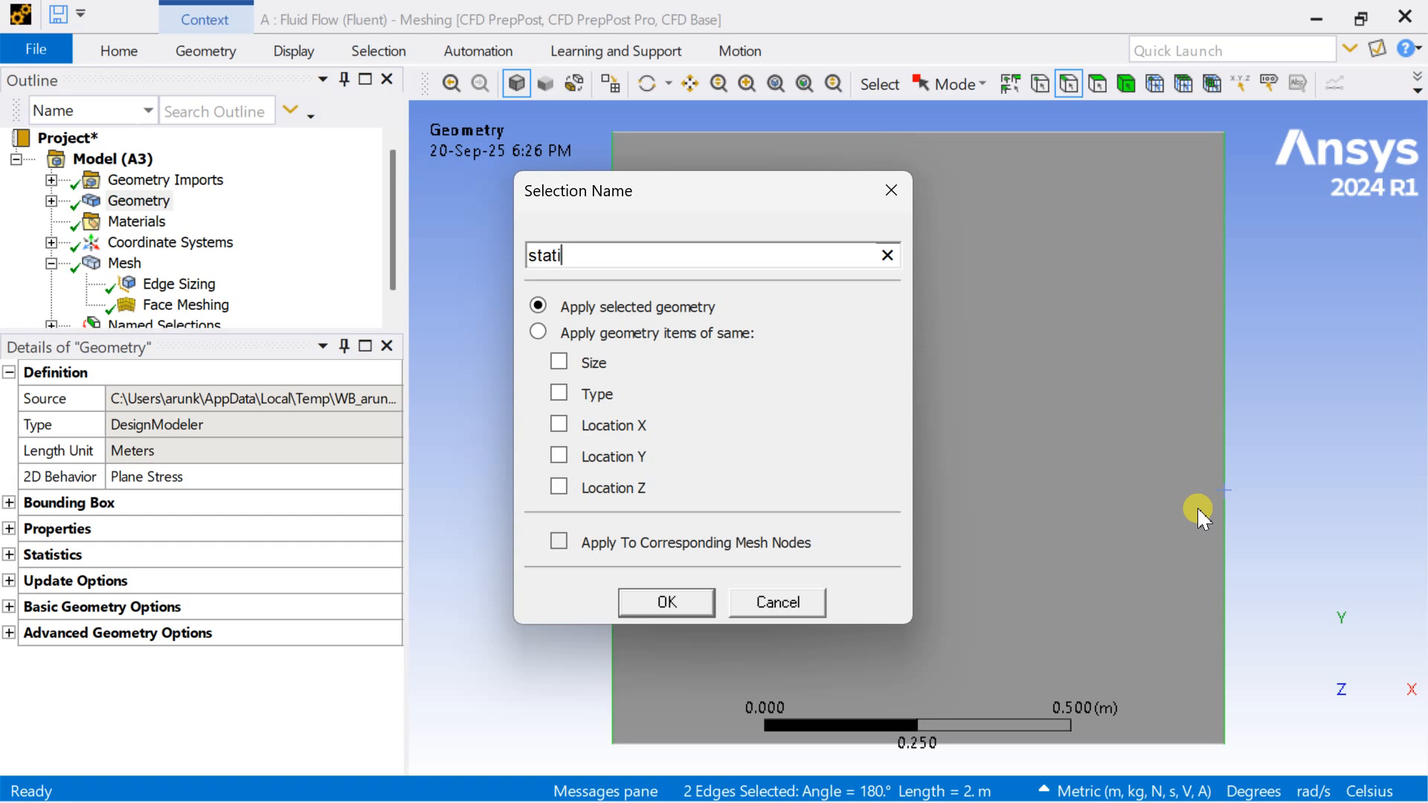
pyautogui.write('onary')
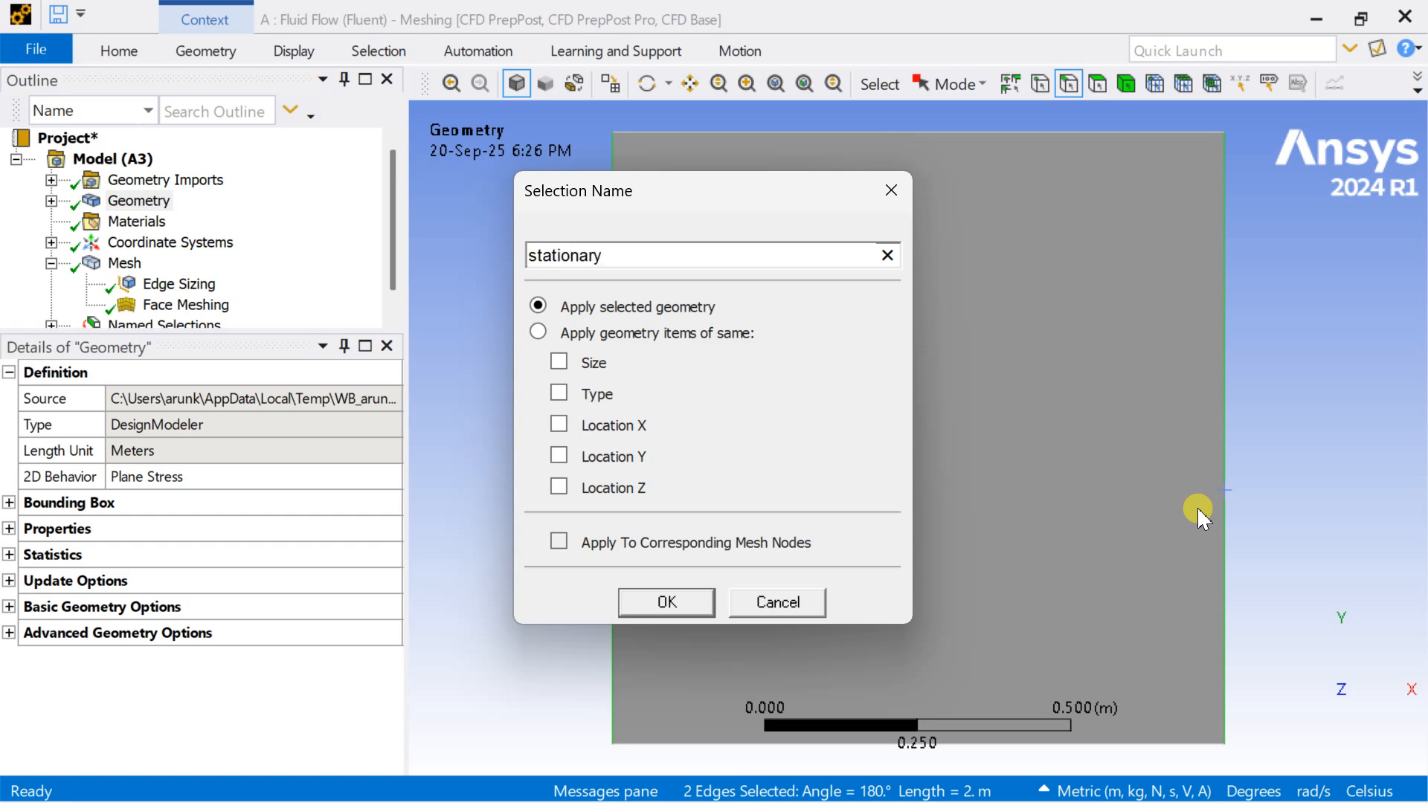
pyautogui.write('_wall')
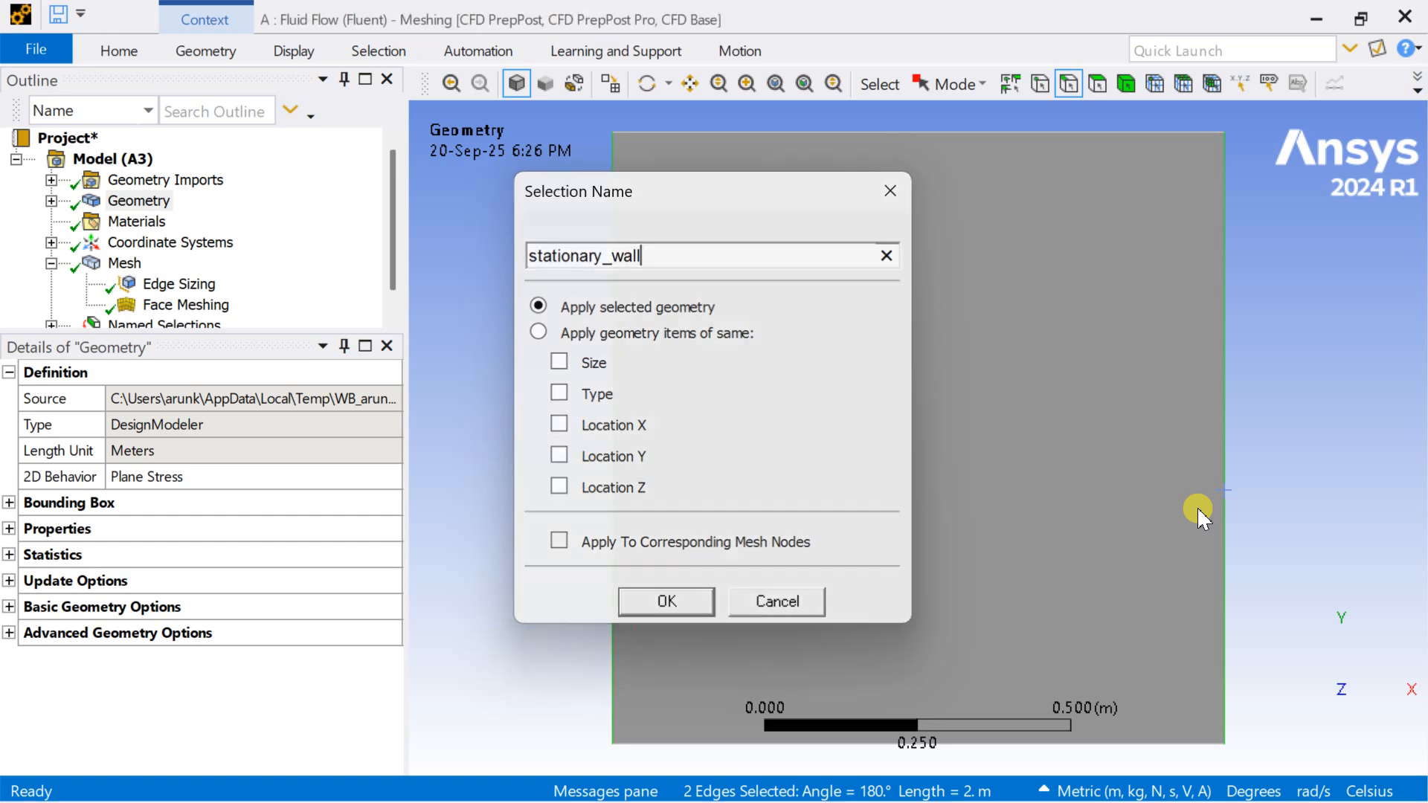
pyautogui.click(665, 601)
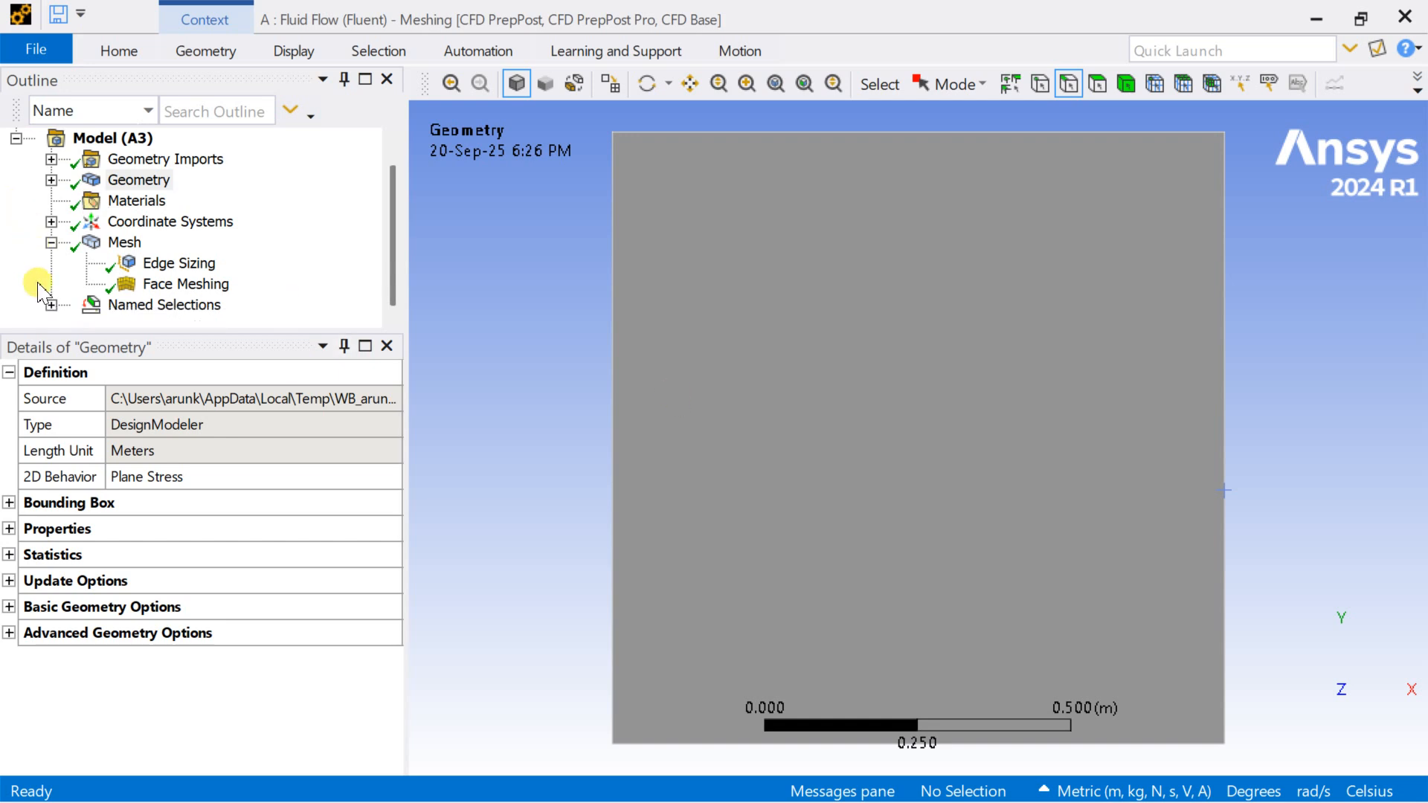
# Check the bottom_wall and stationary_wall selections, then update the mesh.
pyautogui.click(196, 264)
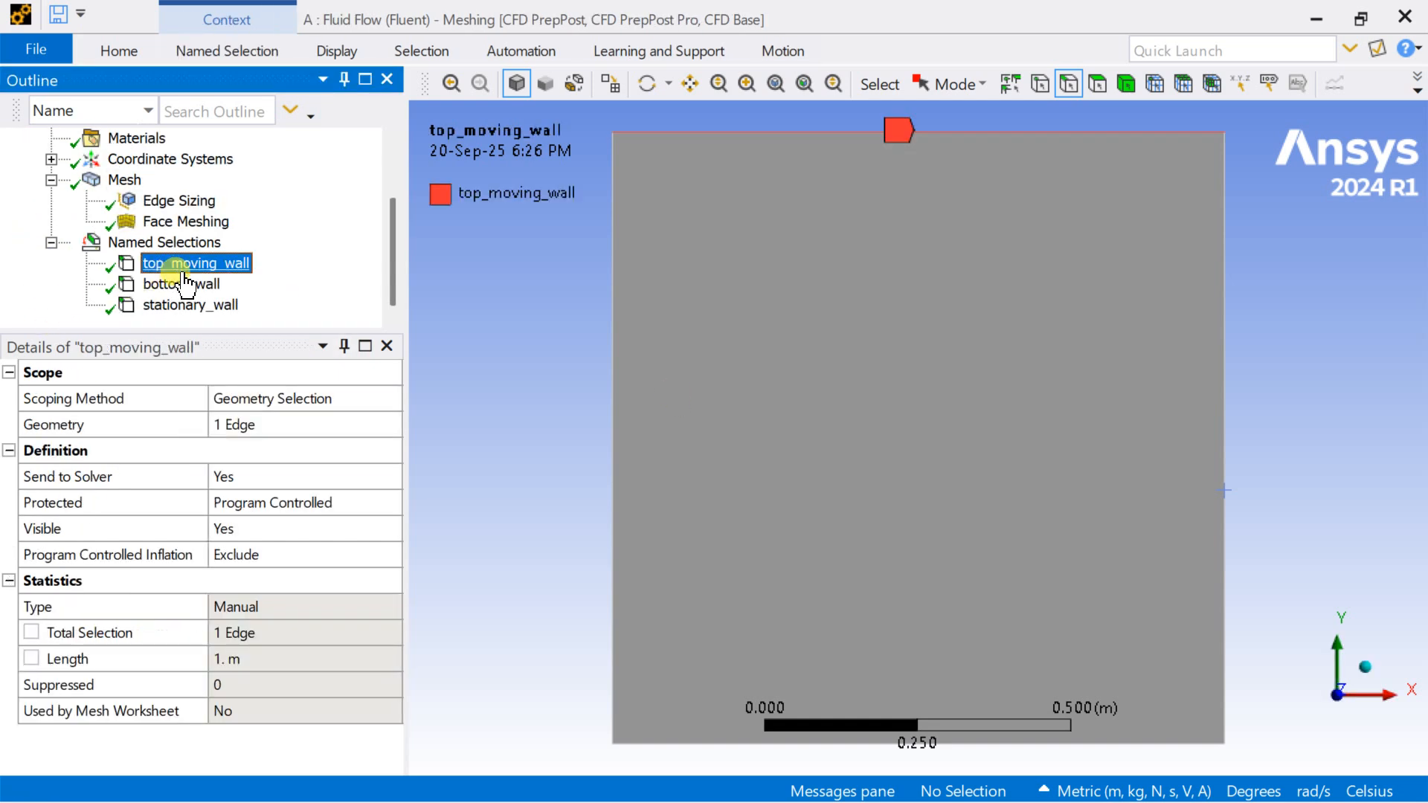
pyautogui.click(180, 283)
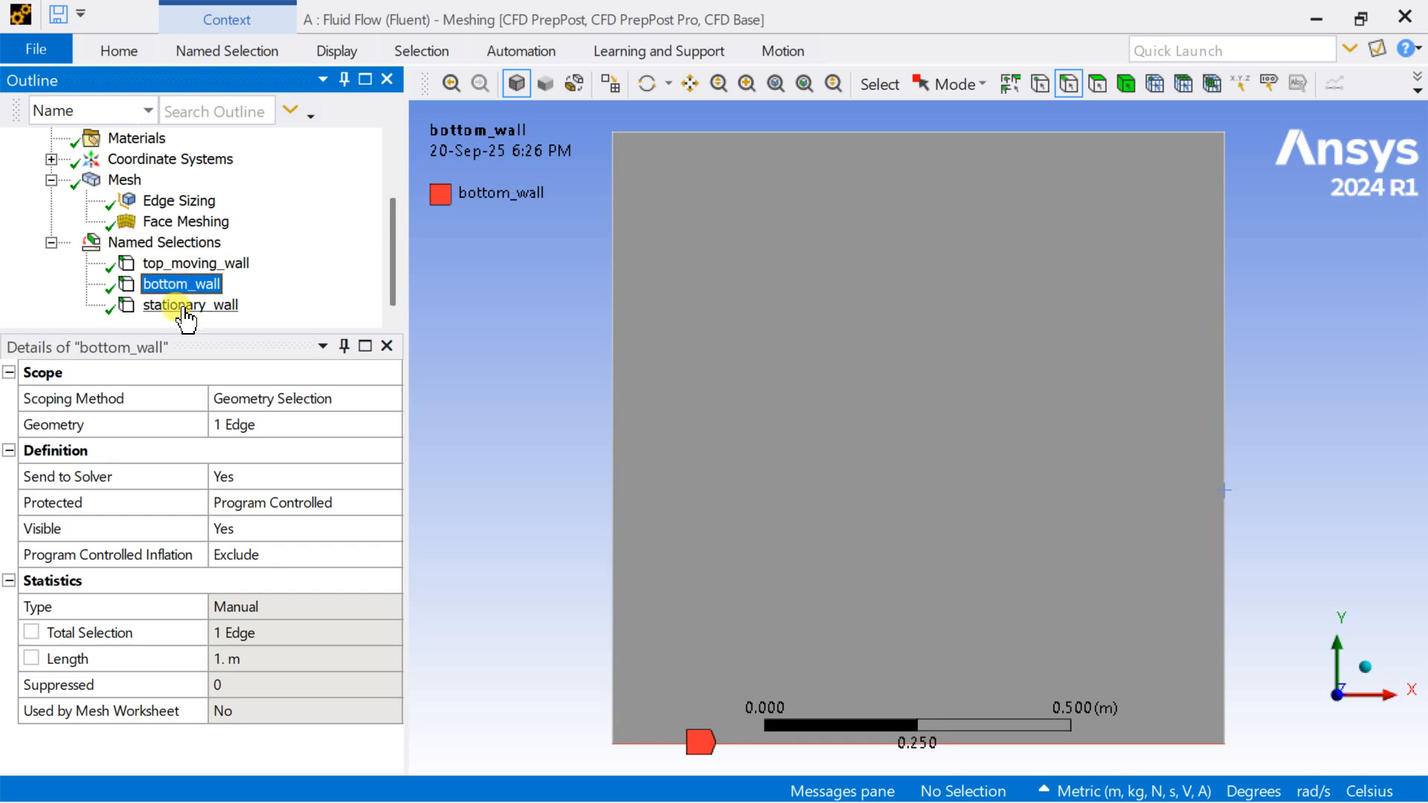
pyautogui.click(190, 305)
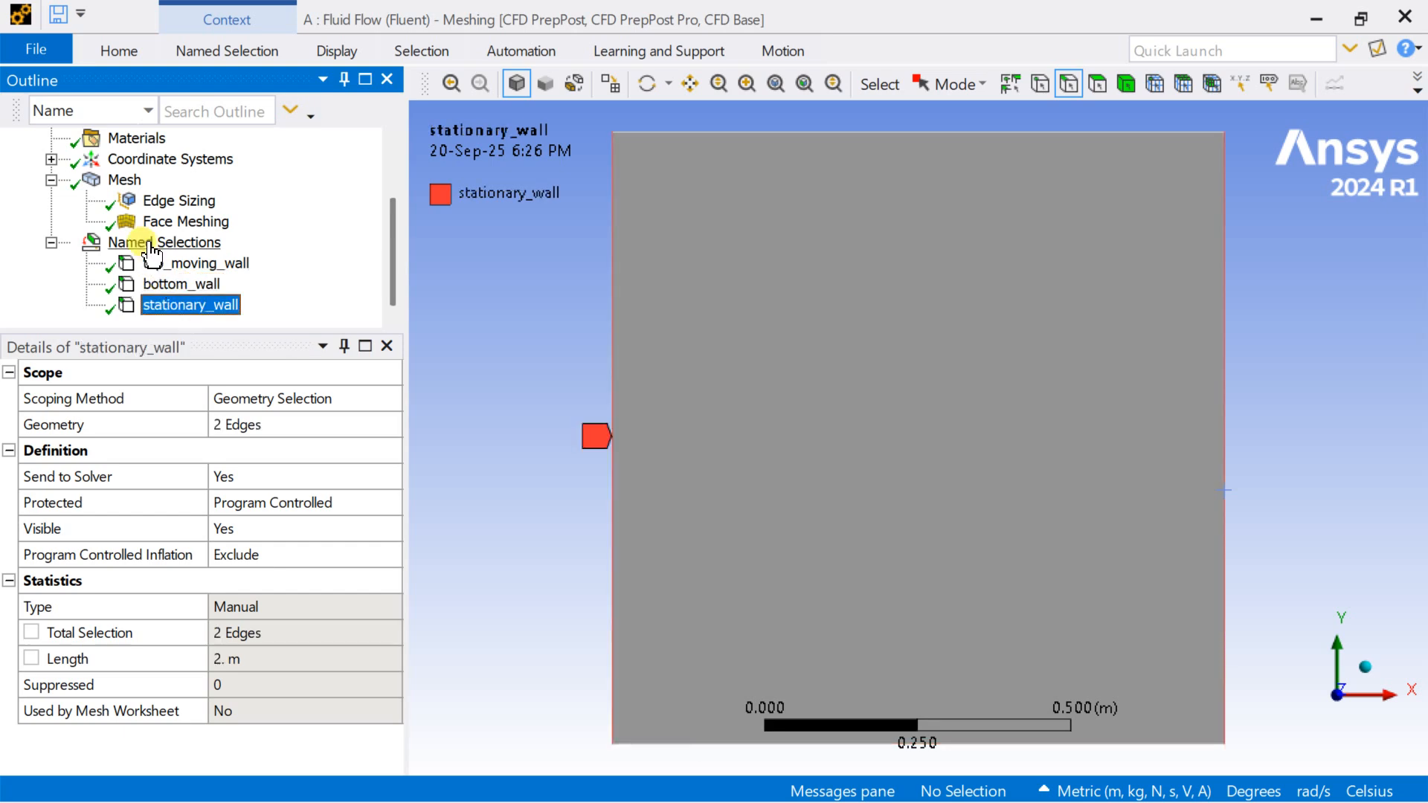
pyautogui.rightClick(124, 179)
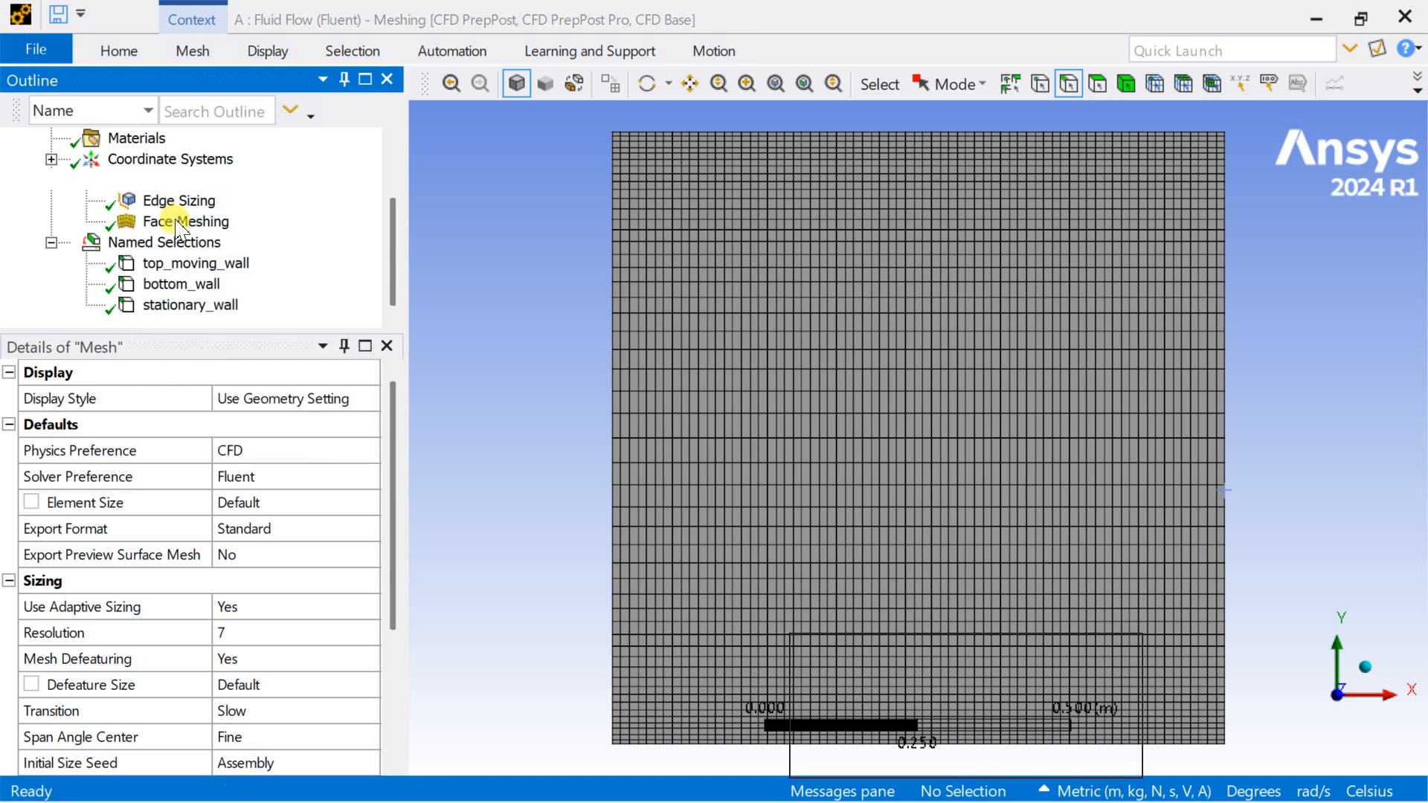
pyautogui.click(125, 179)
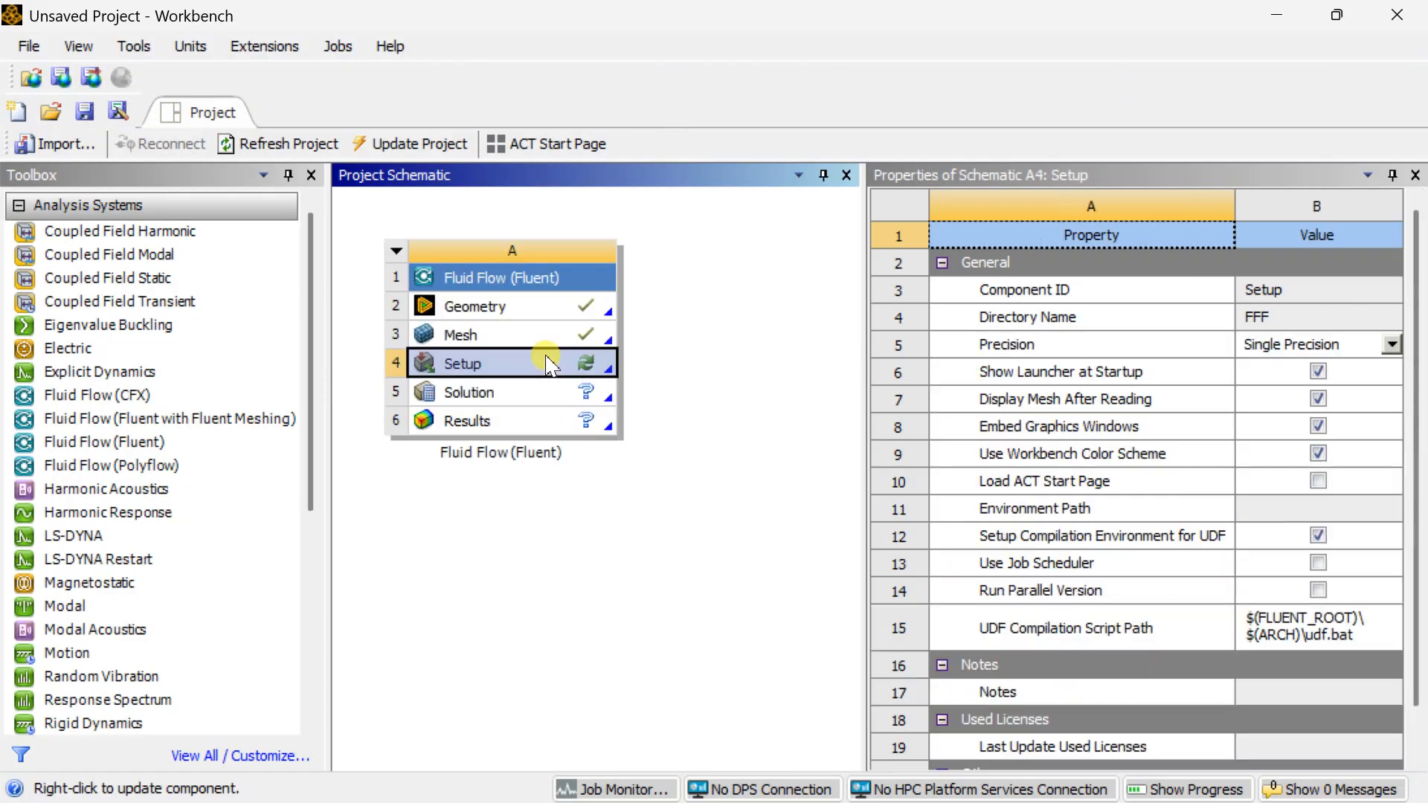
# Launch Fluent on the Setup with 2 solver processes in double precision.
pyautogui.rightClick(462, 364)
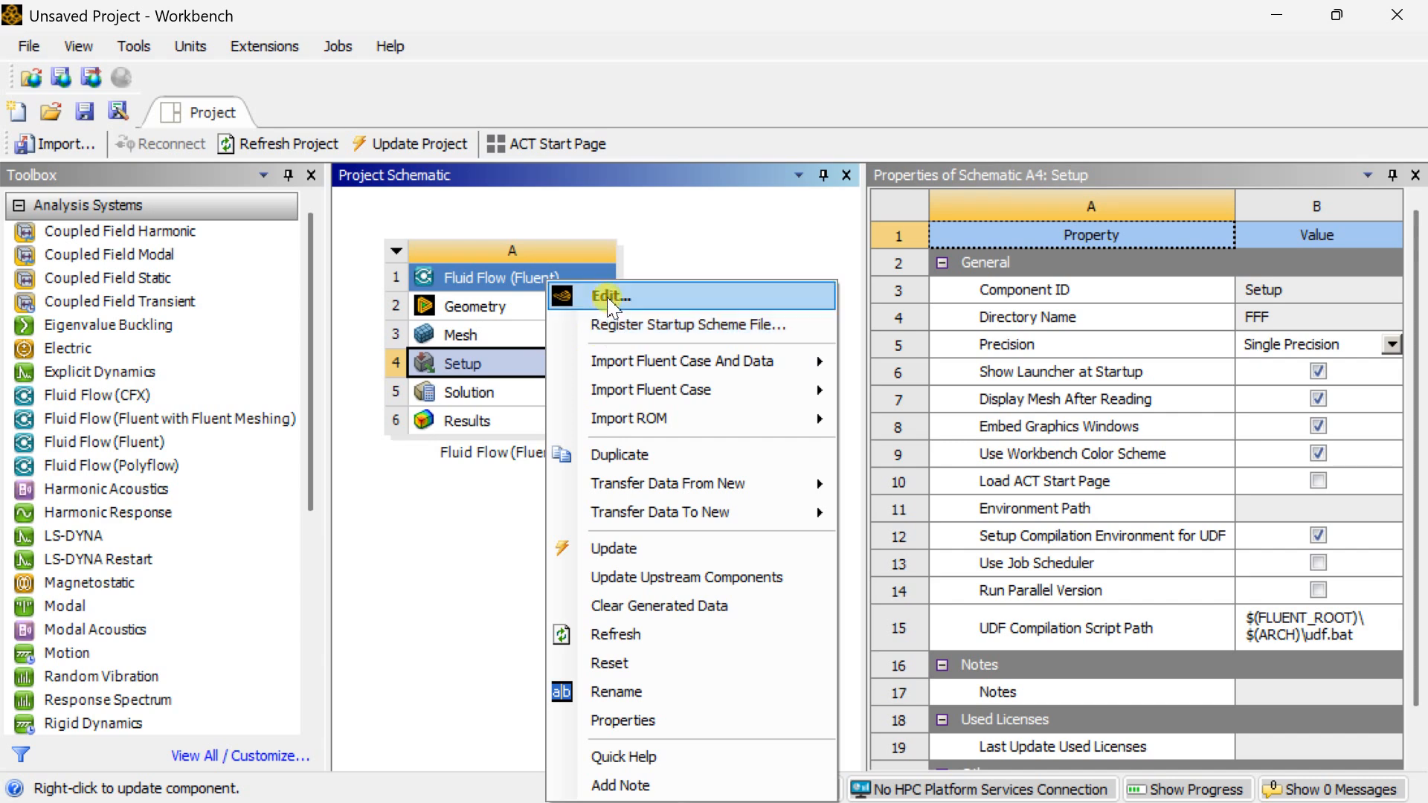
pyautogui.click(609, 296)
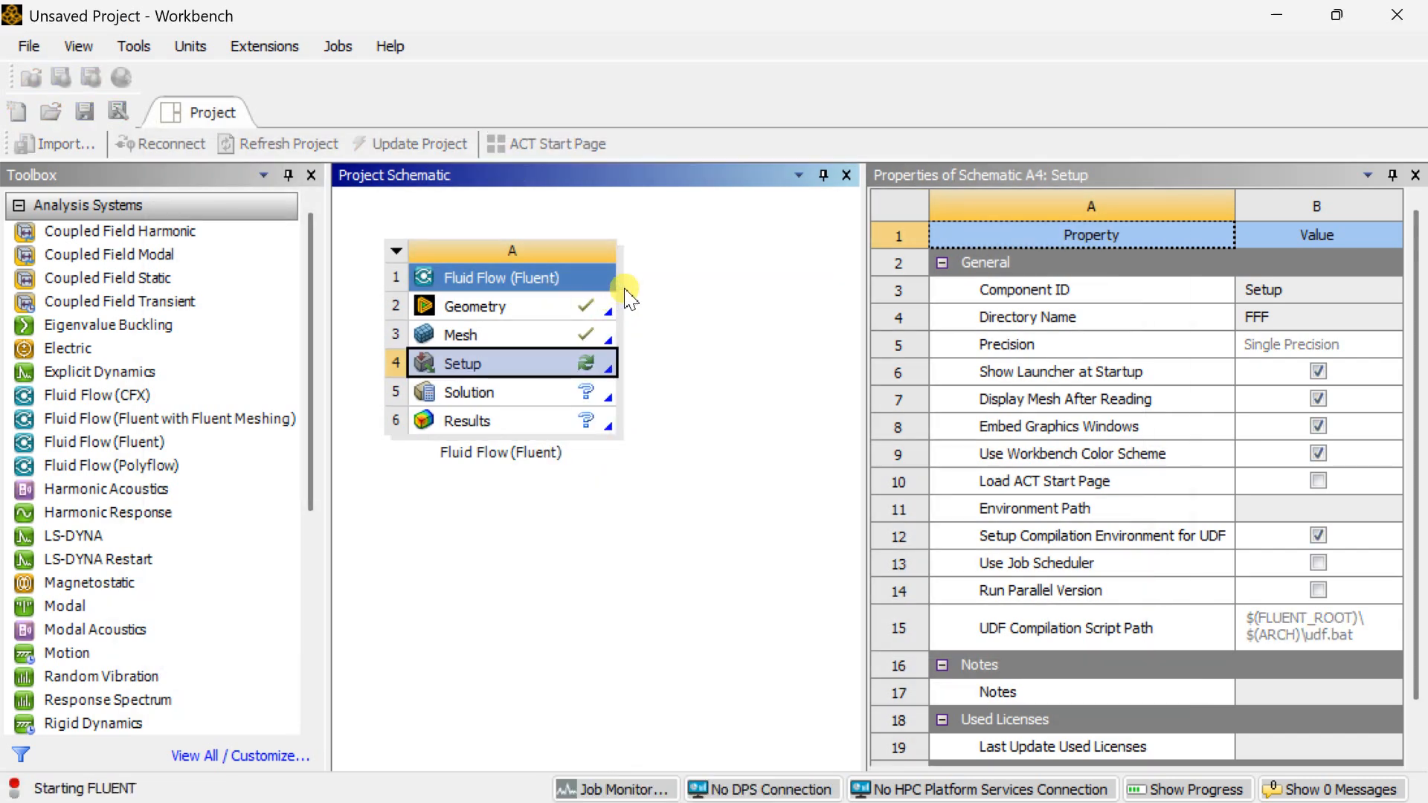
pyautogui.doubleClick(463, 363)
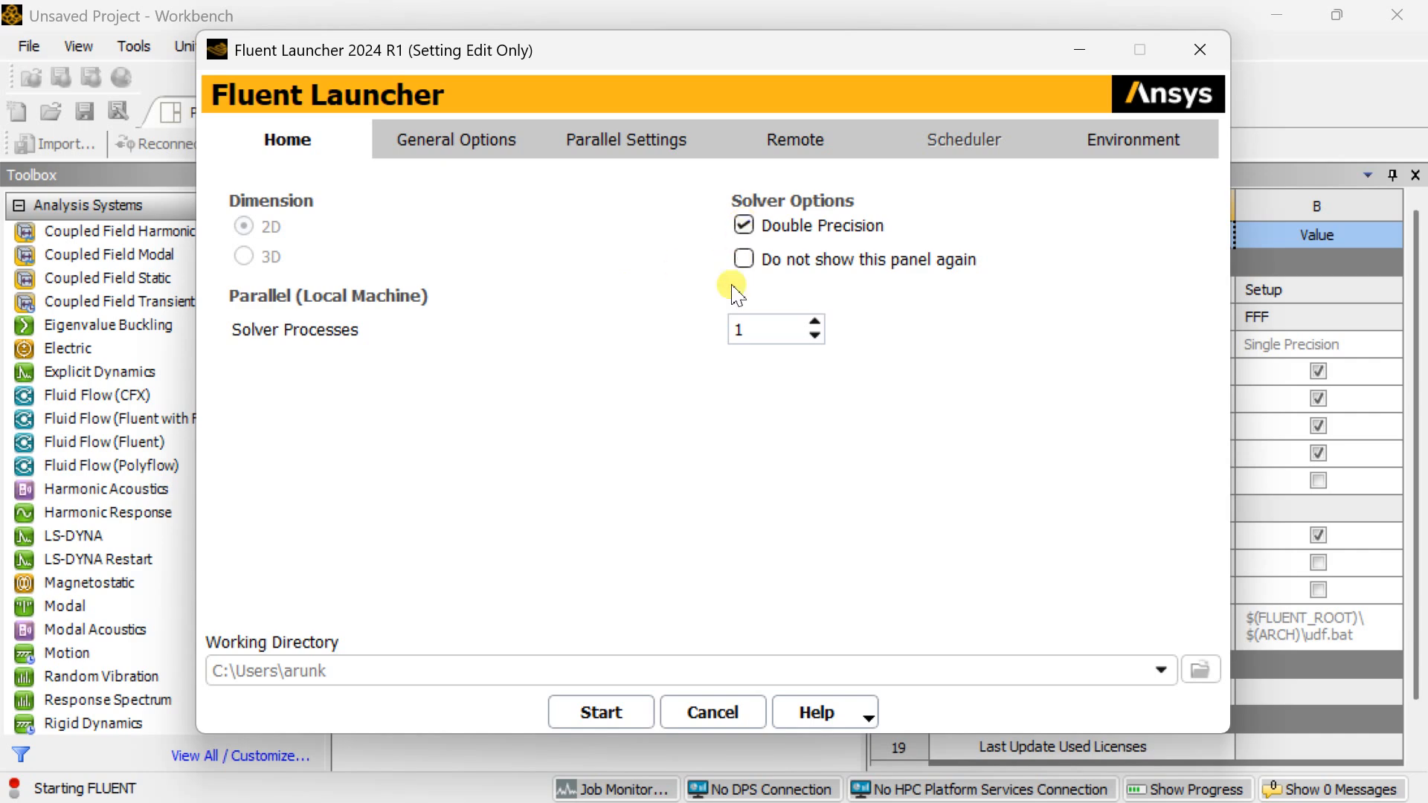
pyautogui.click(814, 321)
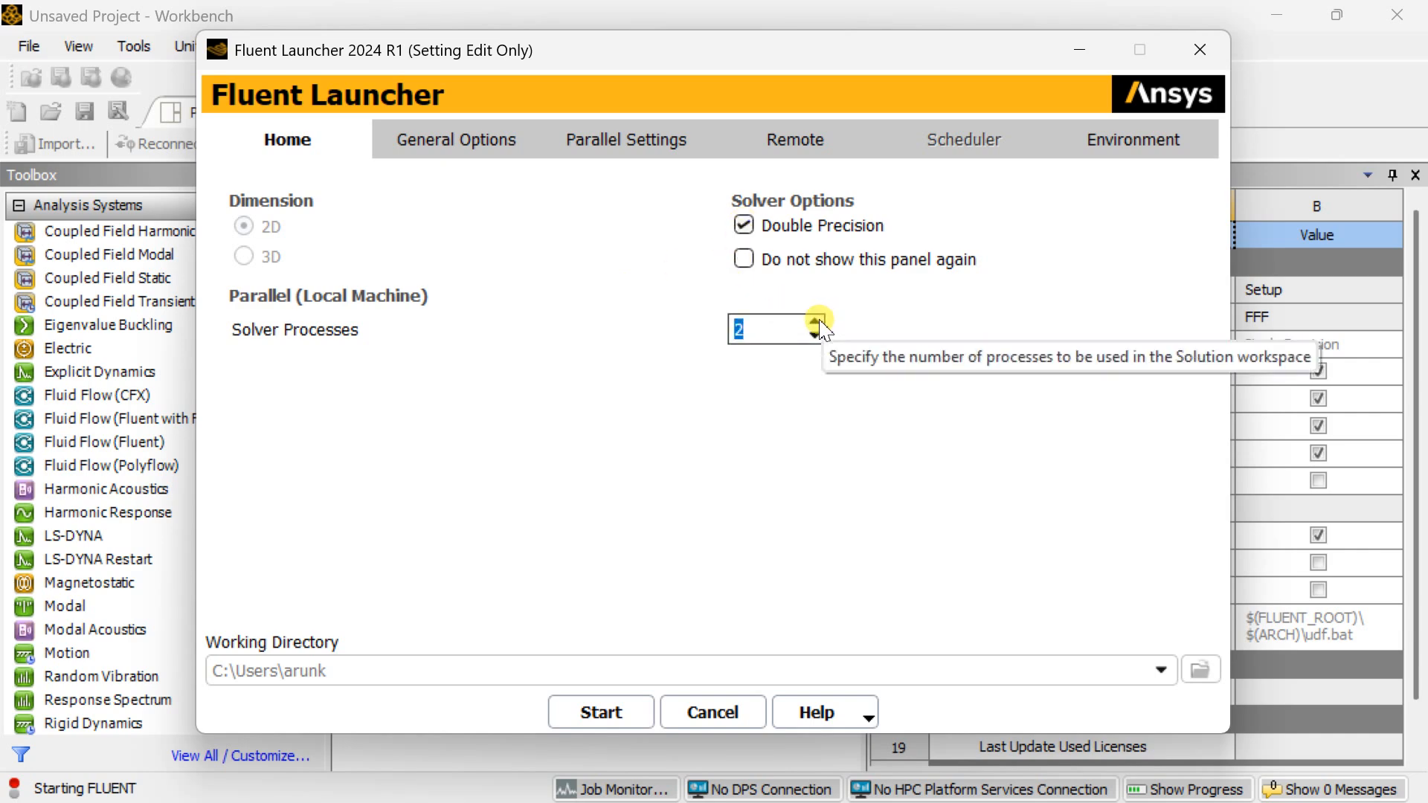
pyautogui.moveTo(600, 711)
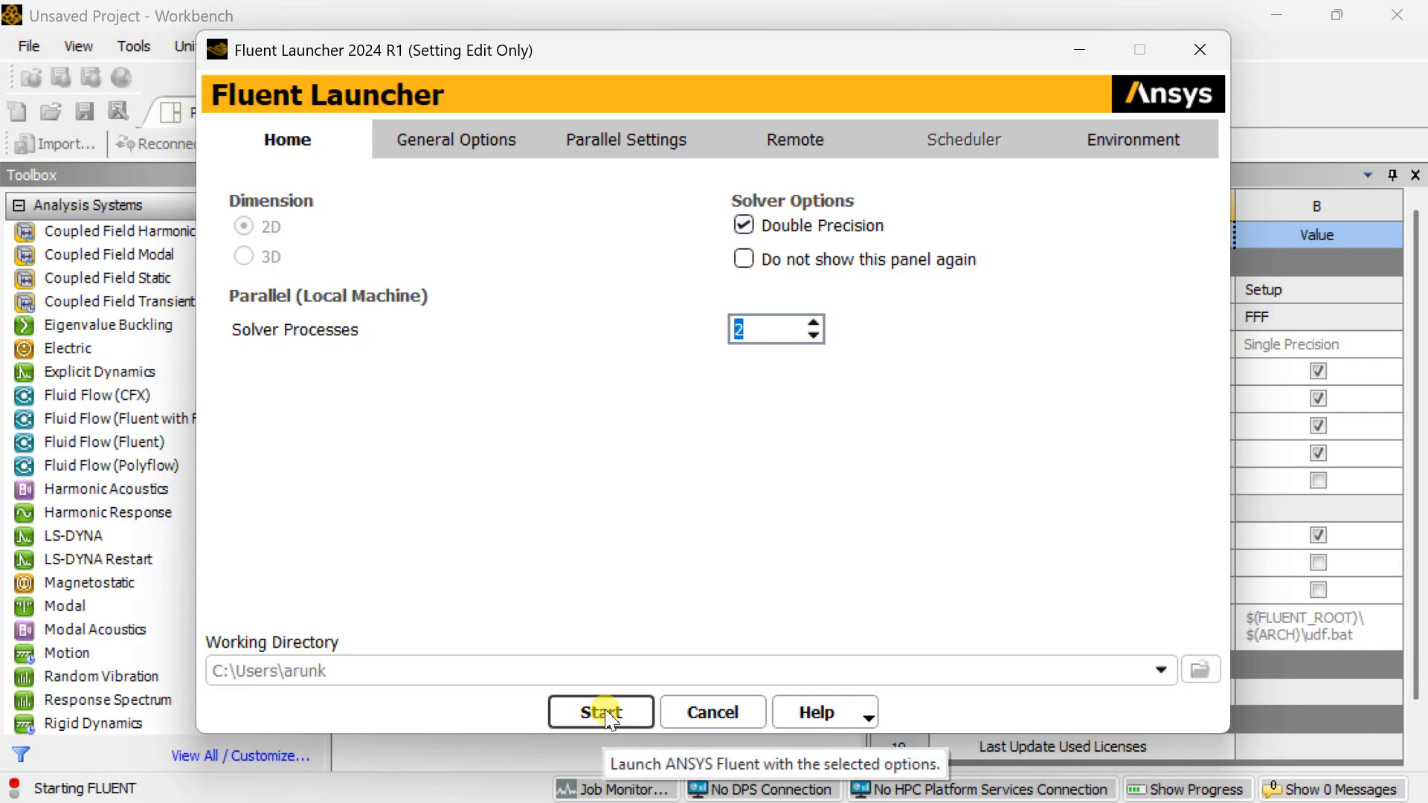
pyautogui.click(599, 712)
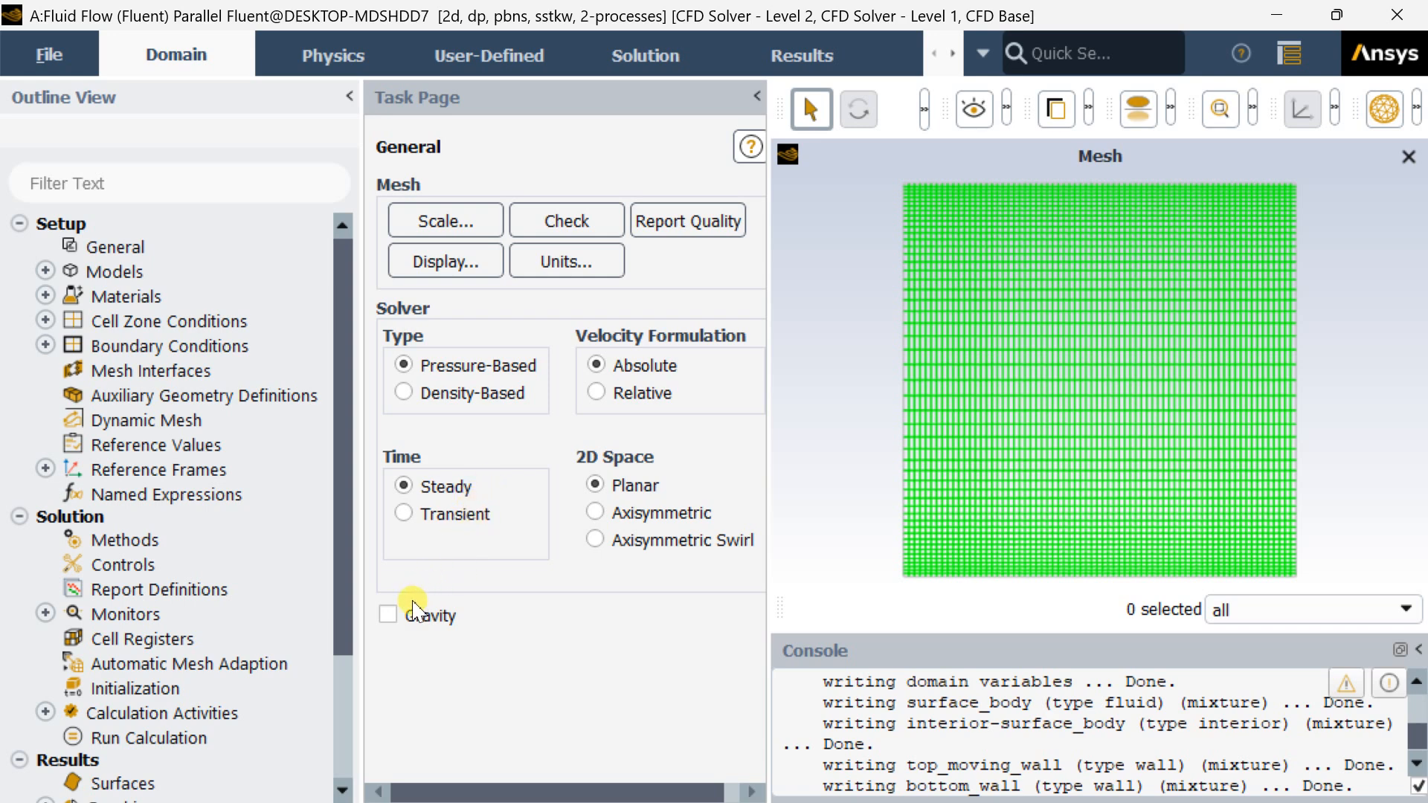
# Enable gravity with -9.81 m/s² acceleration in Y.
pyautogui.click(386, 615)
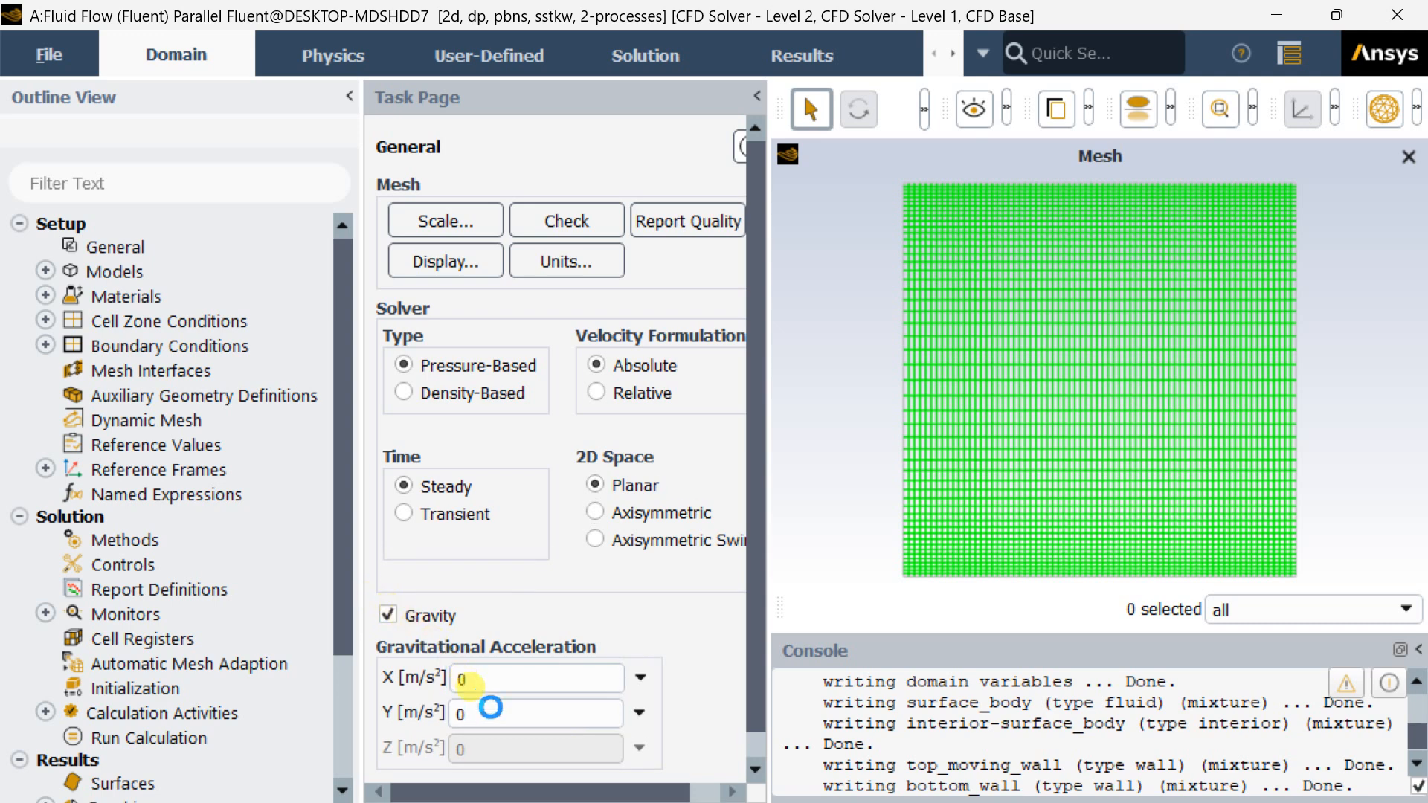
pyautogui.write('-')
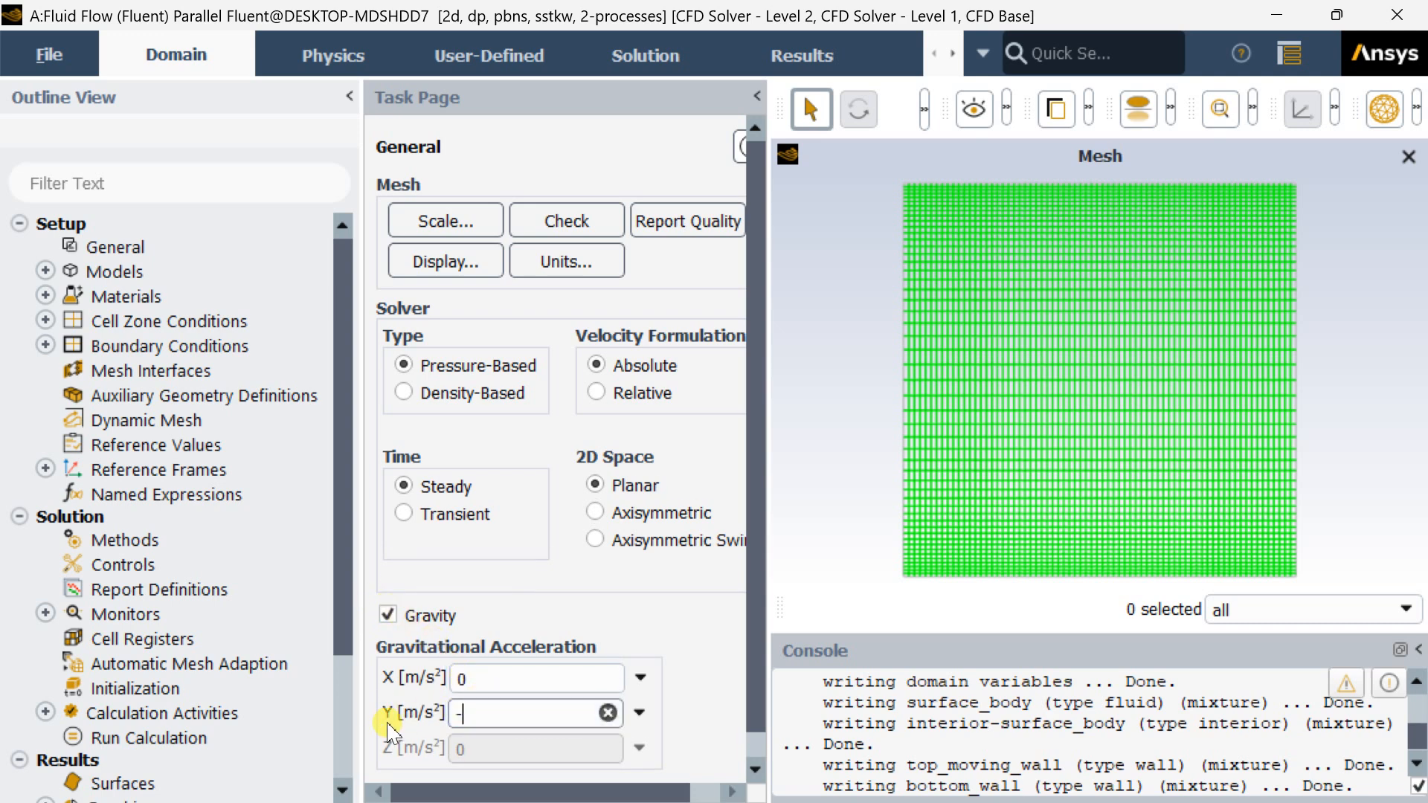
pyautogui.write('9.81')
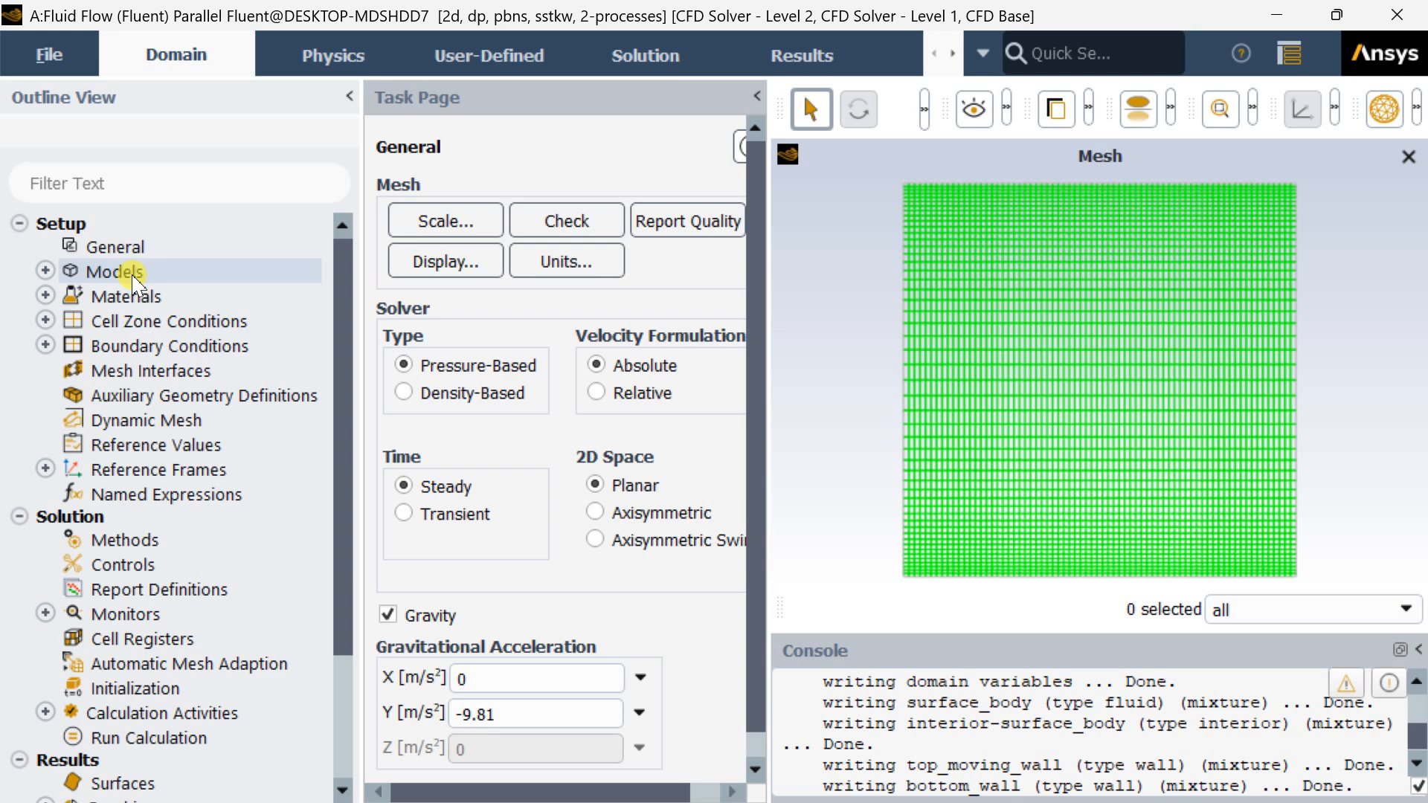
# Switch the viscous model from SST k-omega to Laminar.
pyautogui.click(119, 270)
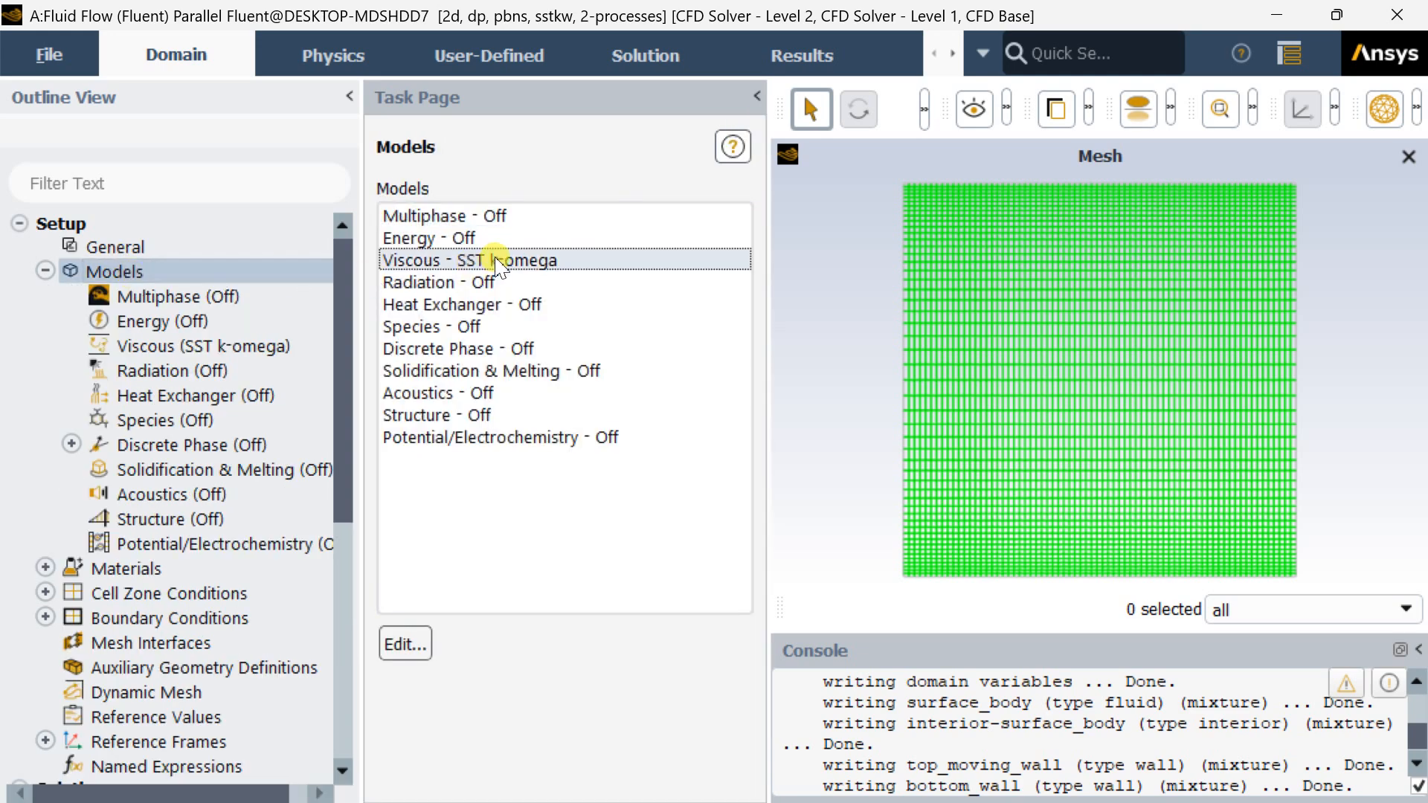
pyautogui.click(470, 259)
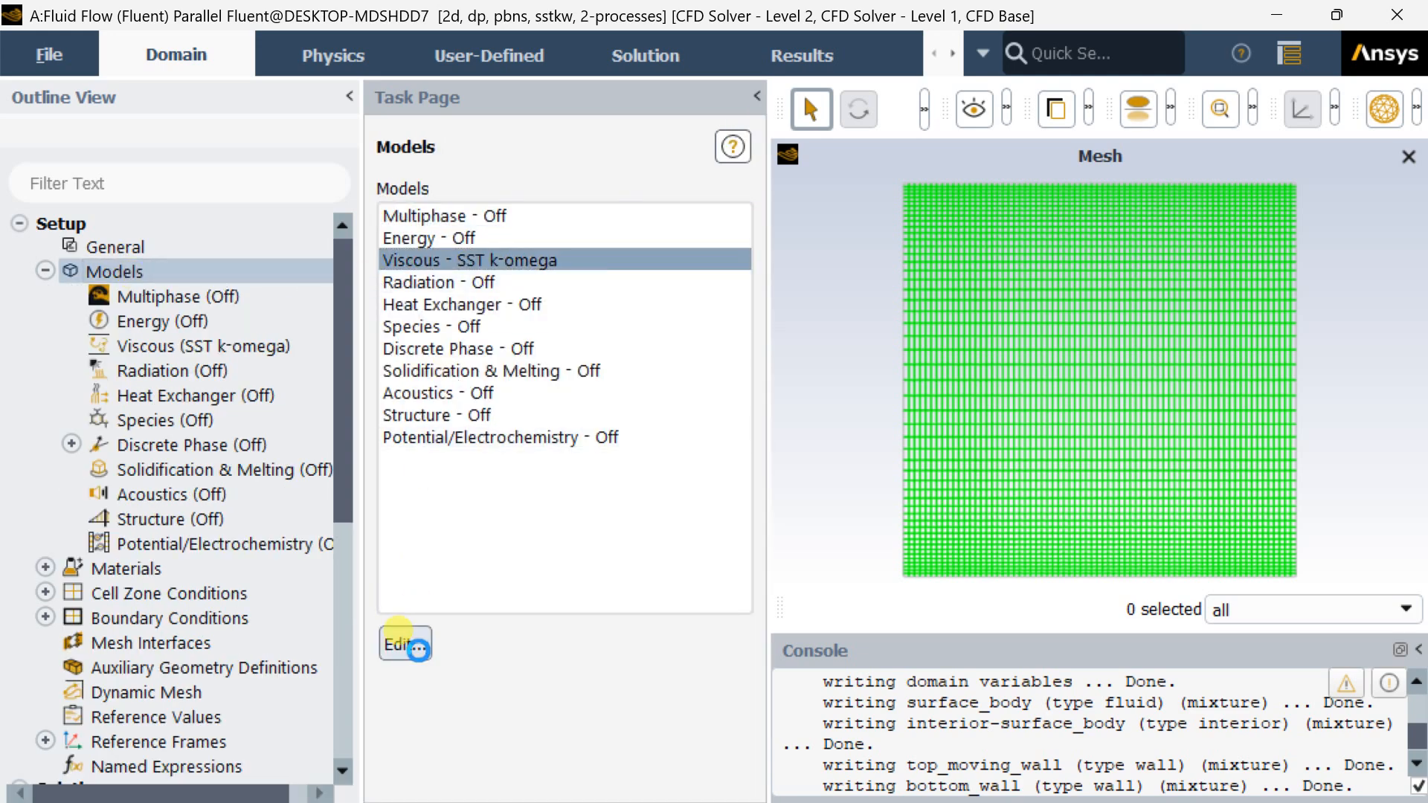
pyautogui.click(403, 644)
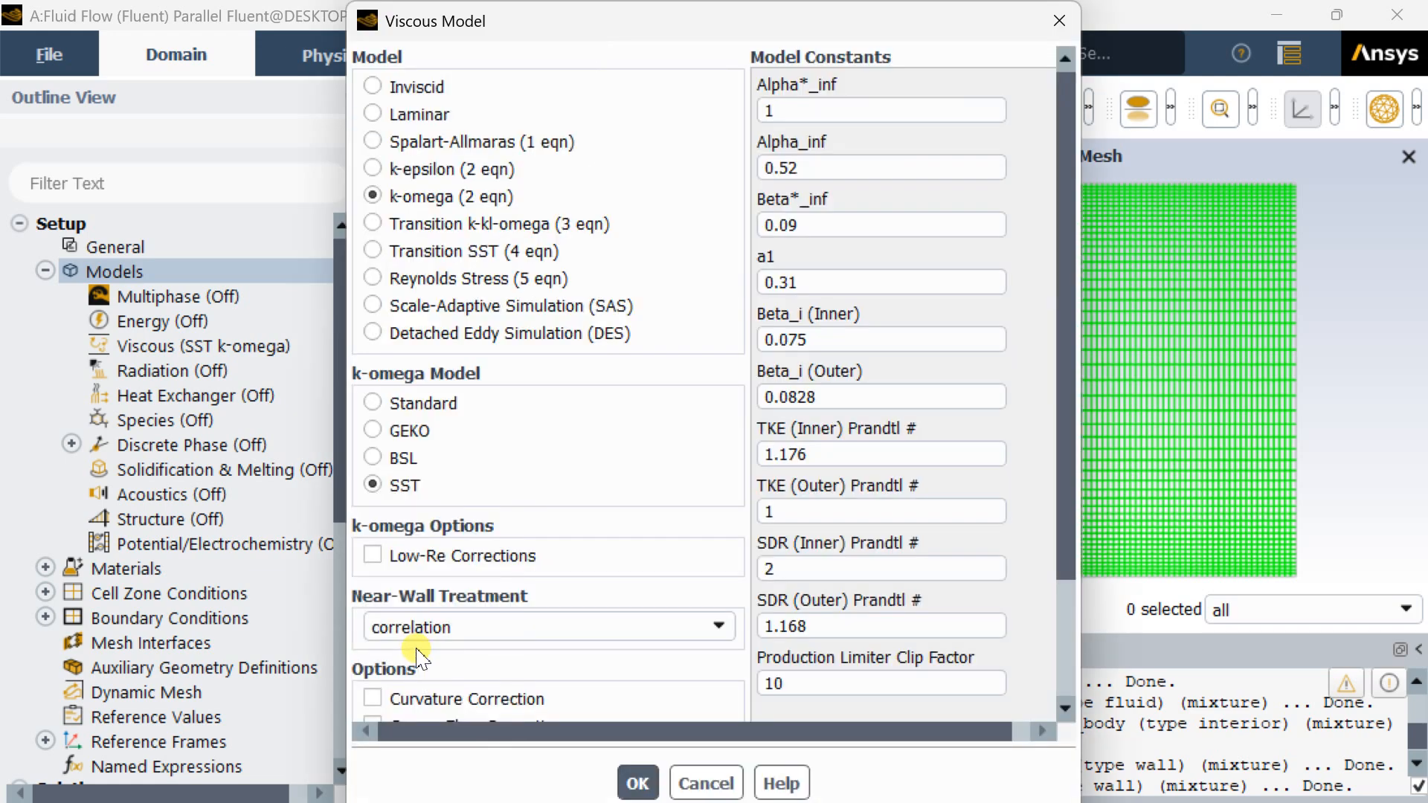
pyautogui.click(372, 114)
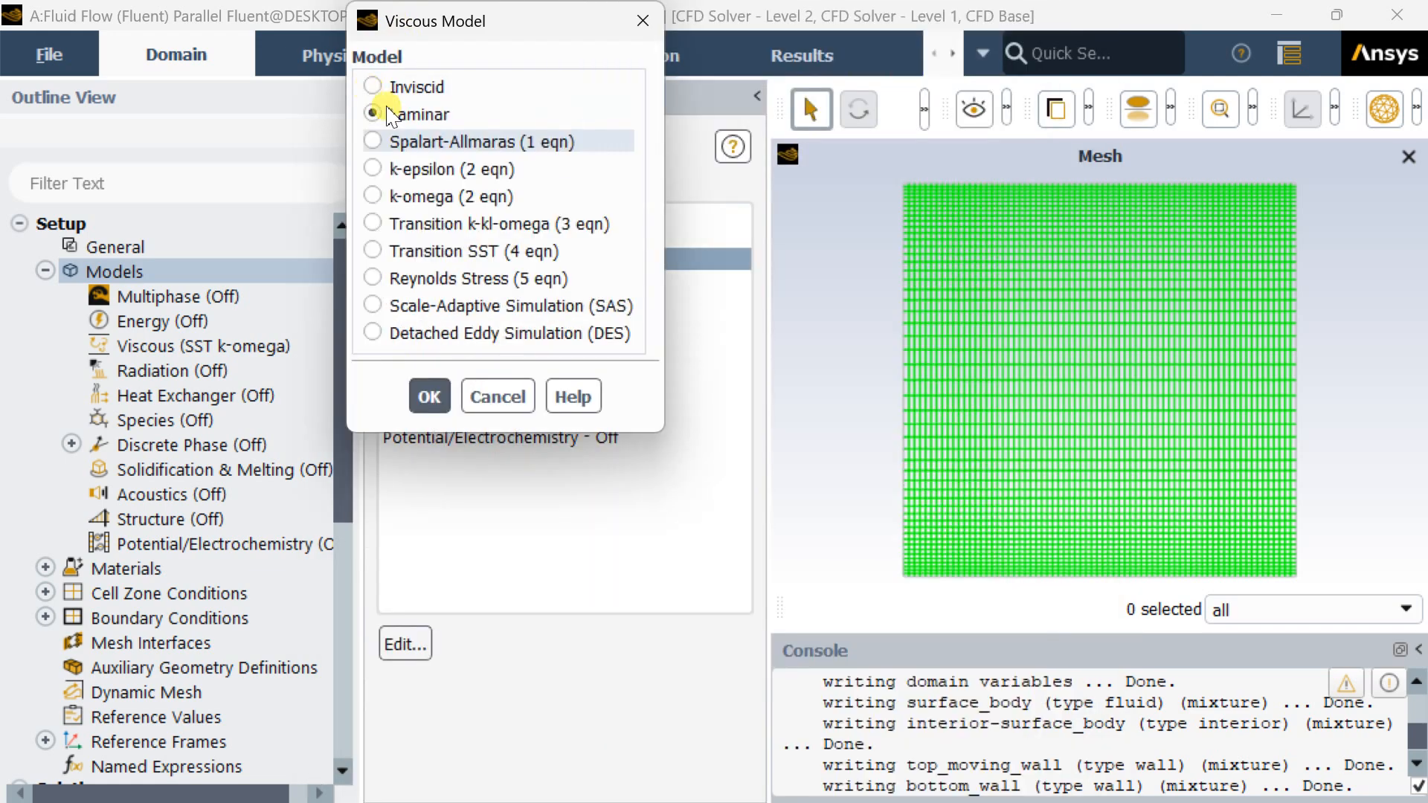
pyautogui.click(373, 114)
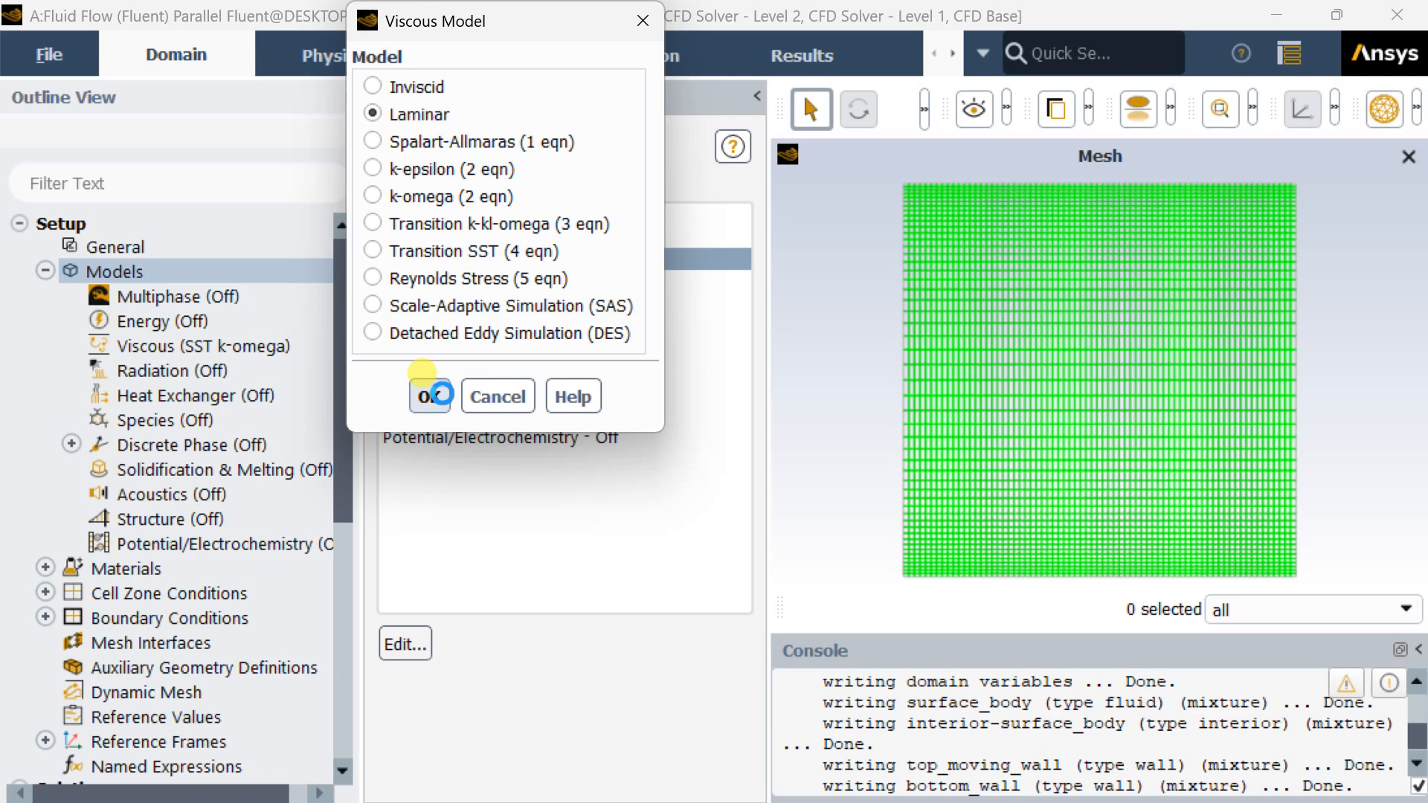
pyautogui.click(429, 394)
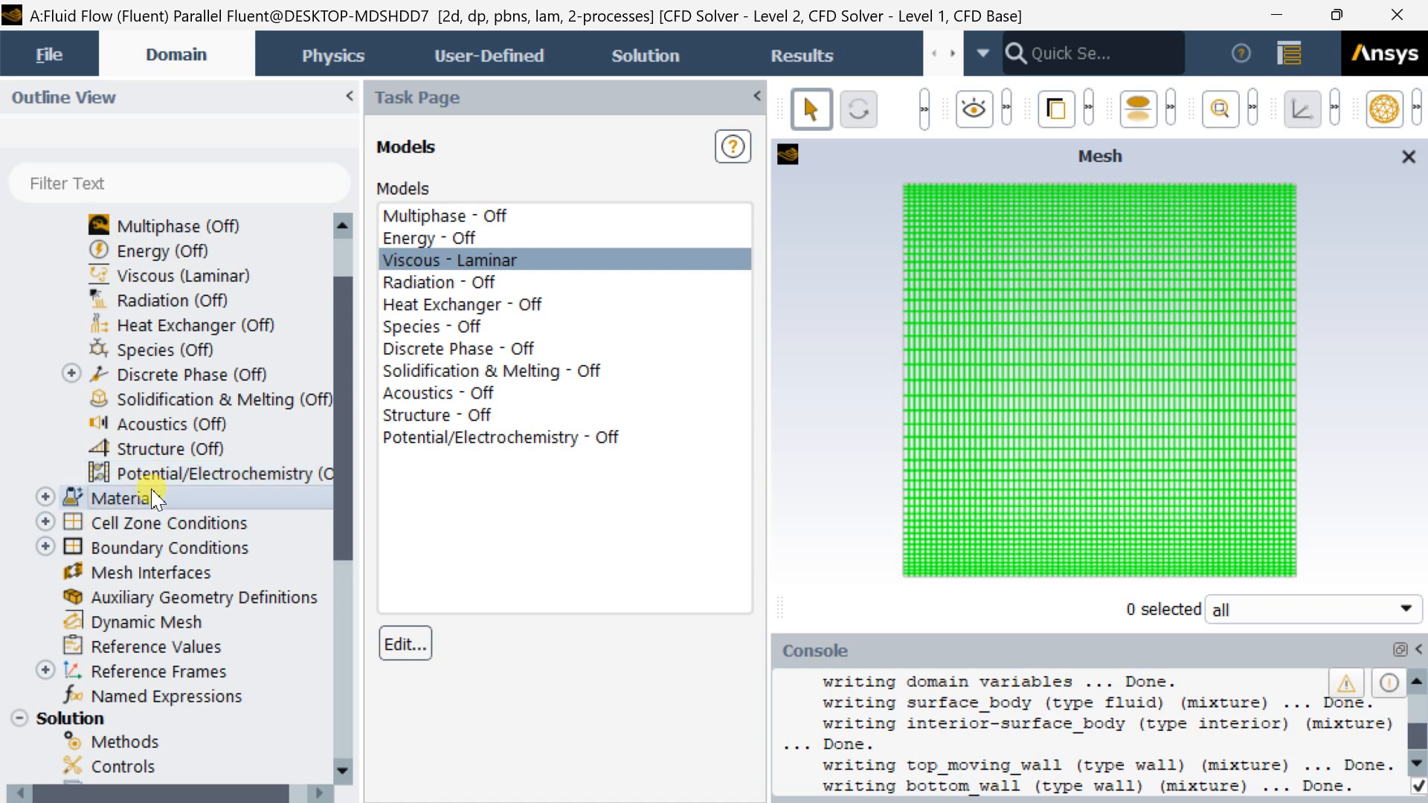
pyautogui.click(125, 498)
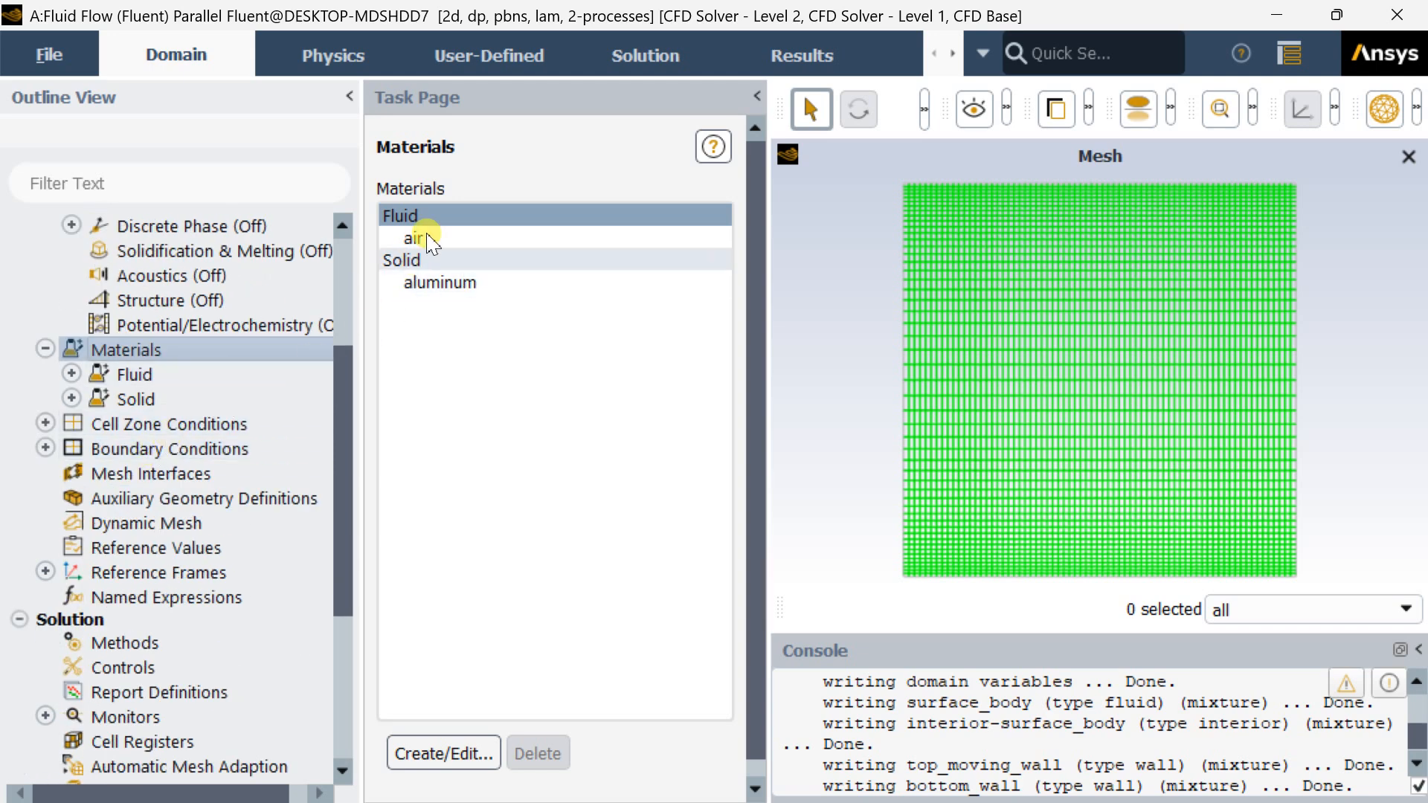
# Copy water-liquid from the Fluent database into the case fluid materials.
pyautogui.doubleClick(413, 238)
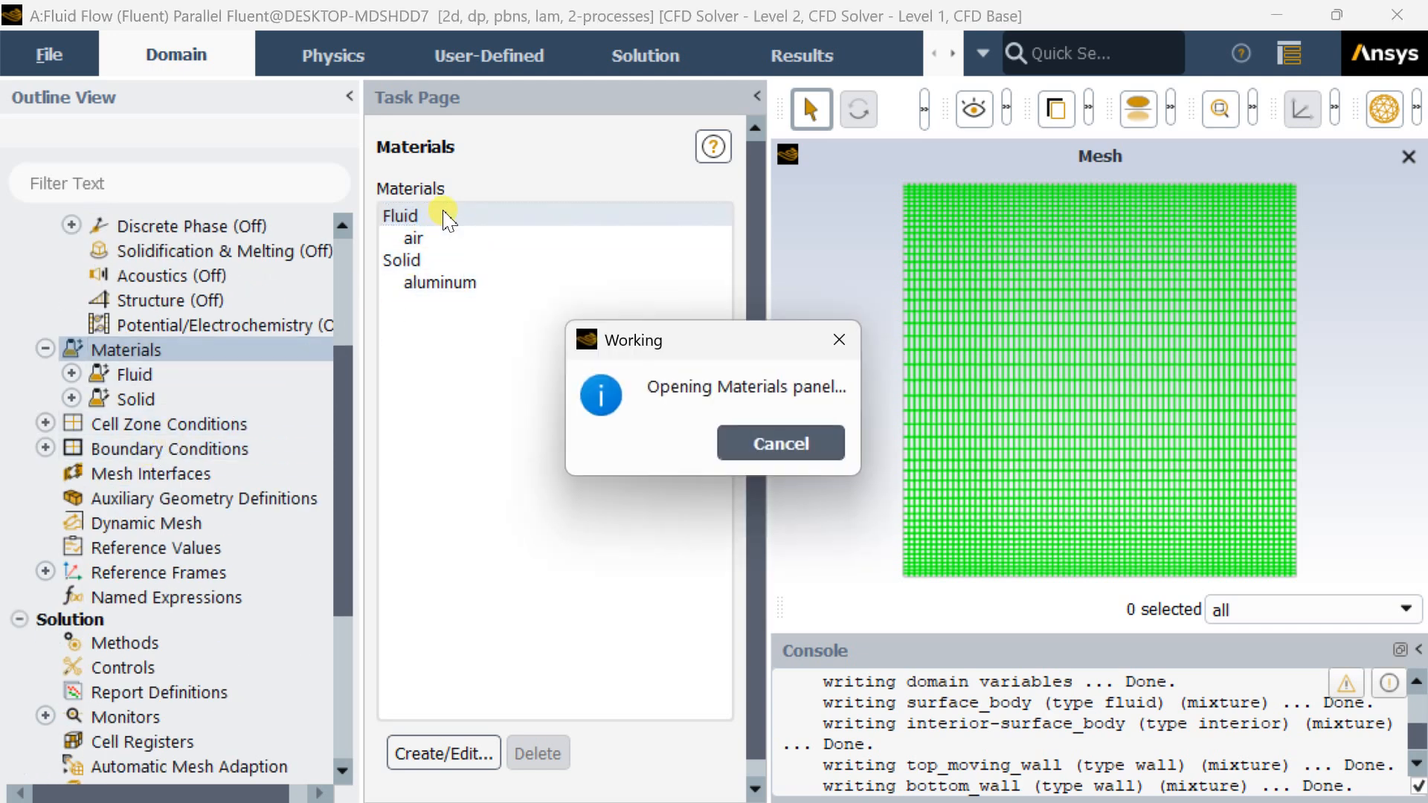
pyautogui.click(442, 753)
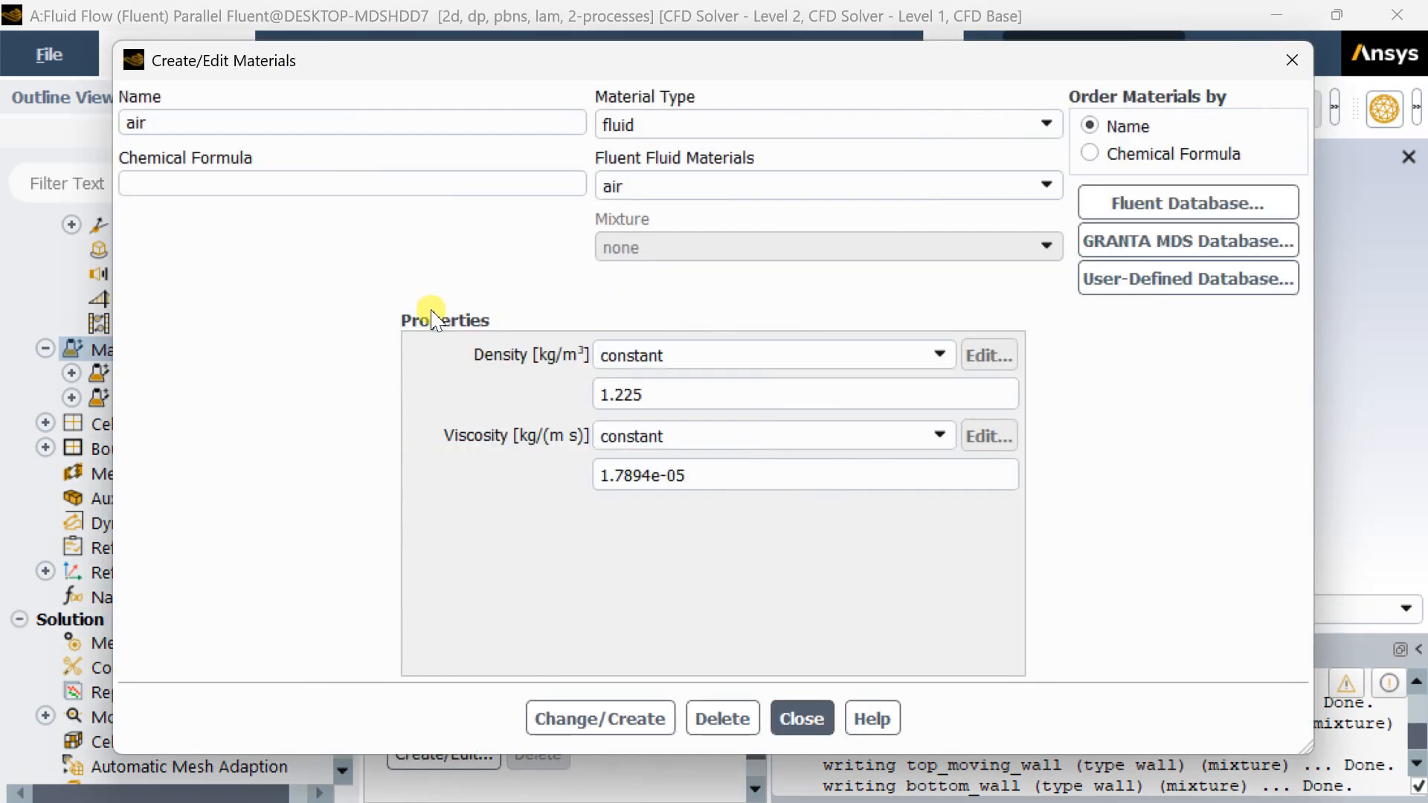
pyautogui.click(1187, 202)
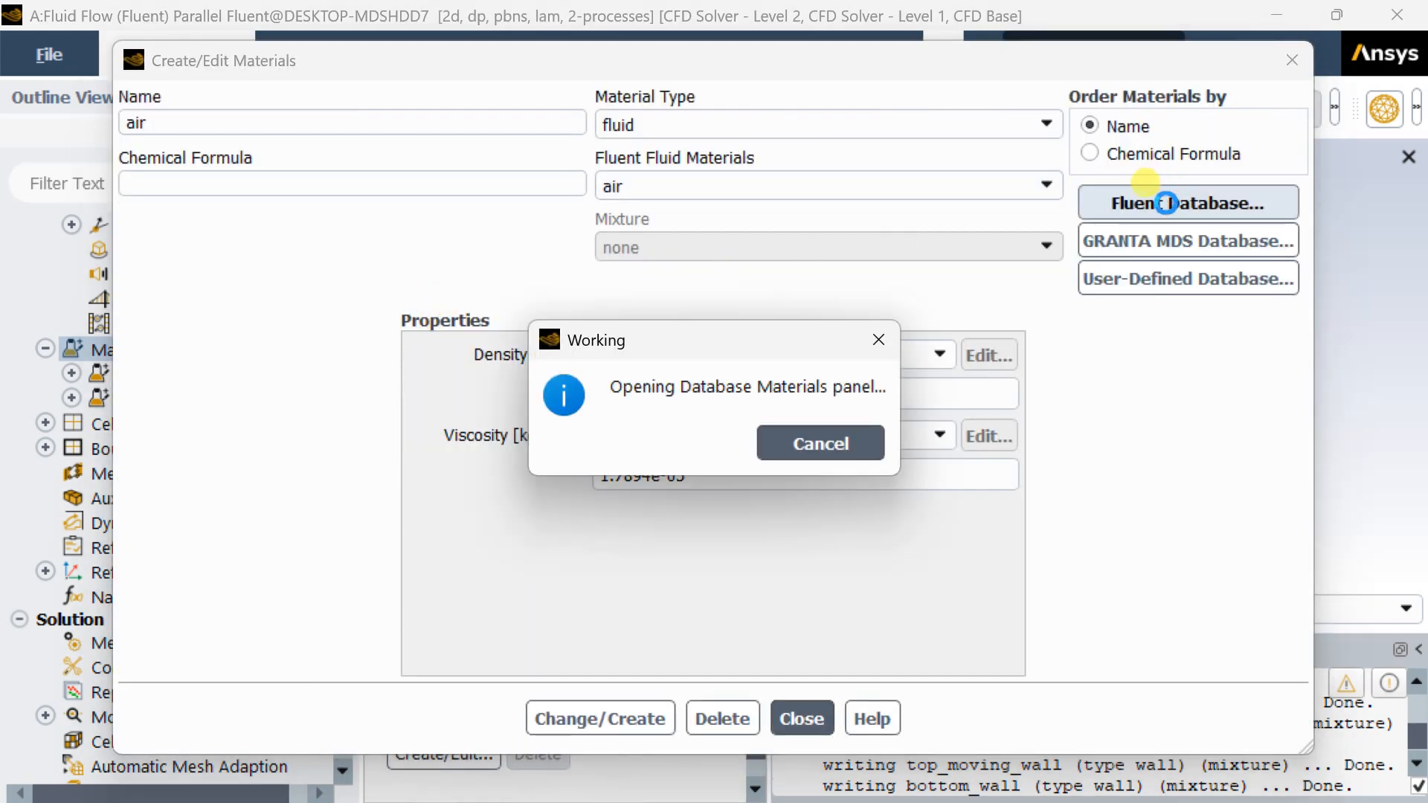
pyautogui.click(1187, 202)
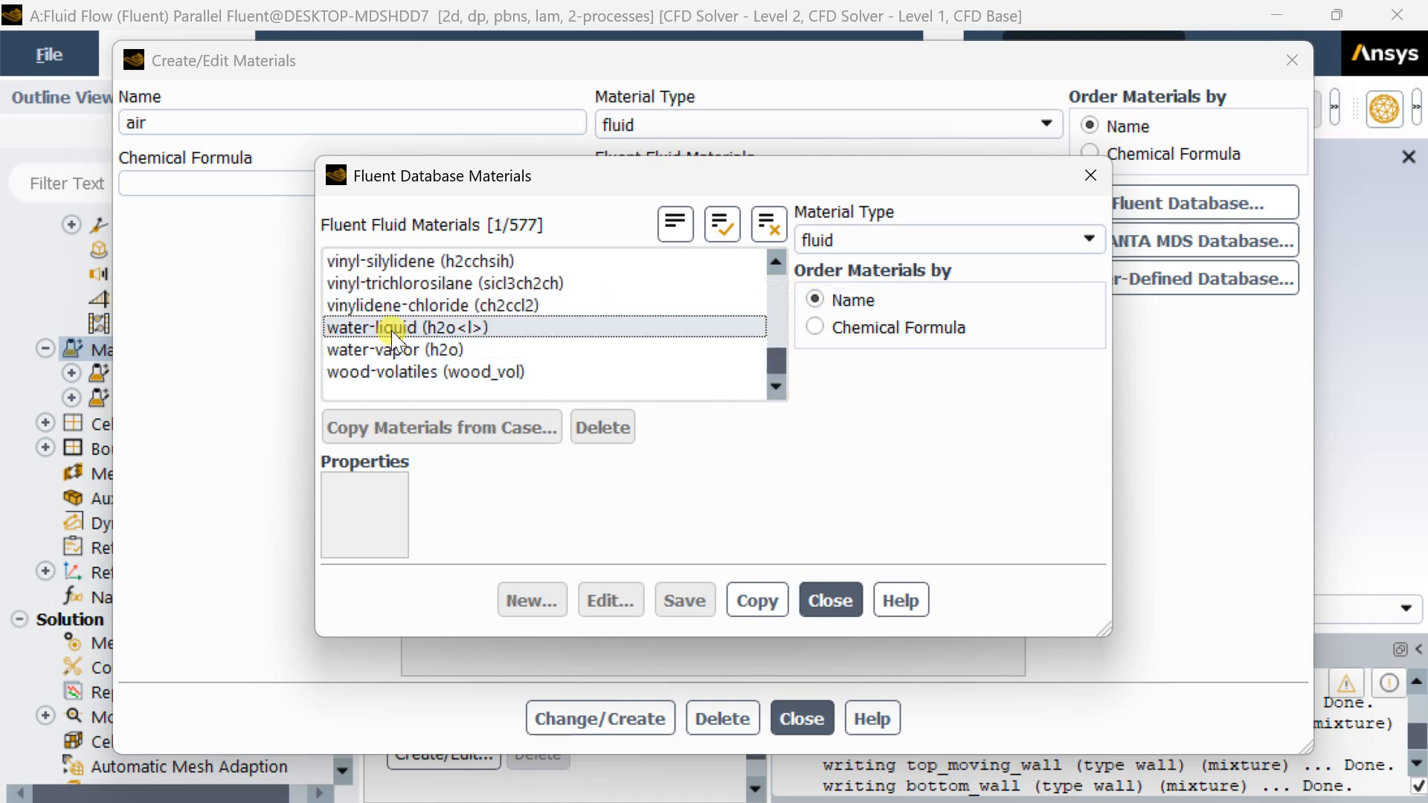
pyautogui.click(403, 328)
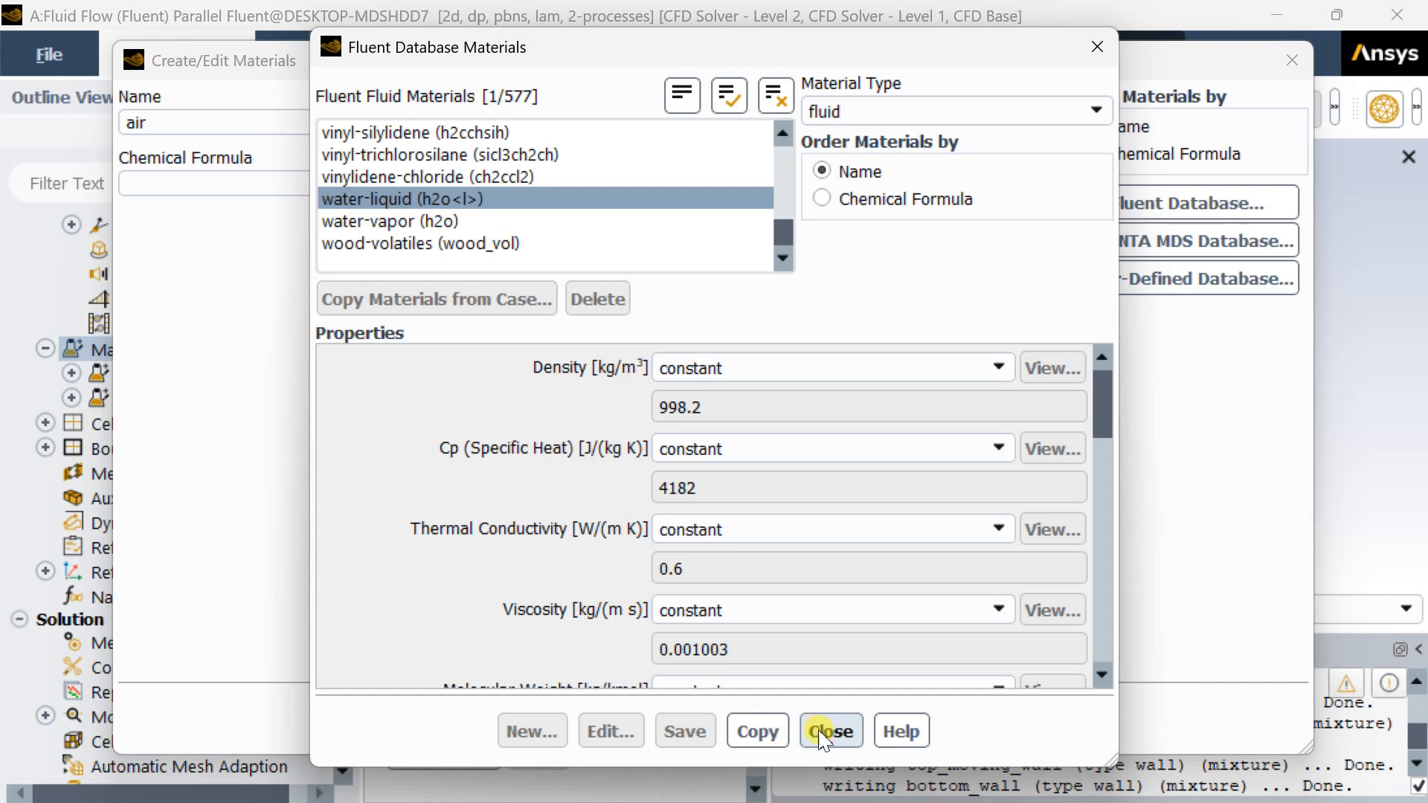
pyautogui.click(828, 730)
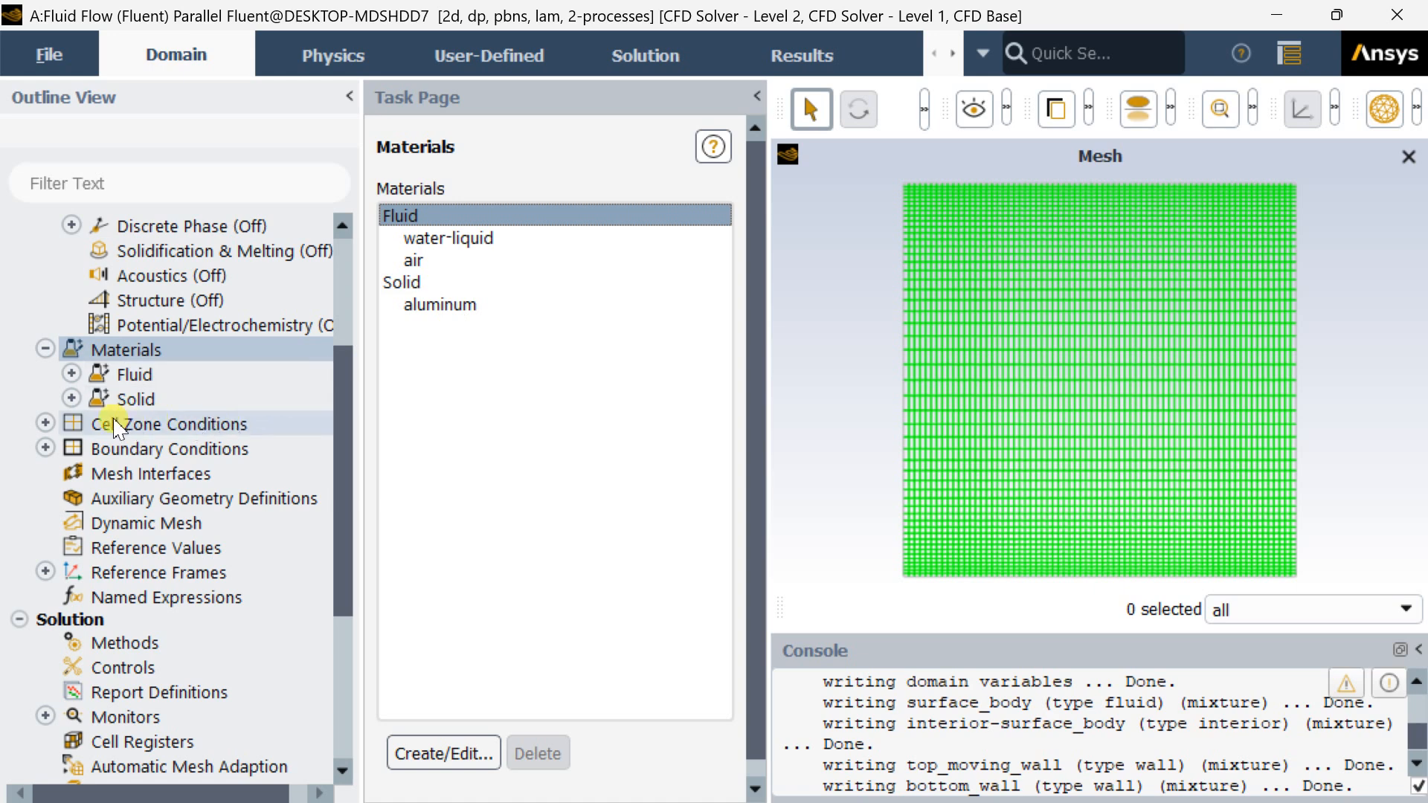
# Set the surface_body cell zone material to water-liquid and apply.
pyautogui.click(181, 423)
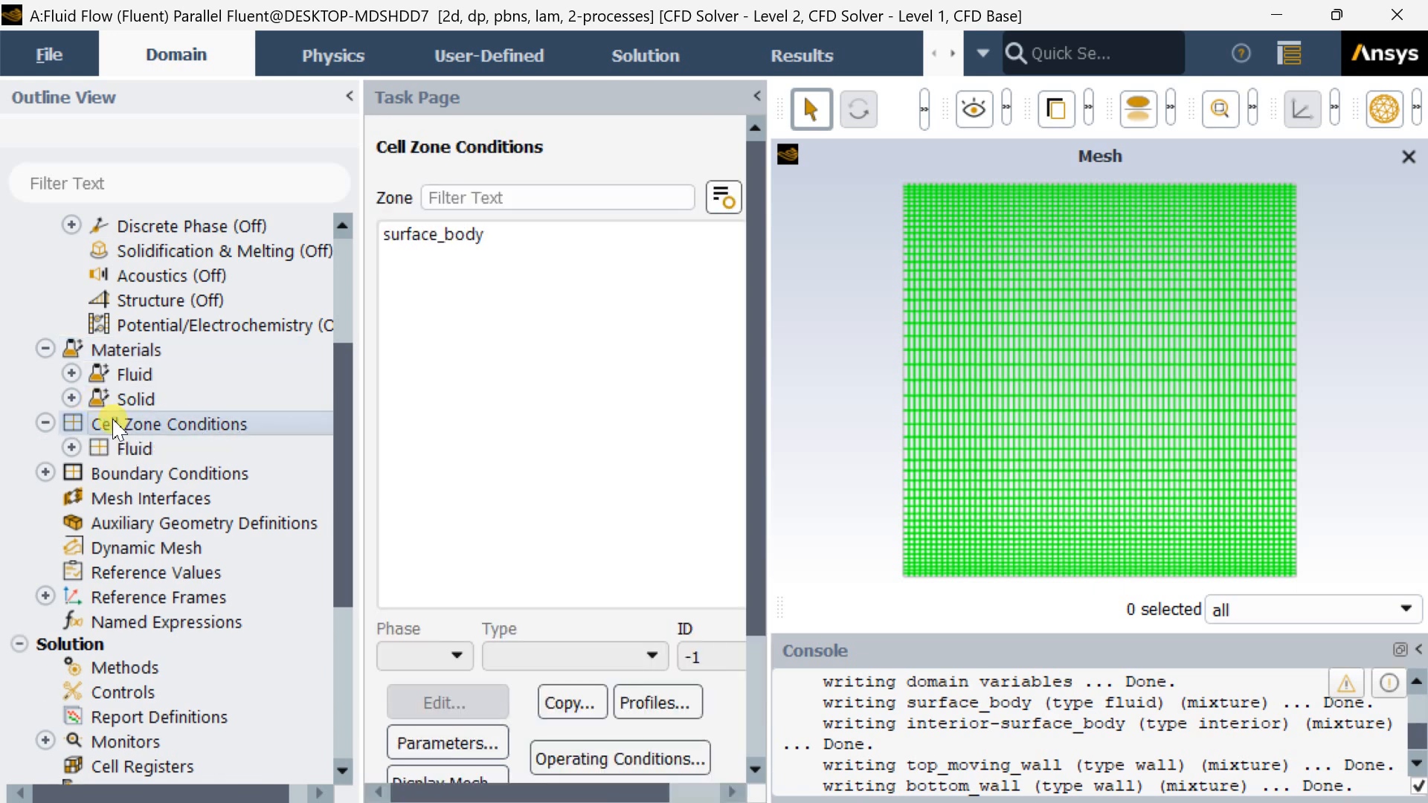
pyautogui.click(433, 234)
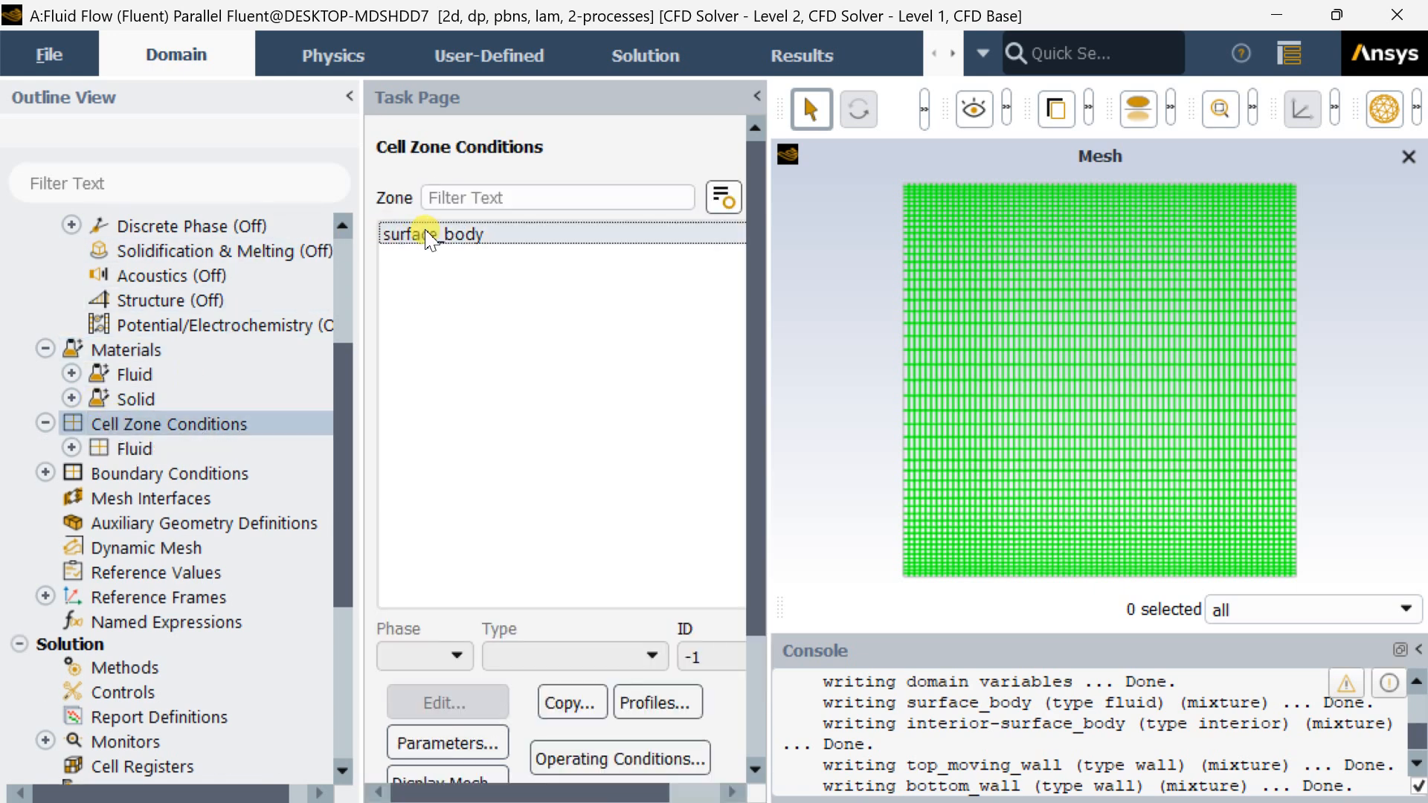
pyautogui.click(437, 235)
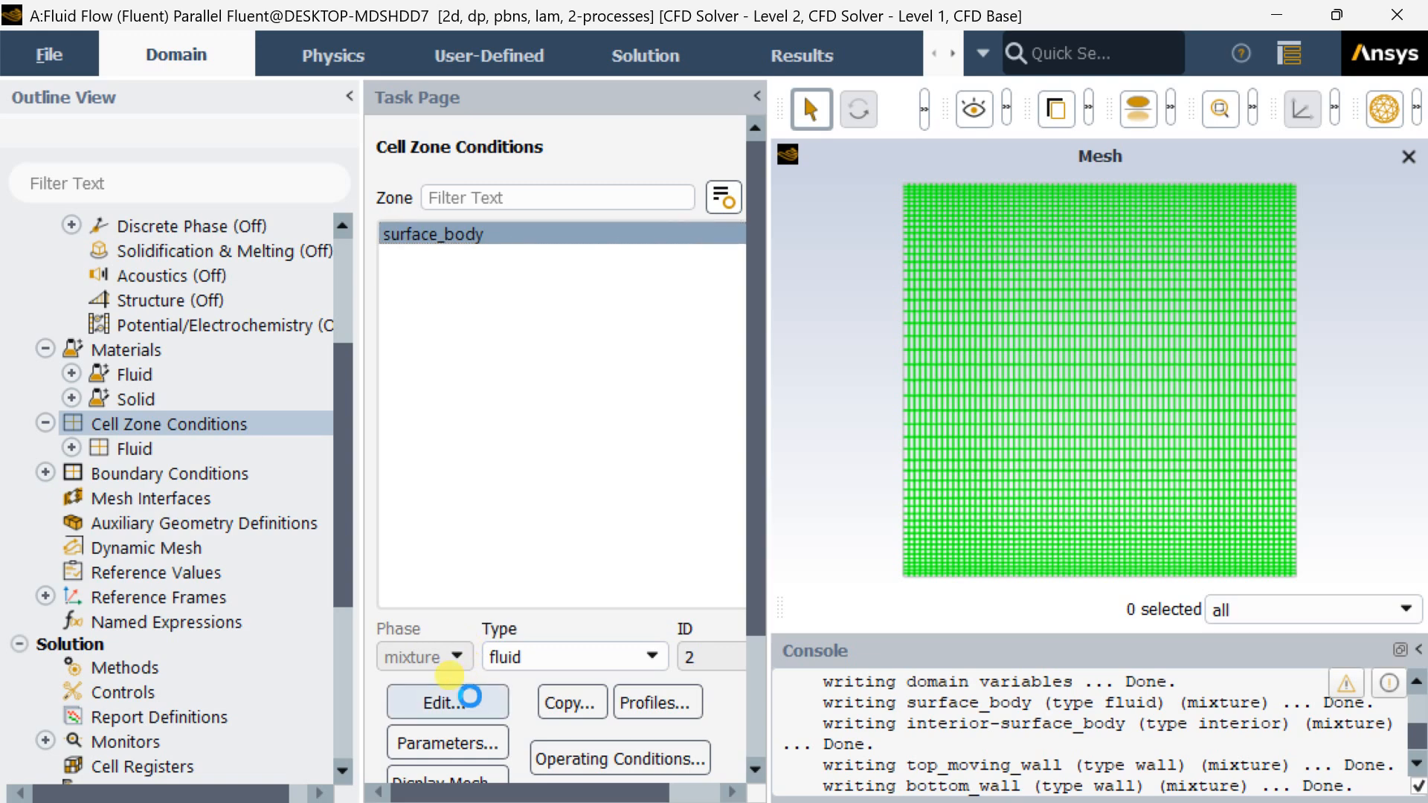
pyautogui.click(446, 701)
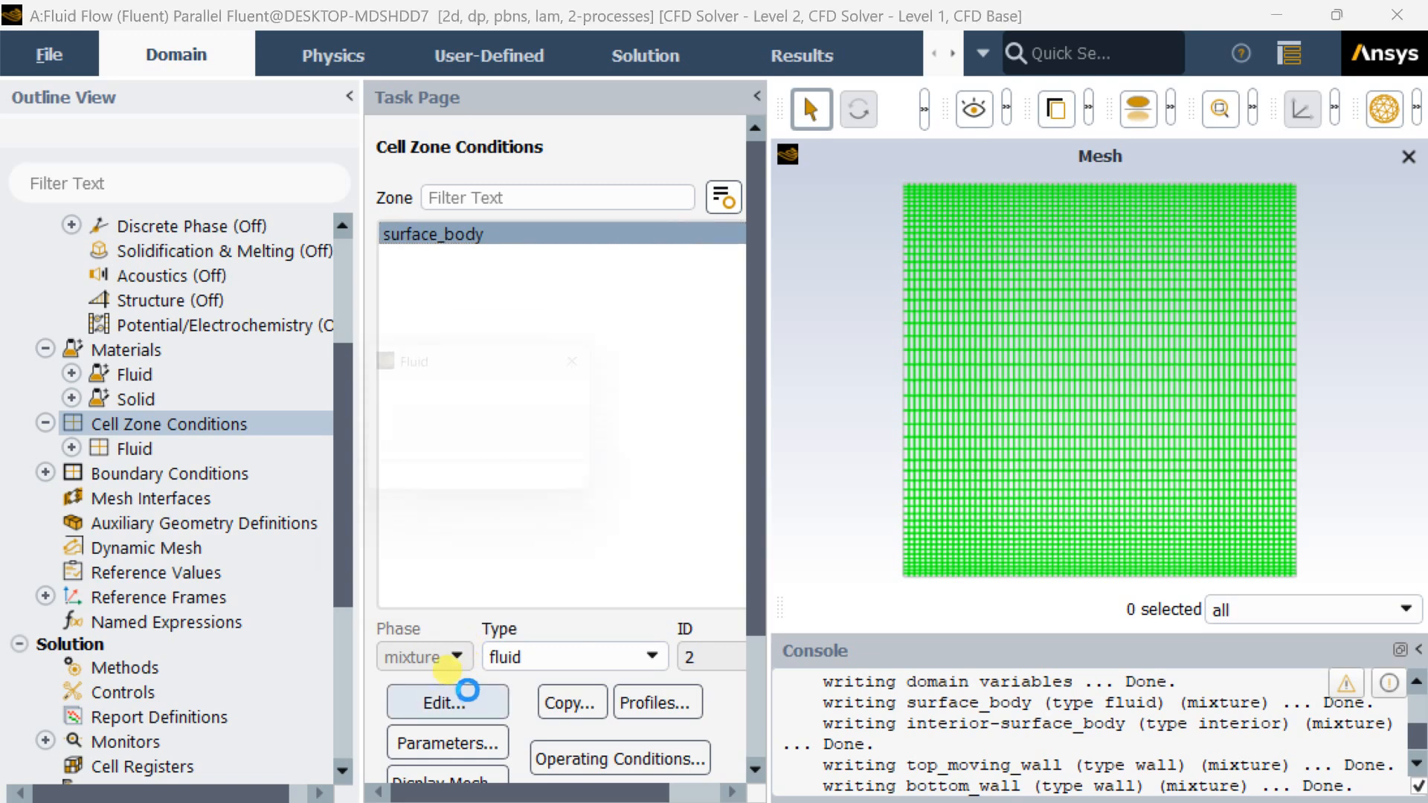
pyautogui.click(445, 701)
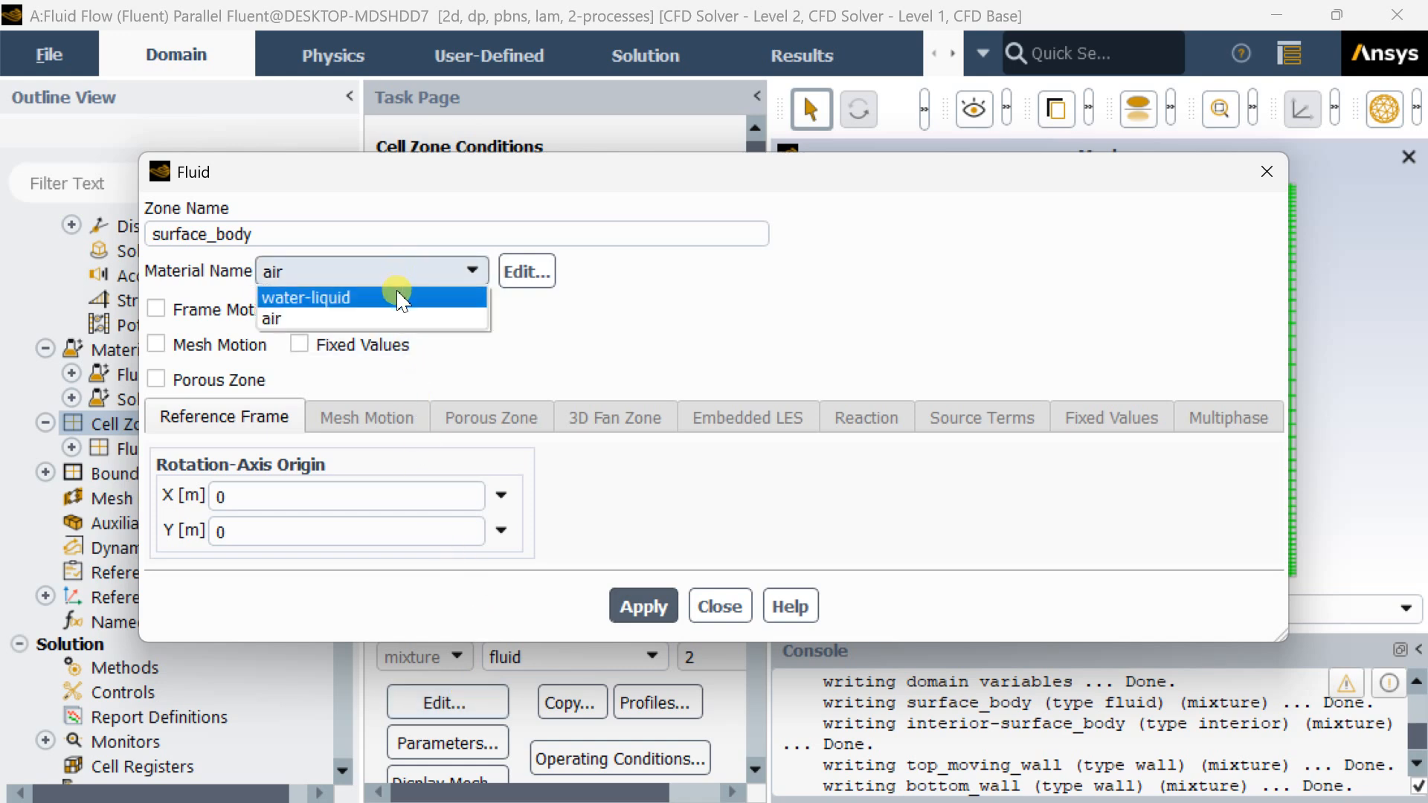
pyautogui.click(306, 297)
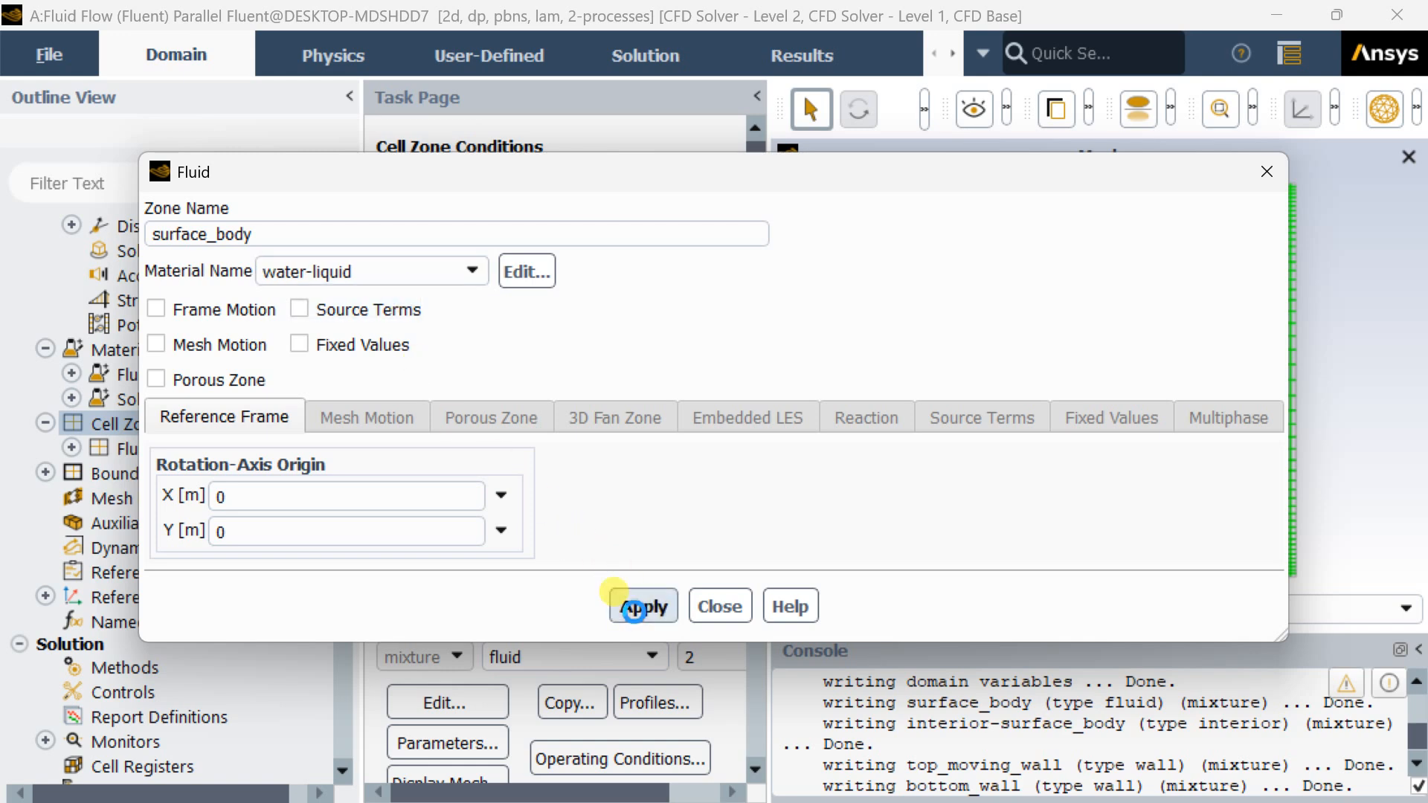
pyautogui.click(719, 605)
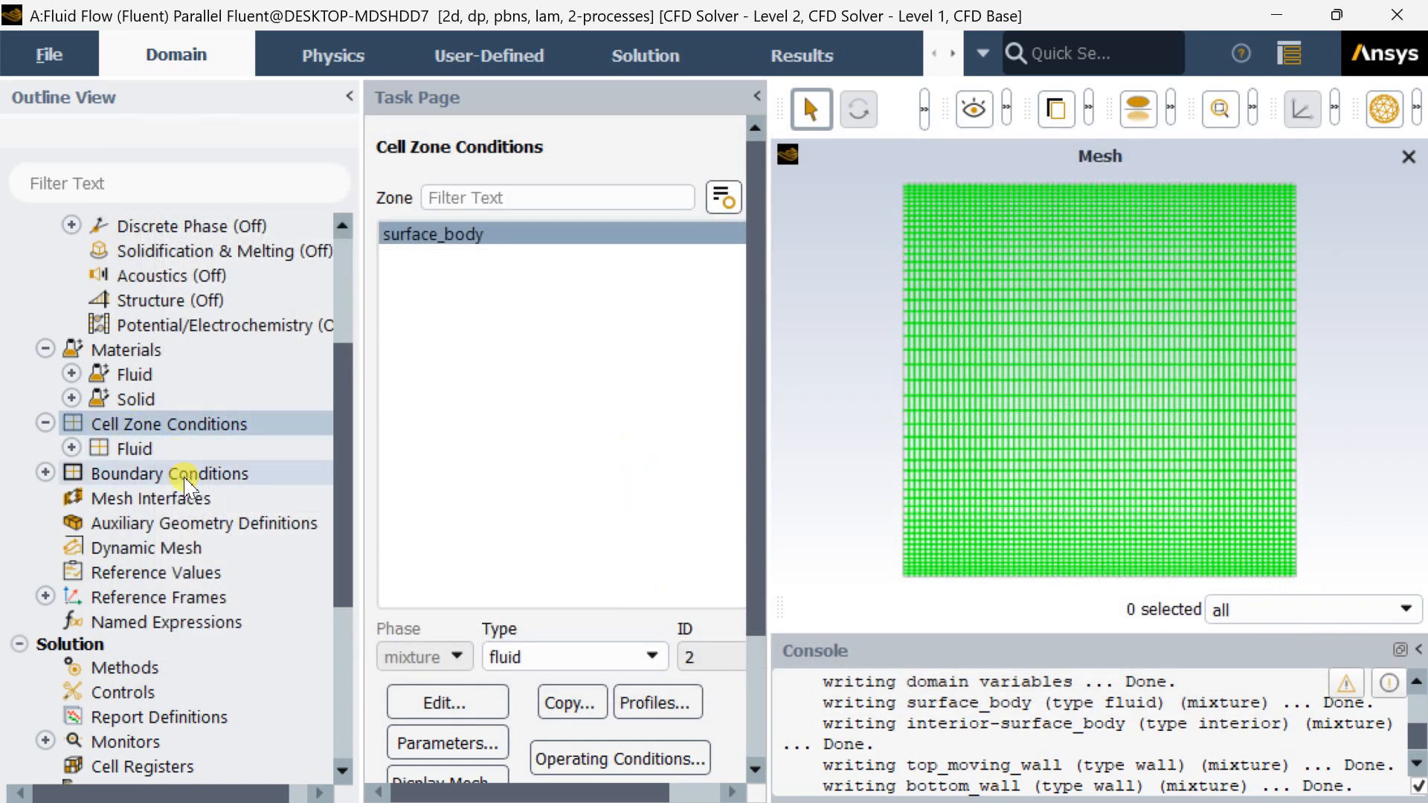
# Make top_moving_wall a moving wall at 0.01 m/s in the X direction.
pyautogui.click(169, 473)
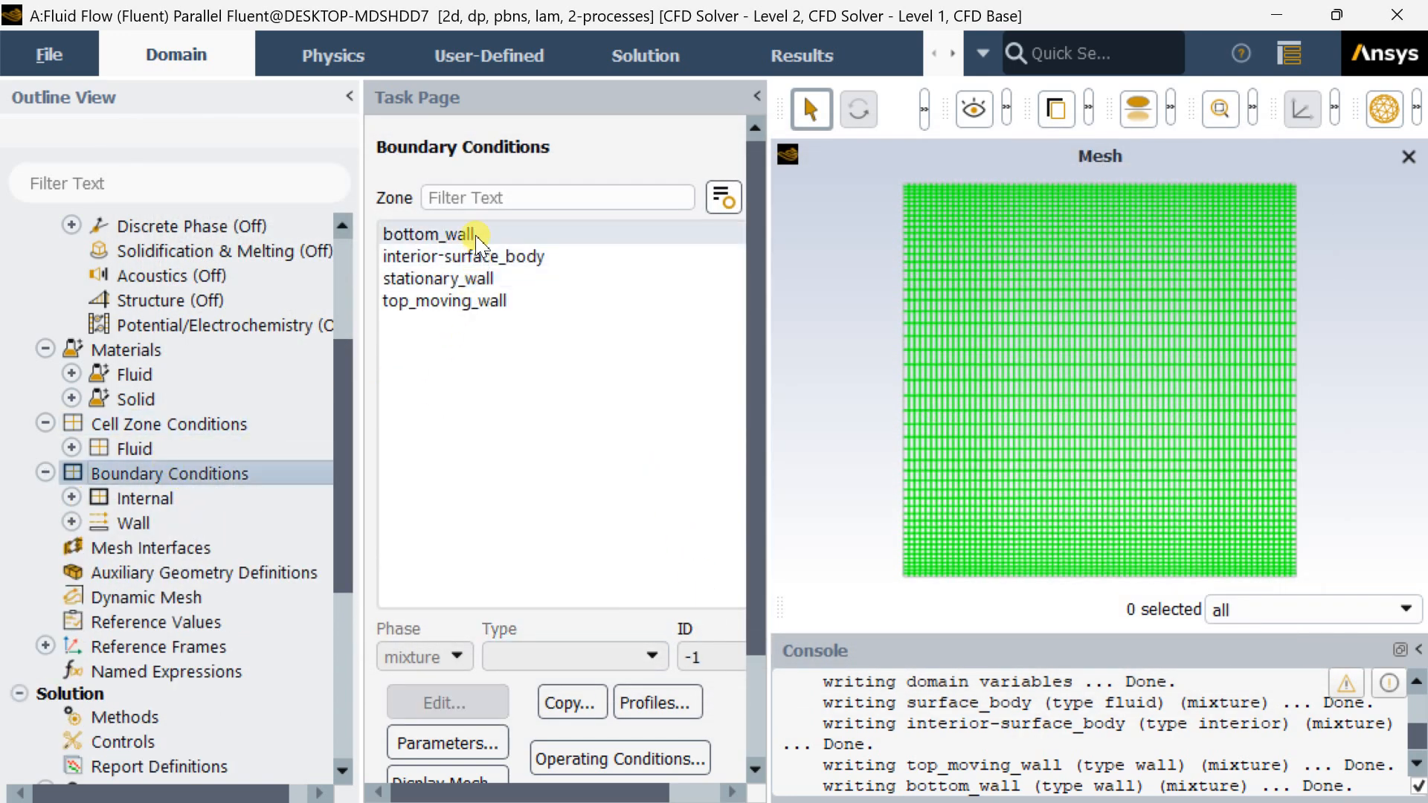
pyautogui.click(431, 234)
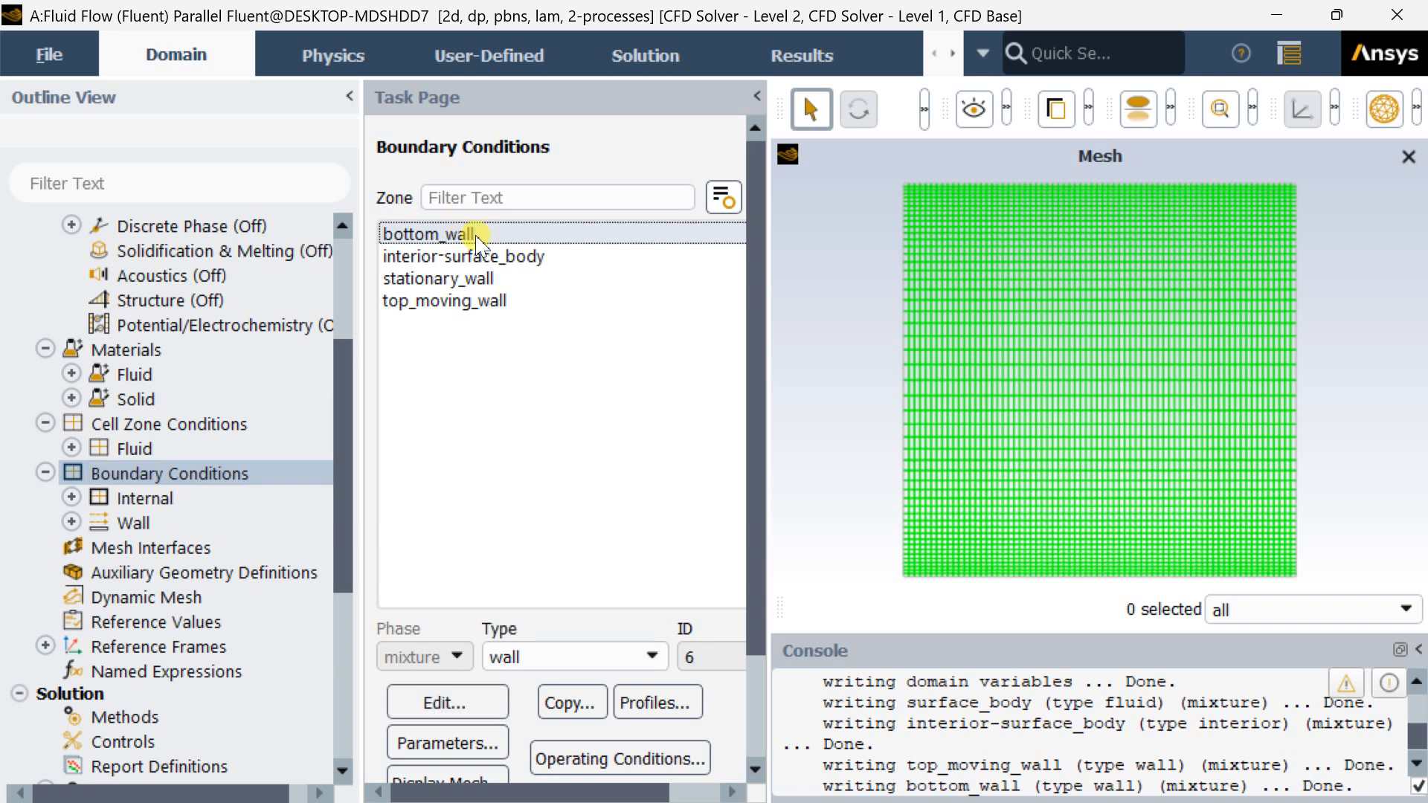
pyautogui.click(437, 279)
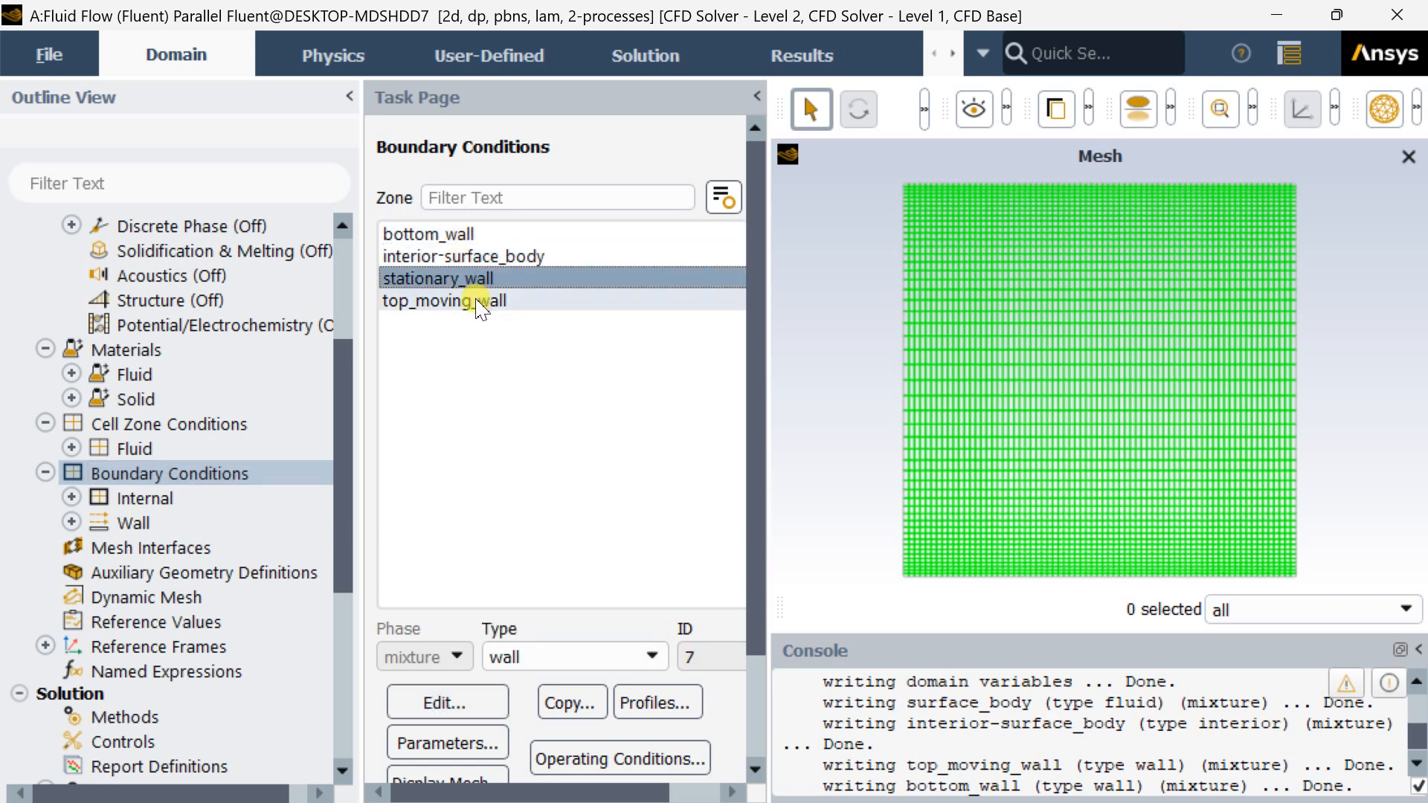
pyautogui.click(443, 301)
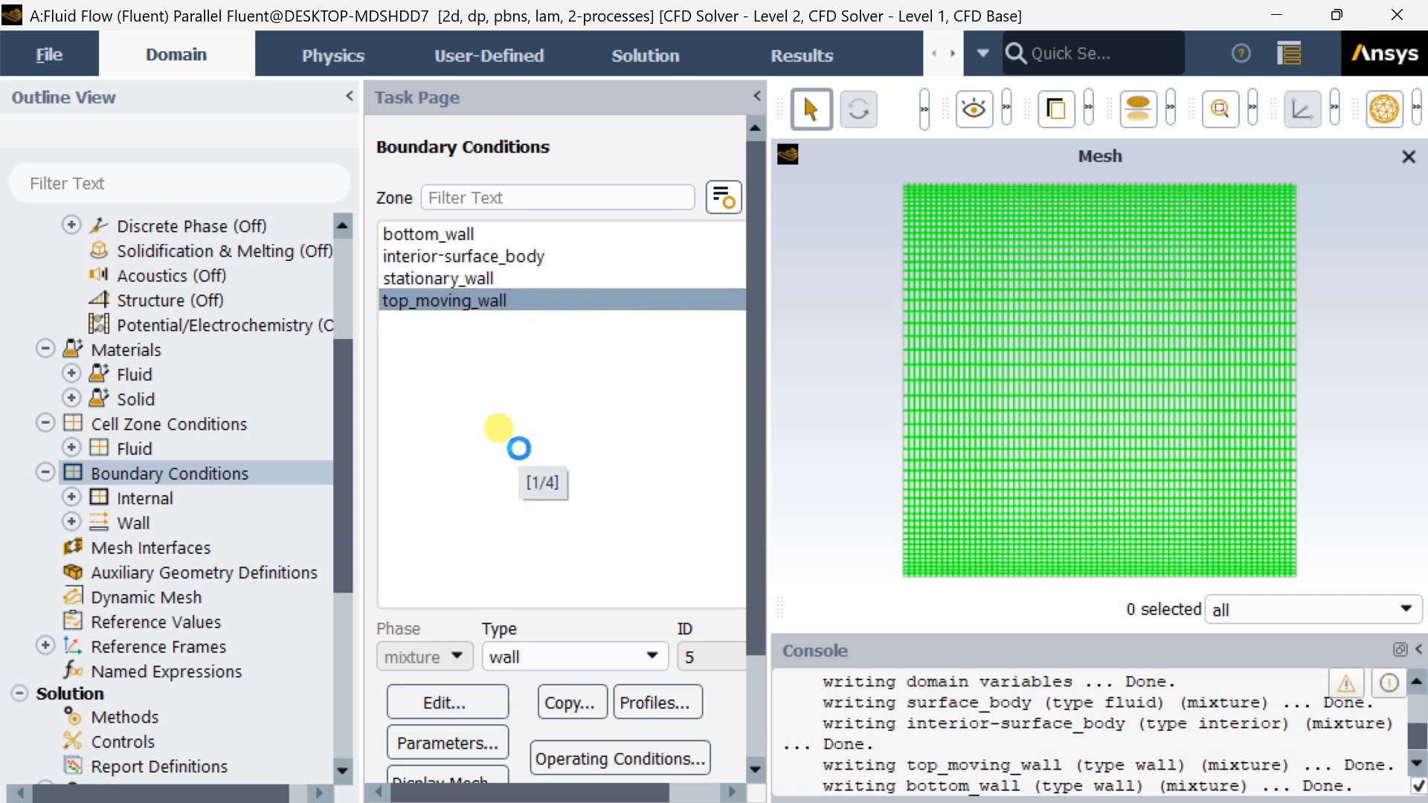
pyautogui.click(446, 701)
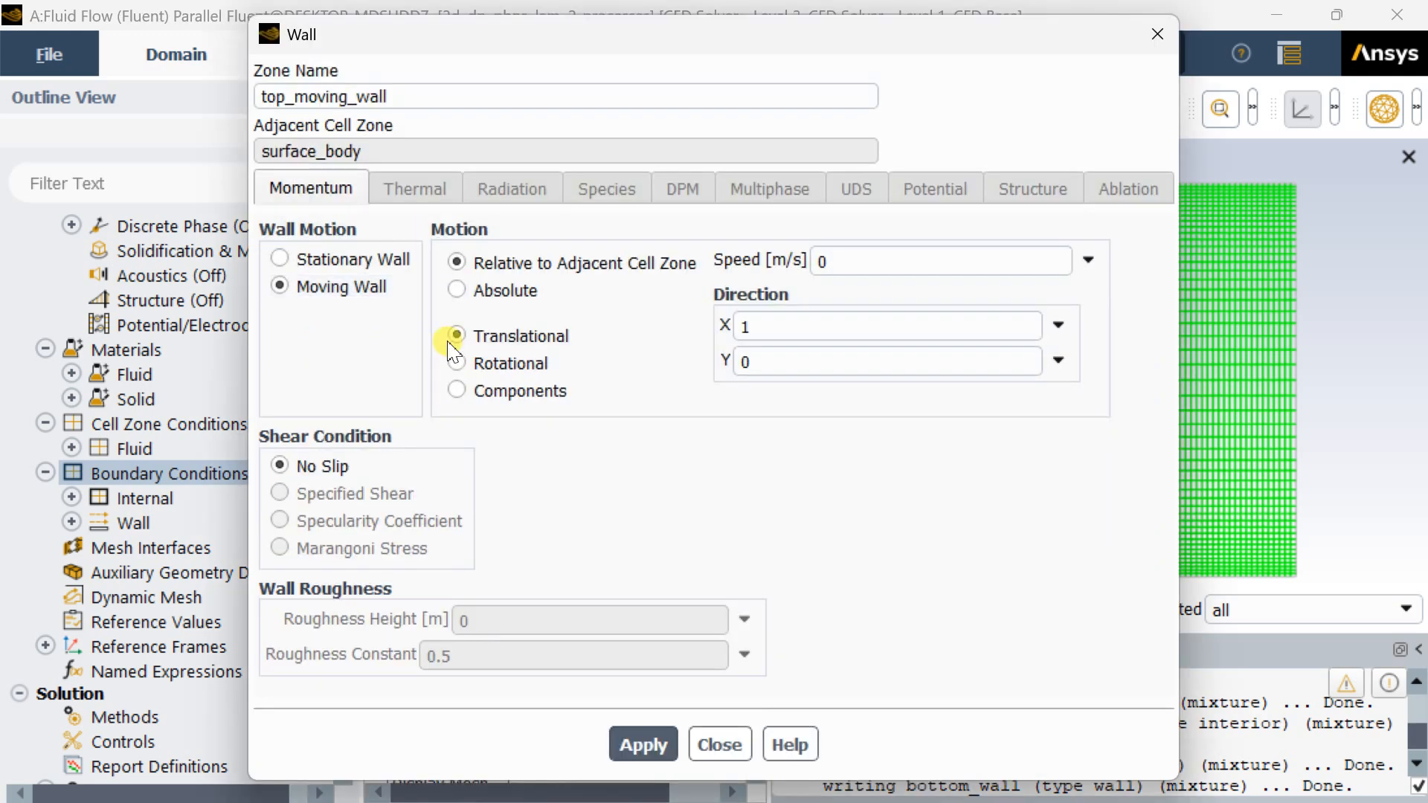
pyautogui.click(938, 261)
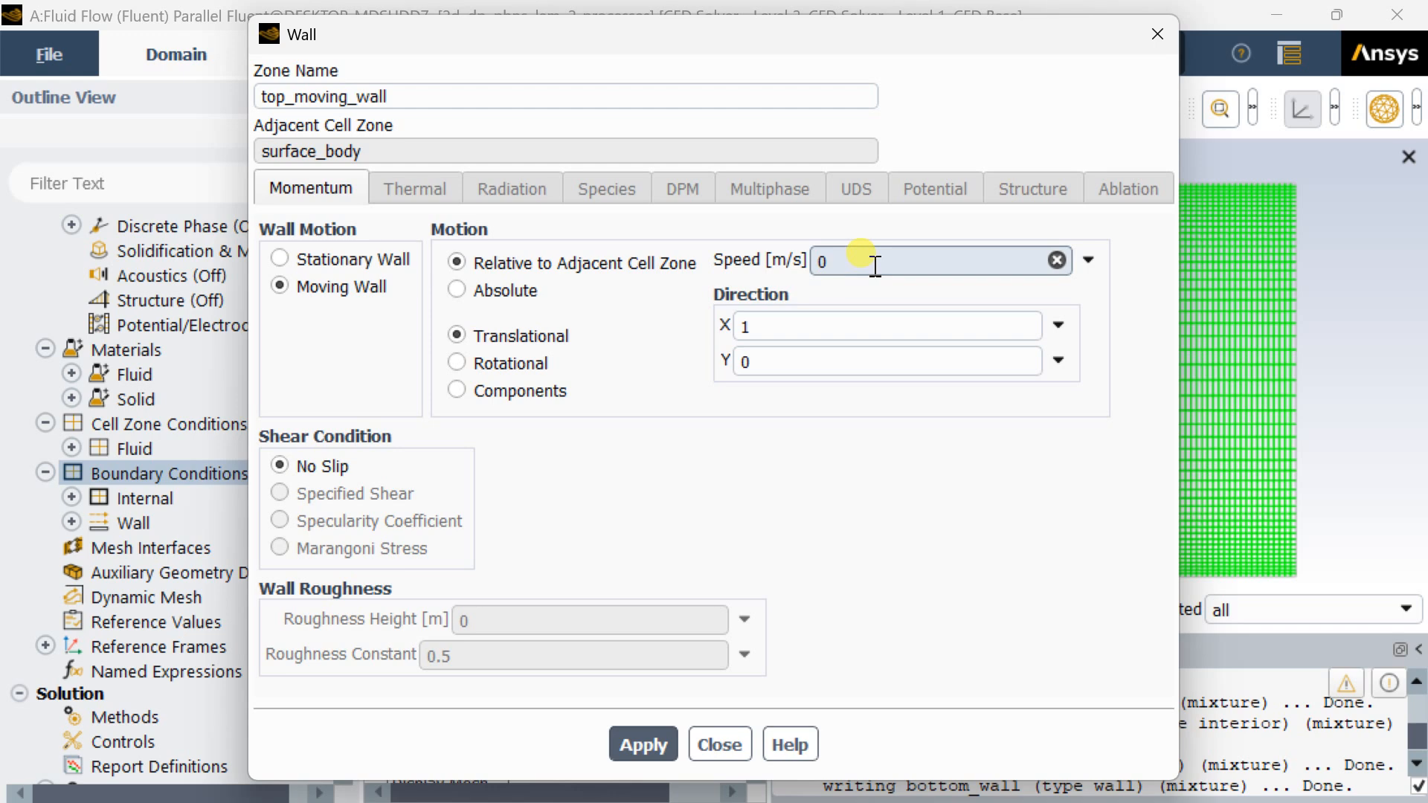
pyautogui.write('0.01')
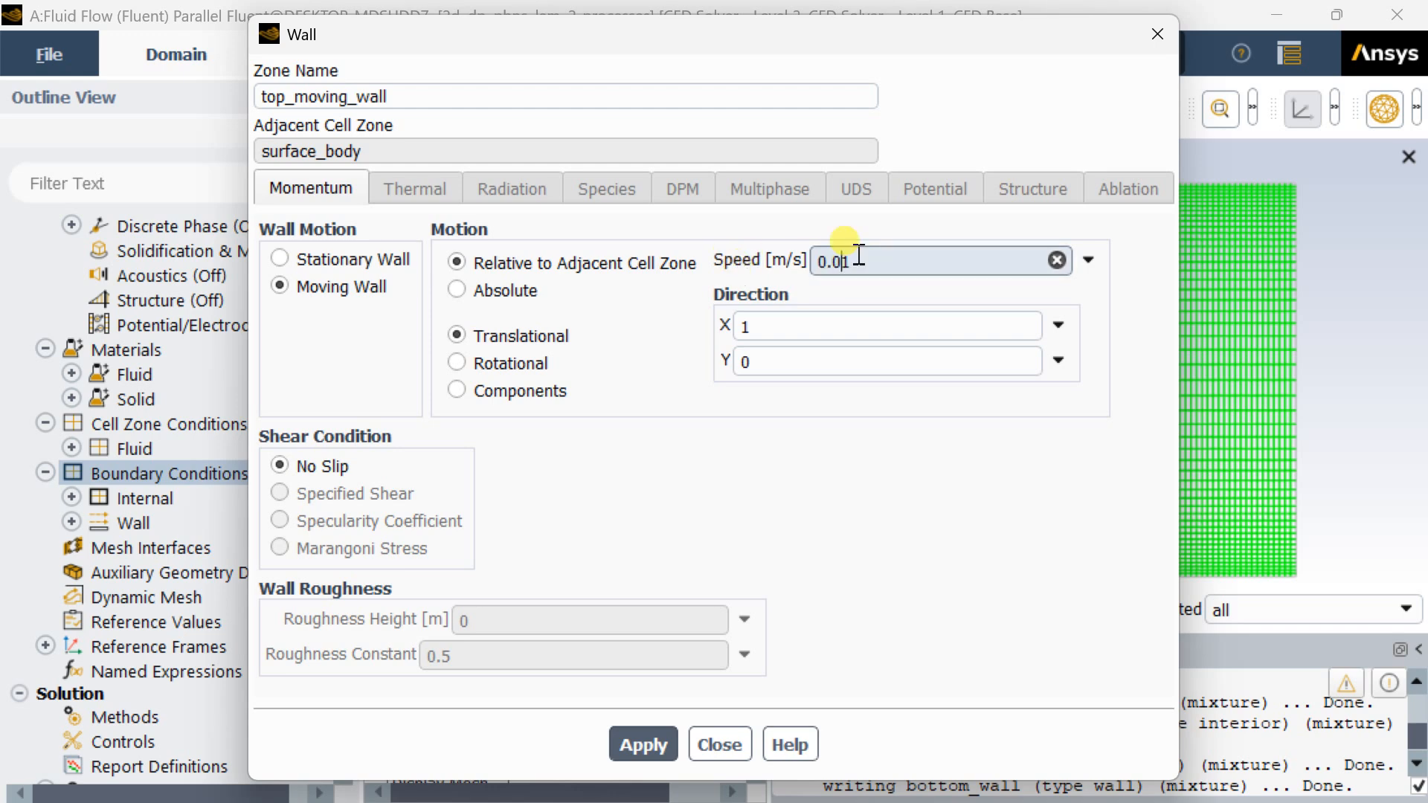
pyautogui.moveTo(684, 469)
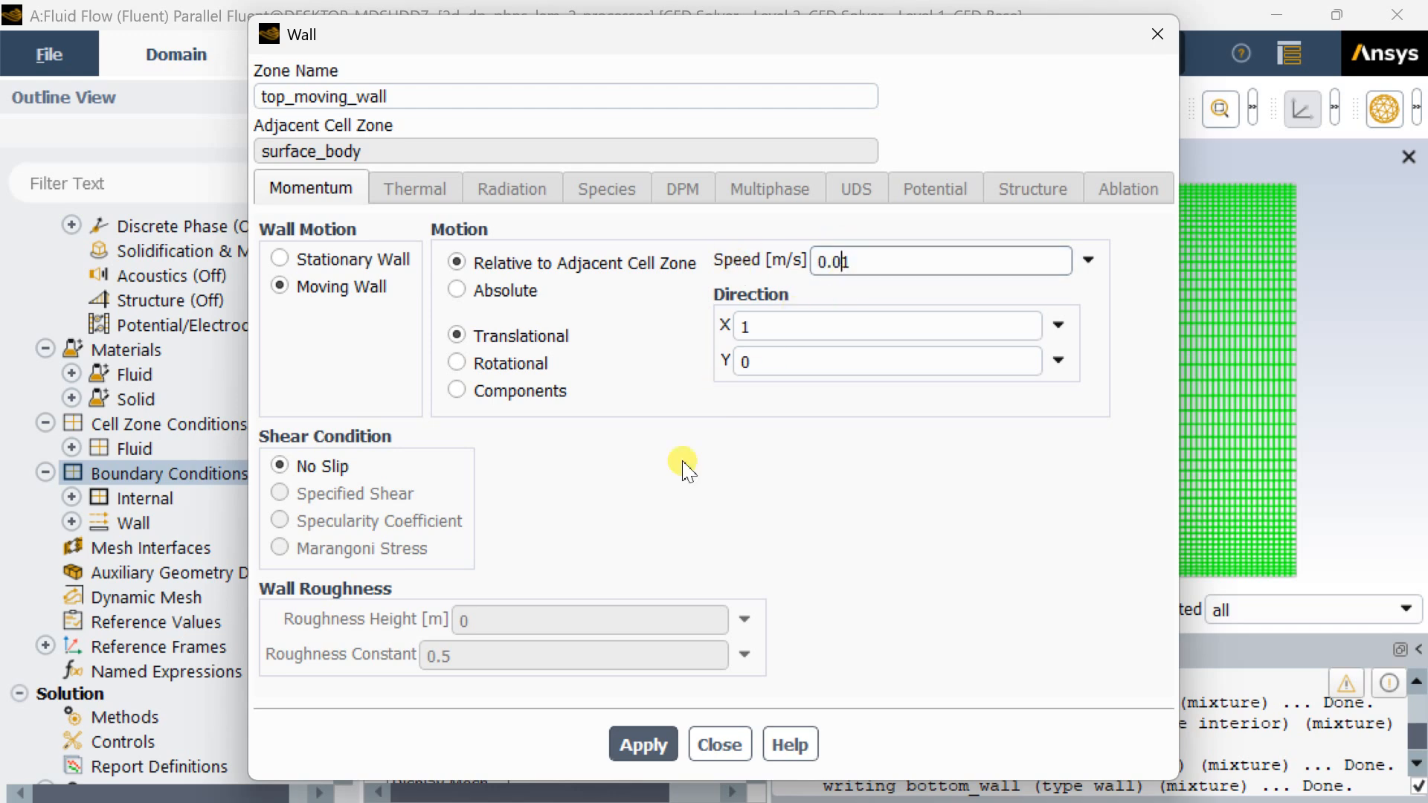
pyautogui.moveTo(652, 701)
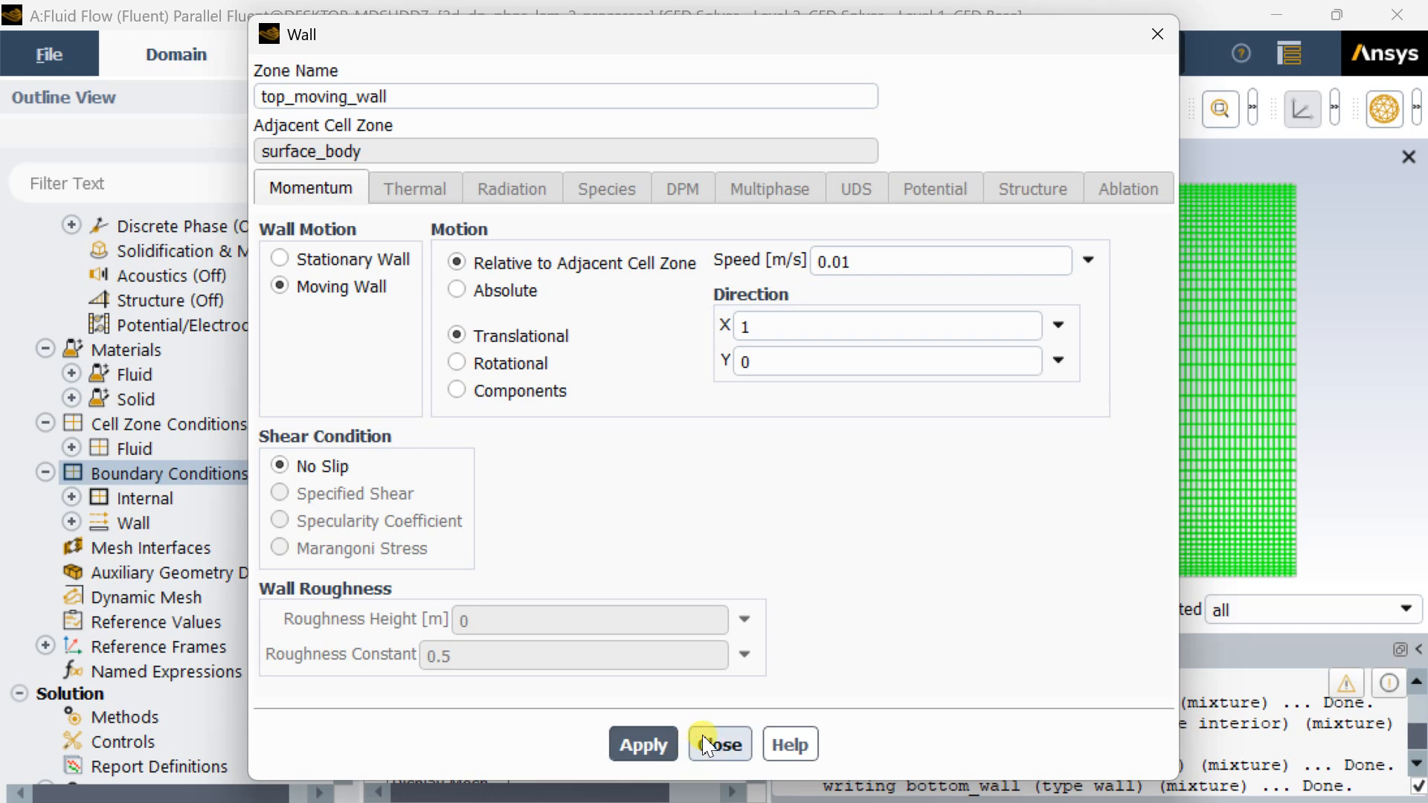
pyautogui.click(883, 325)
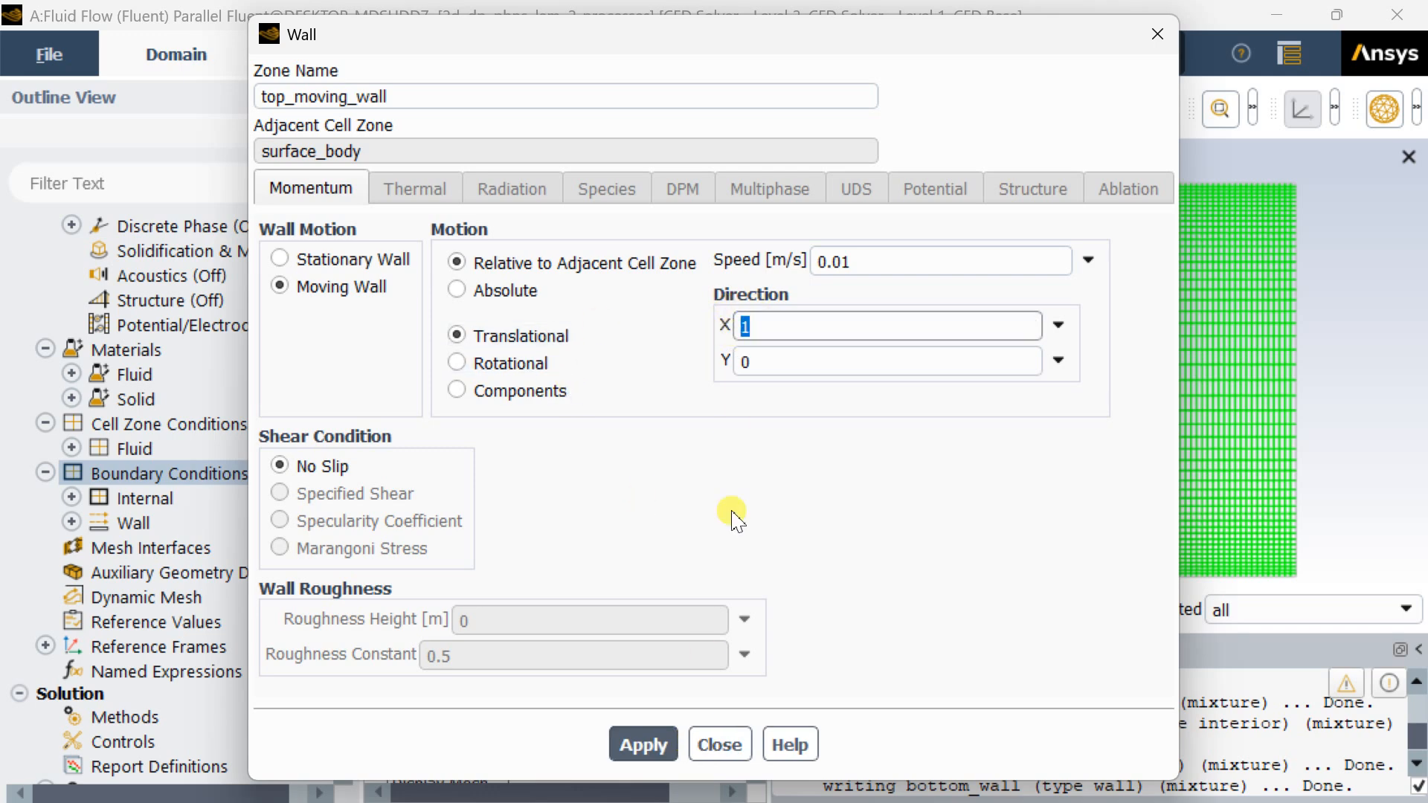
pyautogui.click(719, 744)
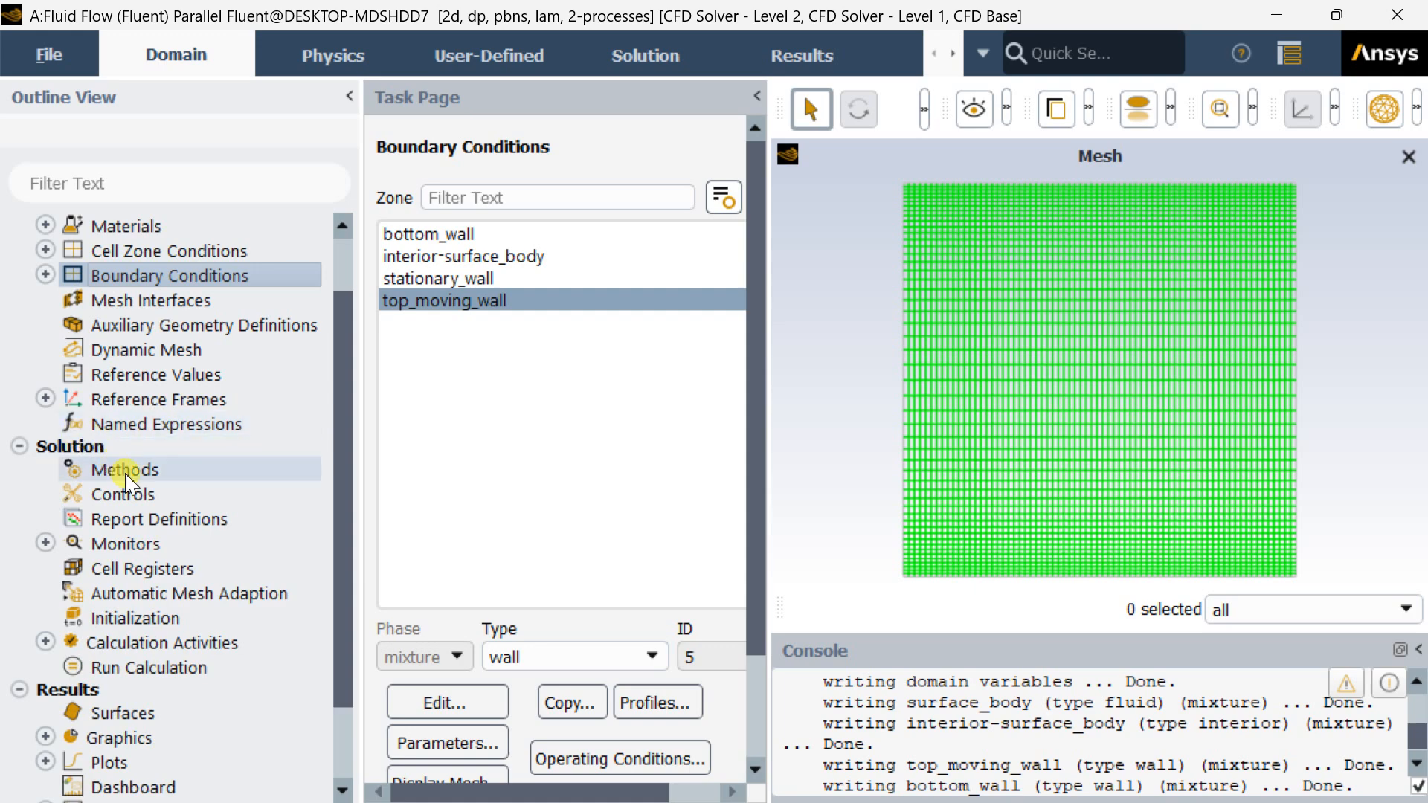
# Set the coupling scheme to SIMPLEC and gradients to Green-Gauss Cell Based.
pyautogui.click(125, 470)
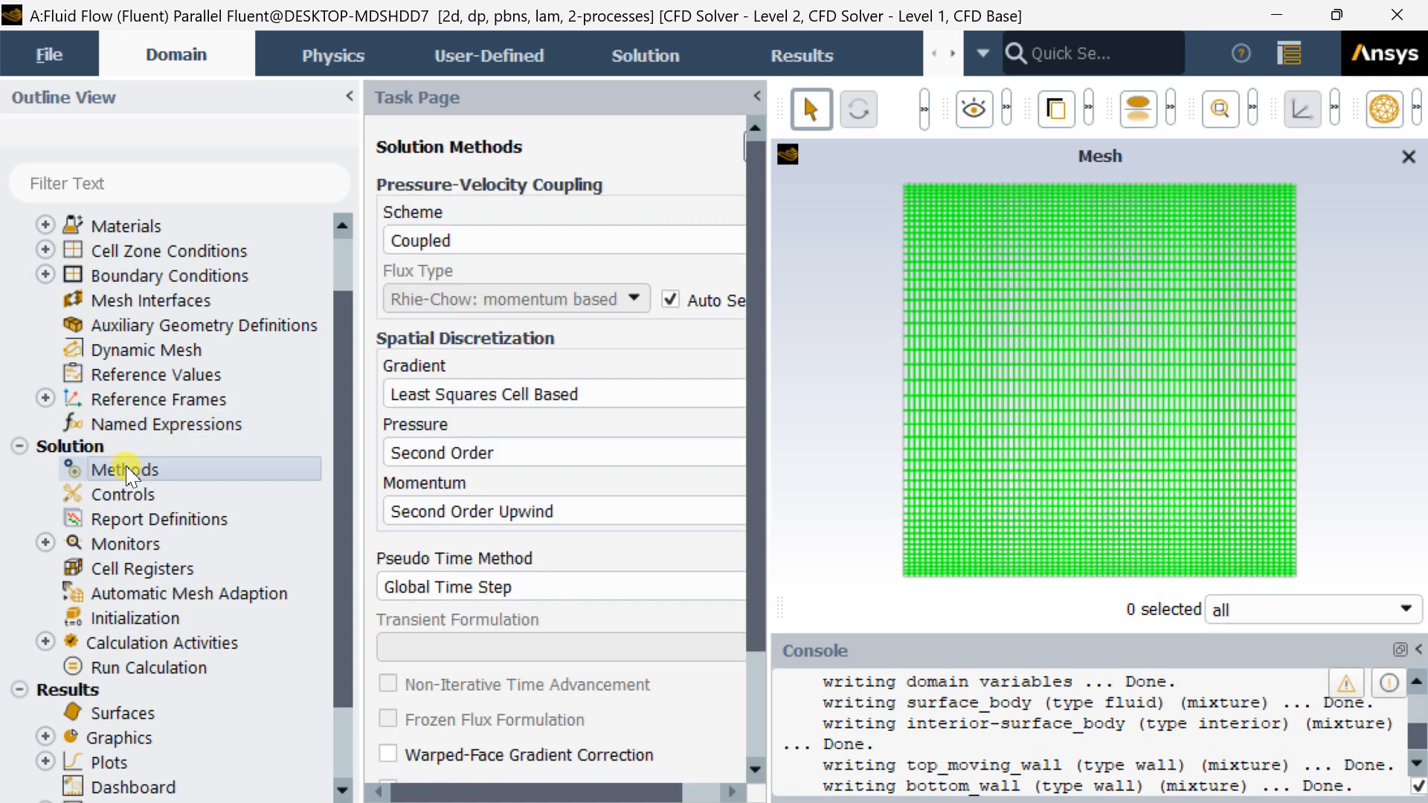
pyautogui.click(564, 241)
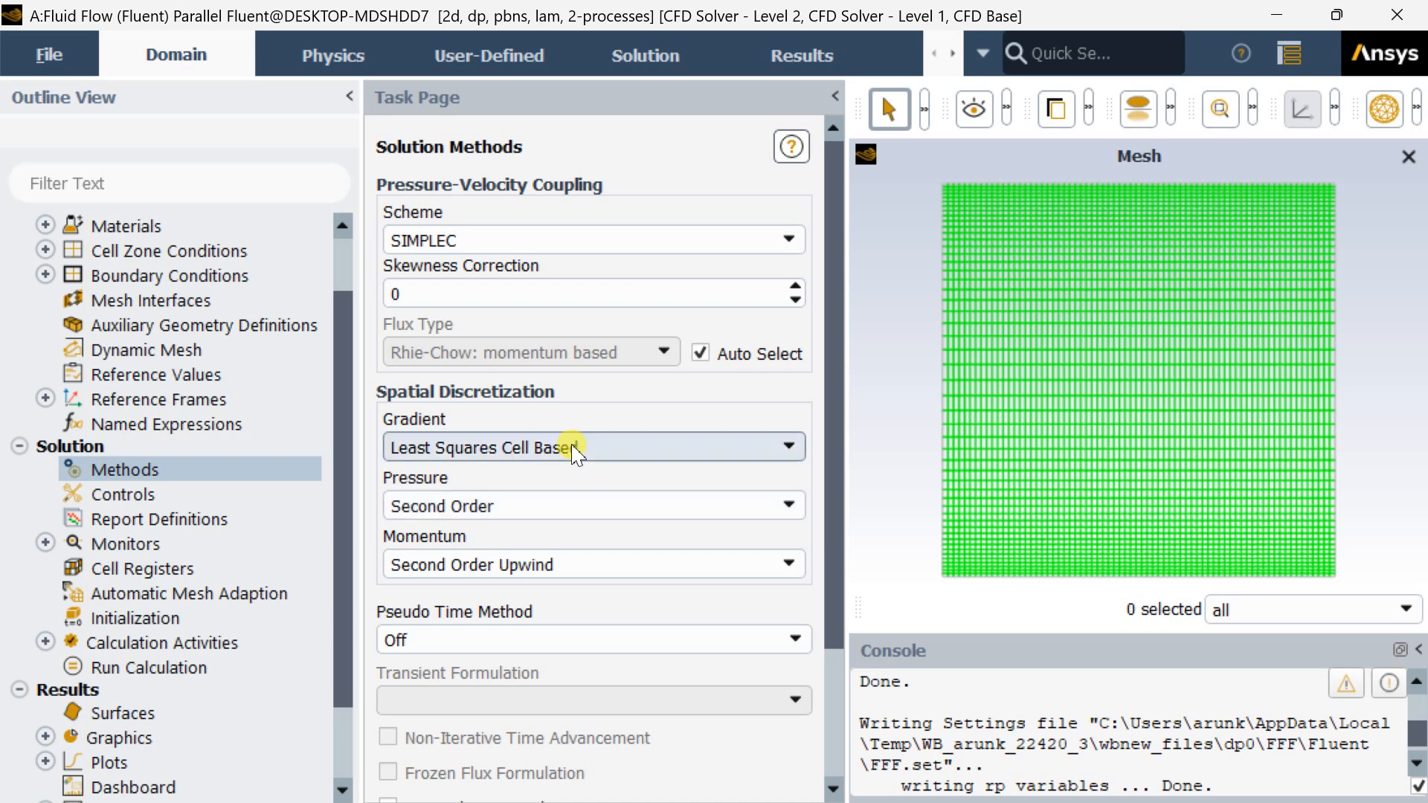
pyautogui.click(593, 446)
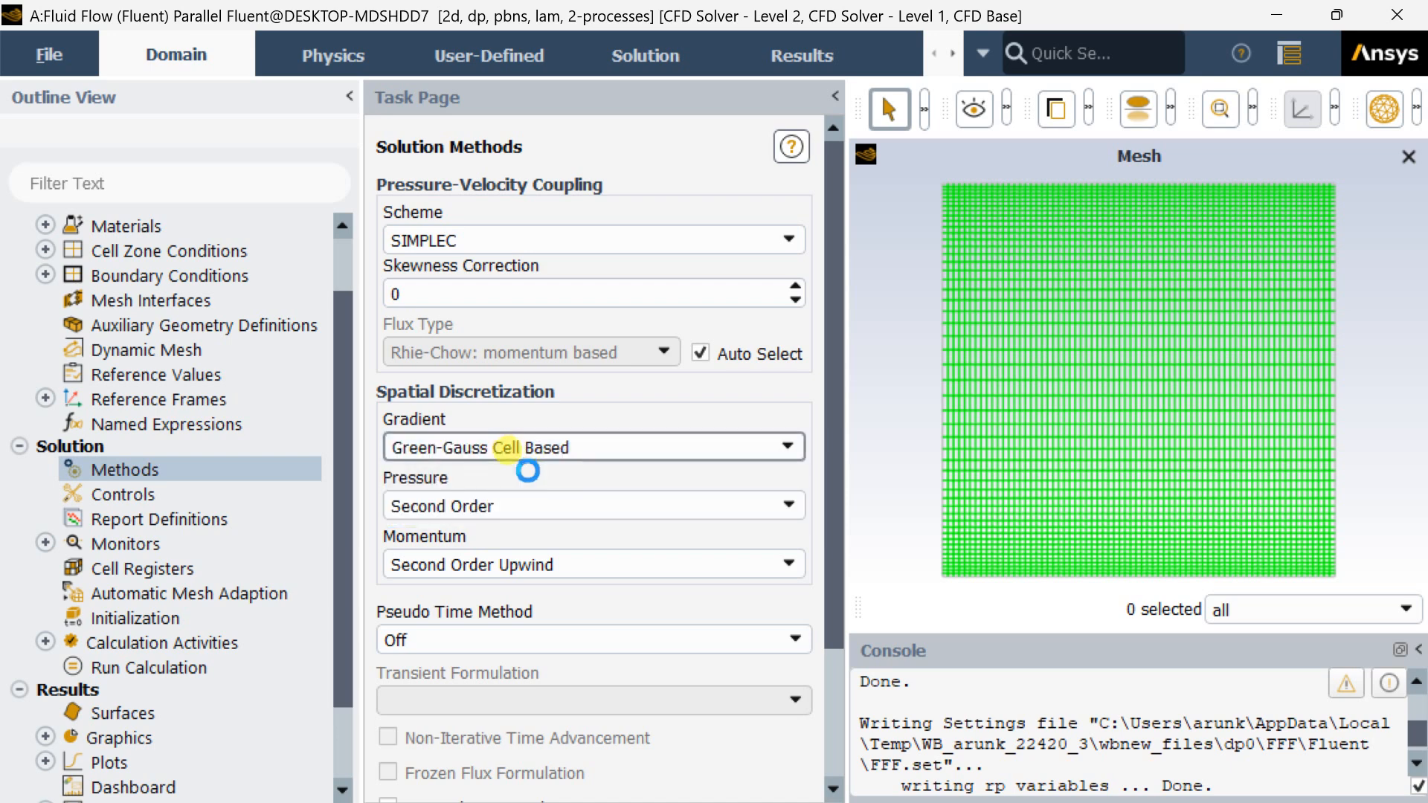
pyautogui.scroll(-3)
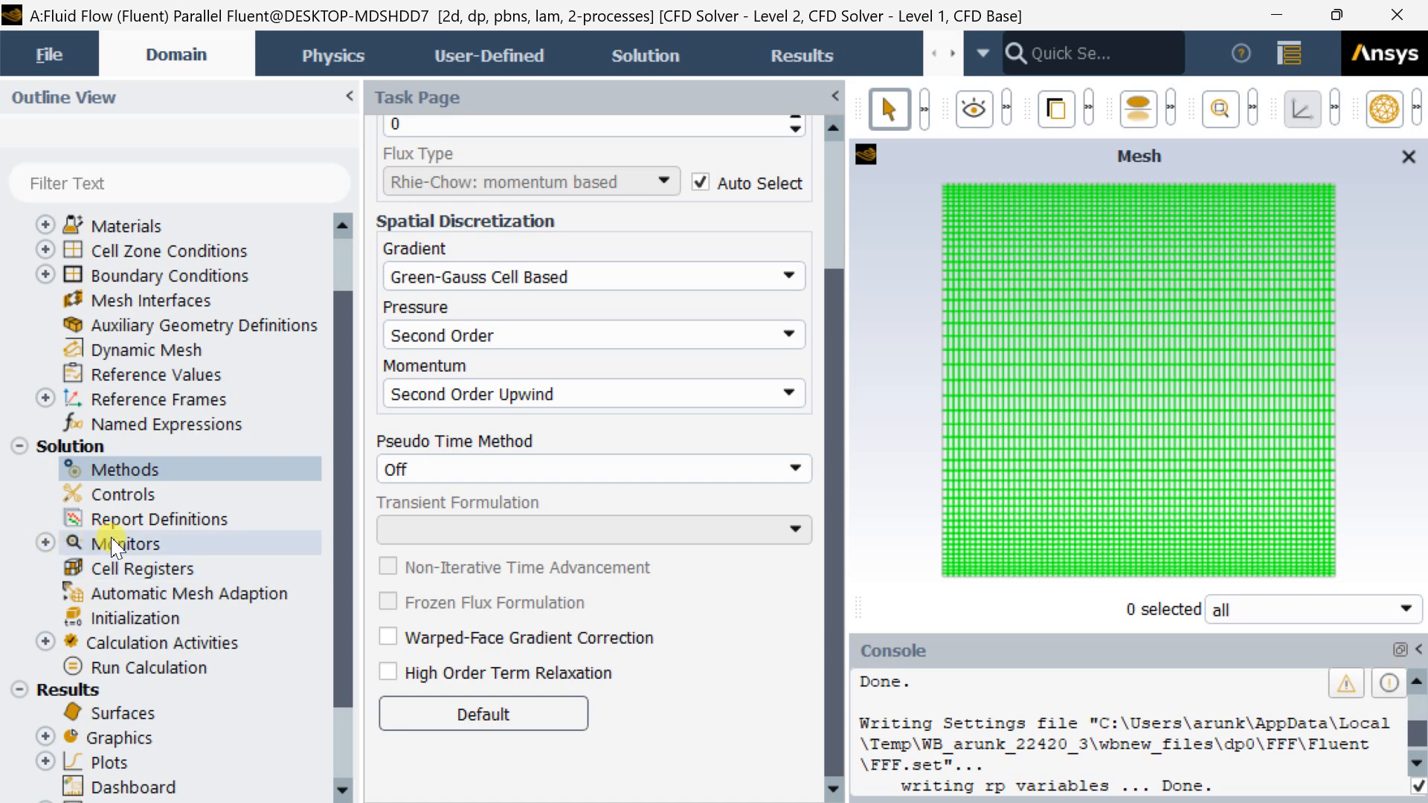
# Enter new absolute convergence criteria in the Residual monitor, starting with continuity.
pyautogui.click(126, 544)
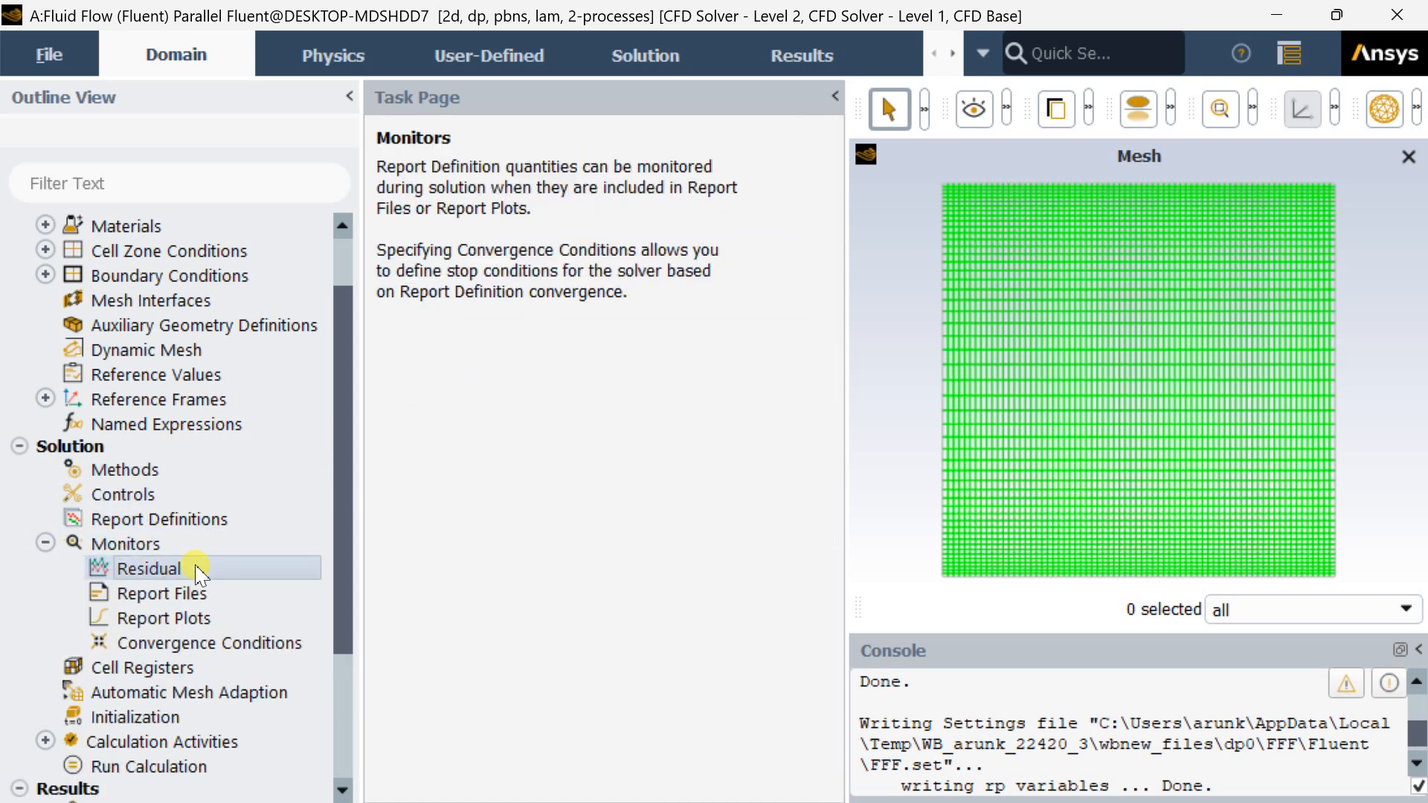
pyautogui.doubleClick(150, 568)
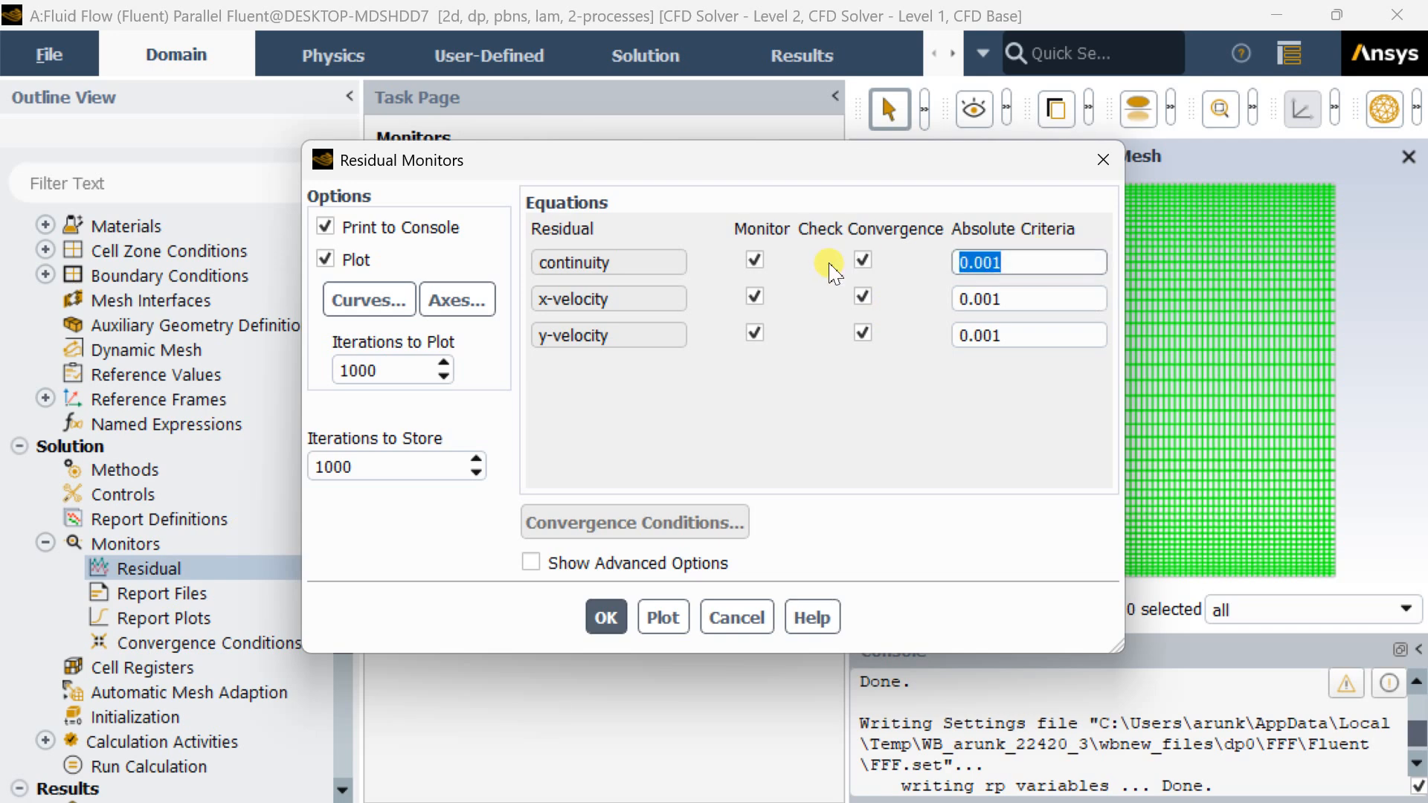
pyautogui.write('1')
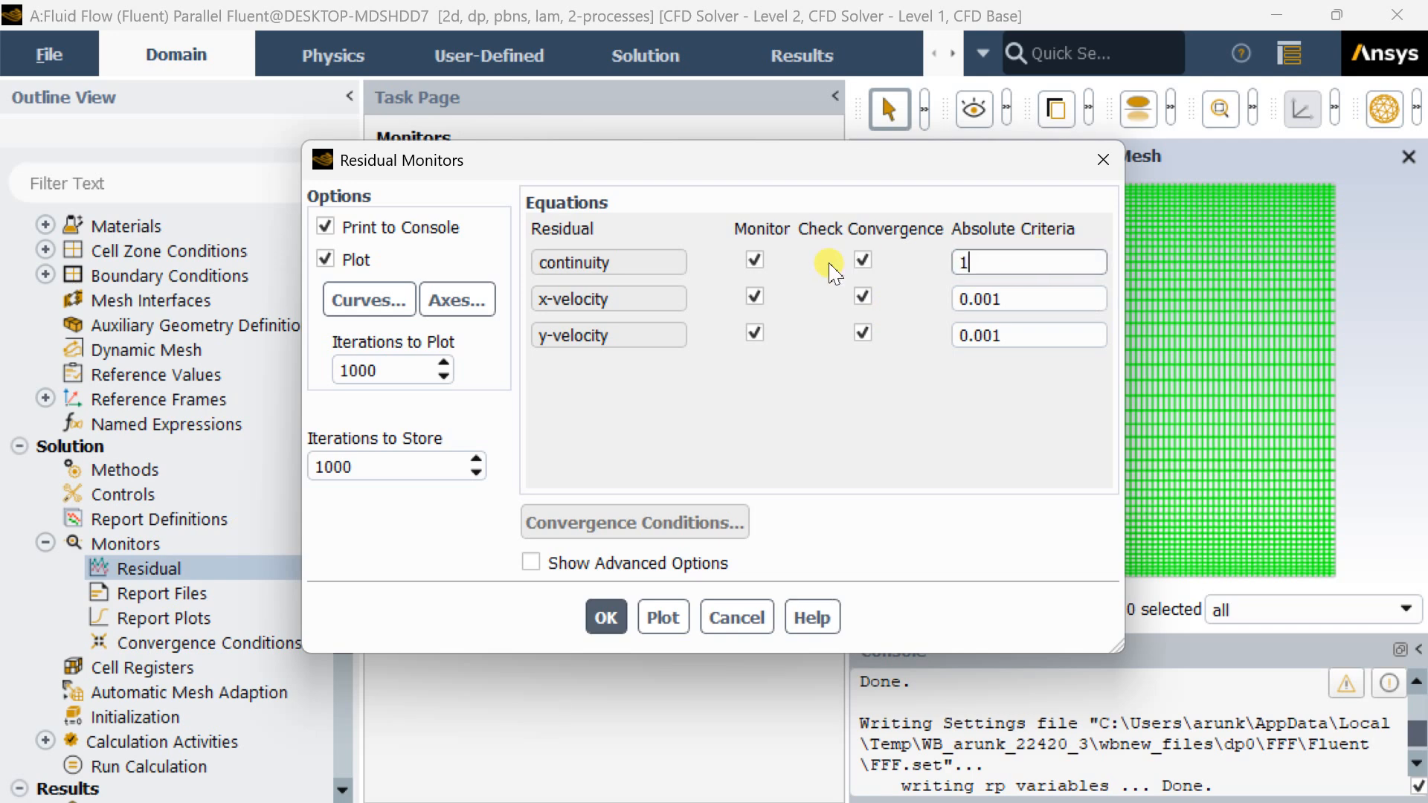
pyautogui.write('1e-')
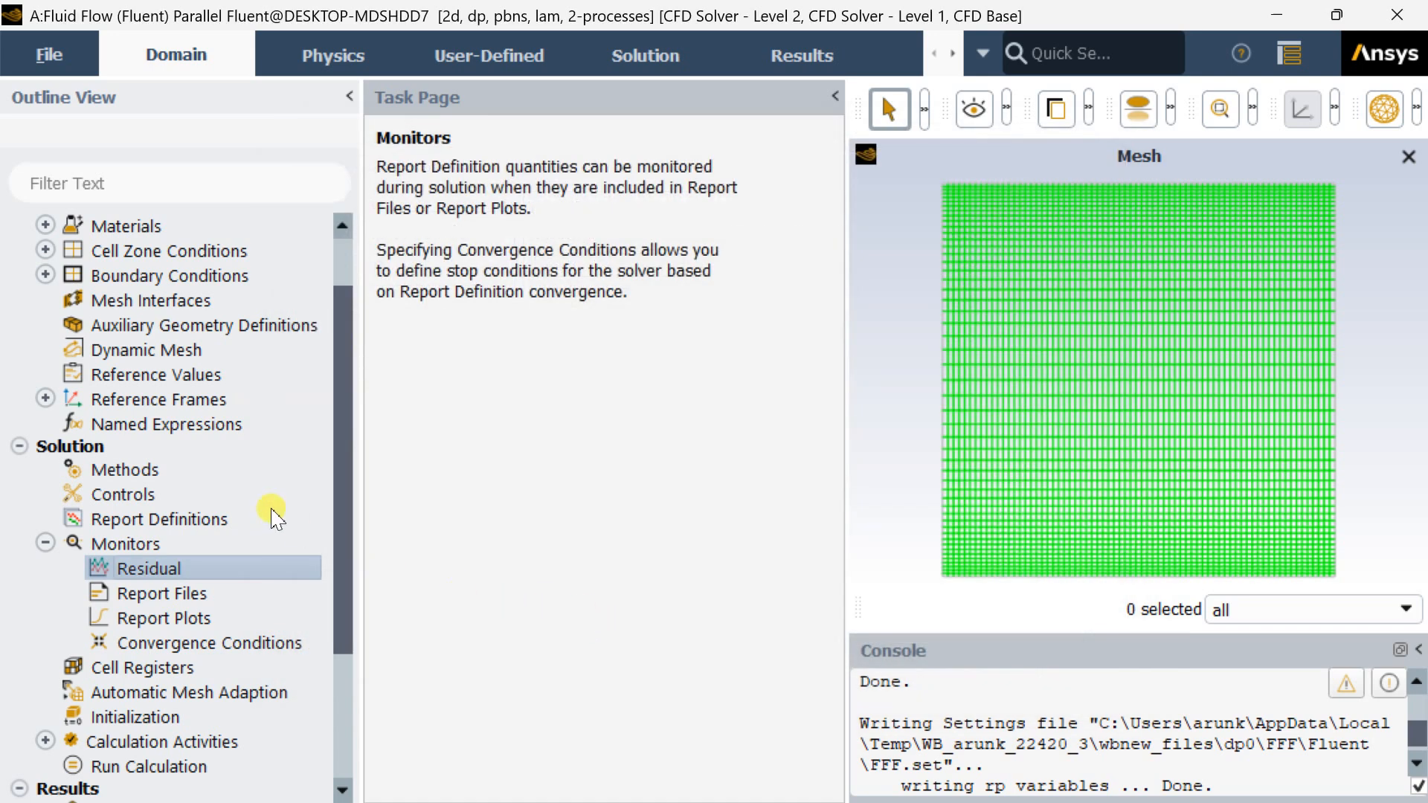
# Initialize the cavity flow field using Hybrid Initialization.
pyautogui.click(147, 567)
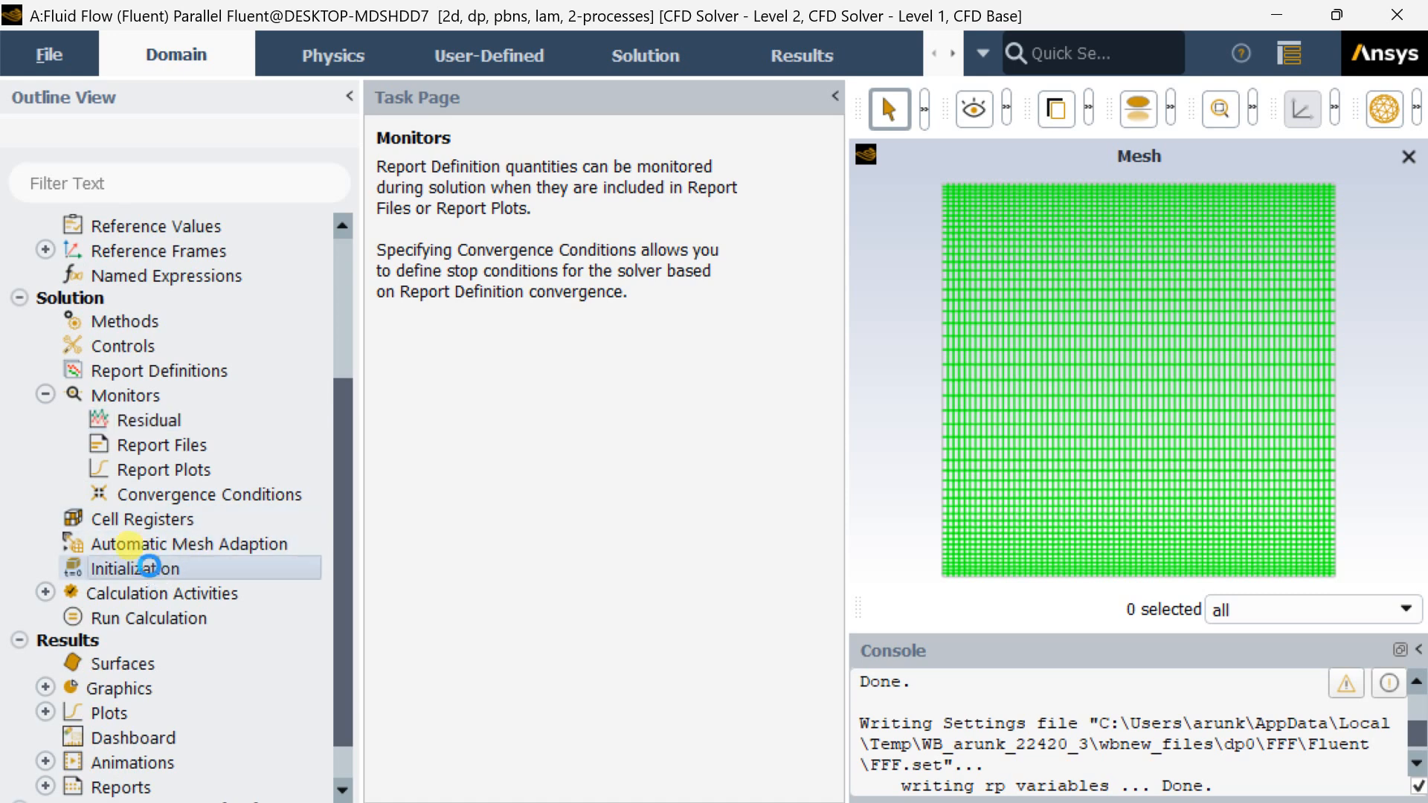
pyautogui.click(142, 568)
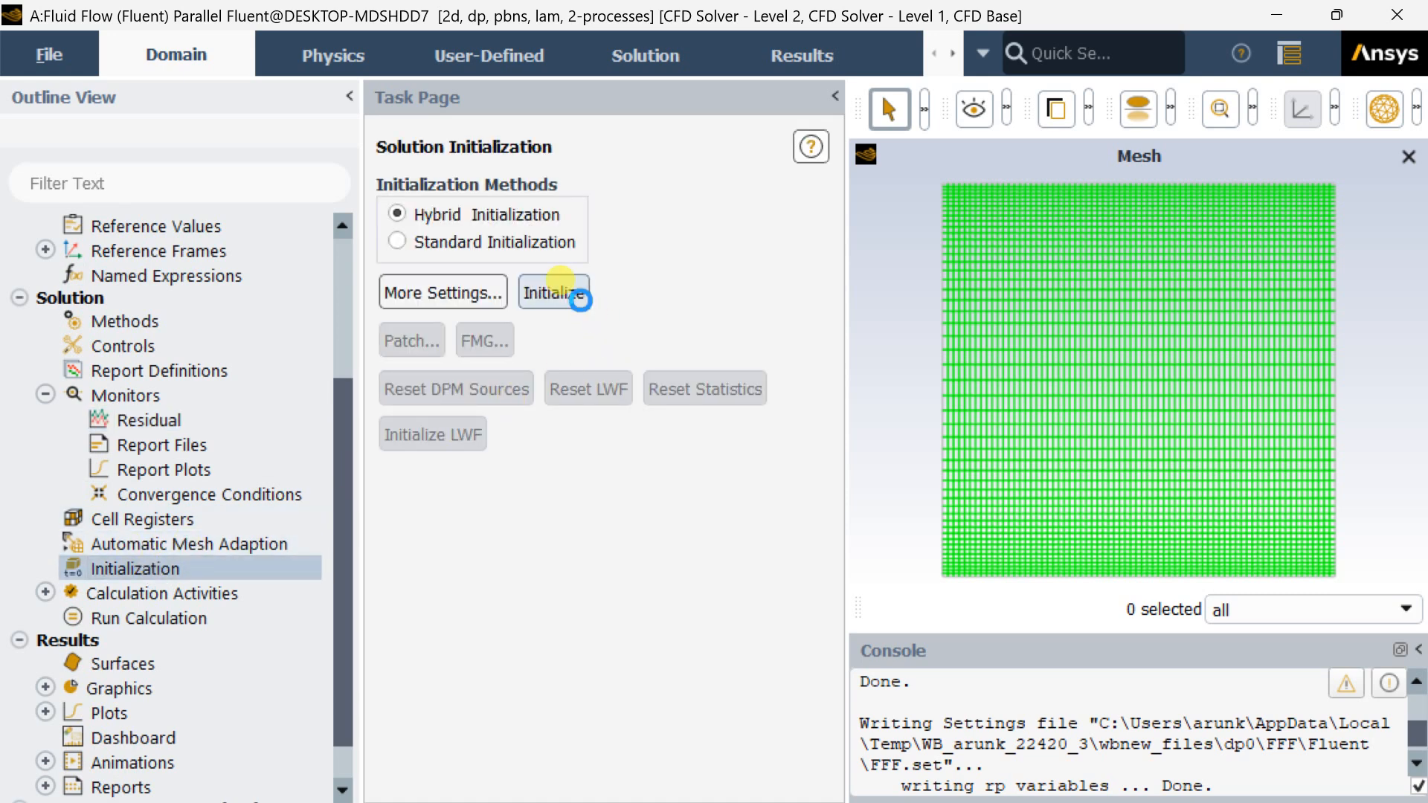
pyautogui.click(554, 292)
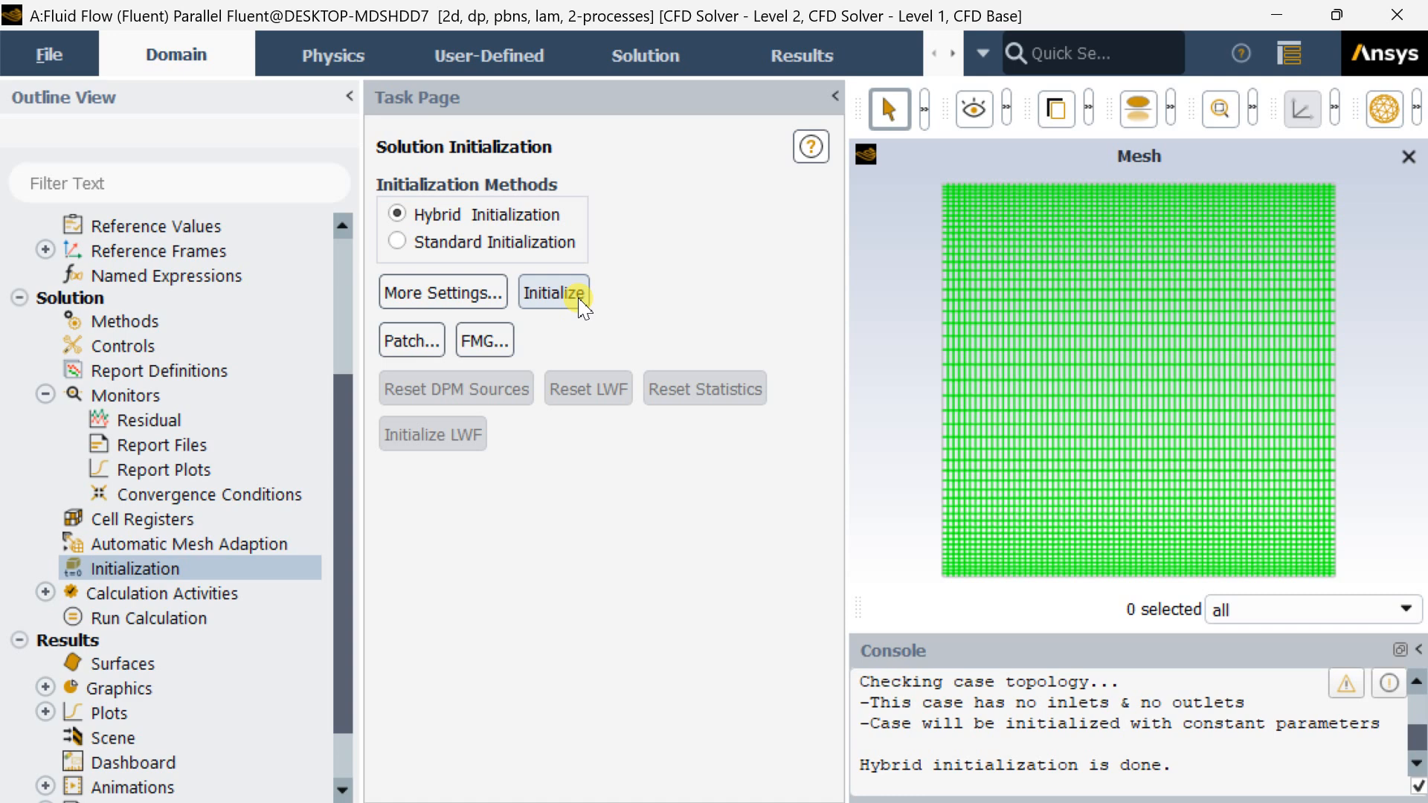
pyautogui.click(145, 617)
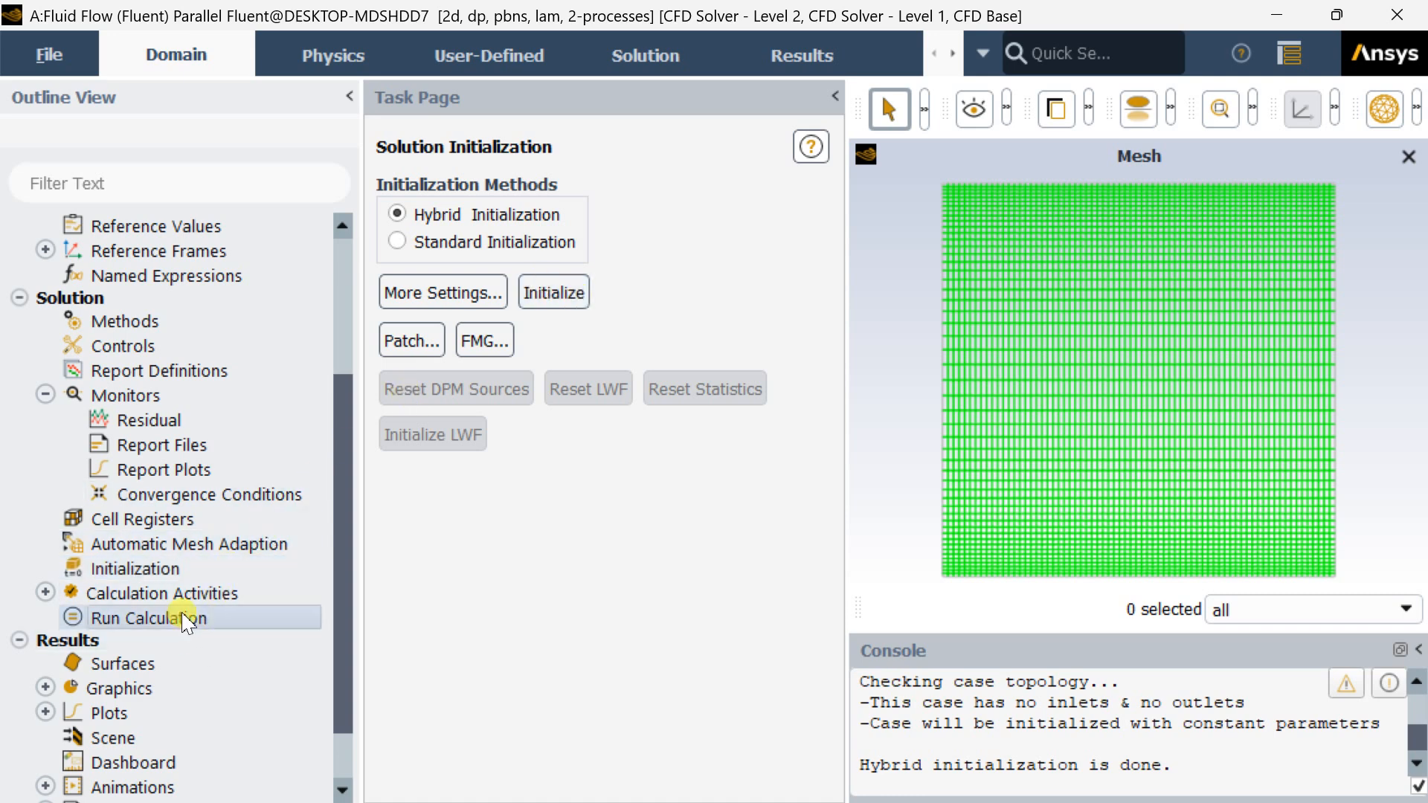
# Run the solver for 1000 iterations and dismiss the completion message.
pyautogui.click(150, 617)
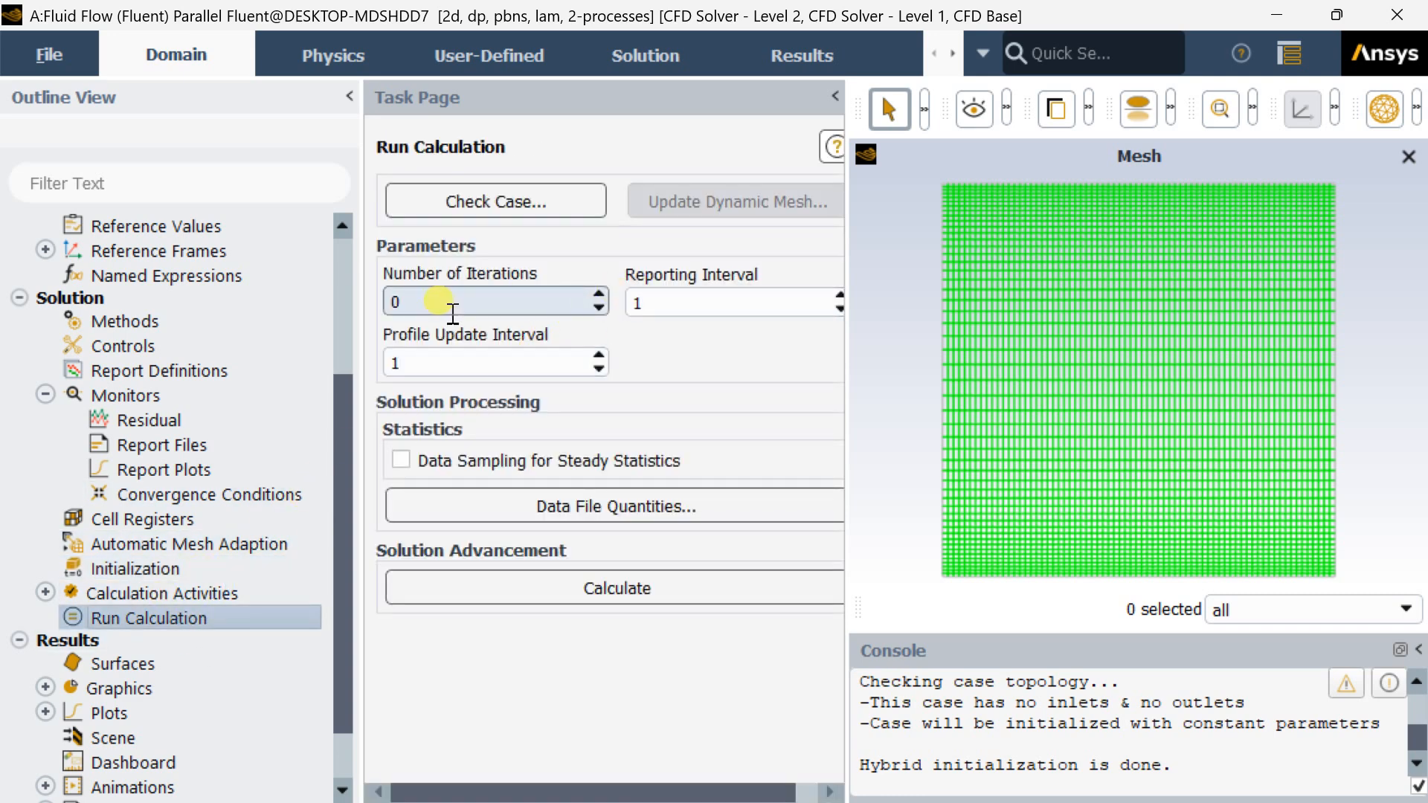
pyautogui.write('1000')
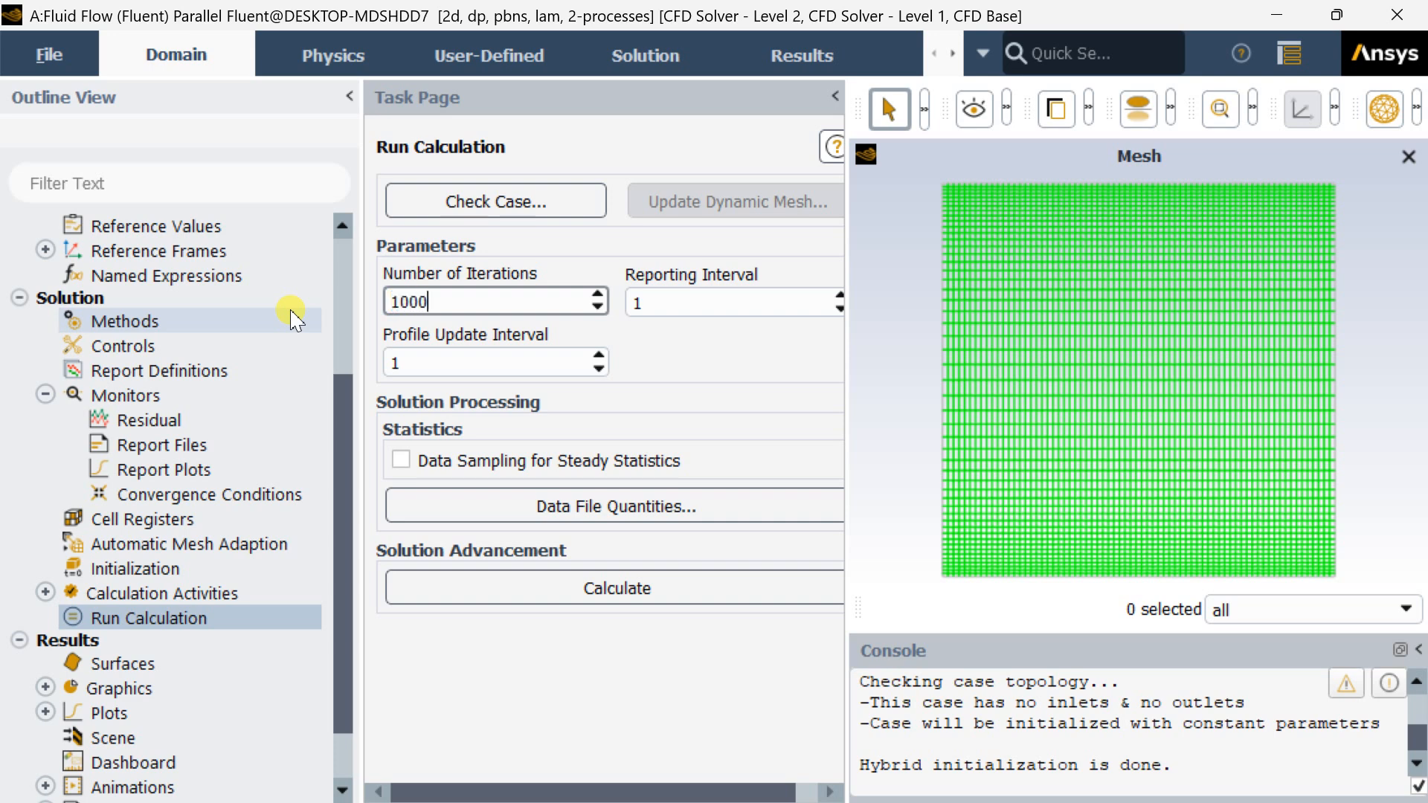
pyautogui.click(616, 587)
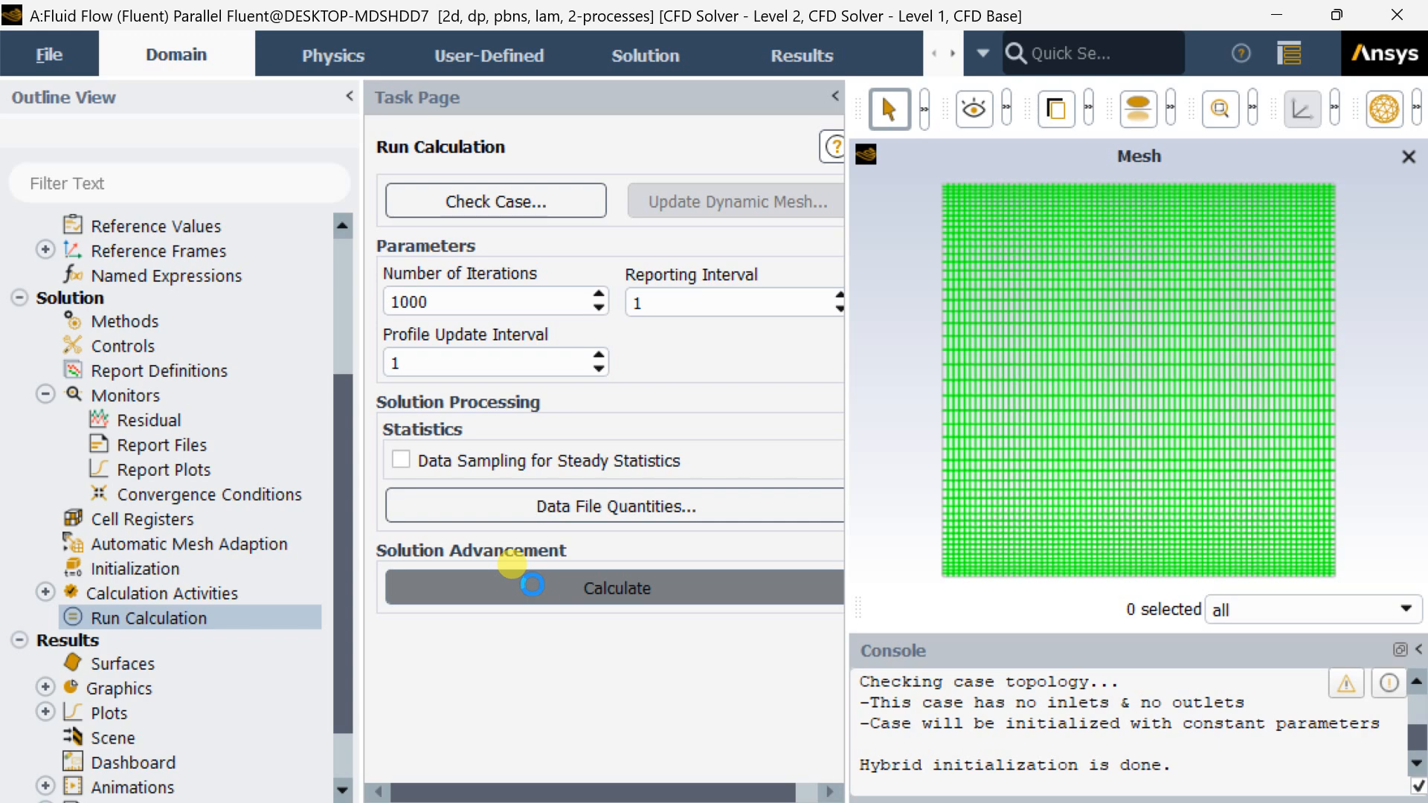
pyautogui.click(615, 588)
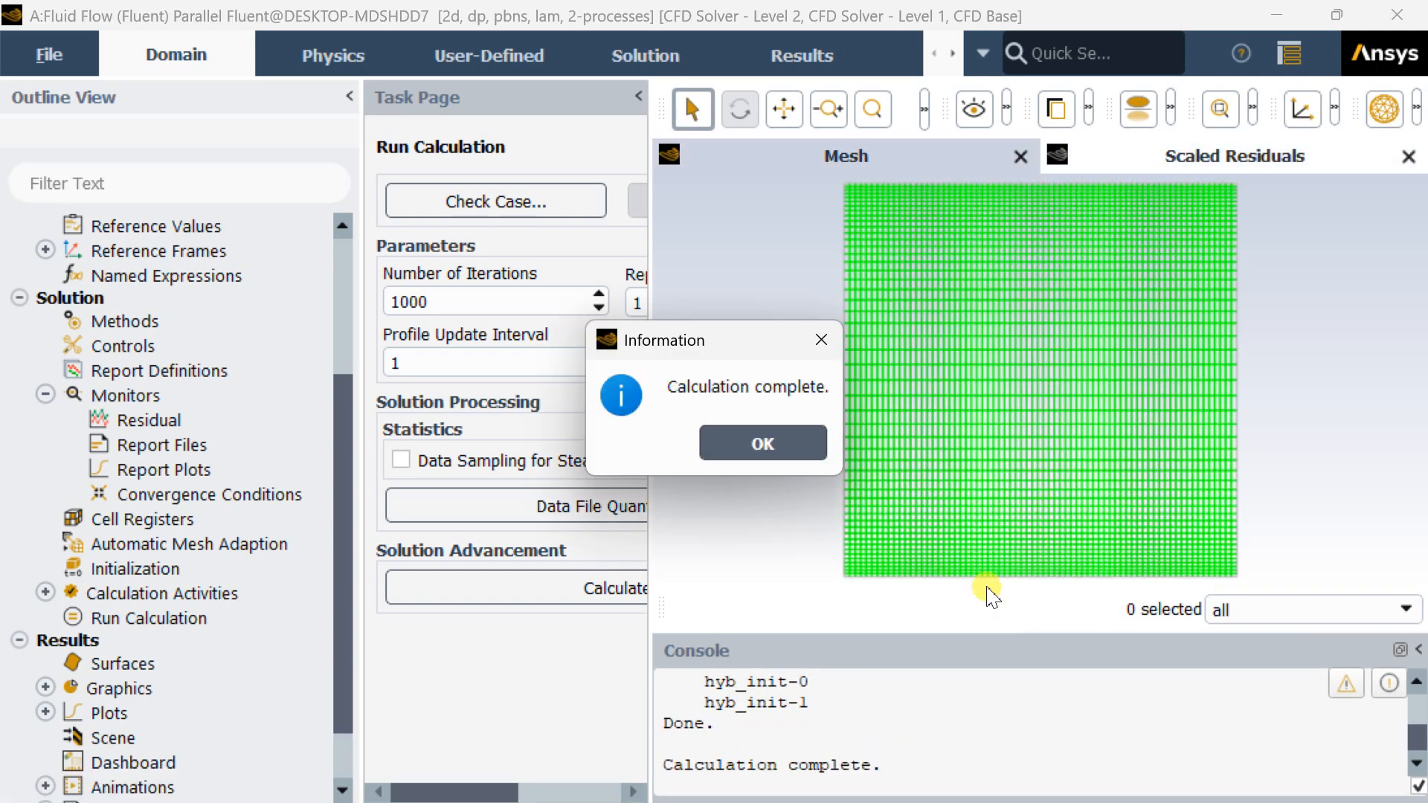
pyautogui.click(762, 444)
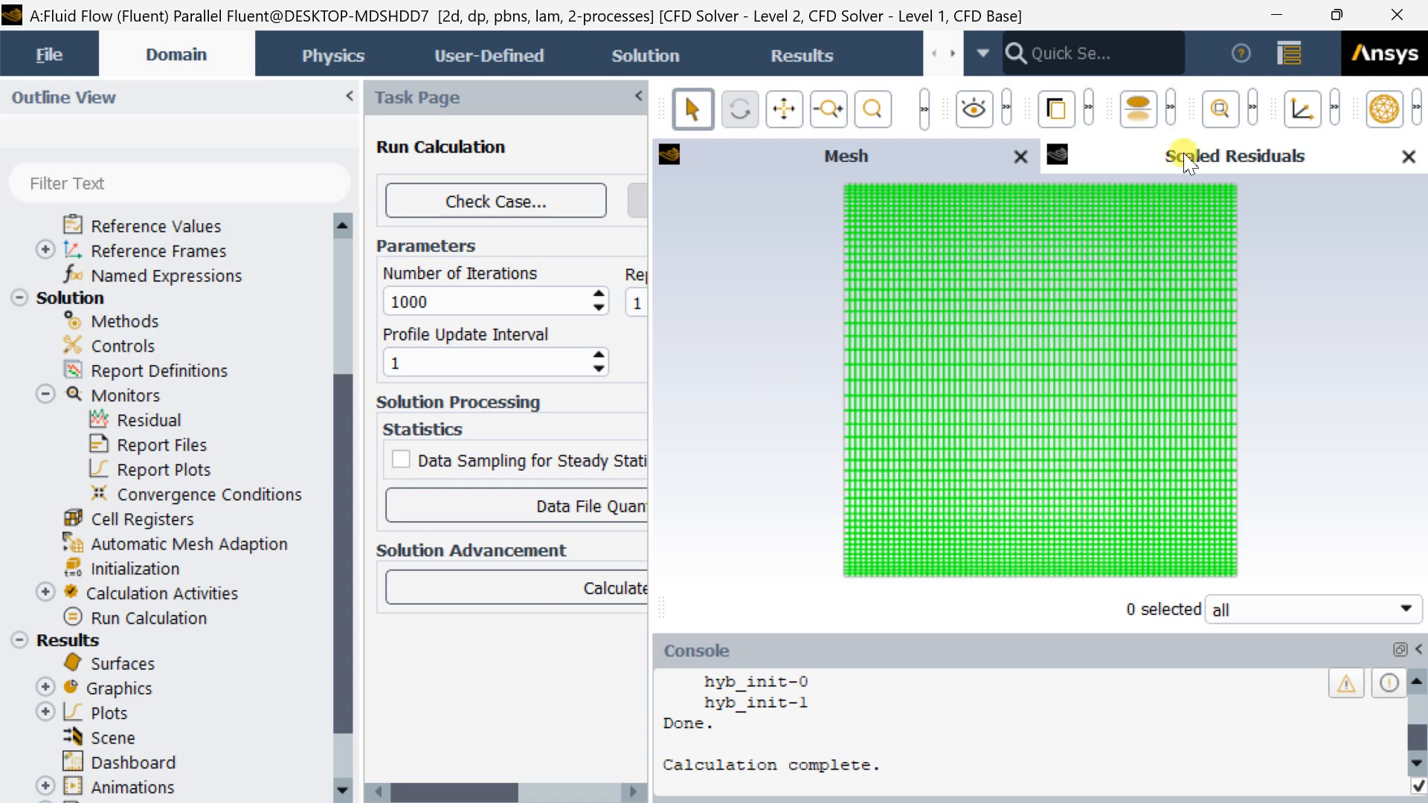
# Quit Fluent and launch CFD-Post from the Workbench Results cell.
pyautogui.click(1400, 15)
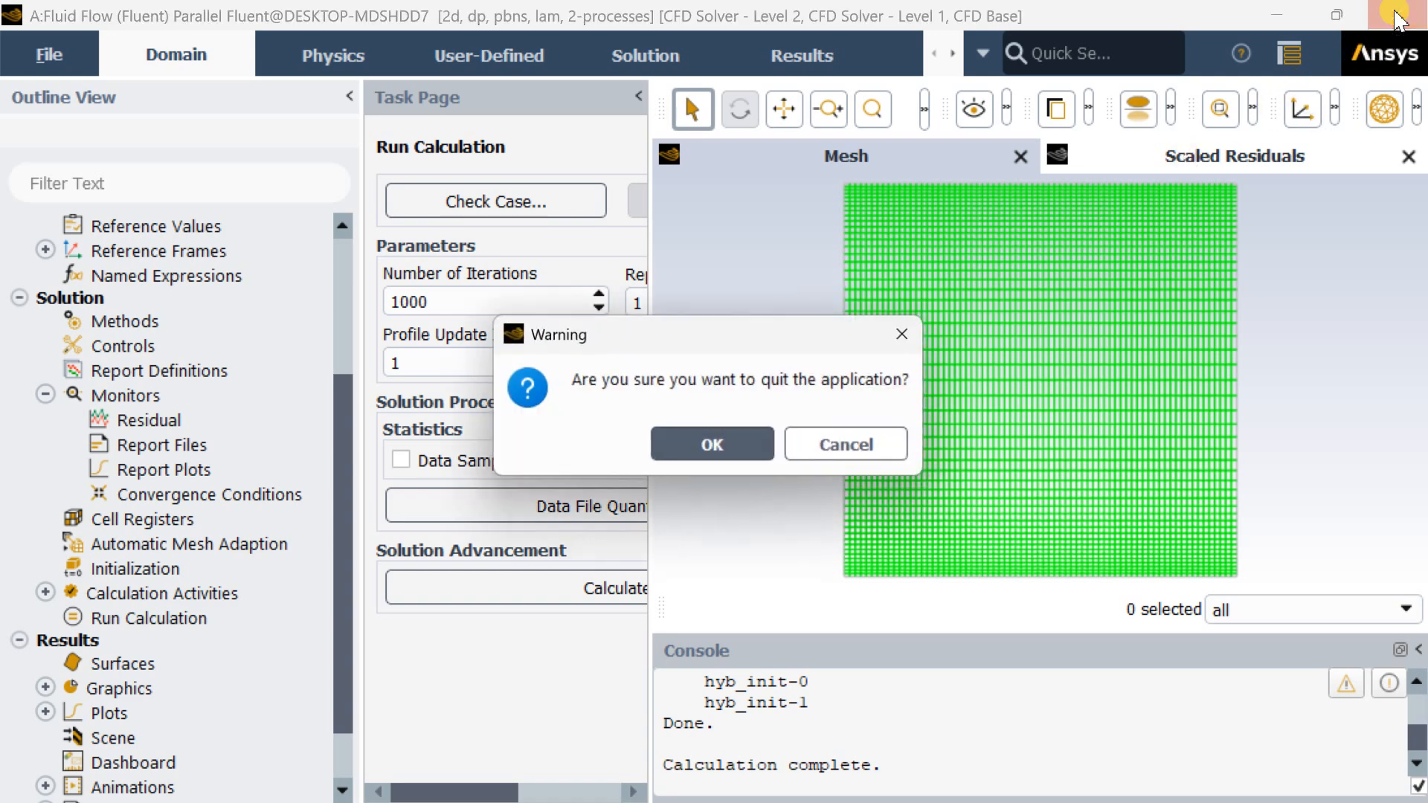
pyautogui.click(844, 445)
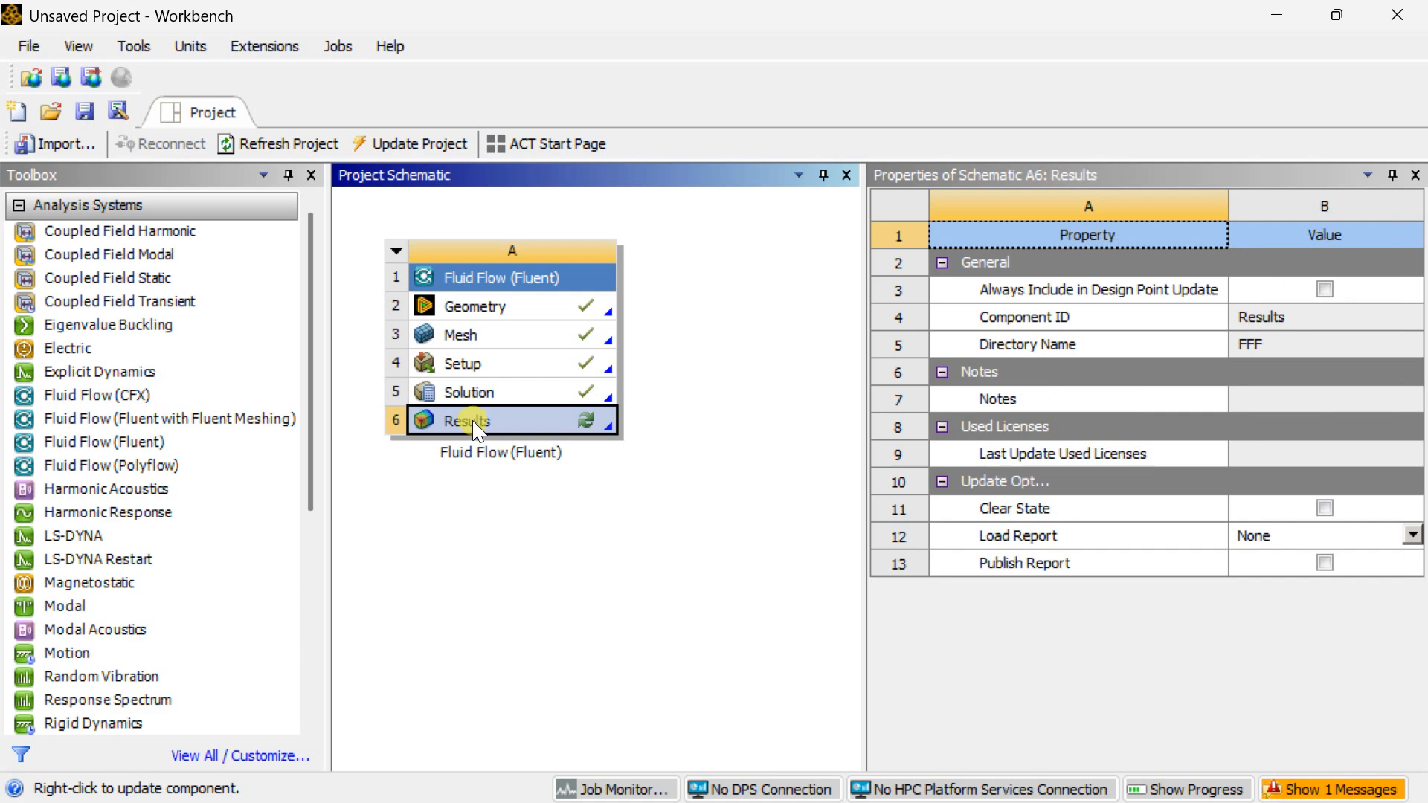
pyautogui.doubleClick(465, 420)
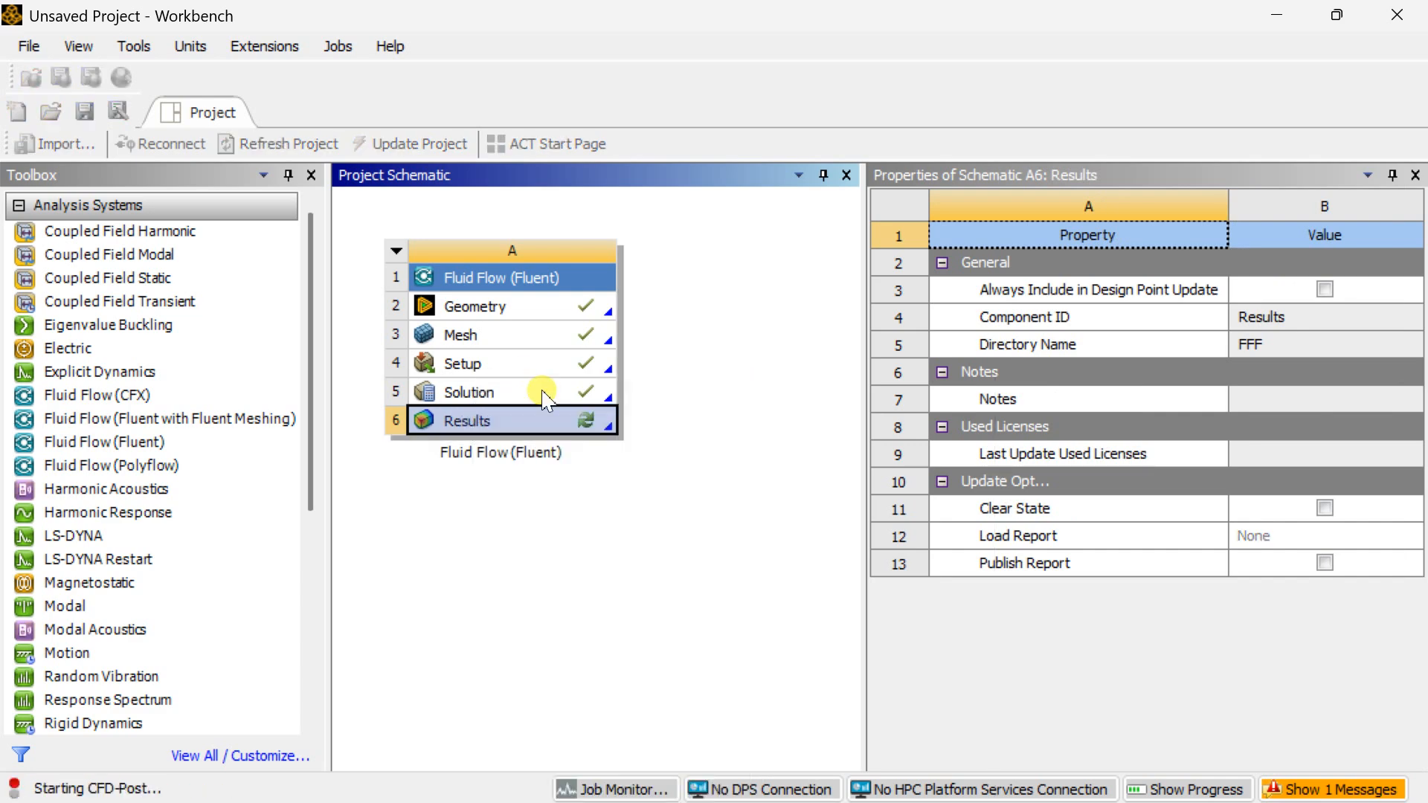
pyautogui.doubleClick(466, 420)
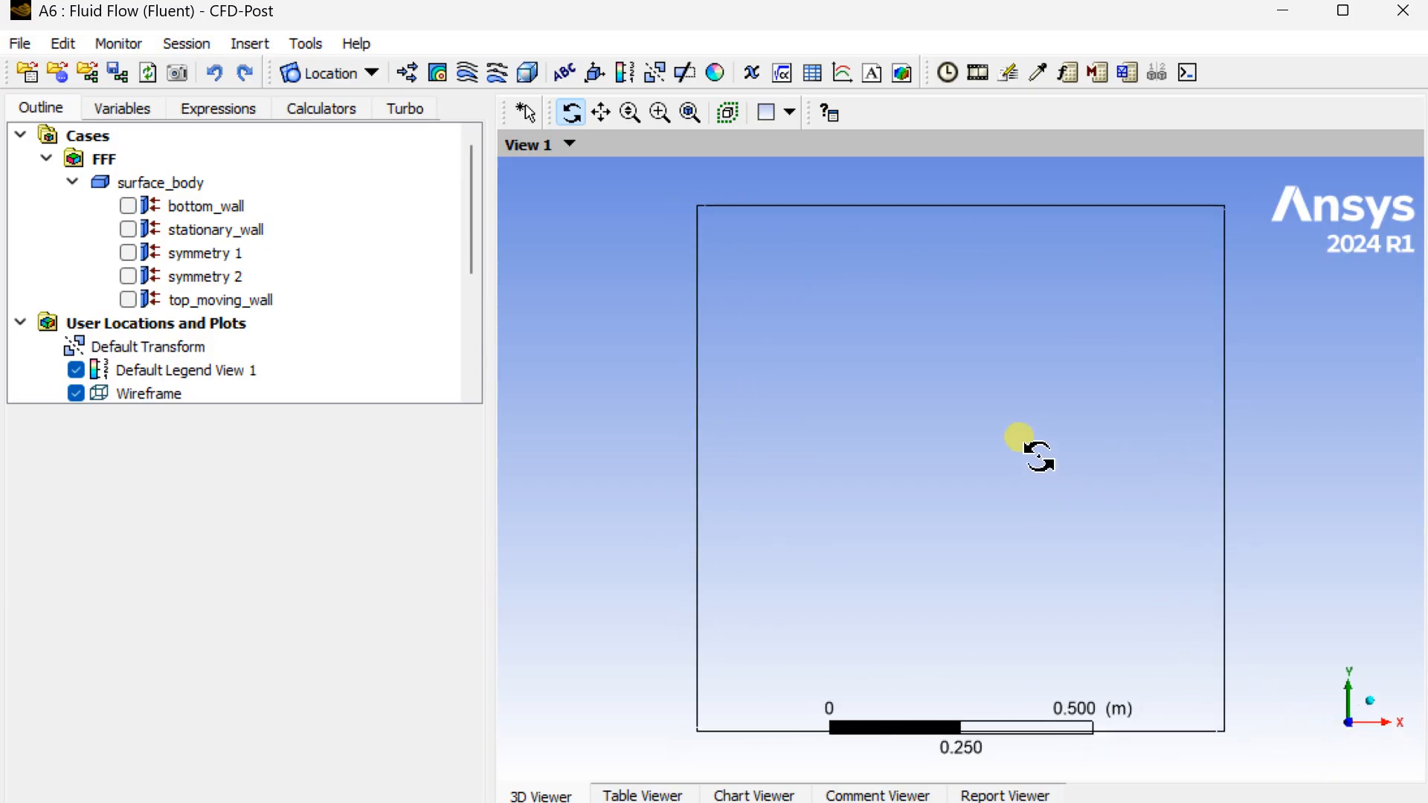
# Insert Streamline 1 as velocity surface streamlines on symmetry 1.
pyautogui.moveTo(1019, 442); pyautogui.dragTo(528, 173)
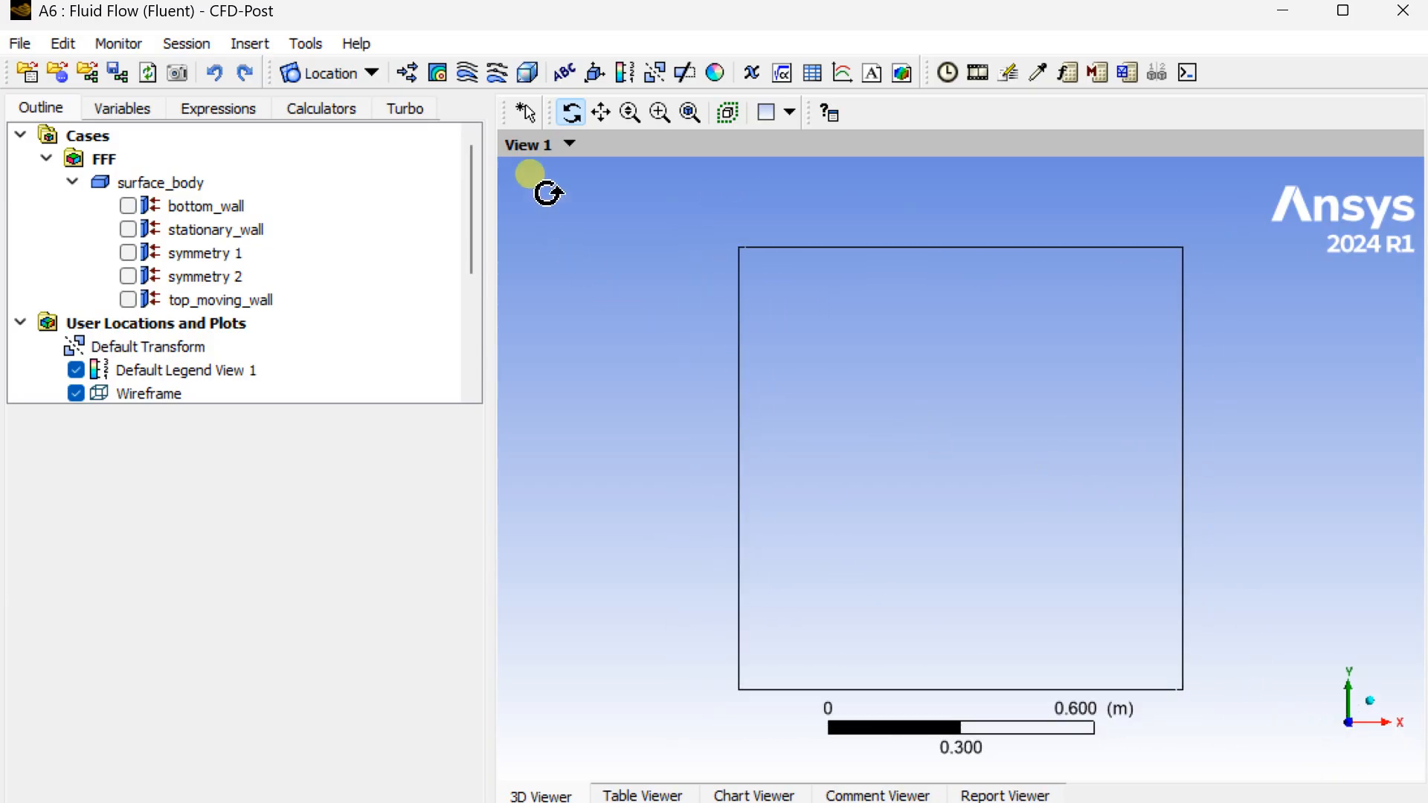
pyautogui.click(467, 72)
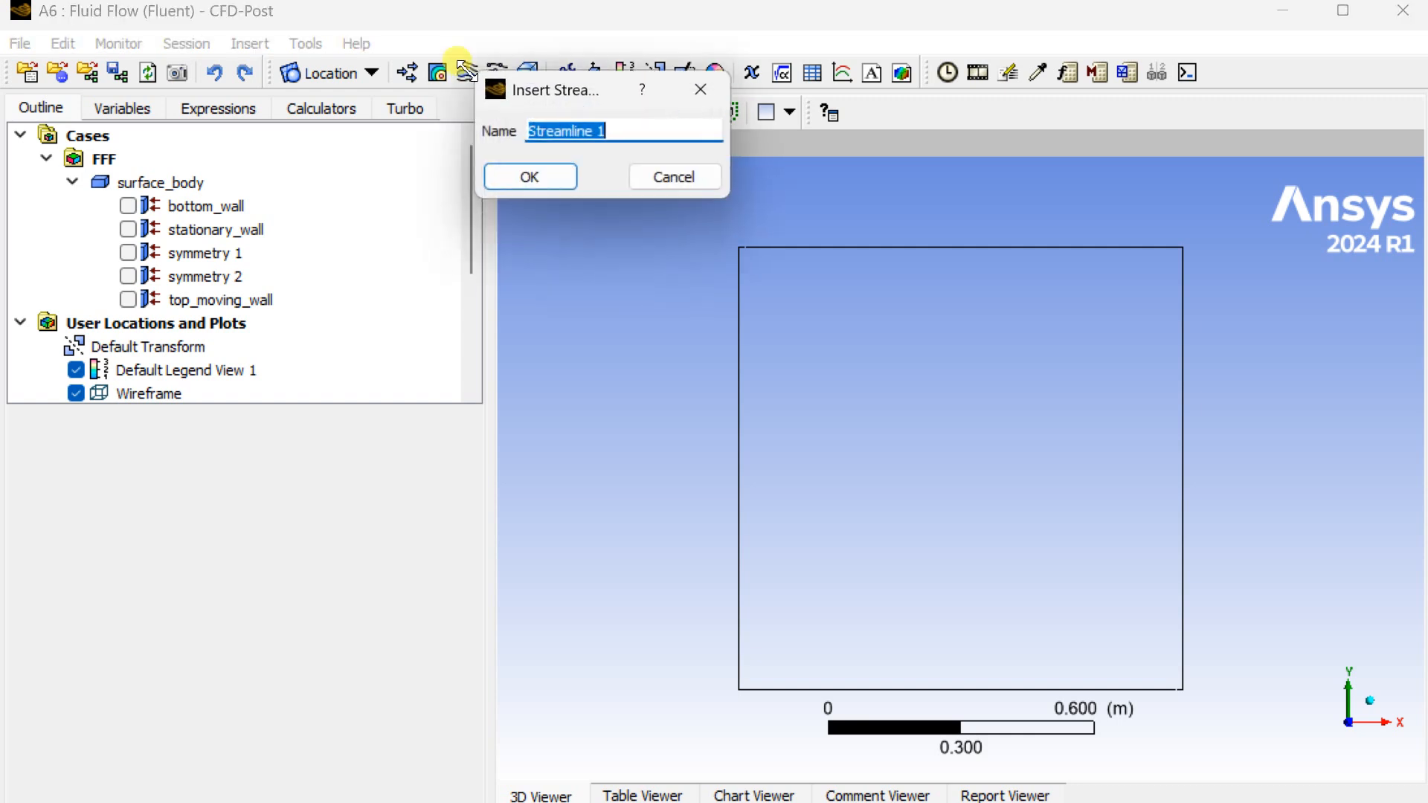
pyautogui.click(529, 177)
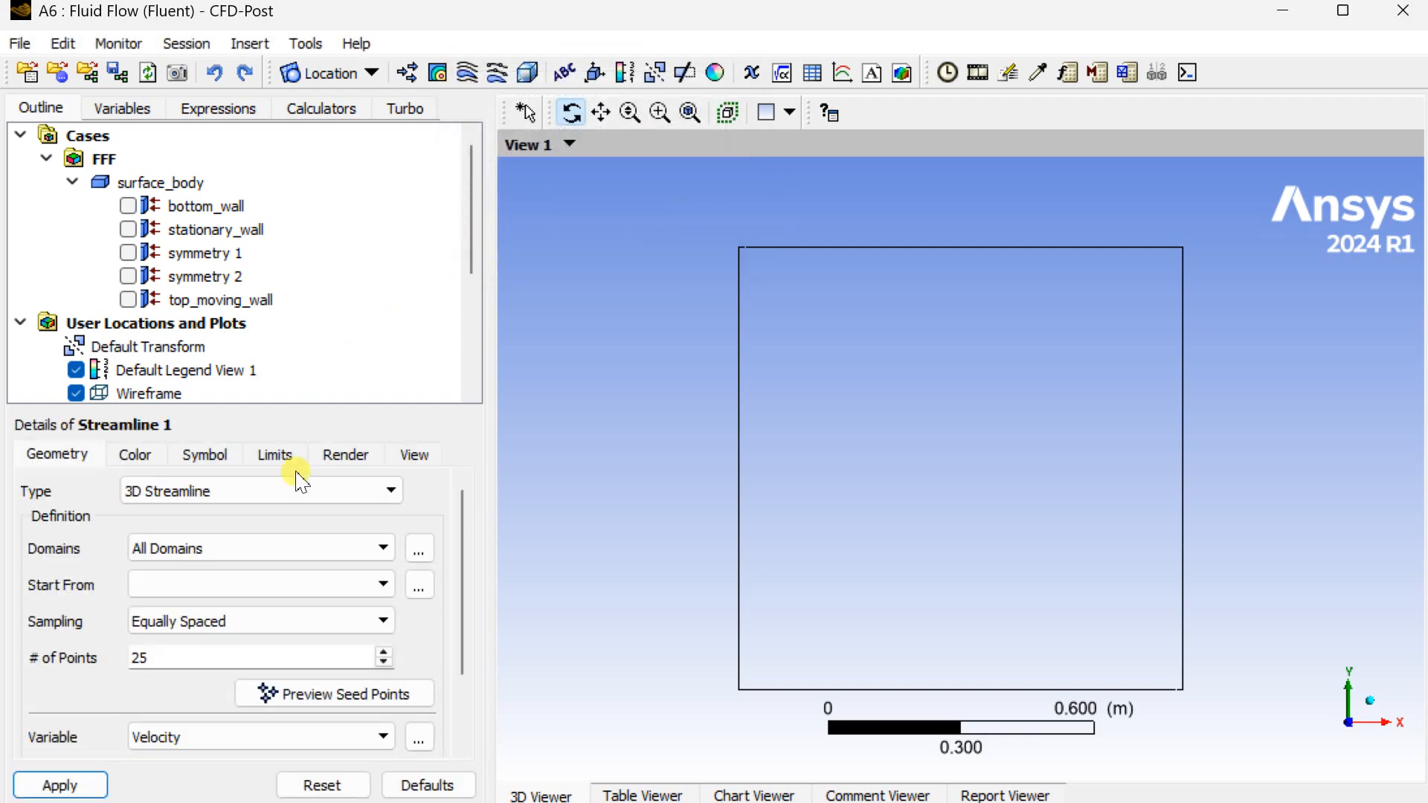
pyautogui.click(260, 491)
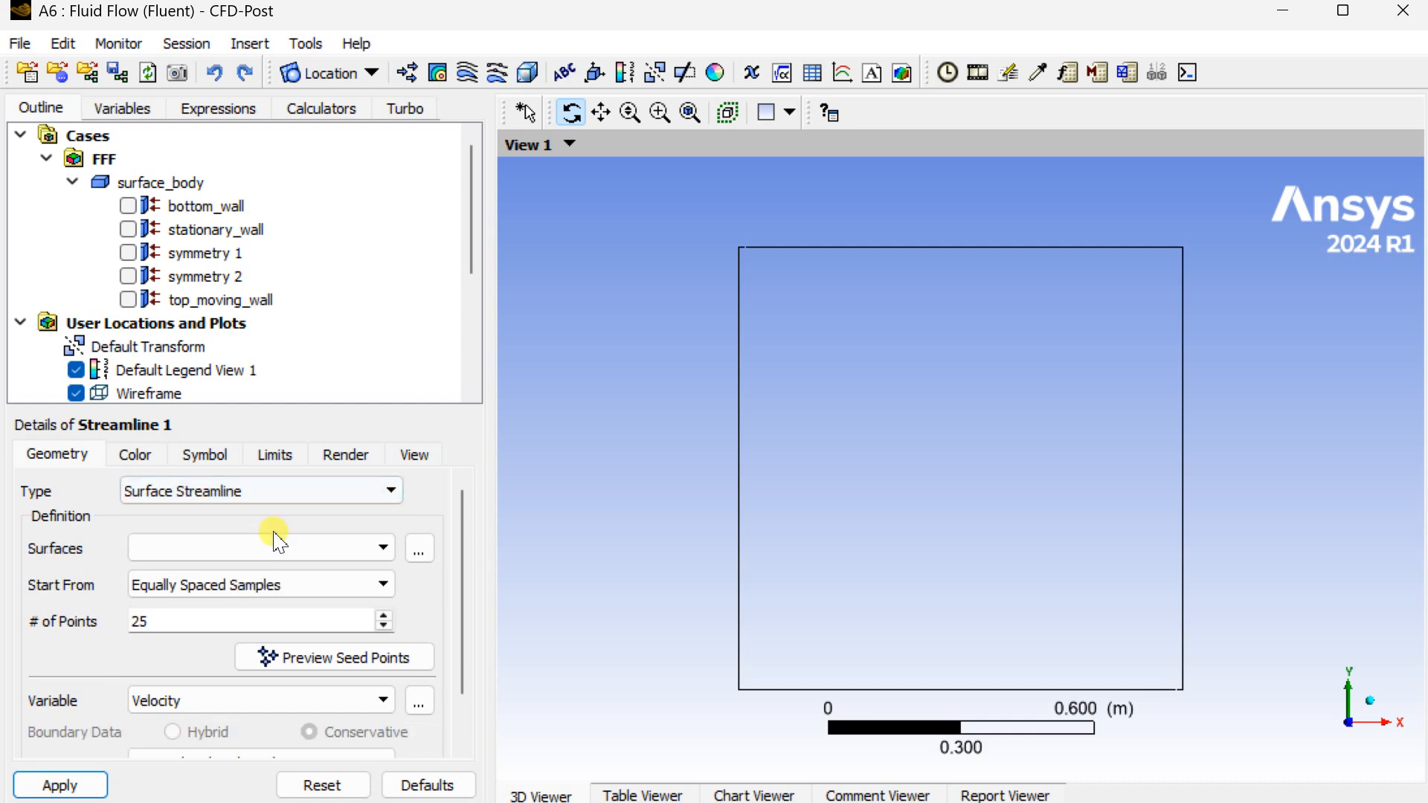
pyautogui.click(259, 547)
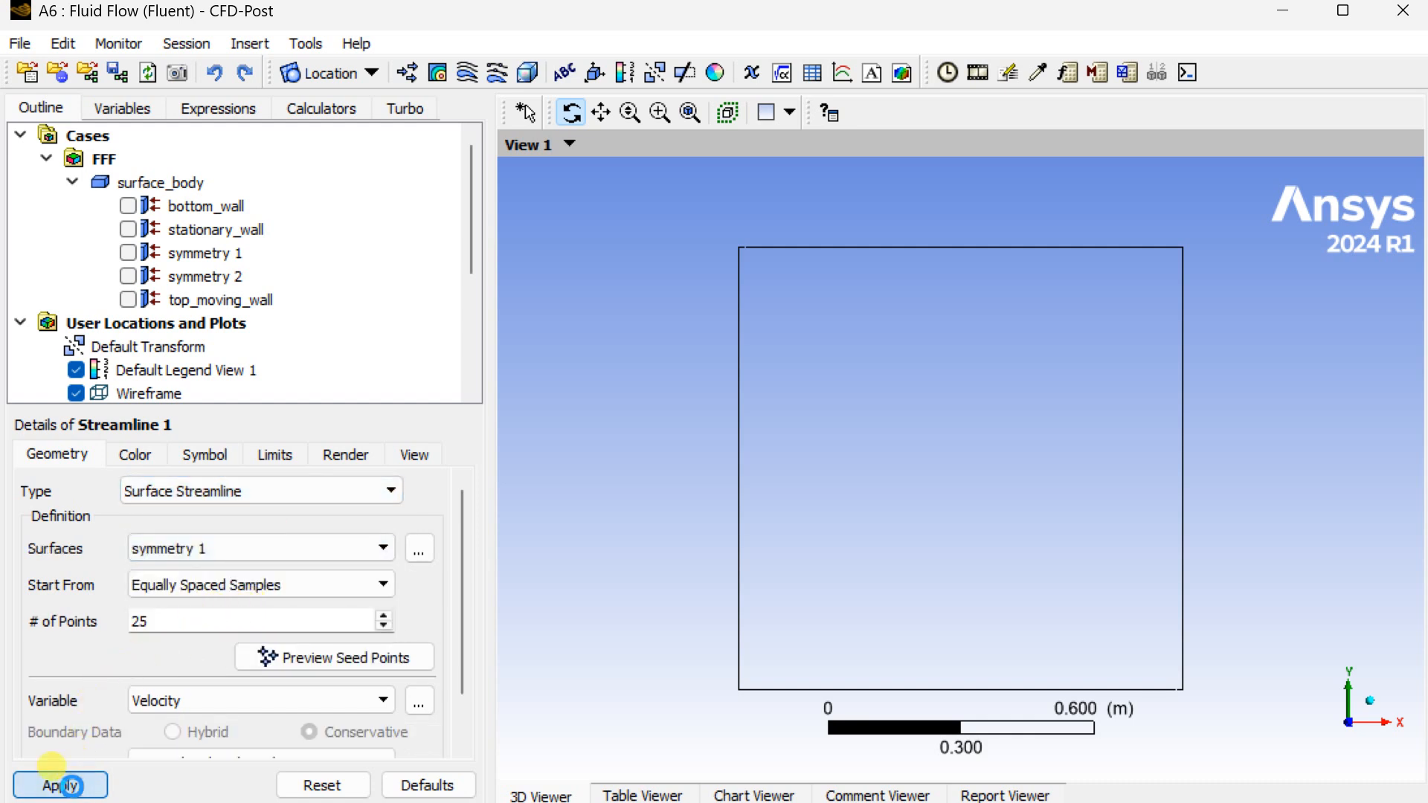
pyautogui.click(60, 785)
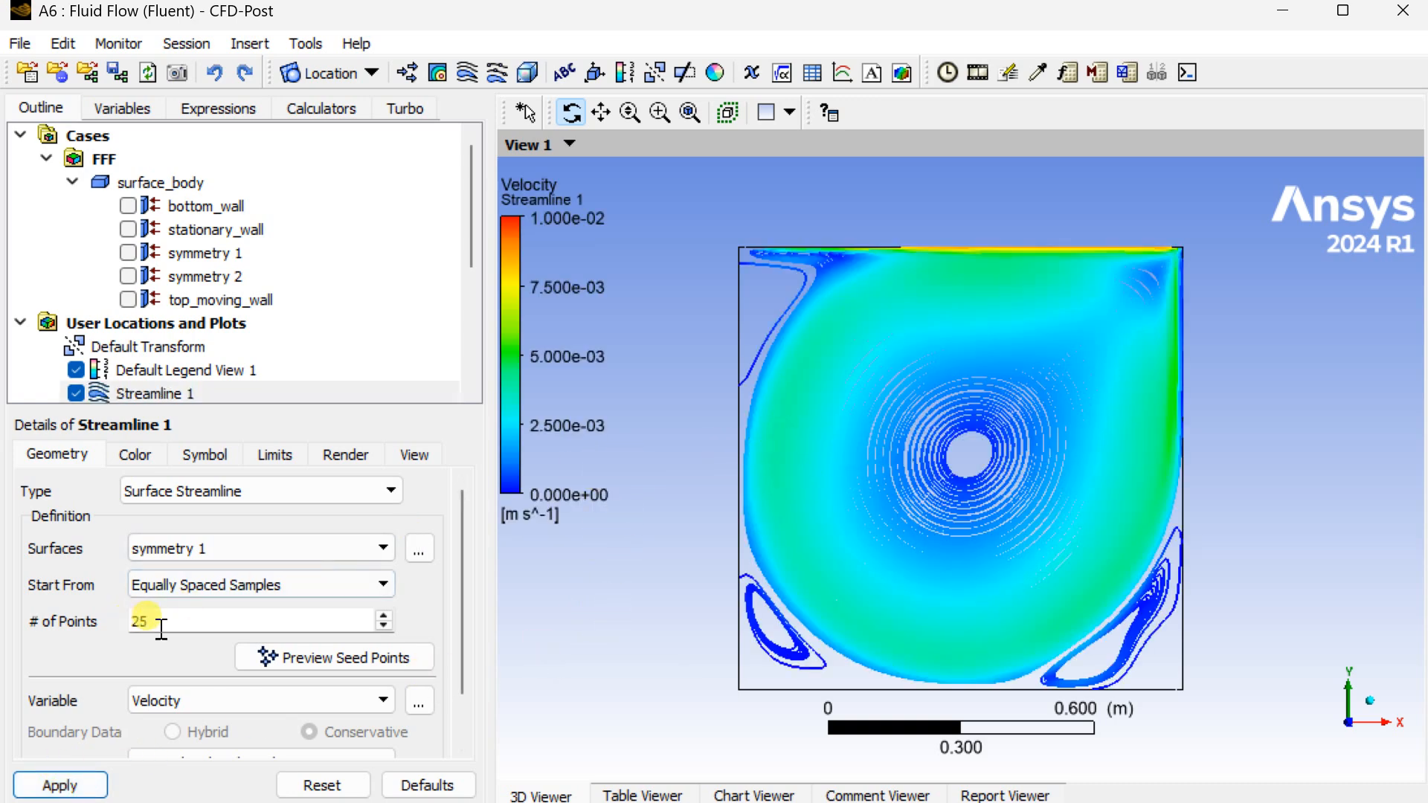
# Reduce the streamline seed points to 5 and regenerate the streamlines.
pyautogui.tripleClick(255, 620)
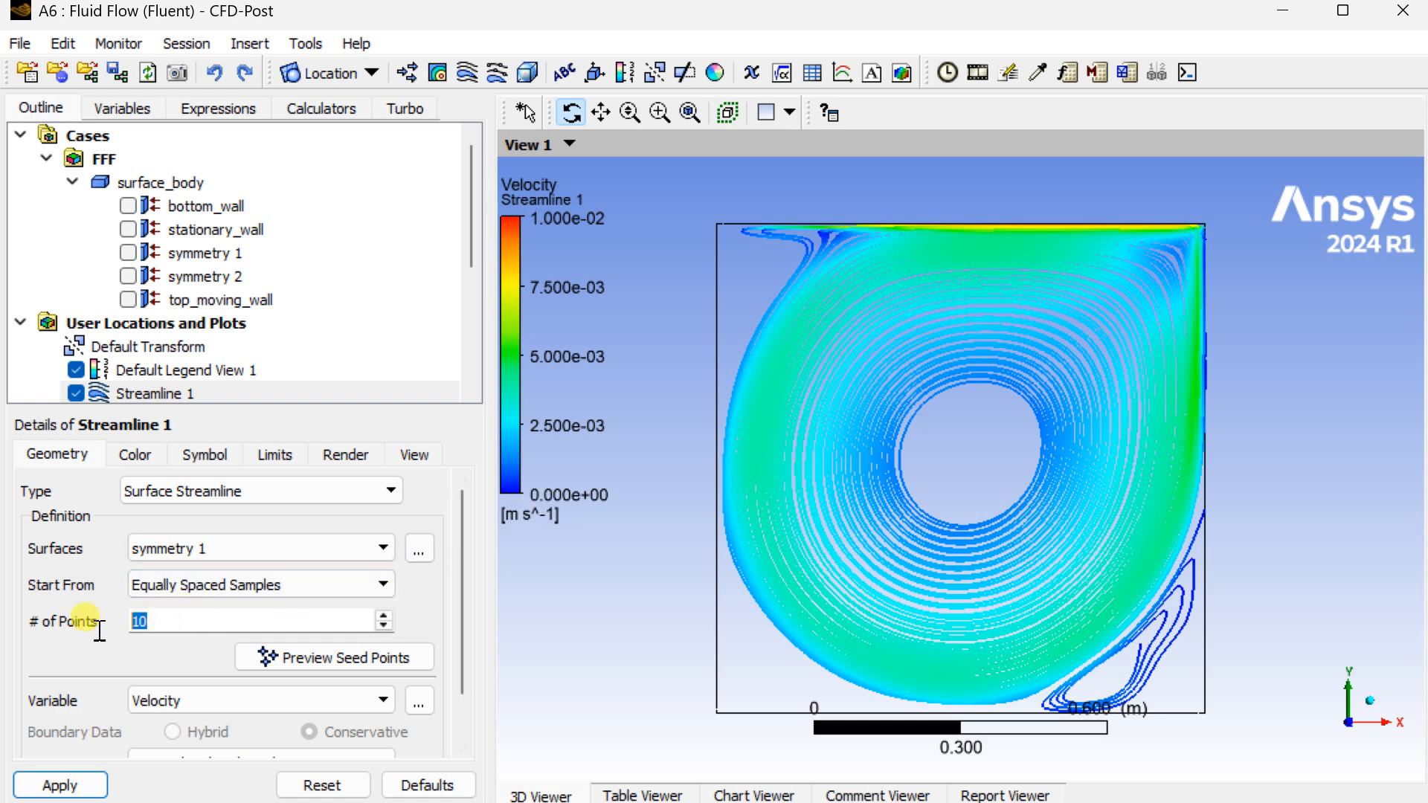
pyautogui.write('5')
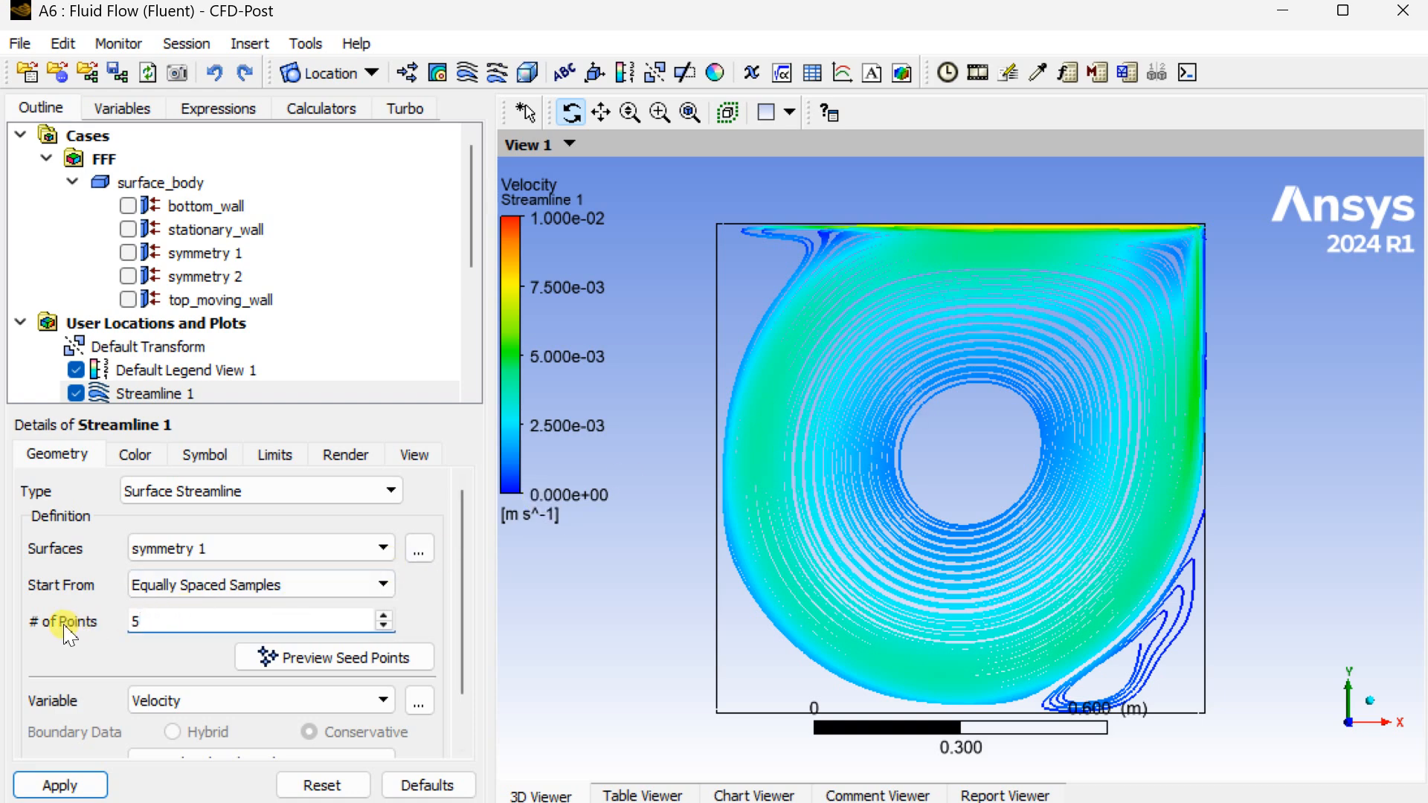
pyautogui.click(59, 784)
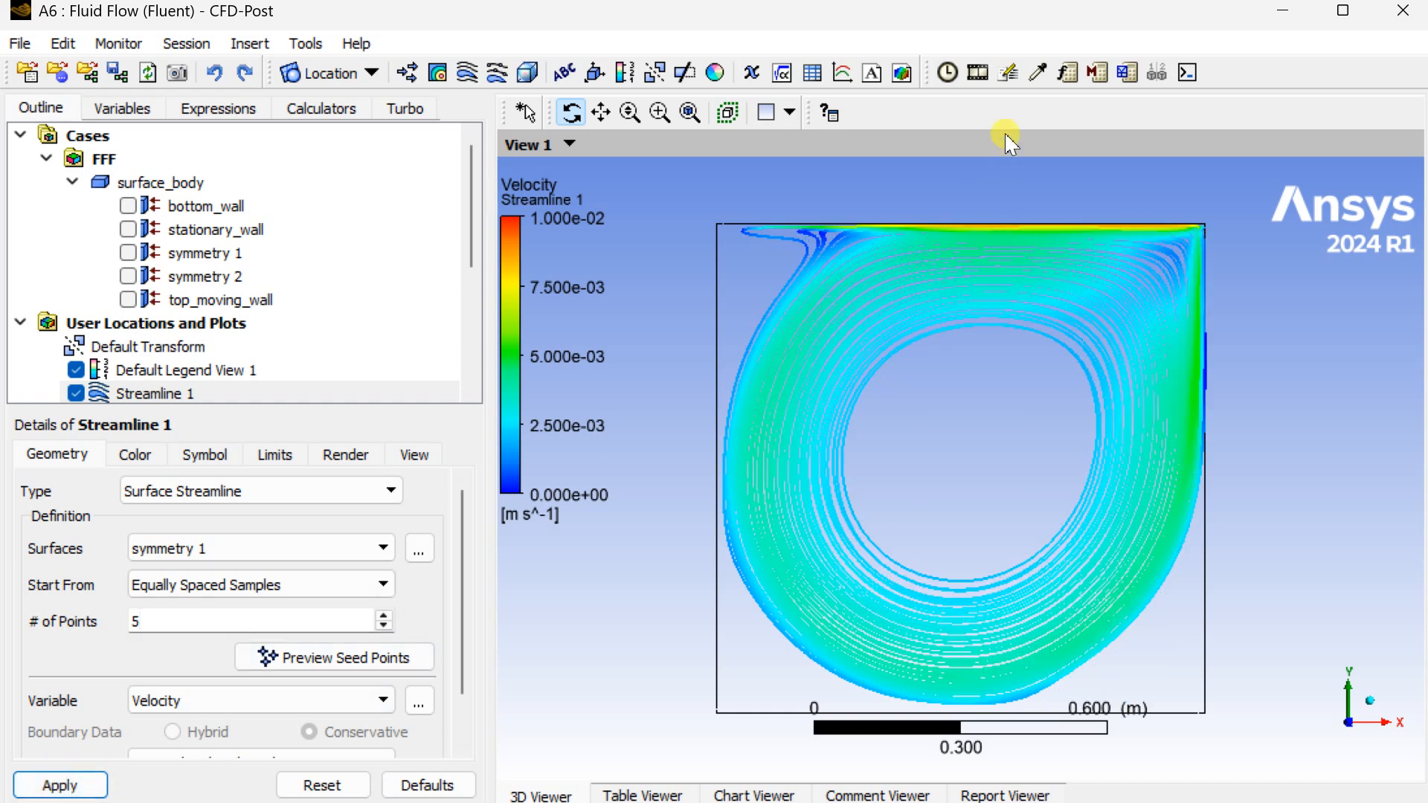
pyautogui.click(977, 72)
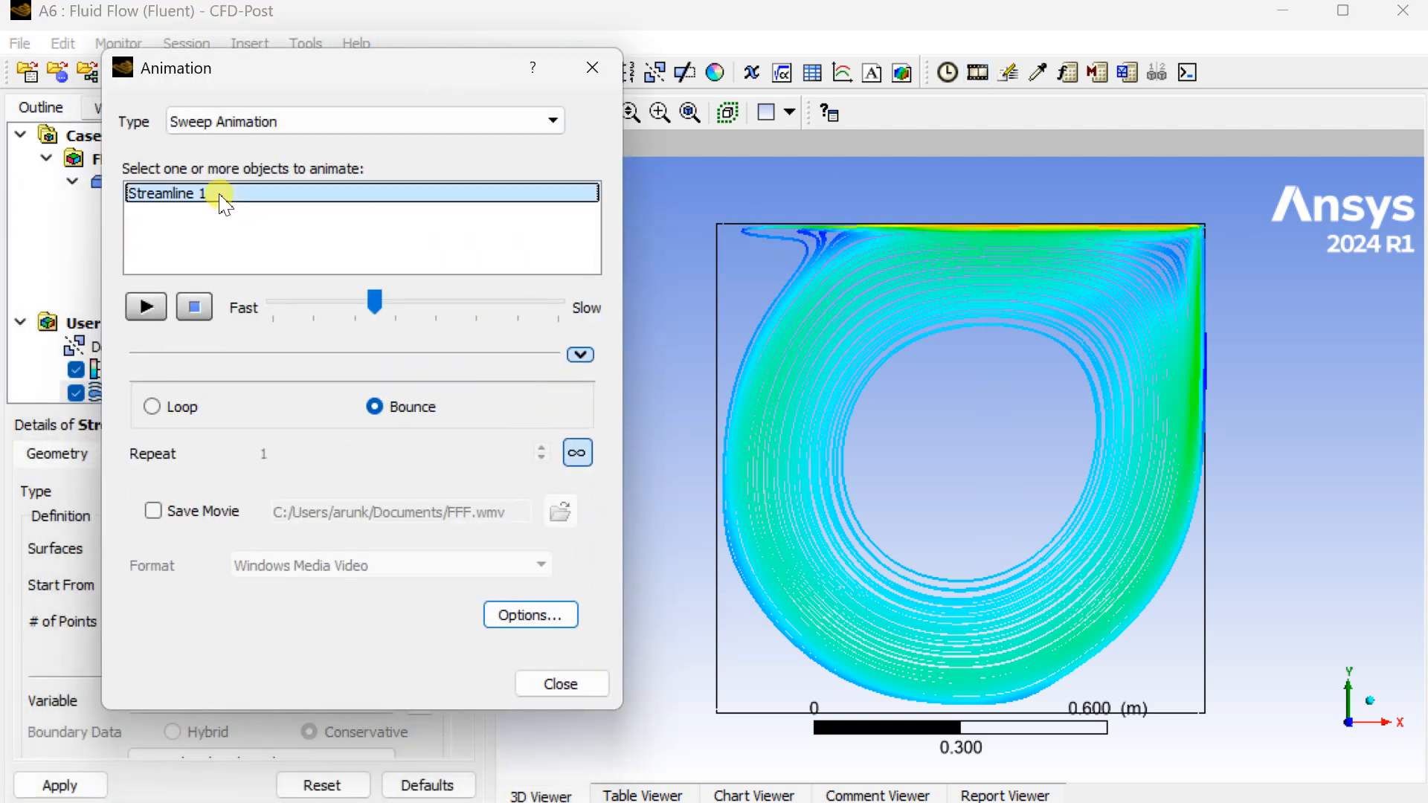
# Play the Streamline 1 sweep animation at slow speed, then close the Animation dialog.
pyautogui.moveTo(373, 301); pyautogui.dragTo(560, 307)
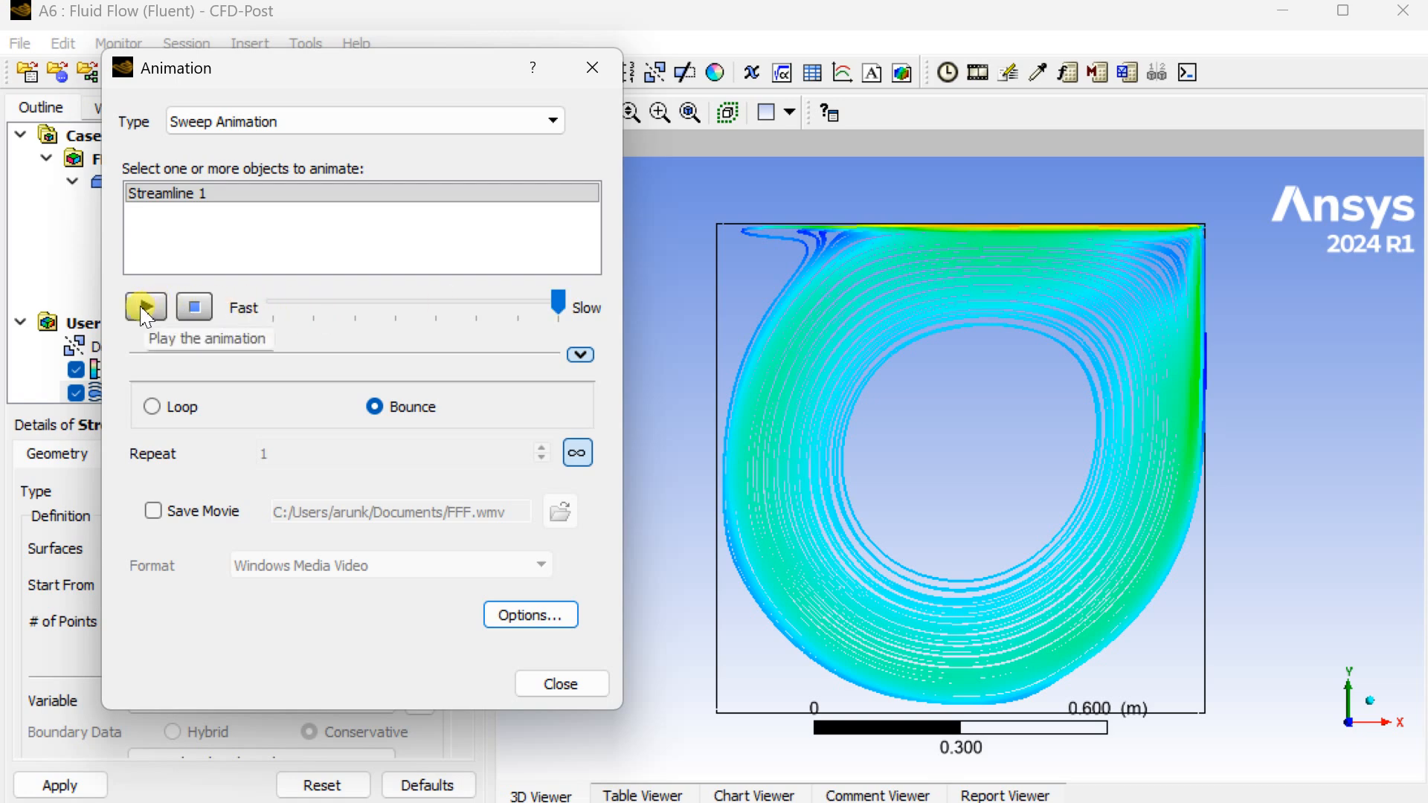
pyautogui.click(146, 308)
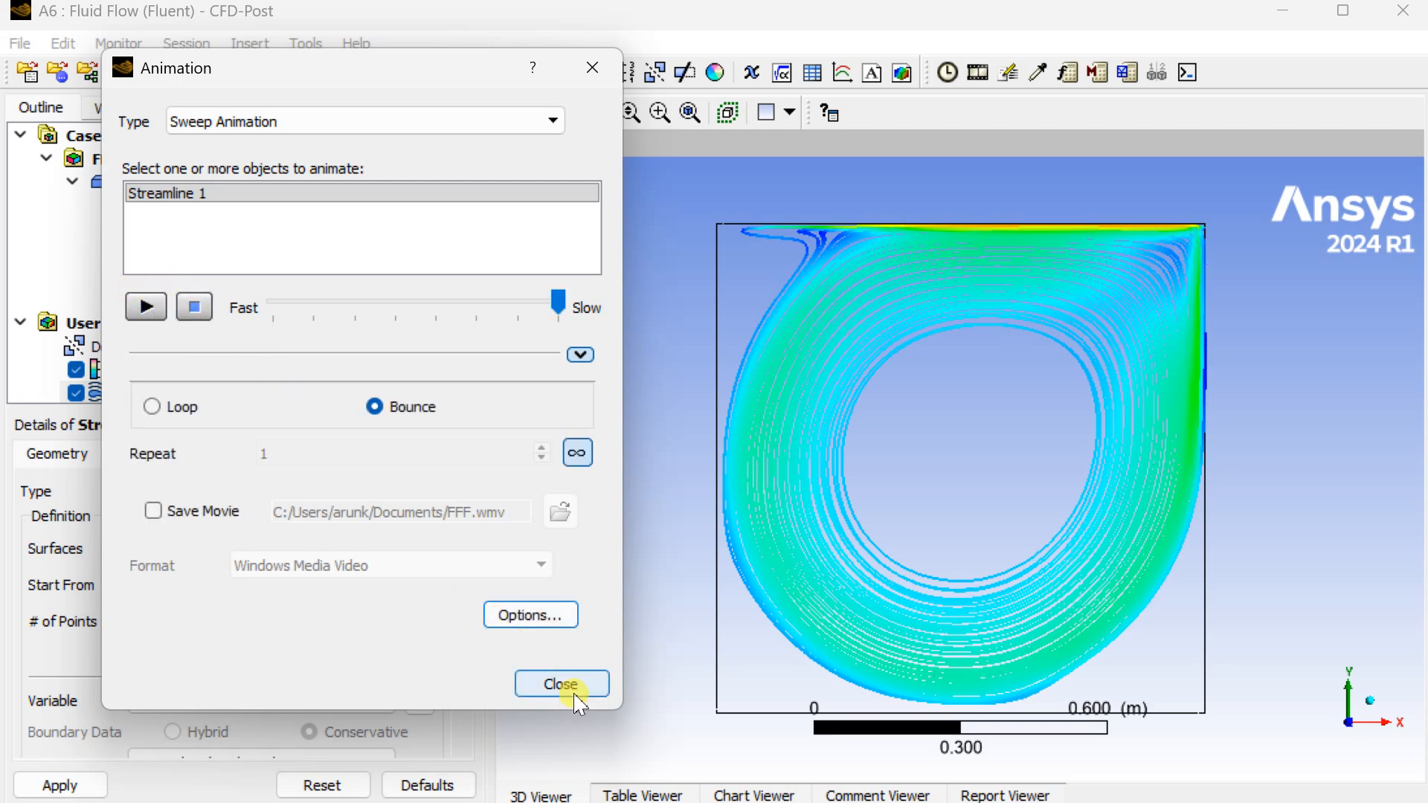
pyautogui.click(561, 684)
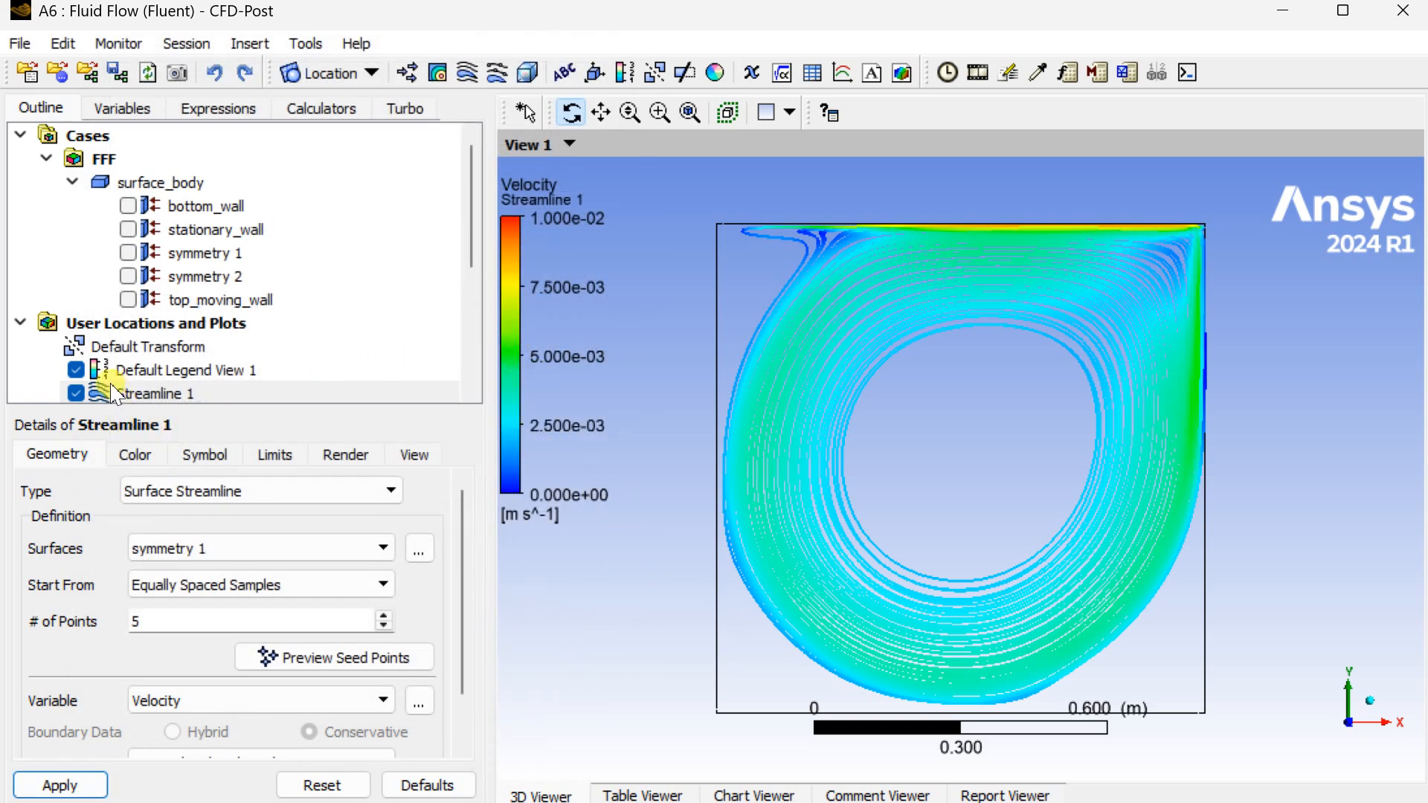
# Hide Streamline 1 and add Contour 1 plotting Velocity on symmetry 1 with 100 levels.
pyautogui.click(76, 322)
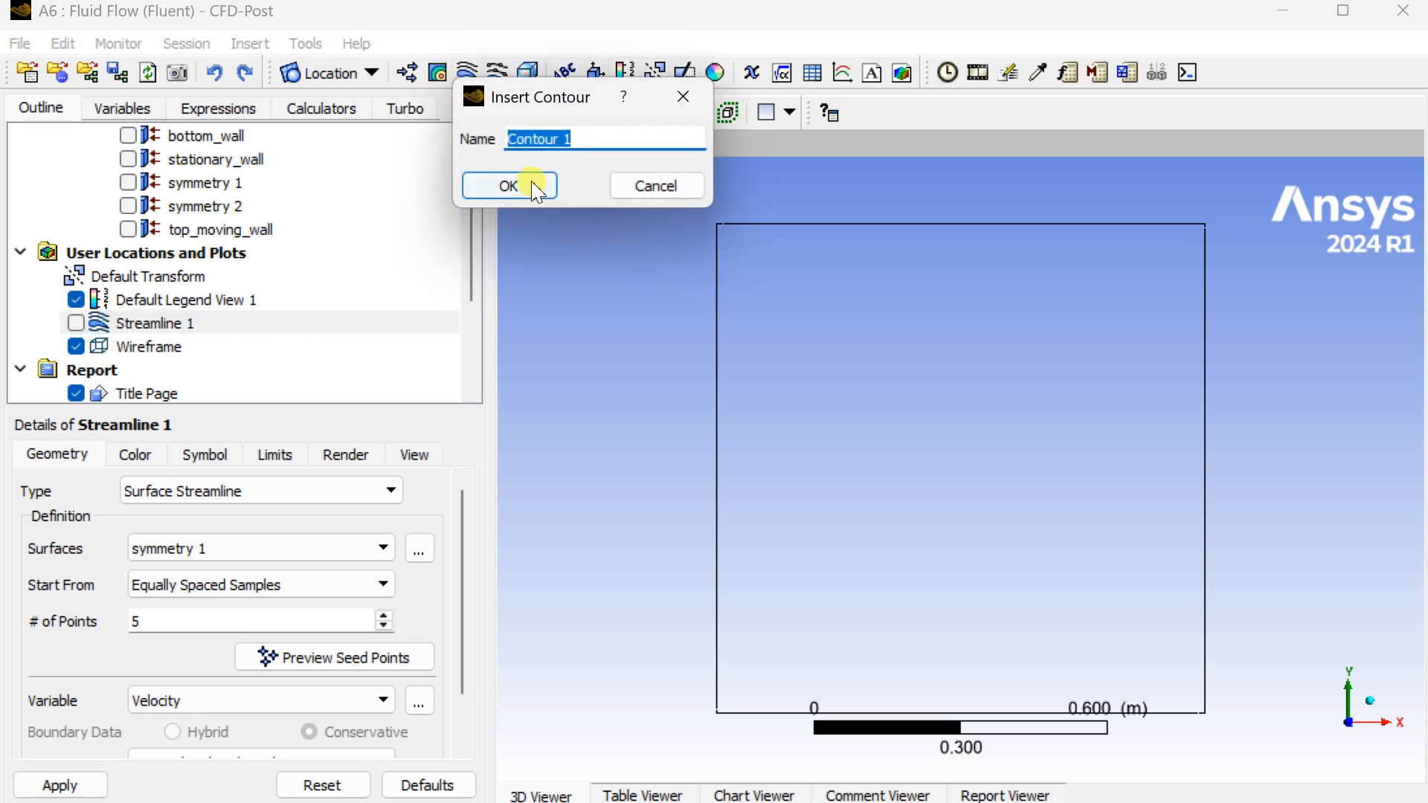
pyautogui.click(508, 185)
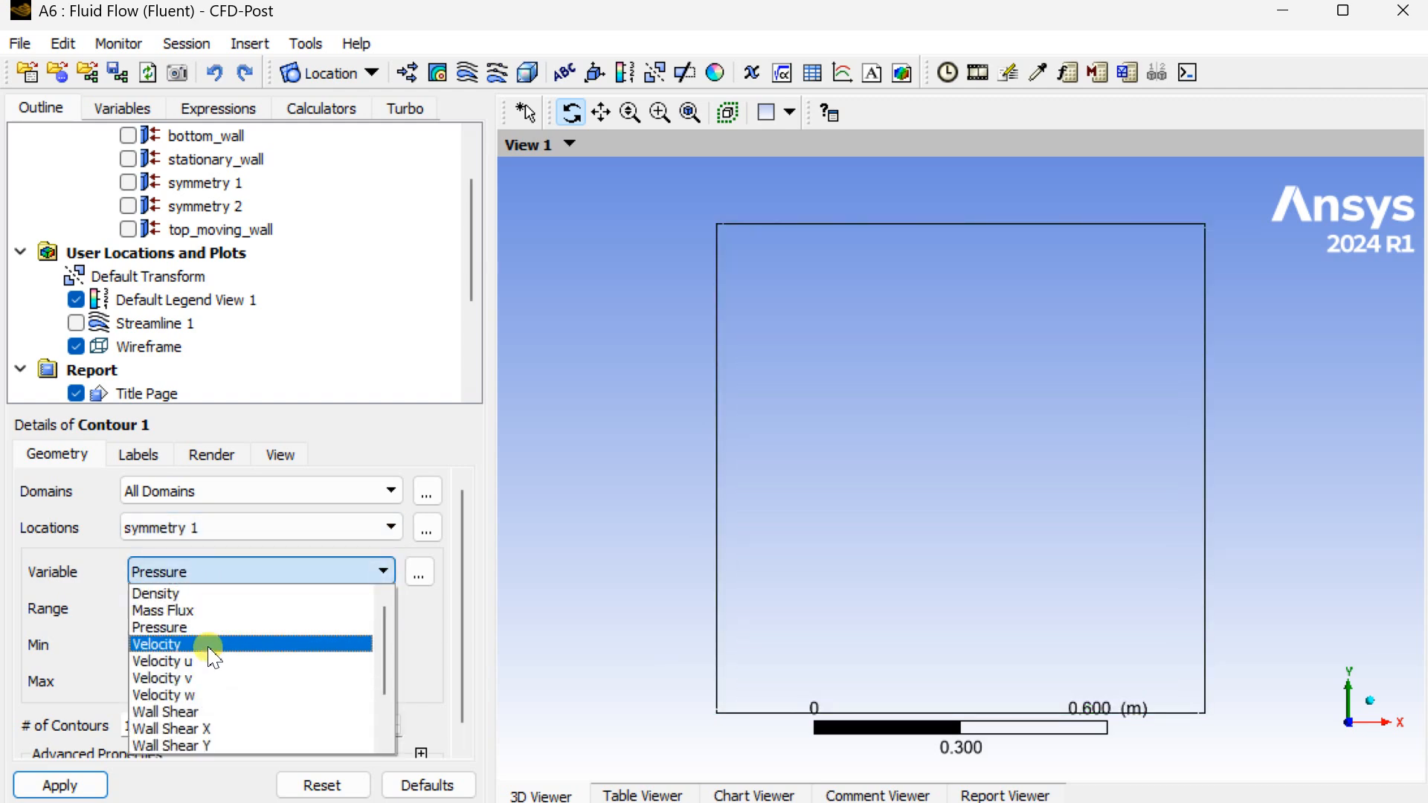
pyautogui.click(157, 644)
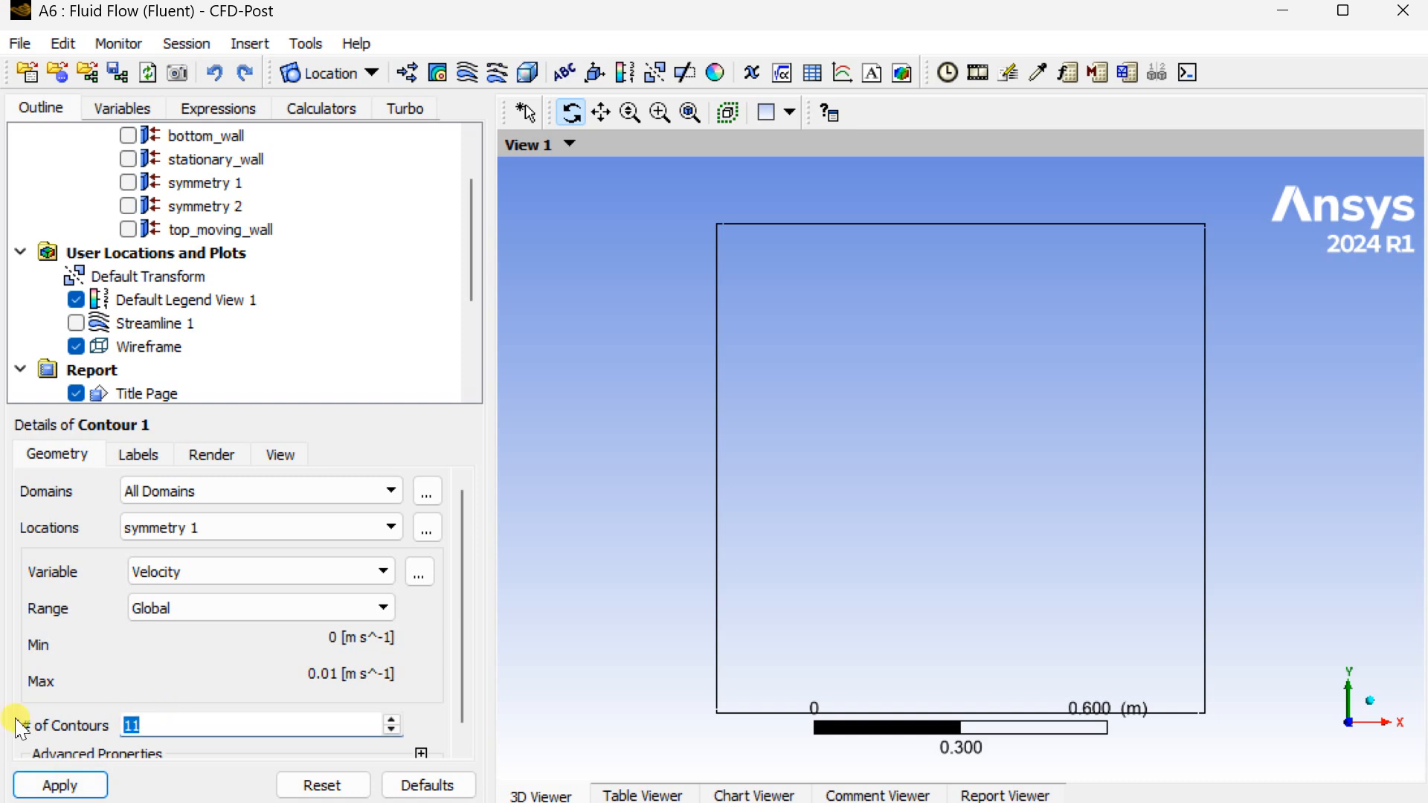
pyautogui.write('100')
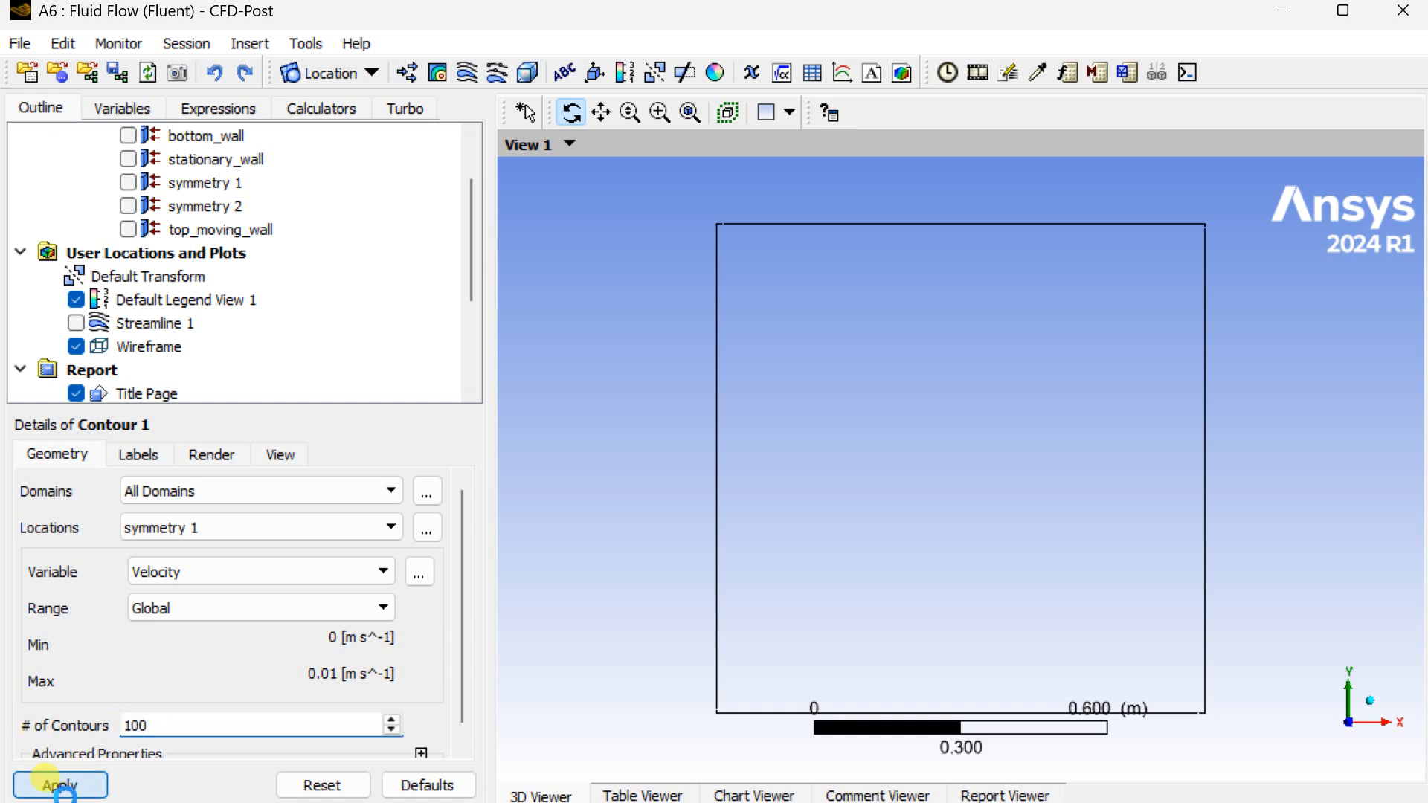
pyautogui.click(60, 783)
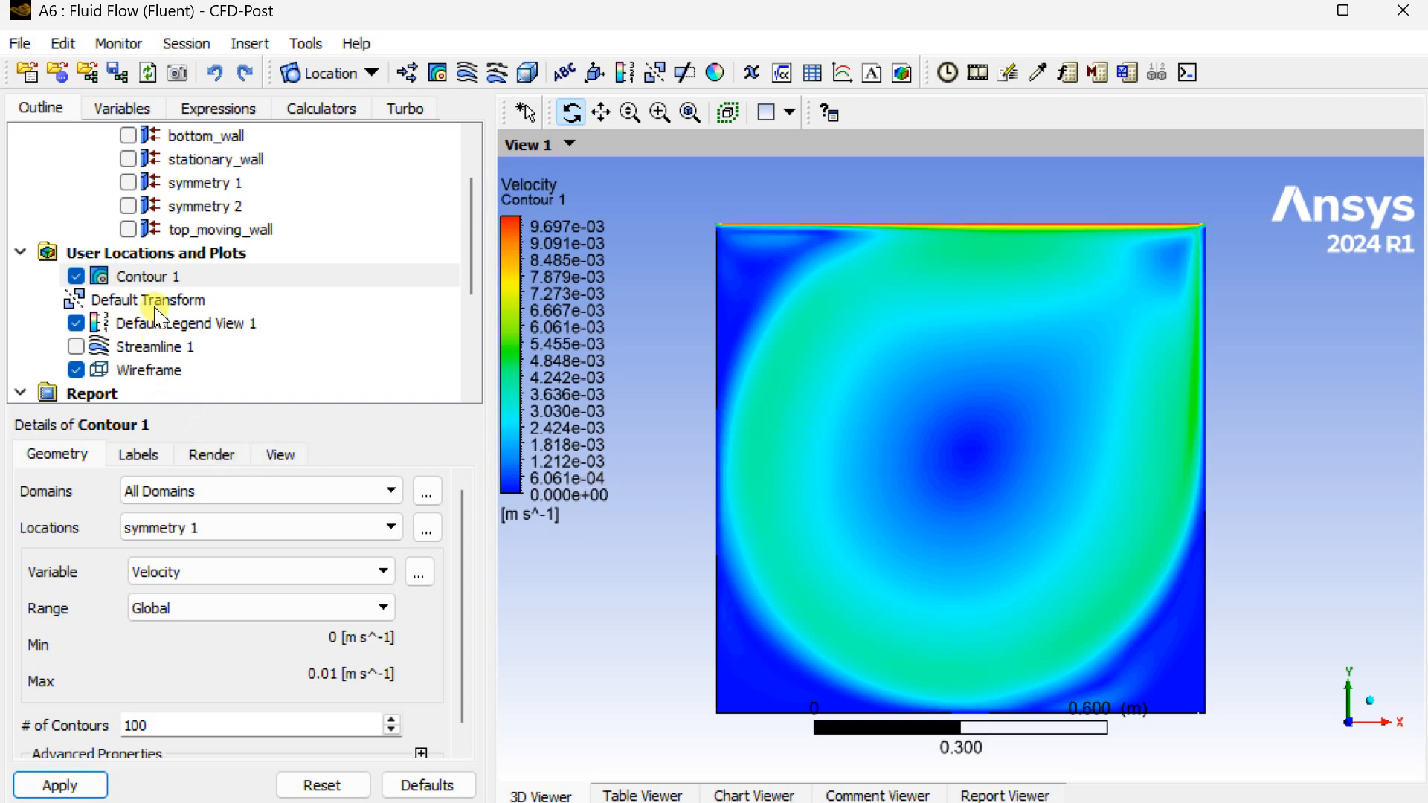
pyautogui.click(186, 322)
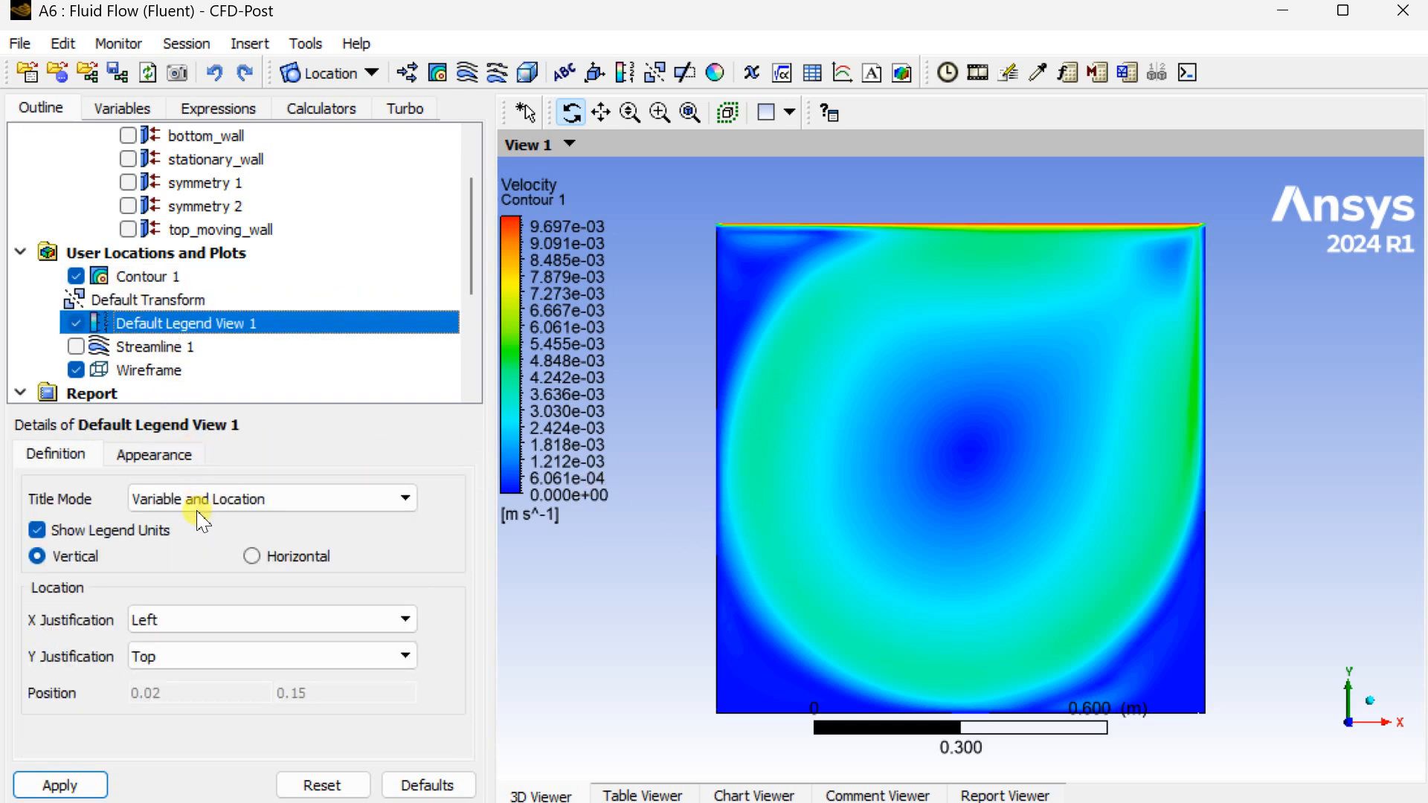
# Set the velocity legend to fixed notation with five decimal places.
pyautogui.click(154, 454)
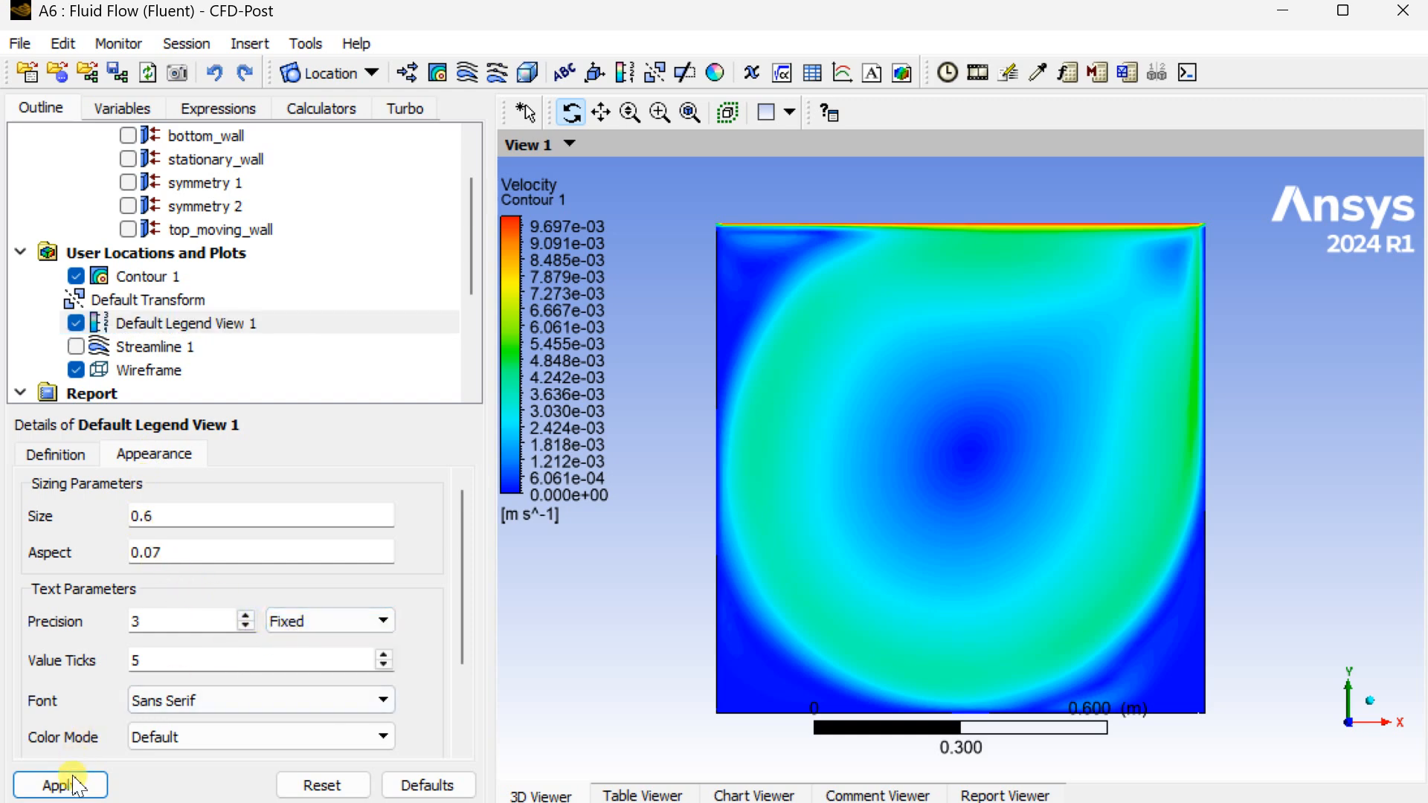
pyautogui.click(60, 785)
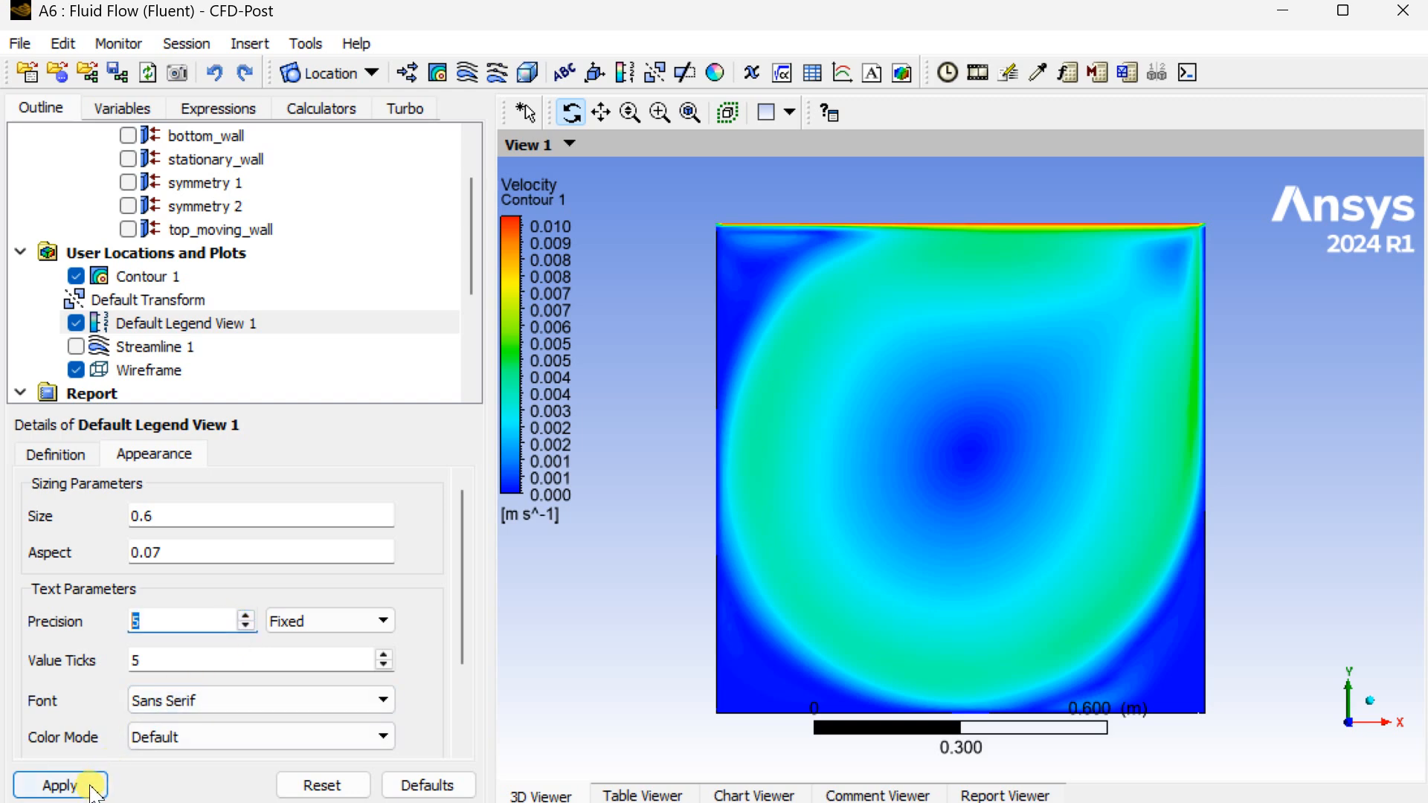
pyautogui.click(60, 785)
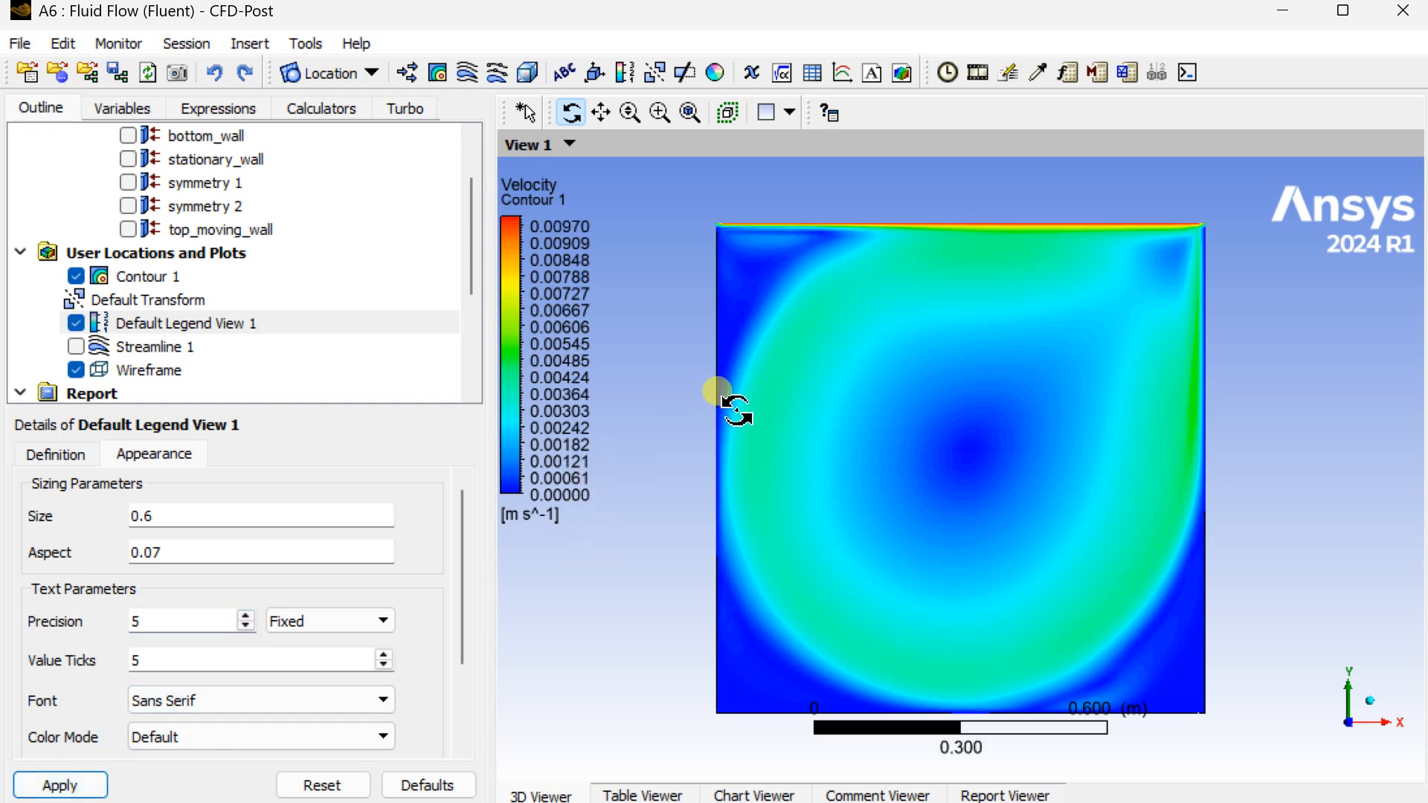
# Review the variables available in Contour 1's Variable dropdown.
pyautogui.click(149, 276)
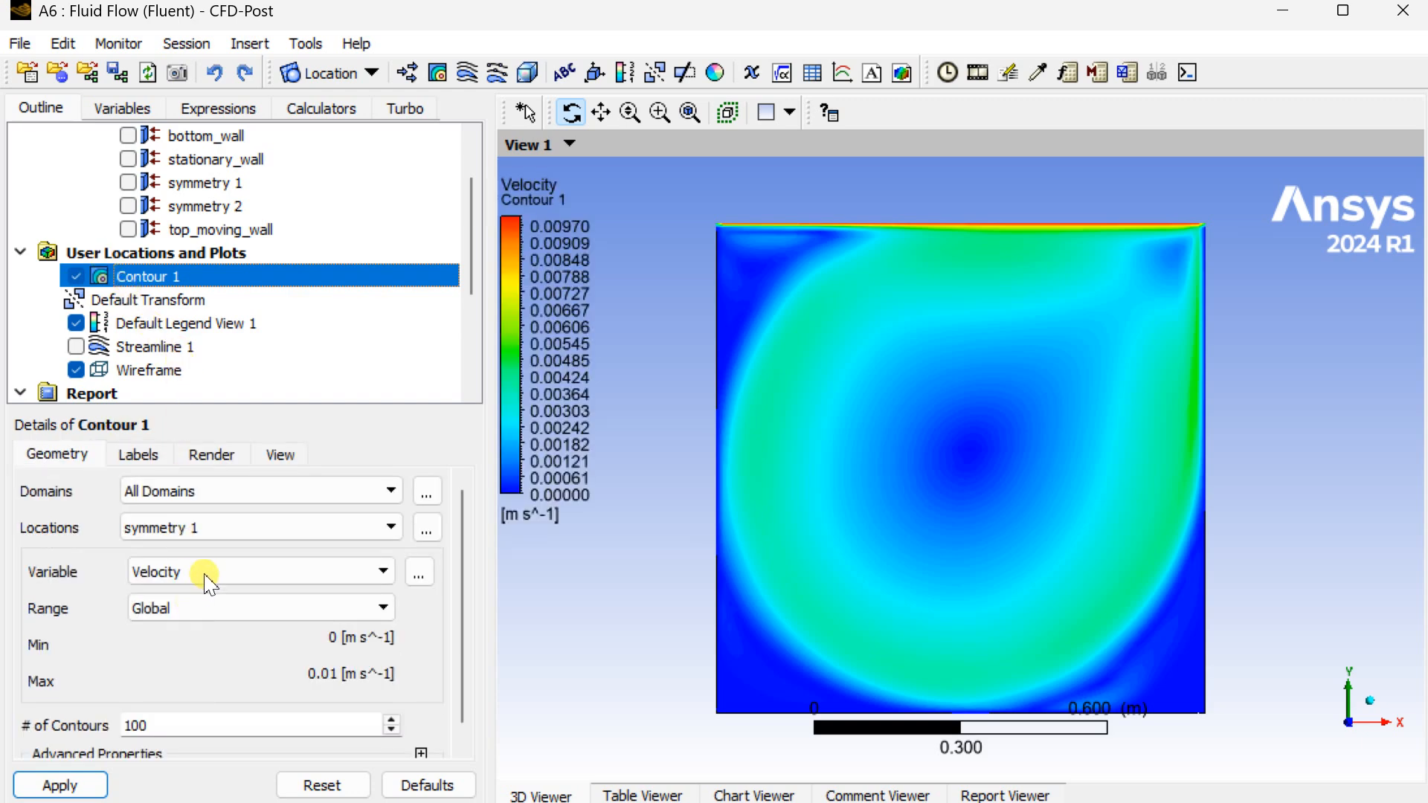
pyautogui.click(260, 571)
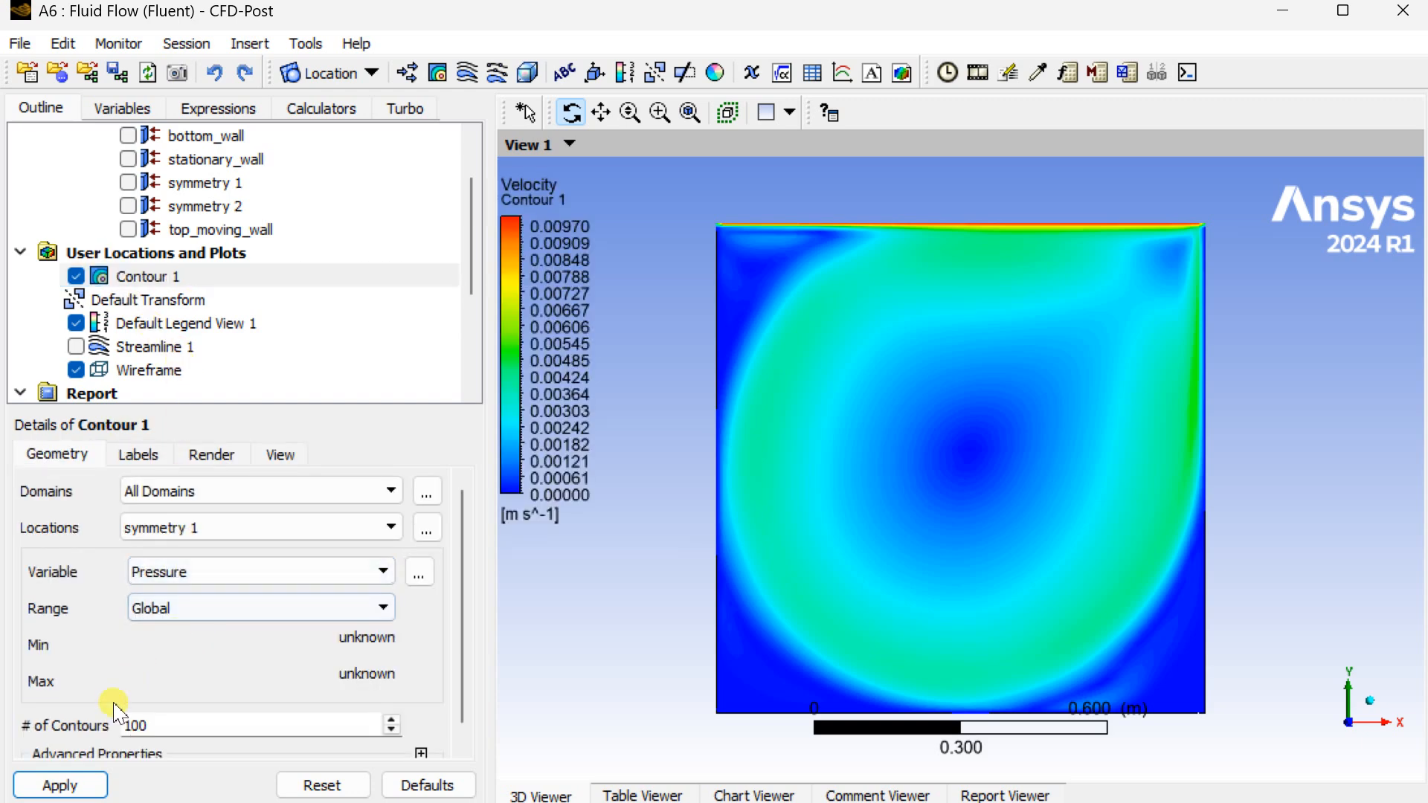
pyautogui.click(59, 785)
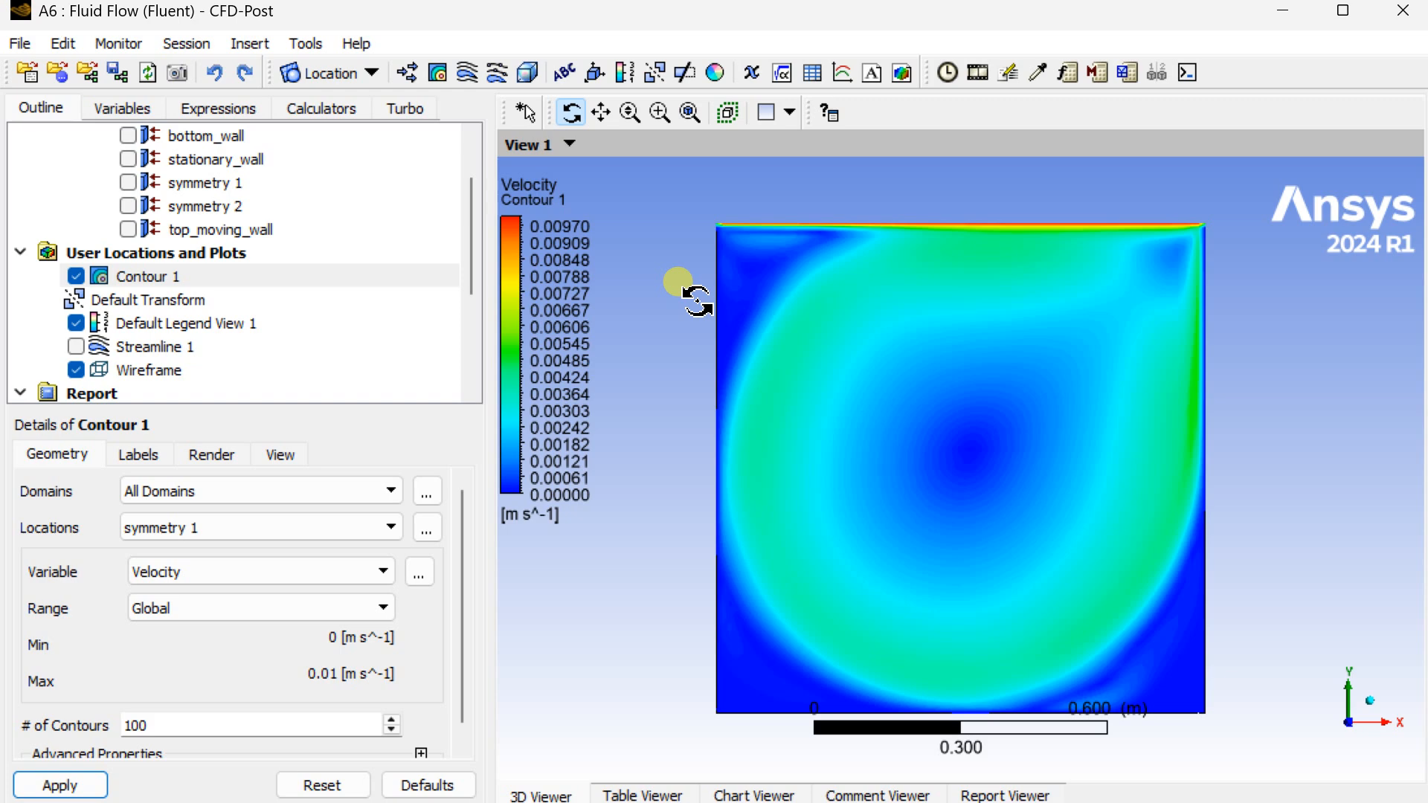
pyautogui.click(328, 72)
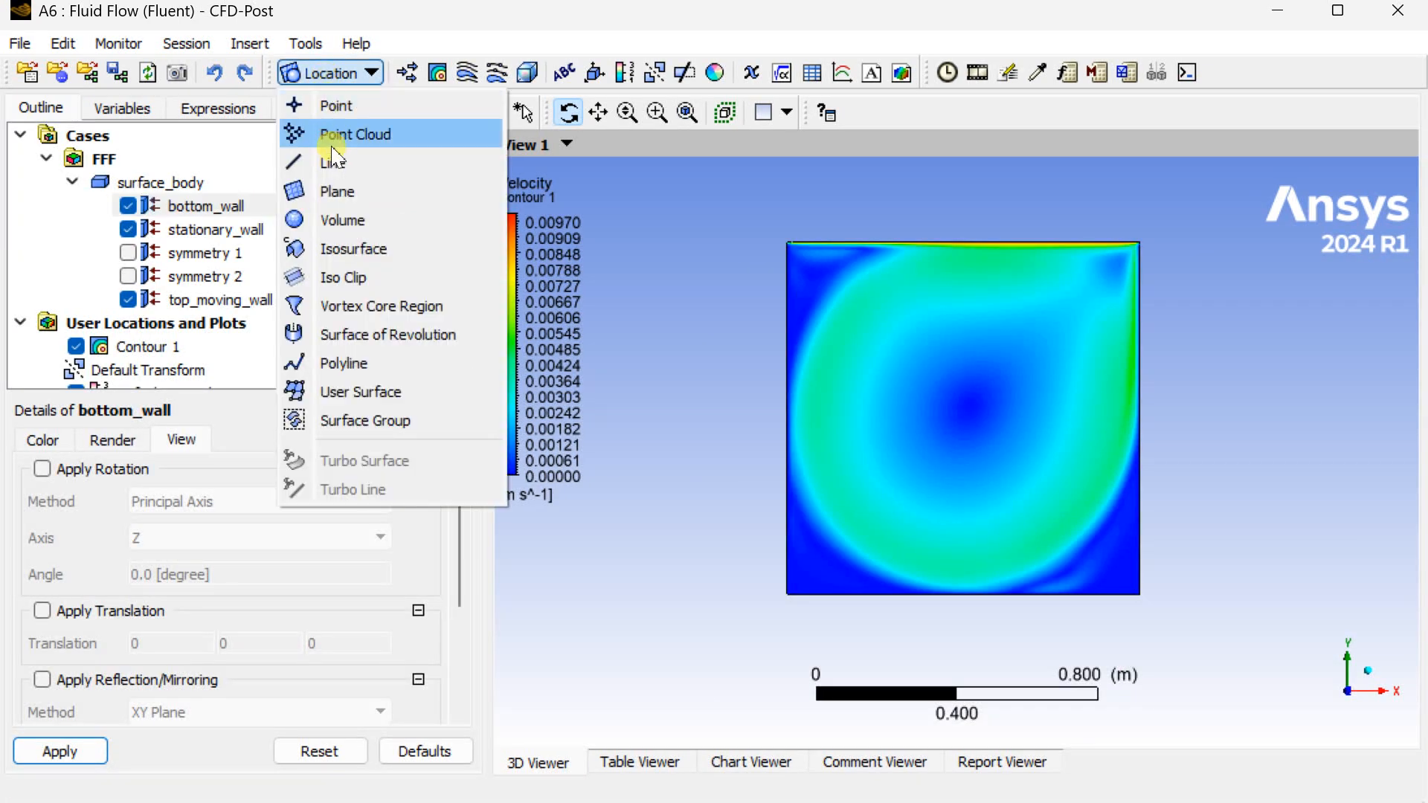
# Create Line 2 from (0, 0.5, 0) to (1, 0.5, 0) with 100 samples; hide Contour 1.
pyautogui.click(331, 162)
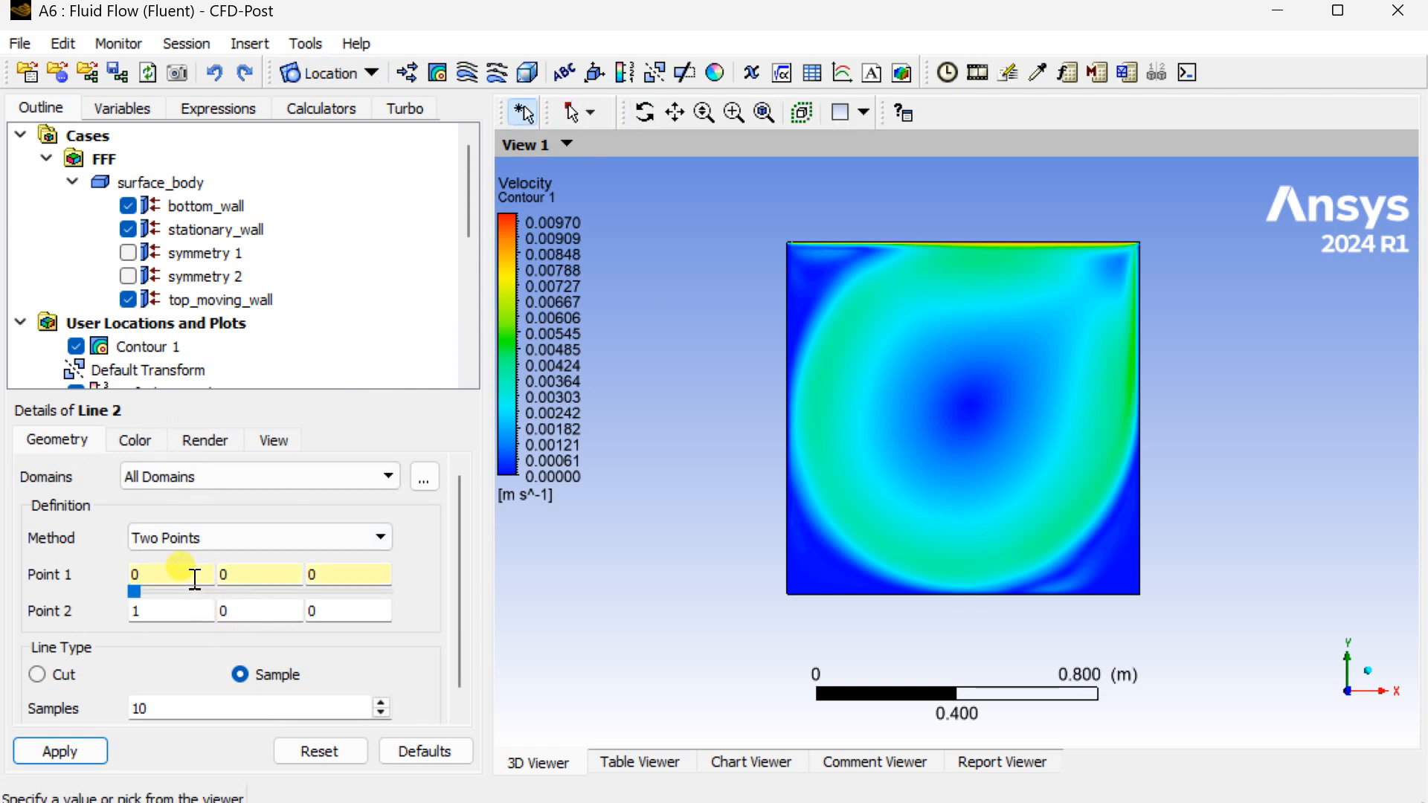
pyautogui.moveTo(170, 574)
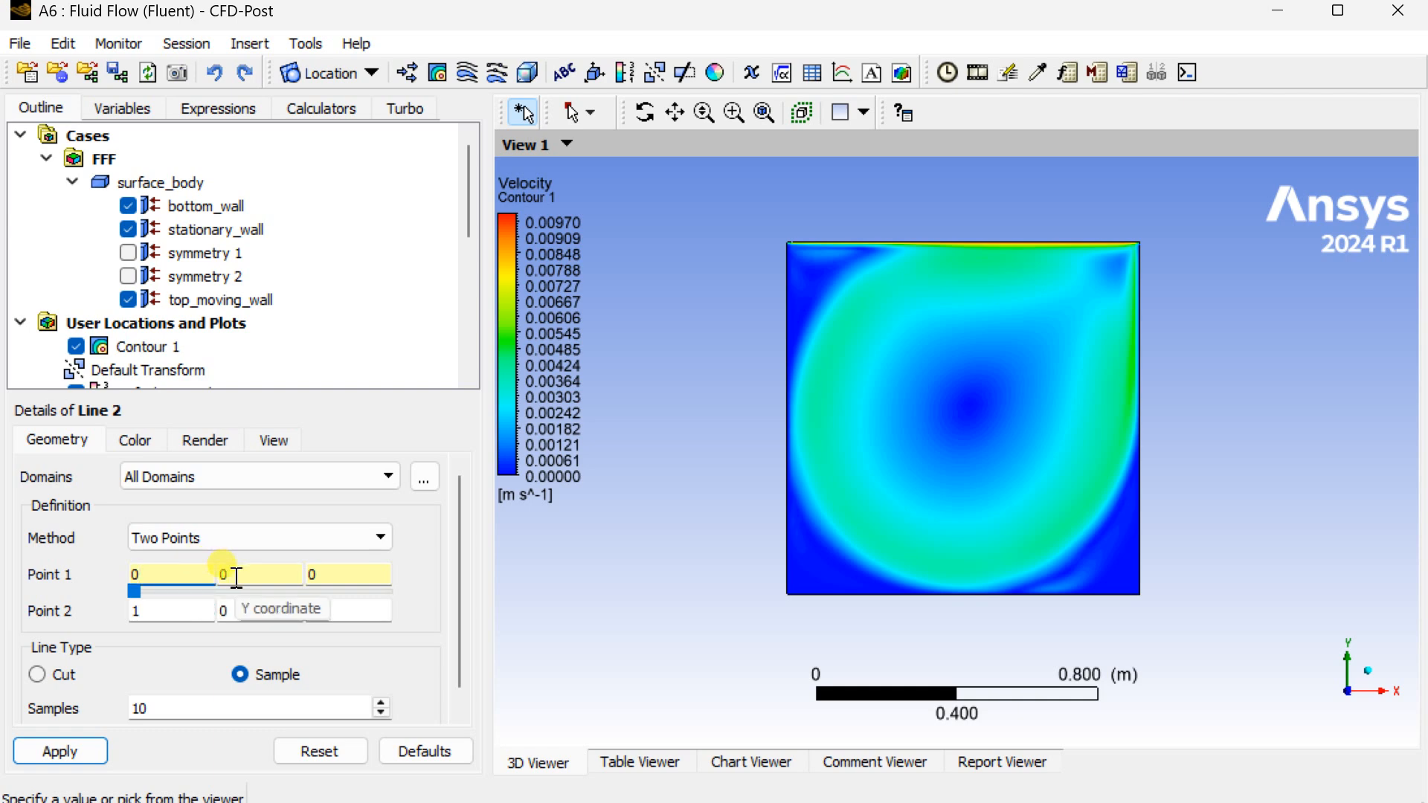
pyautogui.write('.5')
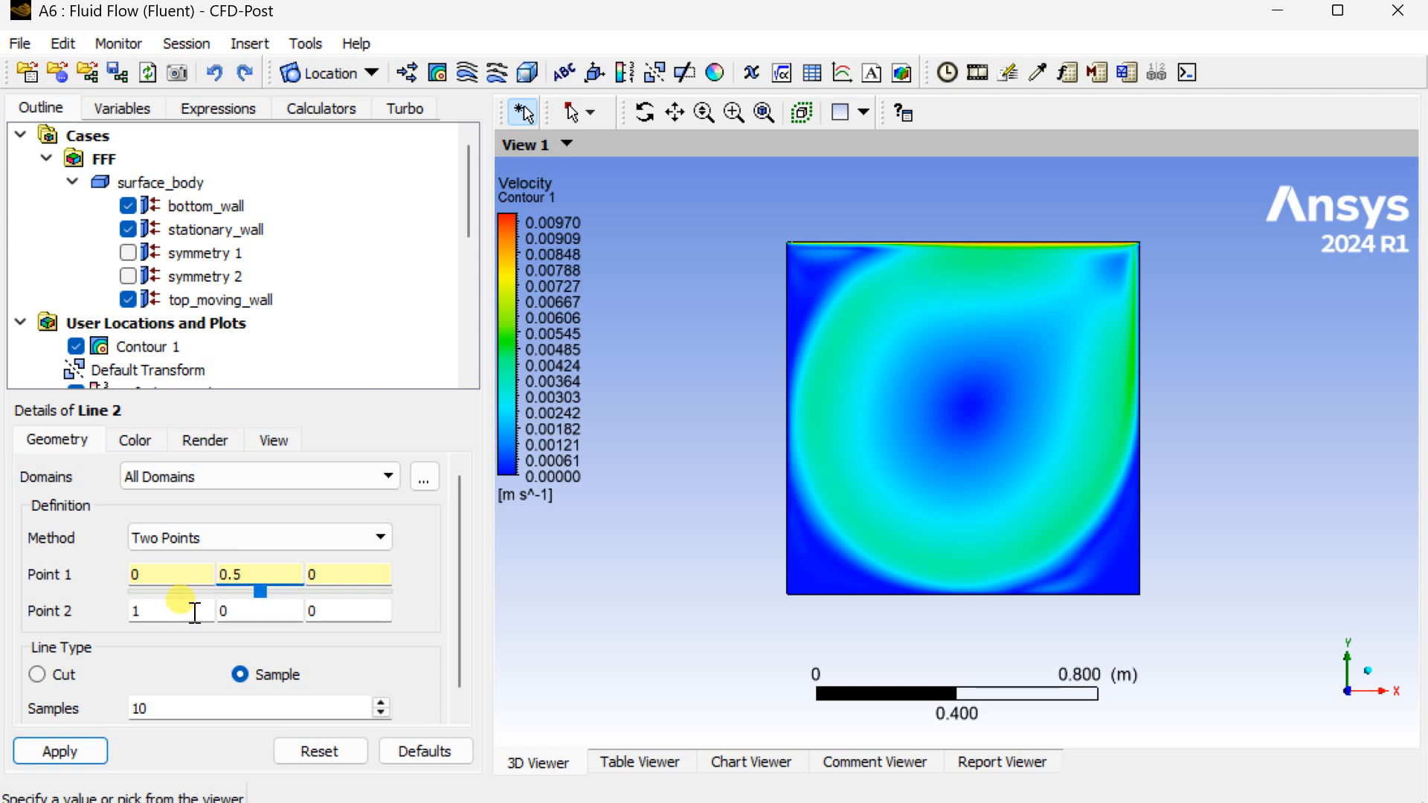
pyautogui.click(223, 611)
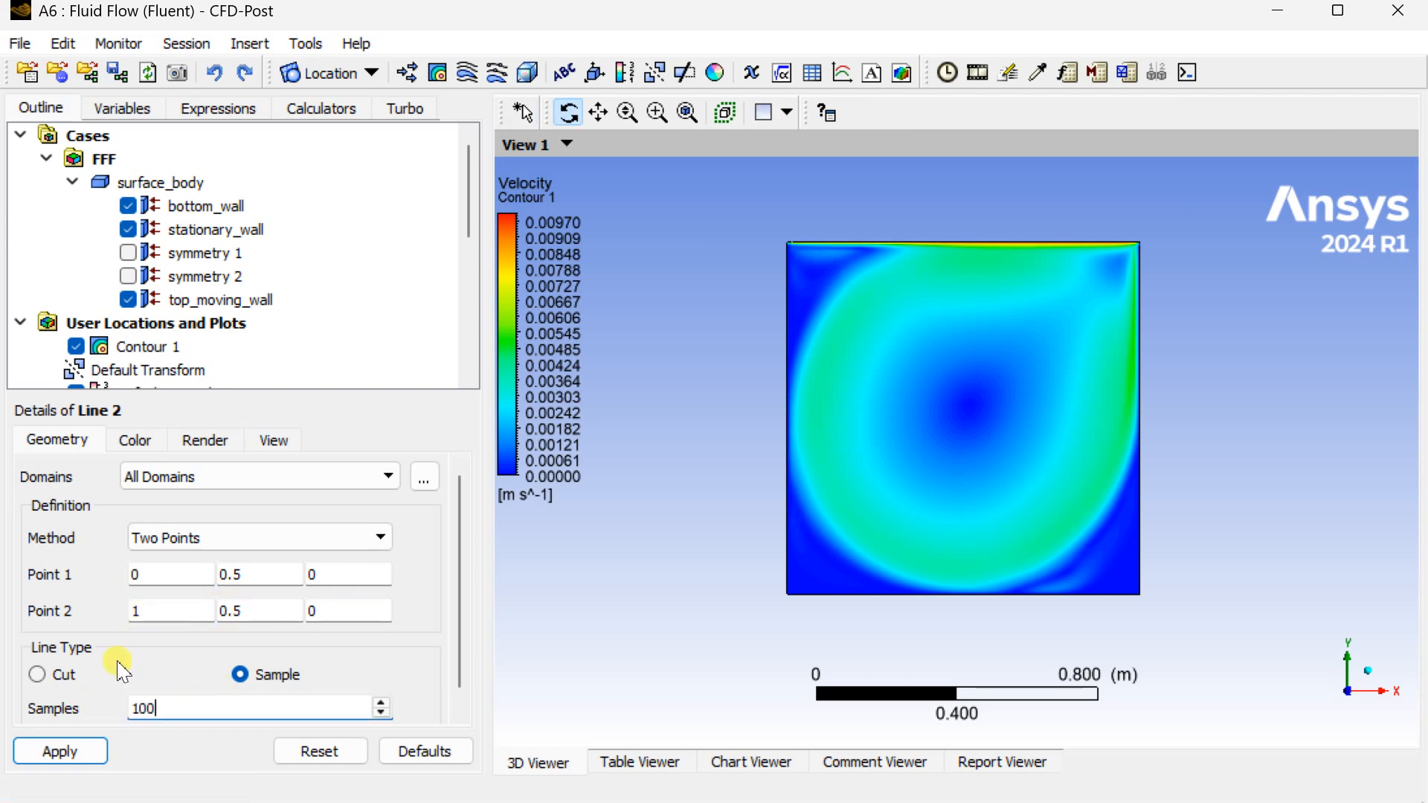
pyautogui.click(60, 750)
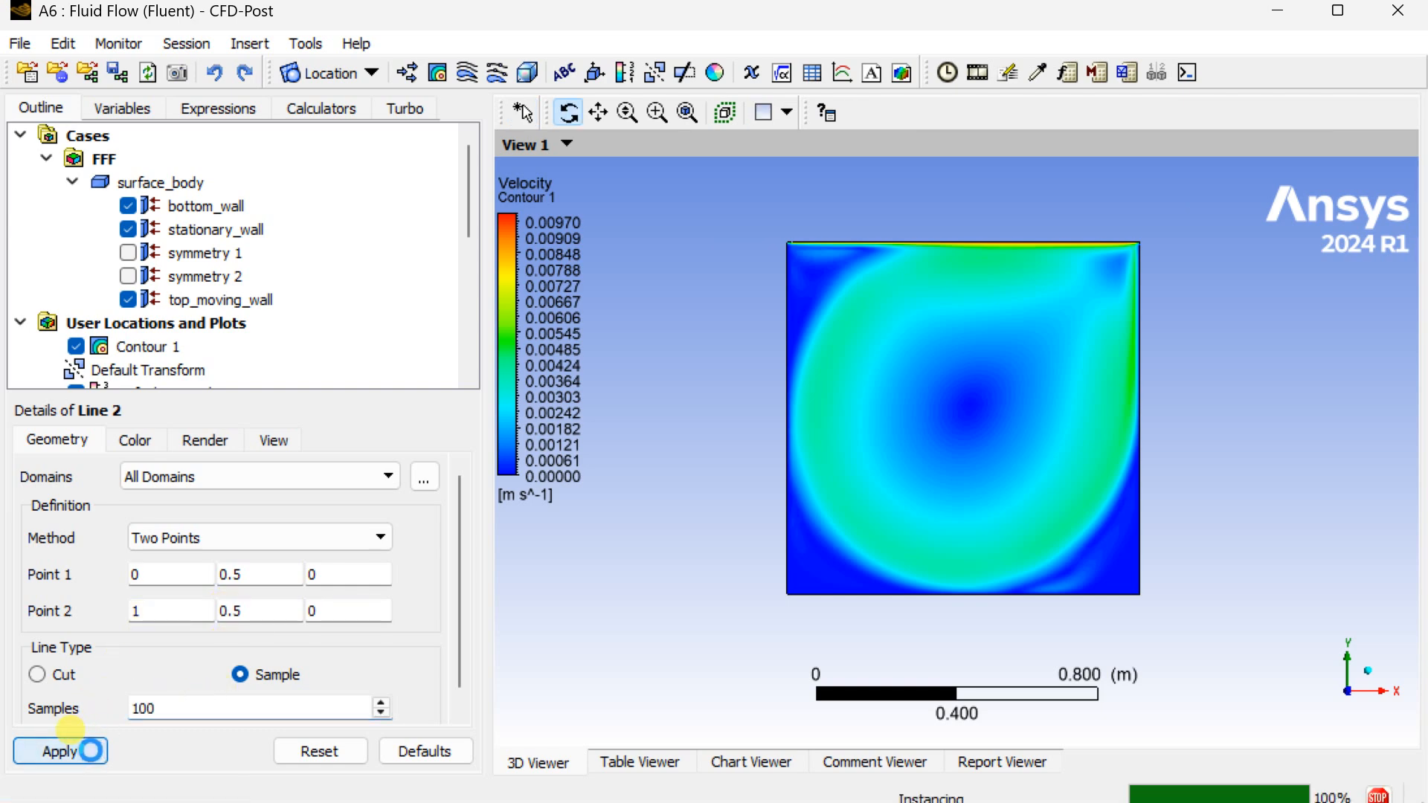
pyautogui.click(76, 345)
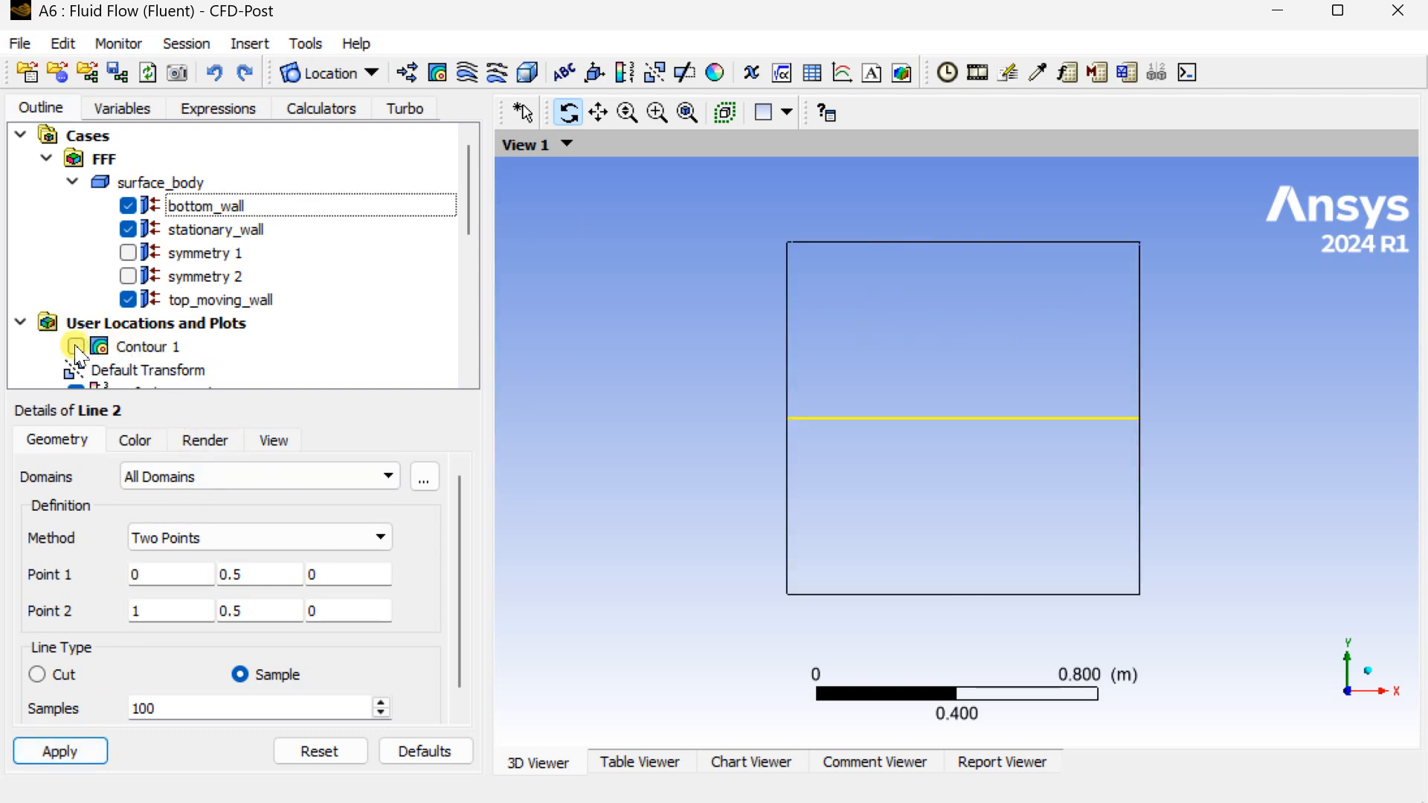
pyautogui.click(77, 346)
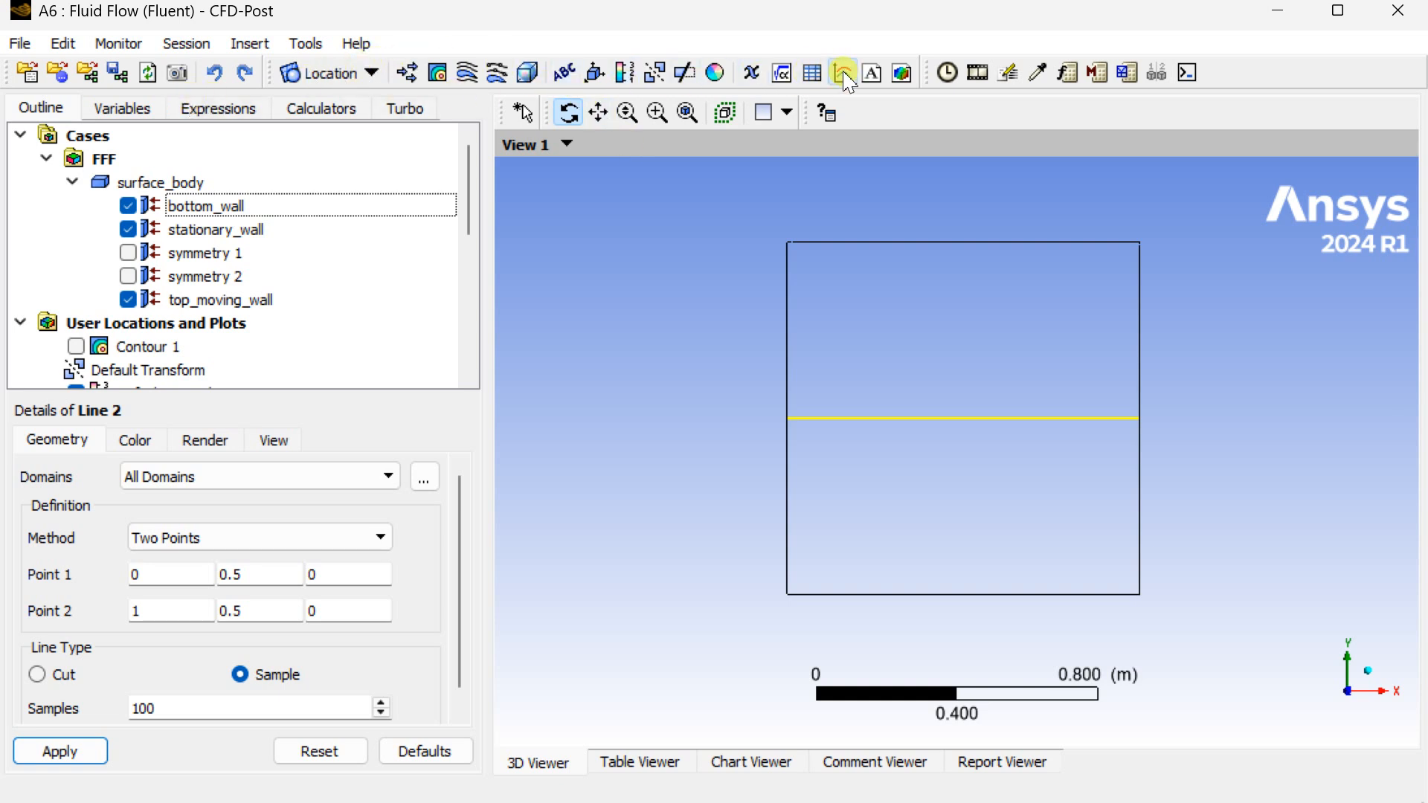
# Create Chart 3 plotting Velocity along Line 2 against X.
pyautogui.click(841, 73)
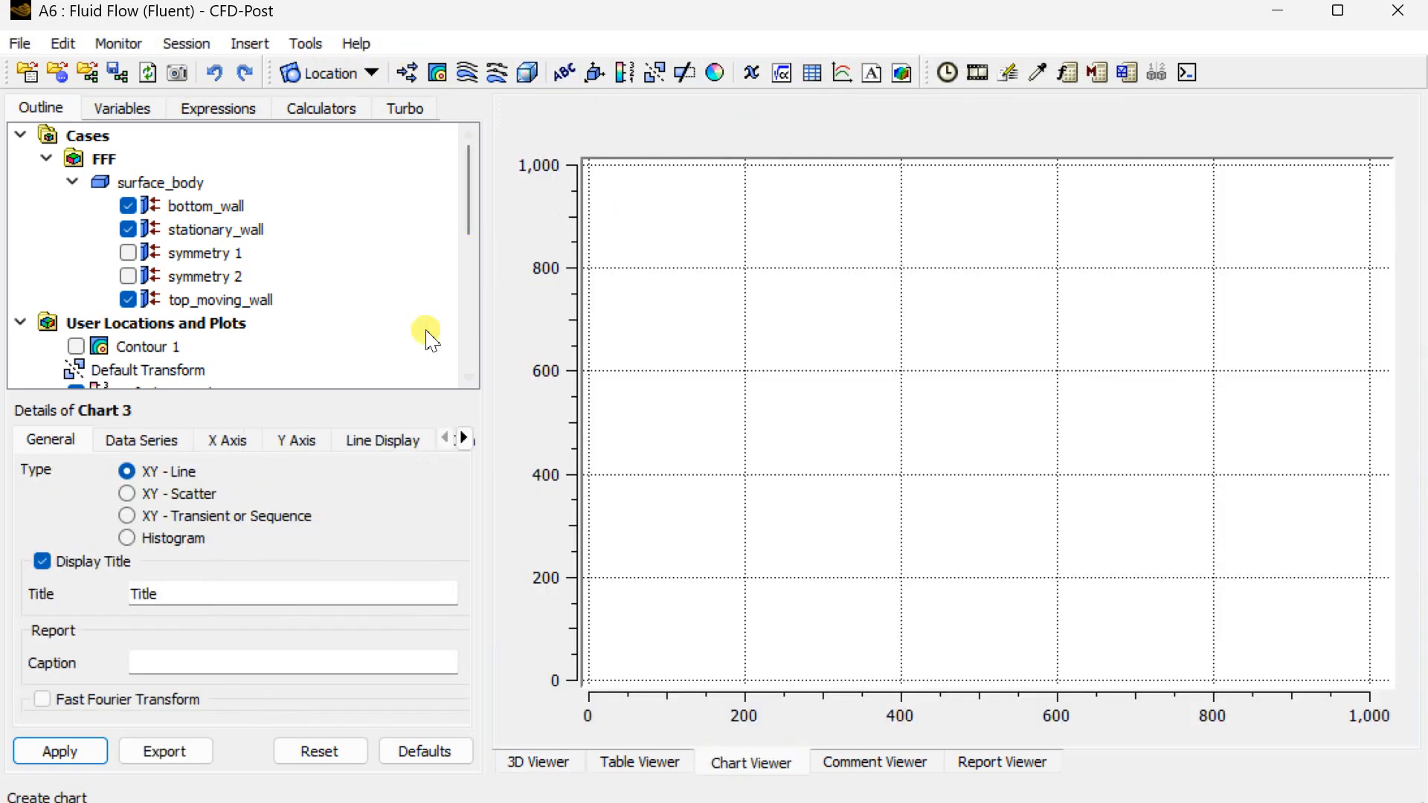
pyautogui.click(141, 439)
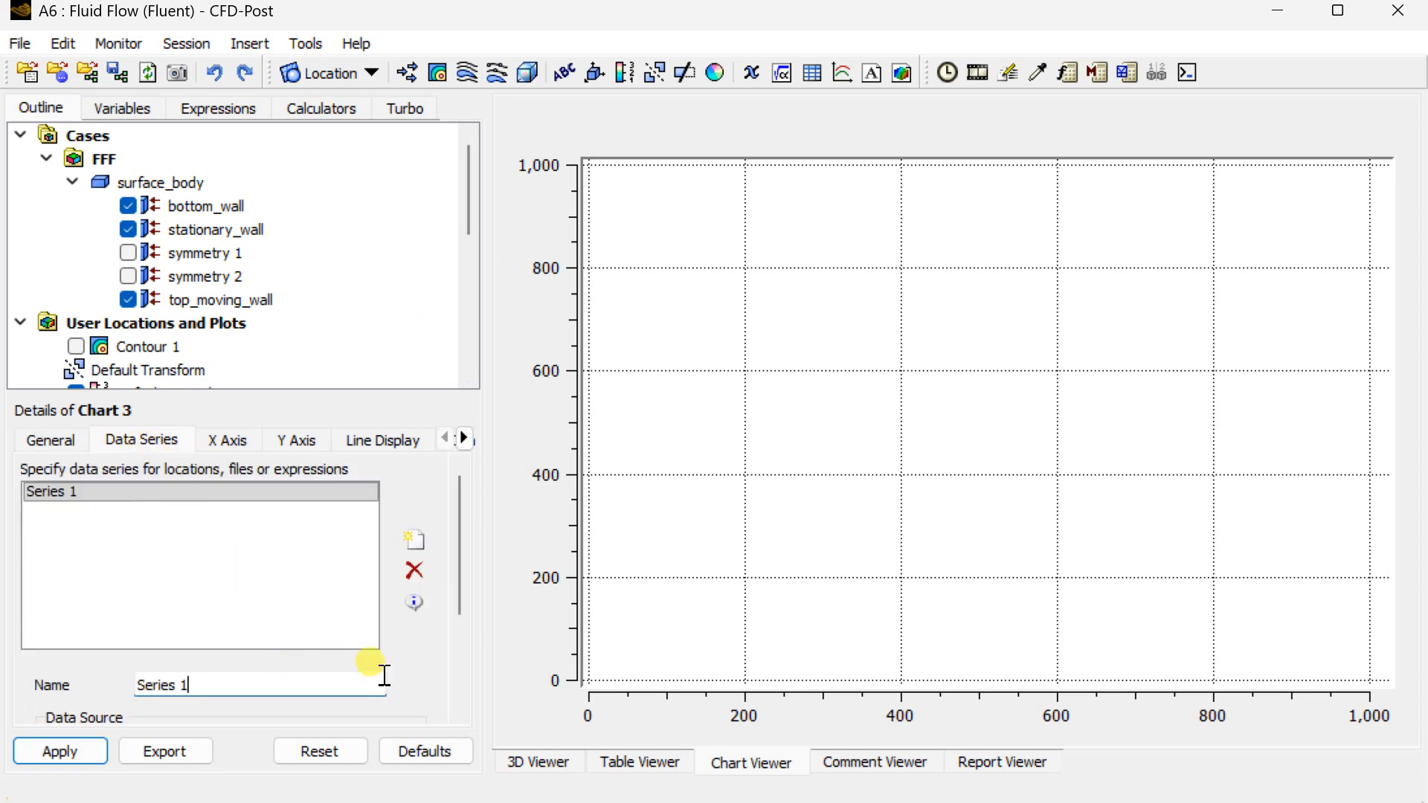
pyautogui.click(366, 644)
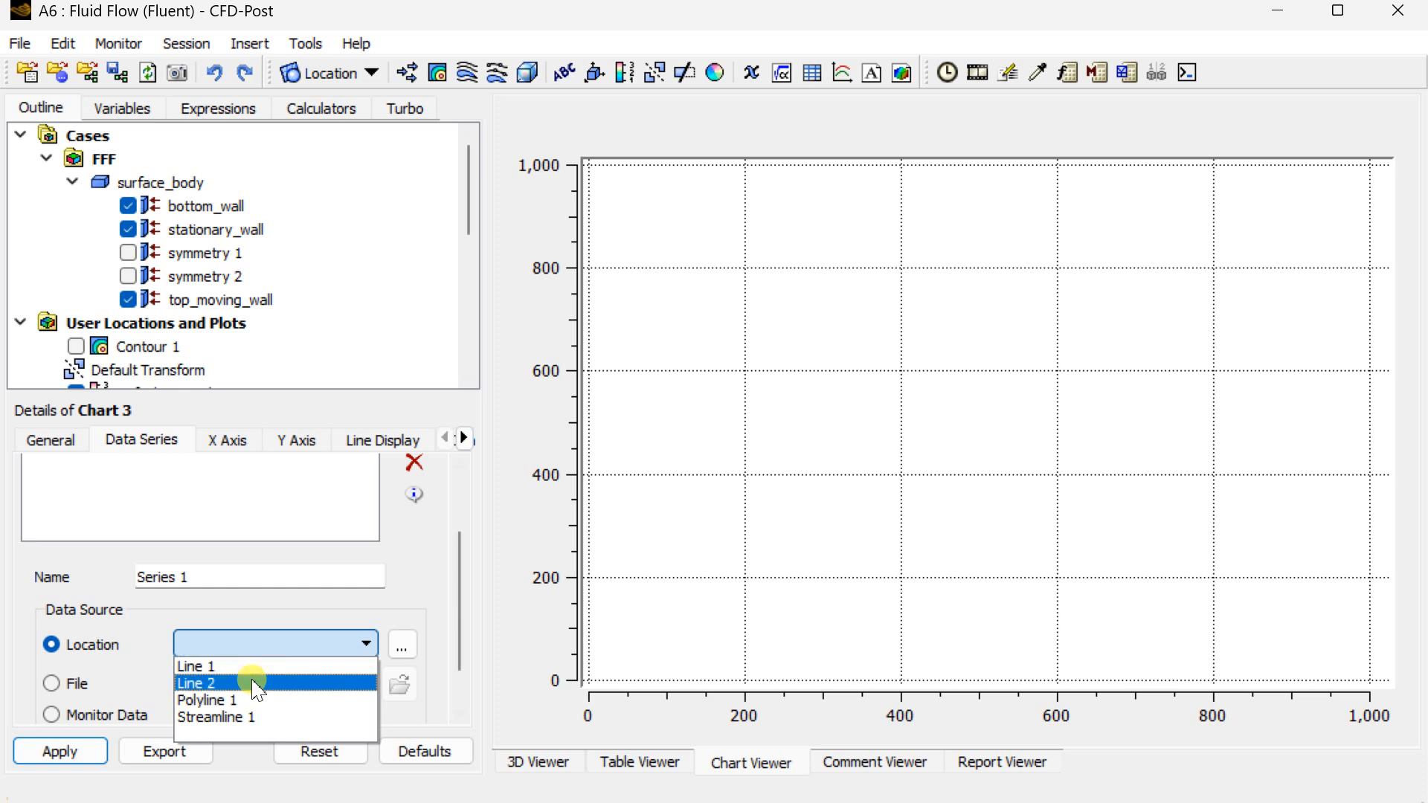
pyautogui.click(196, 682)
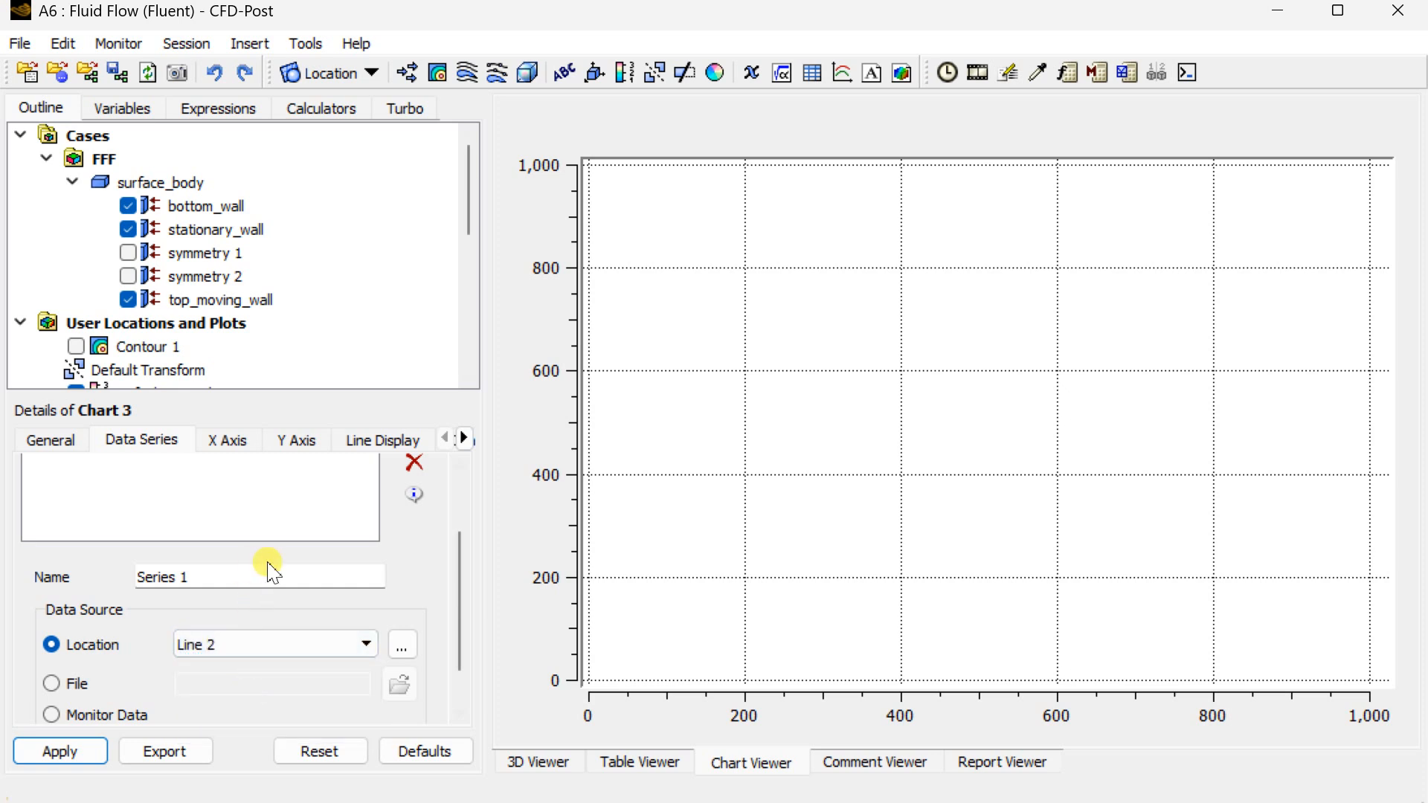
pyautogui.click(227, 439)
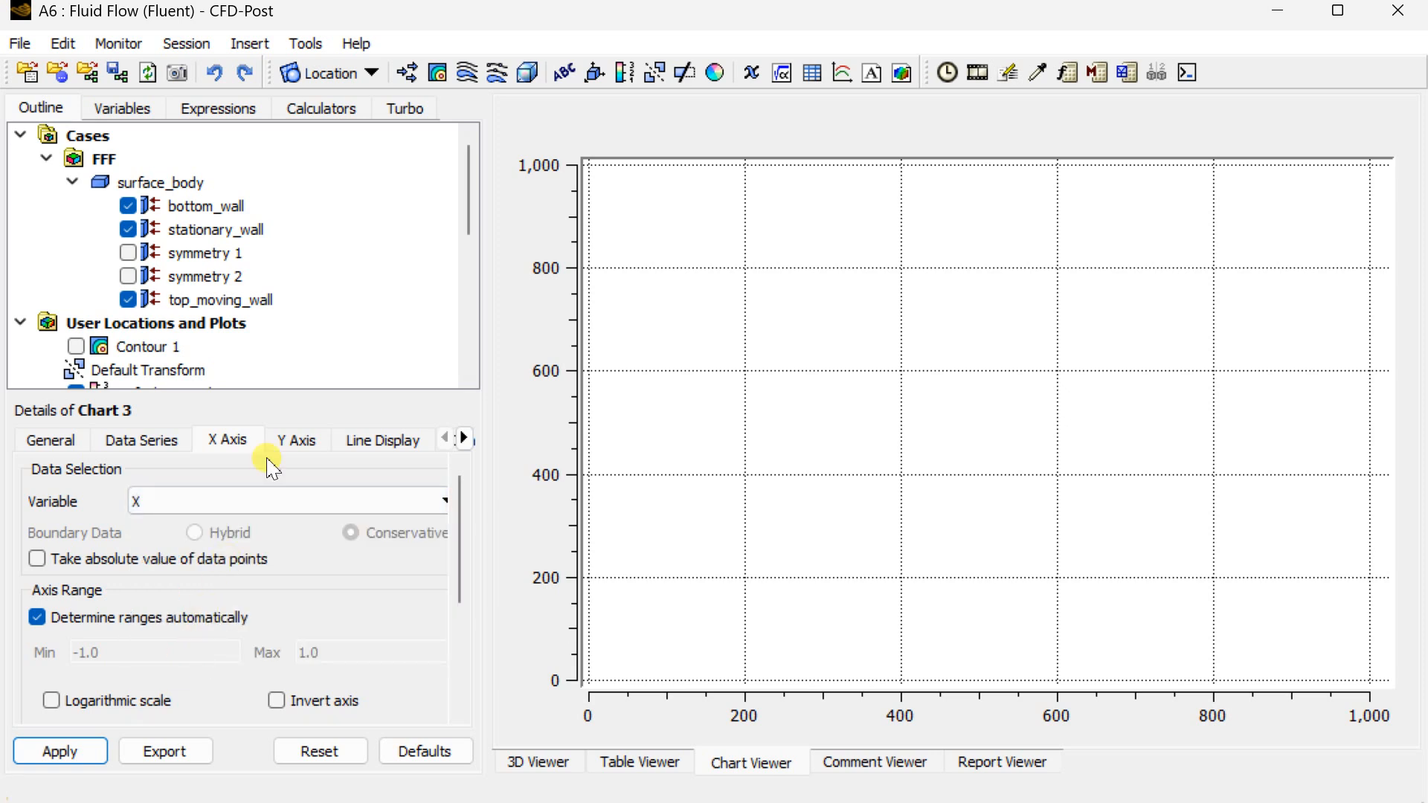
pyautogui.click(296, 440)
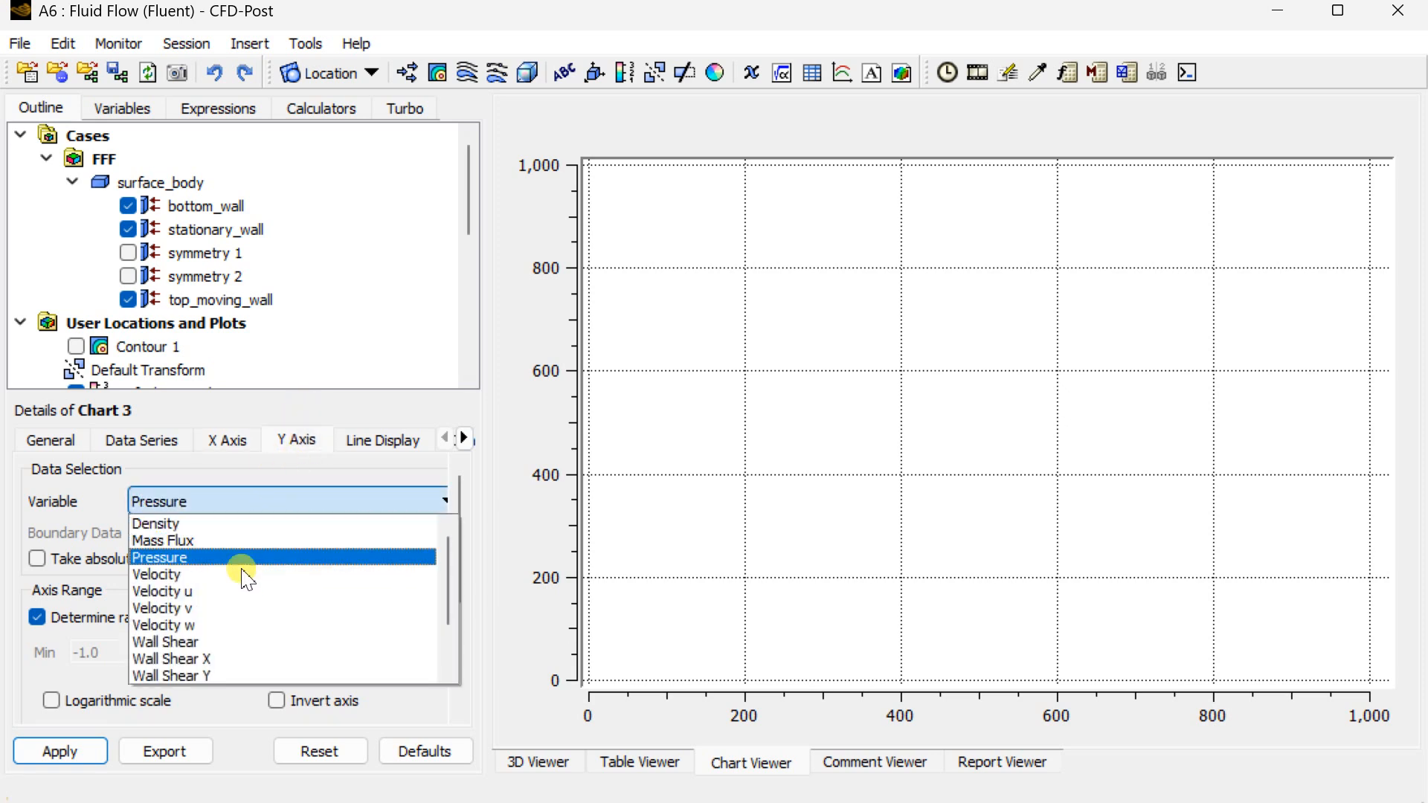
pyautogui.click(157, 575)
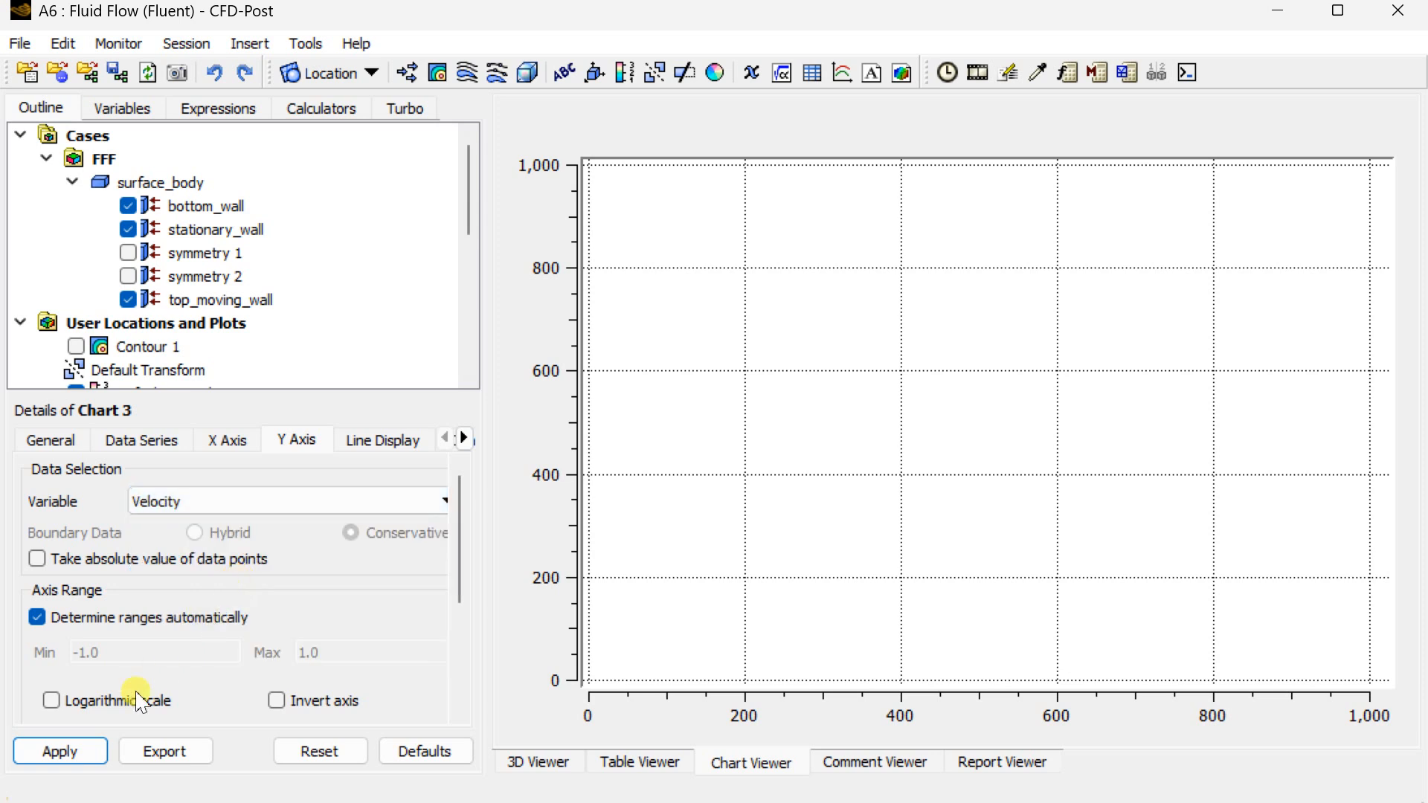
pyautogui.click(59, 750)
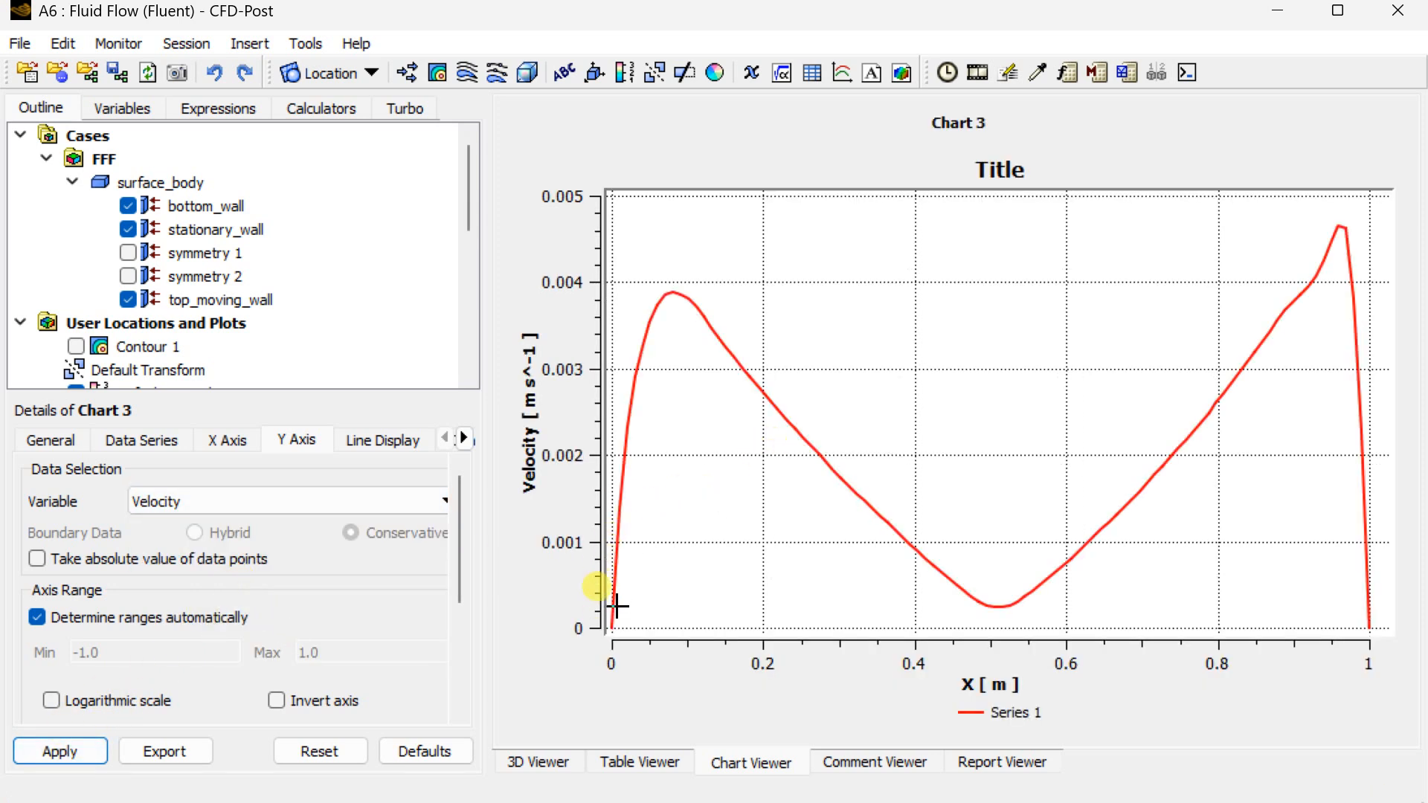
pyautogui.moveTo(1252, 362)
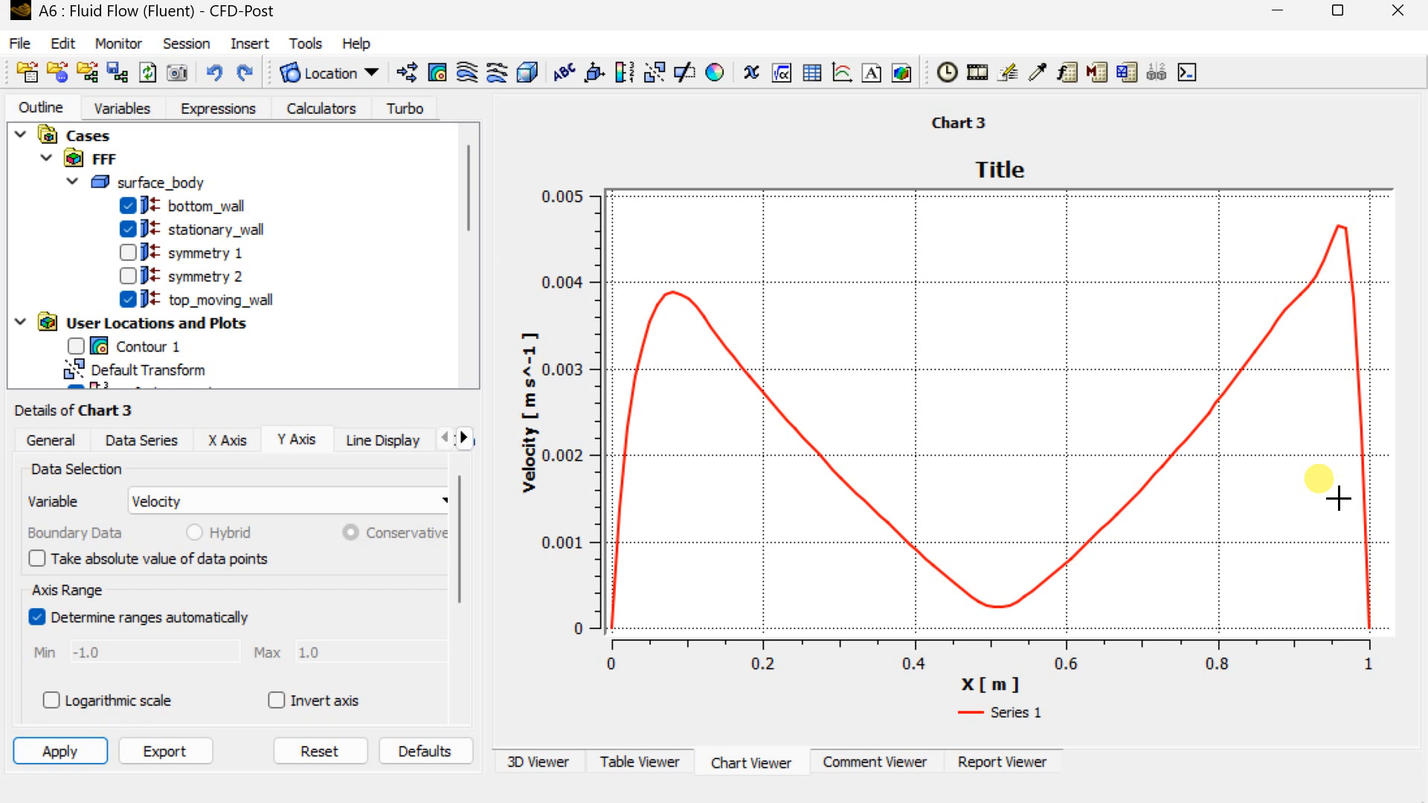
# Change the chart's Y-axis variable to Velocity u and return to the 3D view.
pyautogui.click(196, 501)
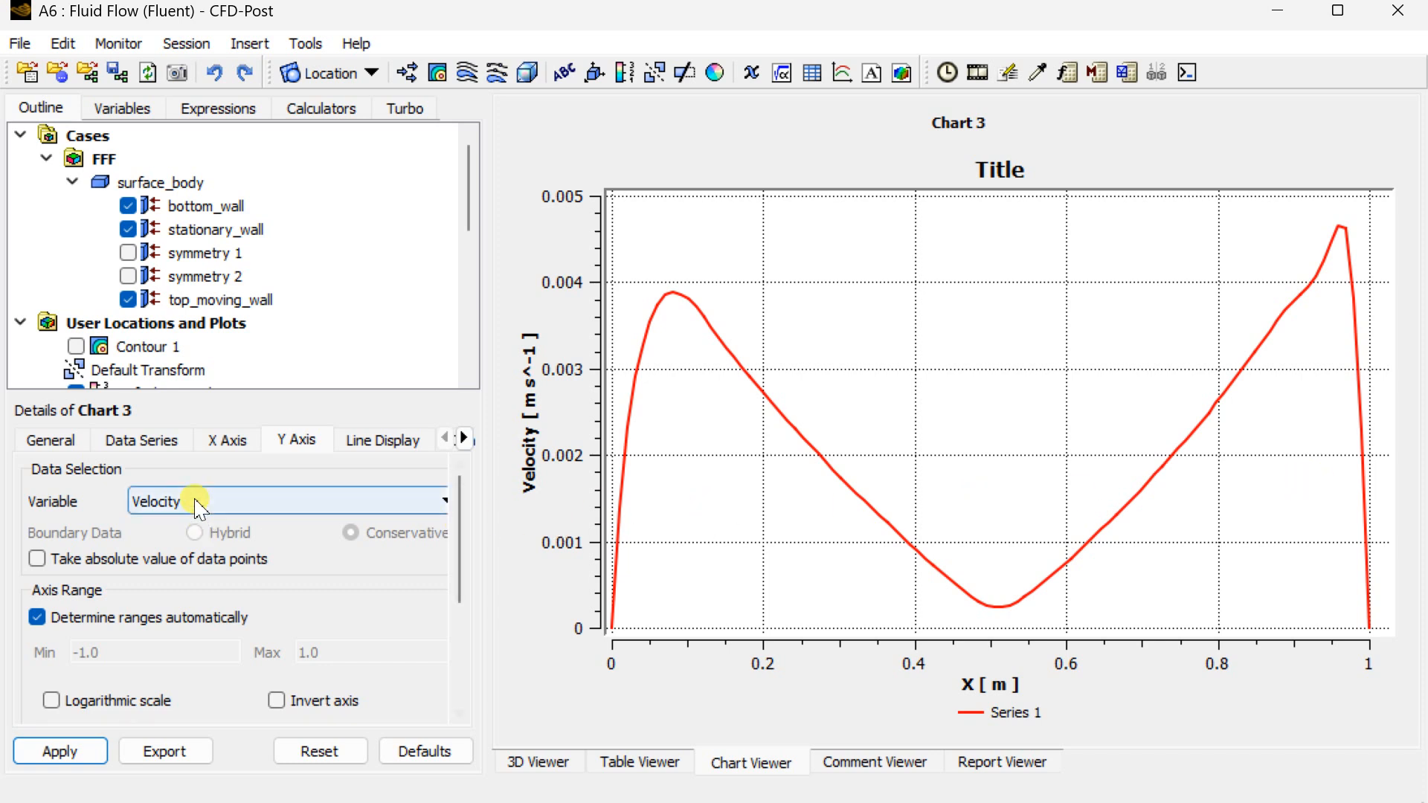
pyautogui.click(194, 501)
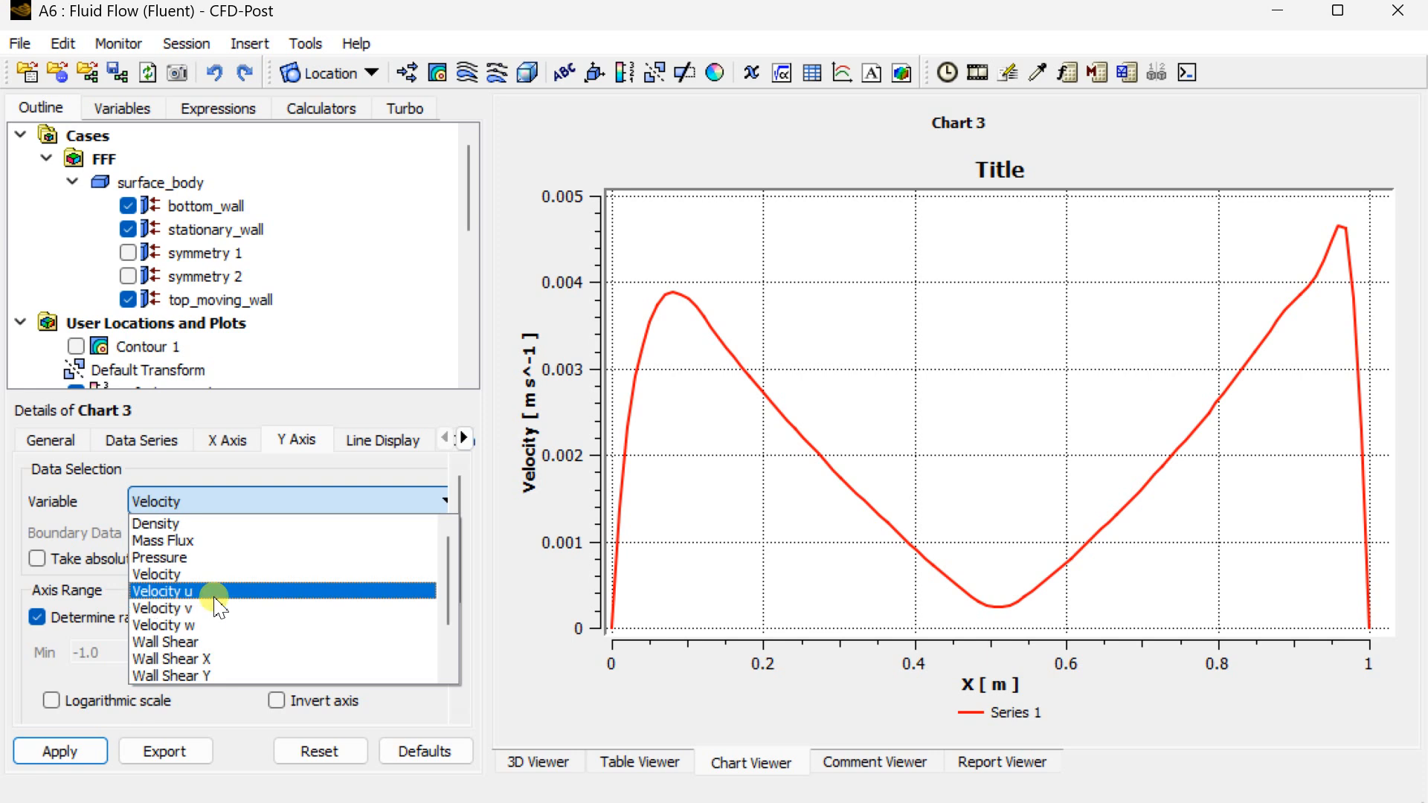
pyautogui.click(162, 591)
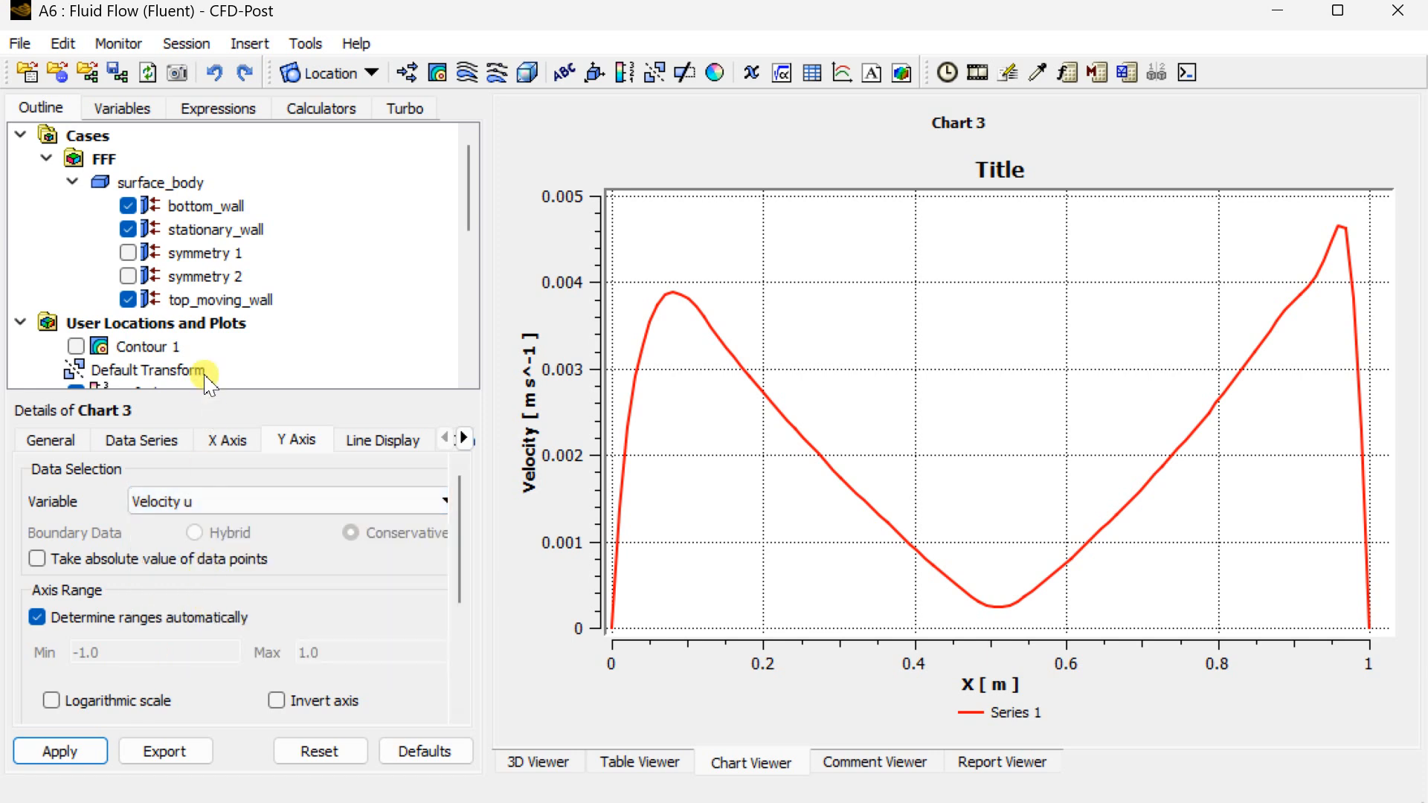
pyautogui.moveTo(551, 767)
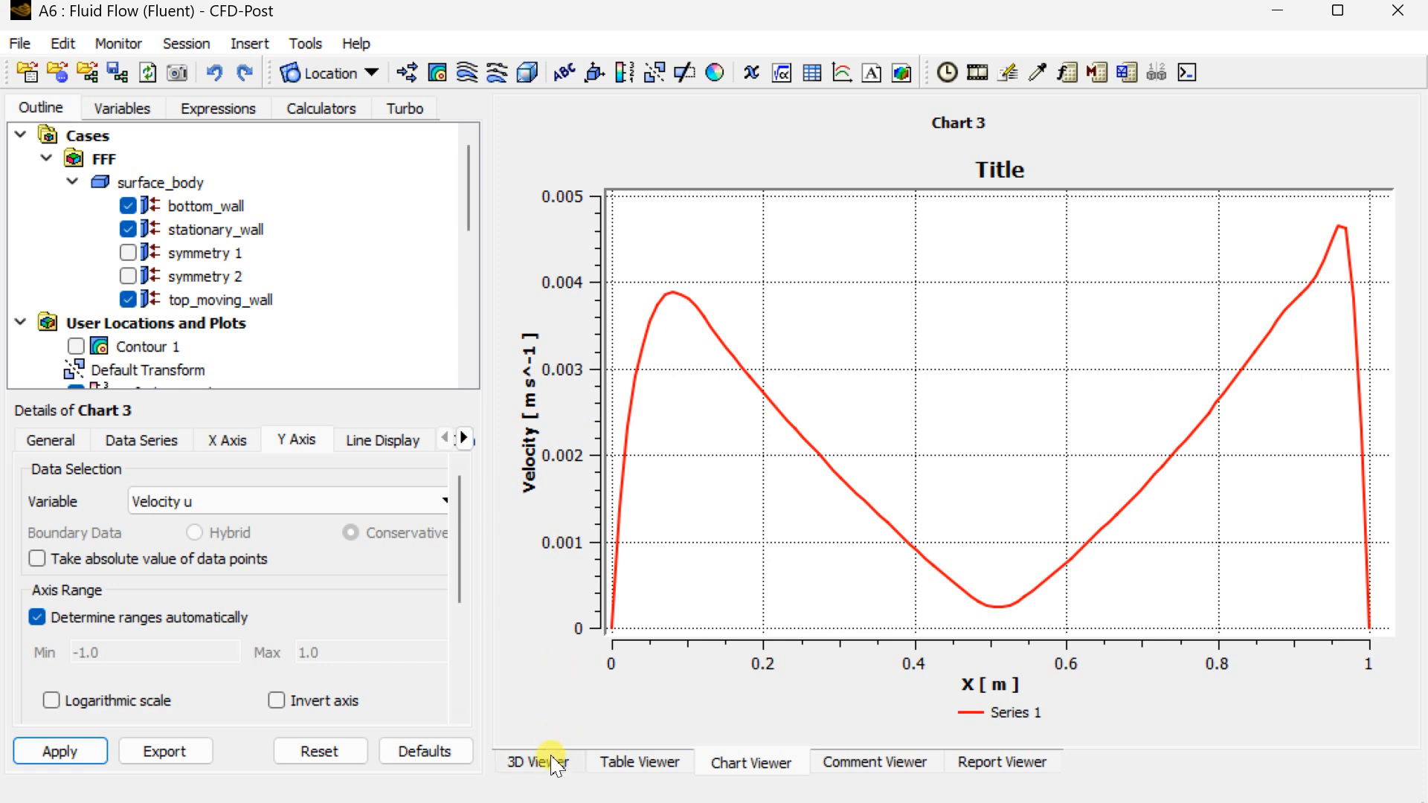
pyautogui.click(536, 762)
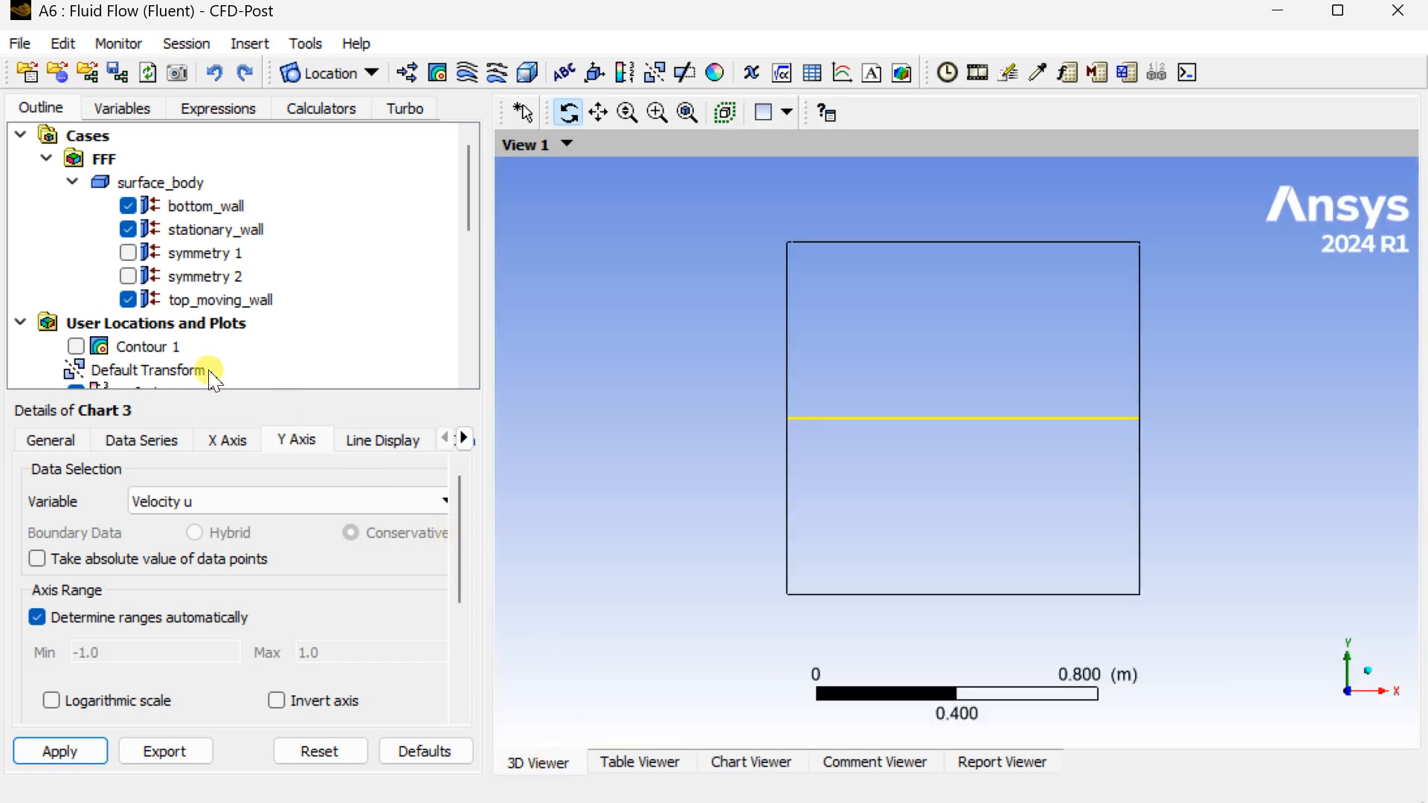
# Delete Line 1 from the Outline tree using its right-click menu.
pyautogui.scroll(-3)
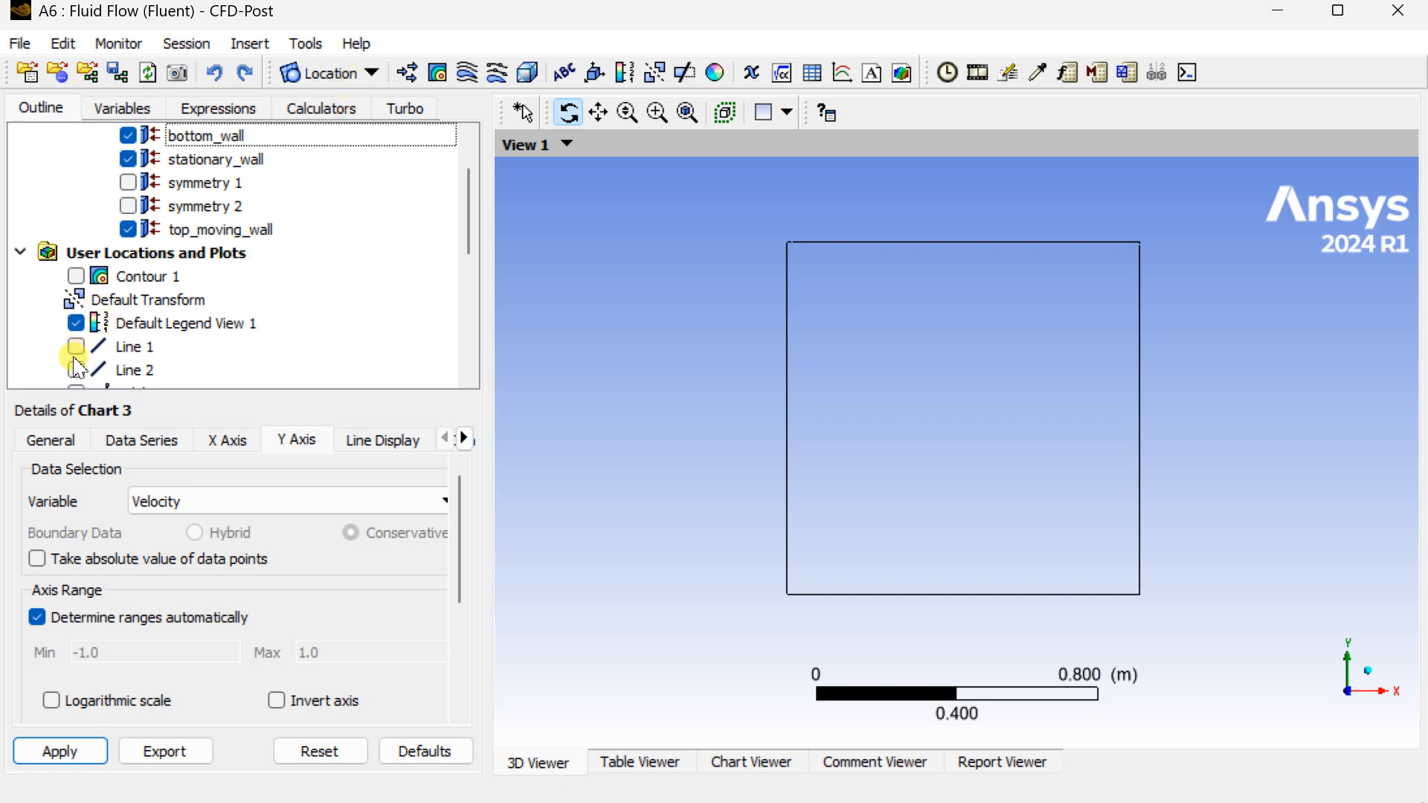
pyautogui.rightClick(134, 346)
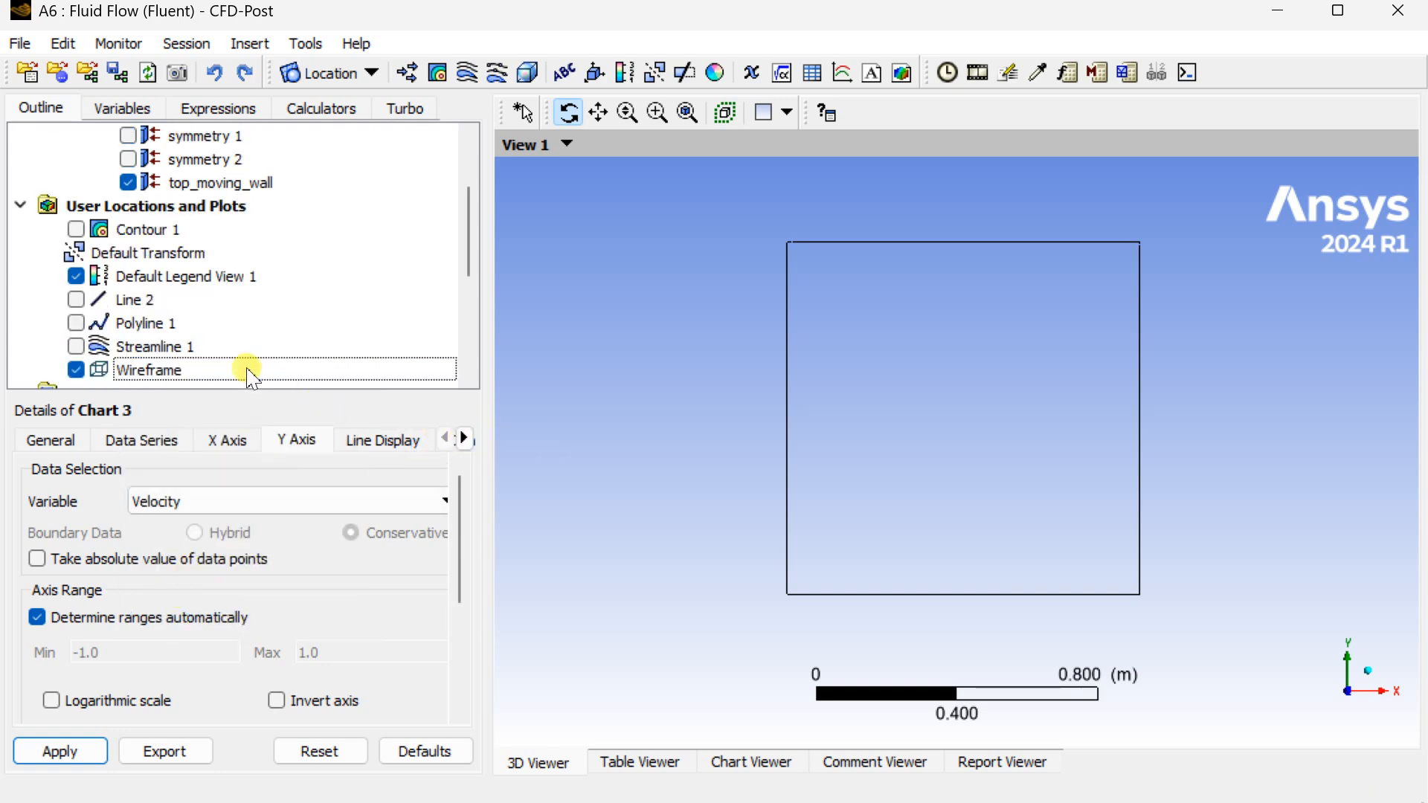
pyautogui.rightClick(145, 322)
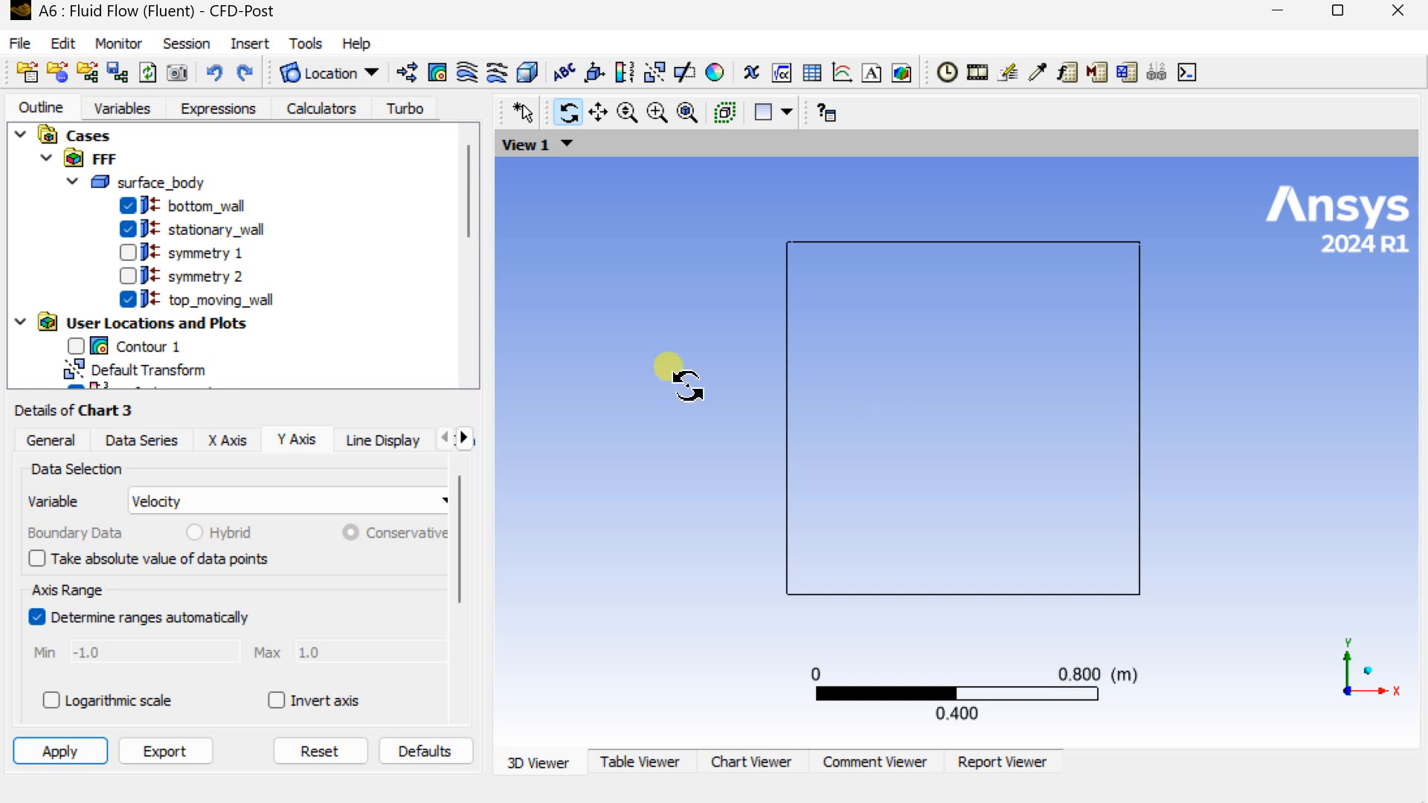
pyautogui.moveTo(829, 296)
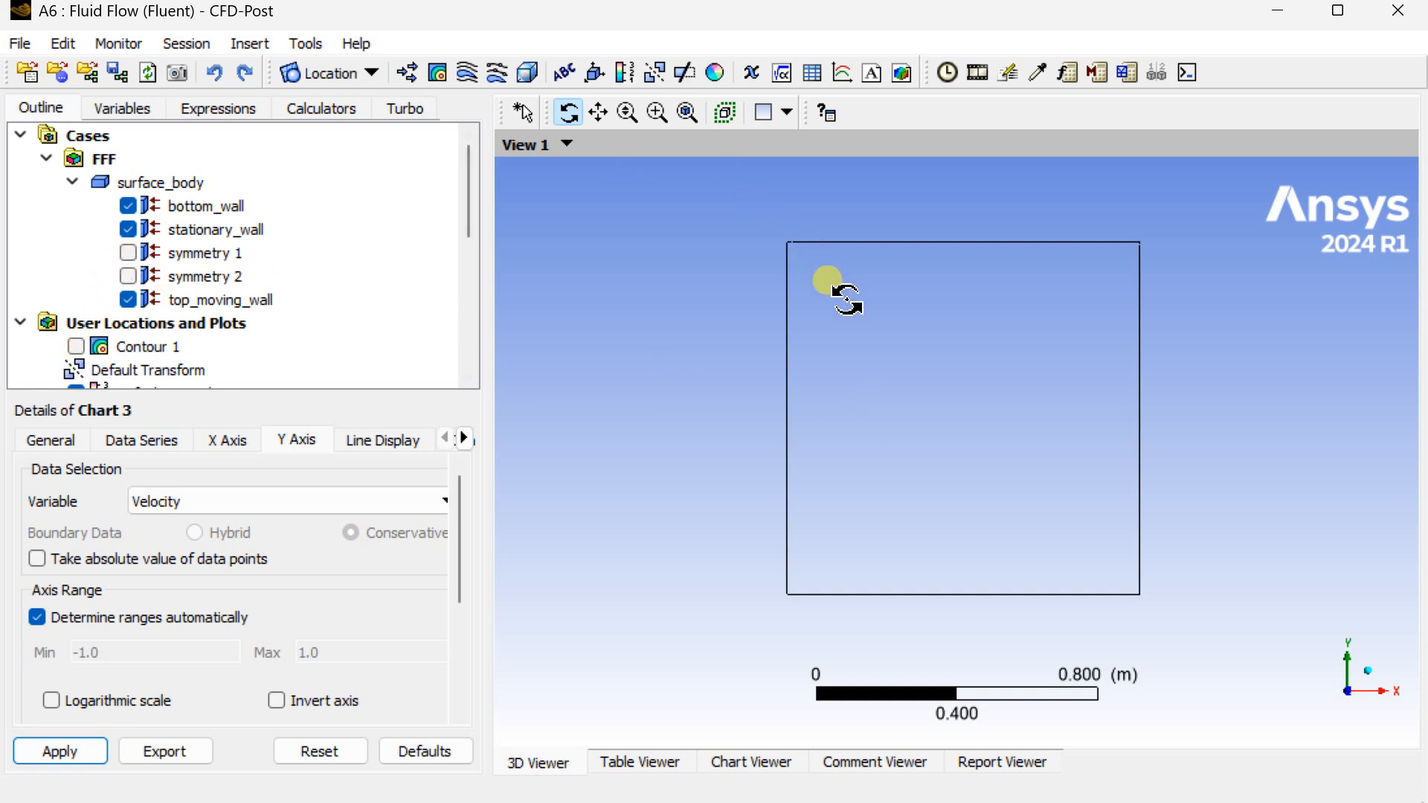
pyautogui.moveTo(162, 337)
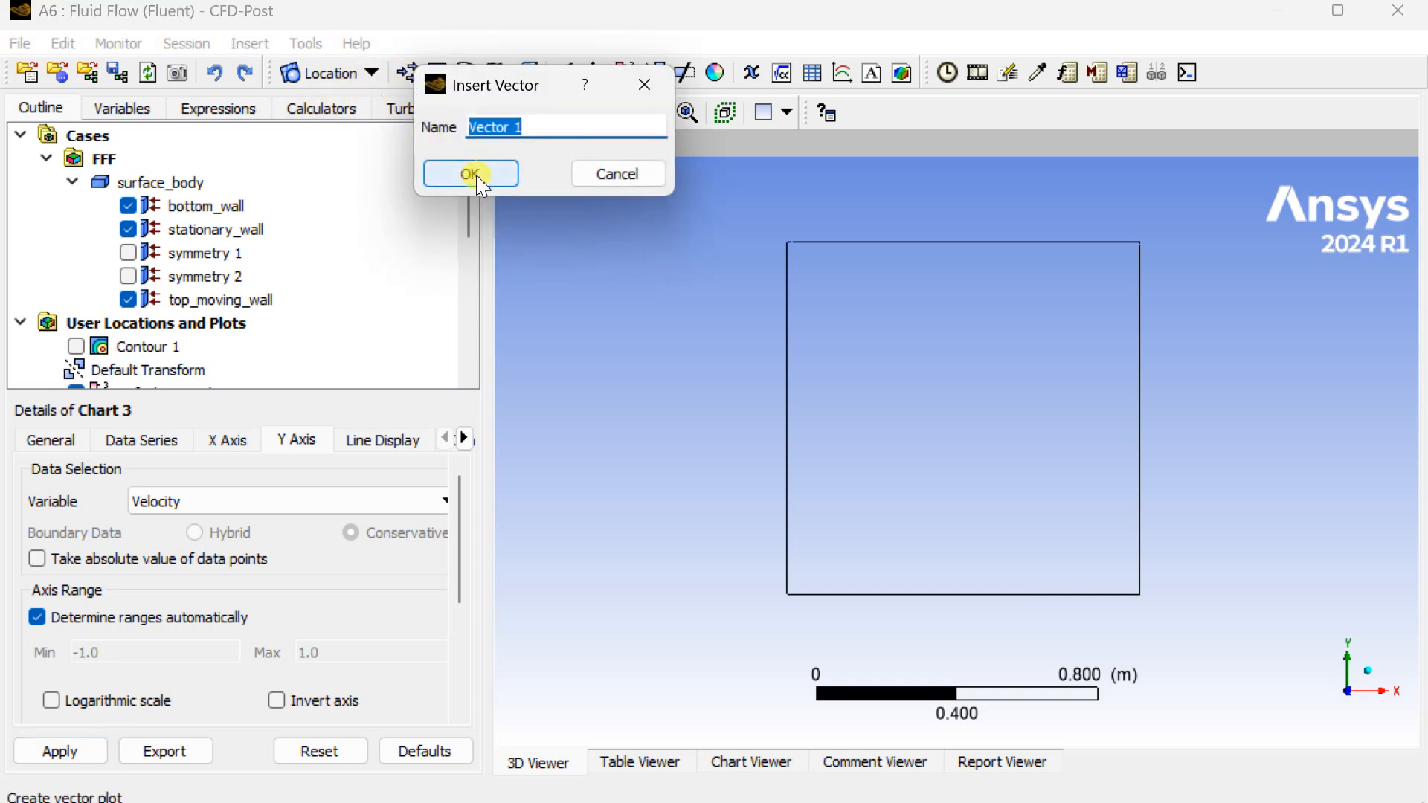
# Create Vector 1 showing velocity arrows on symmetry 1.
pyautogui.click(470, 174)
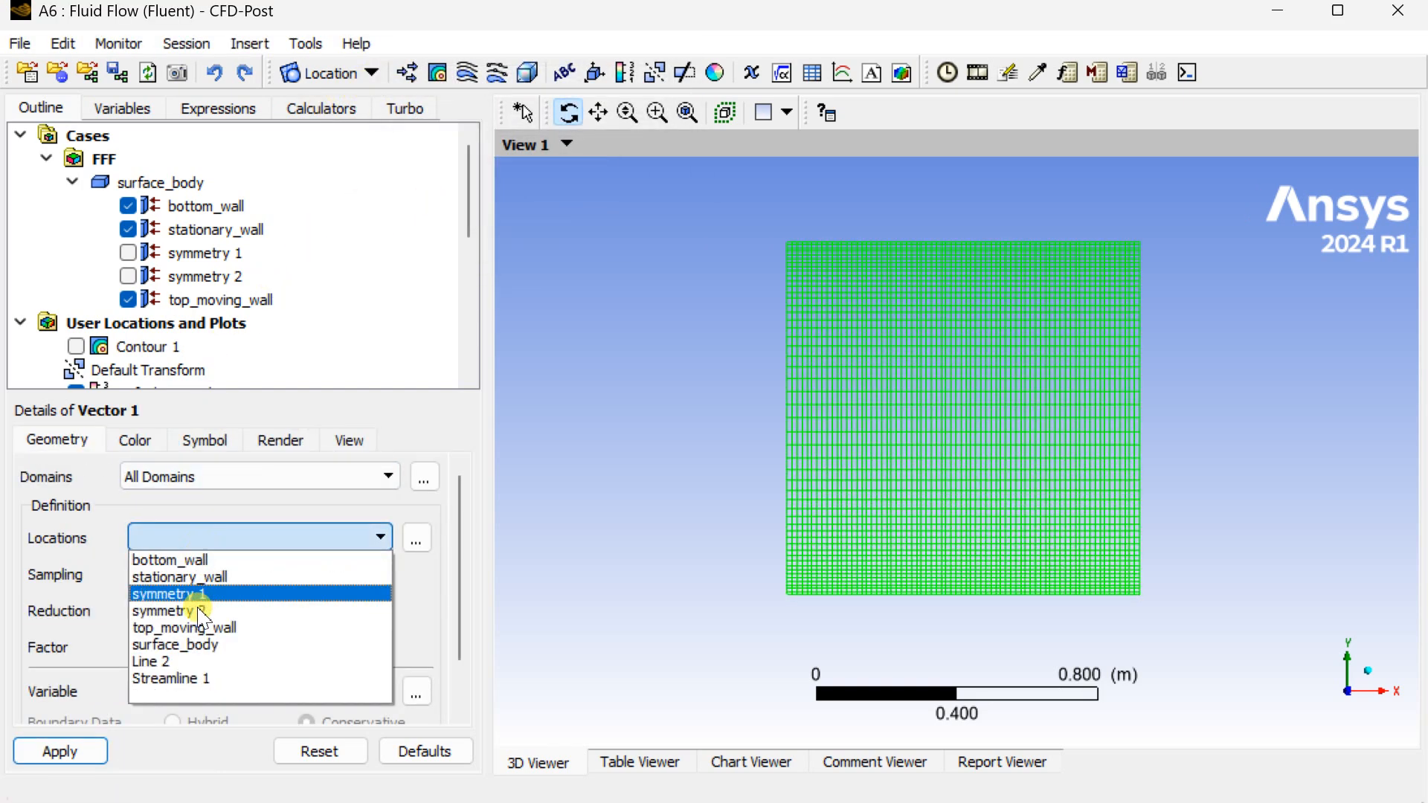
pyautogui.click(167, 593)
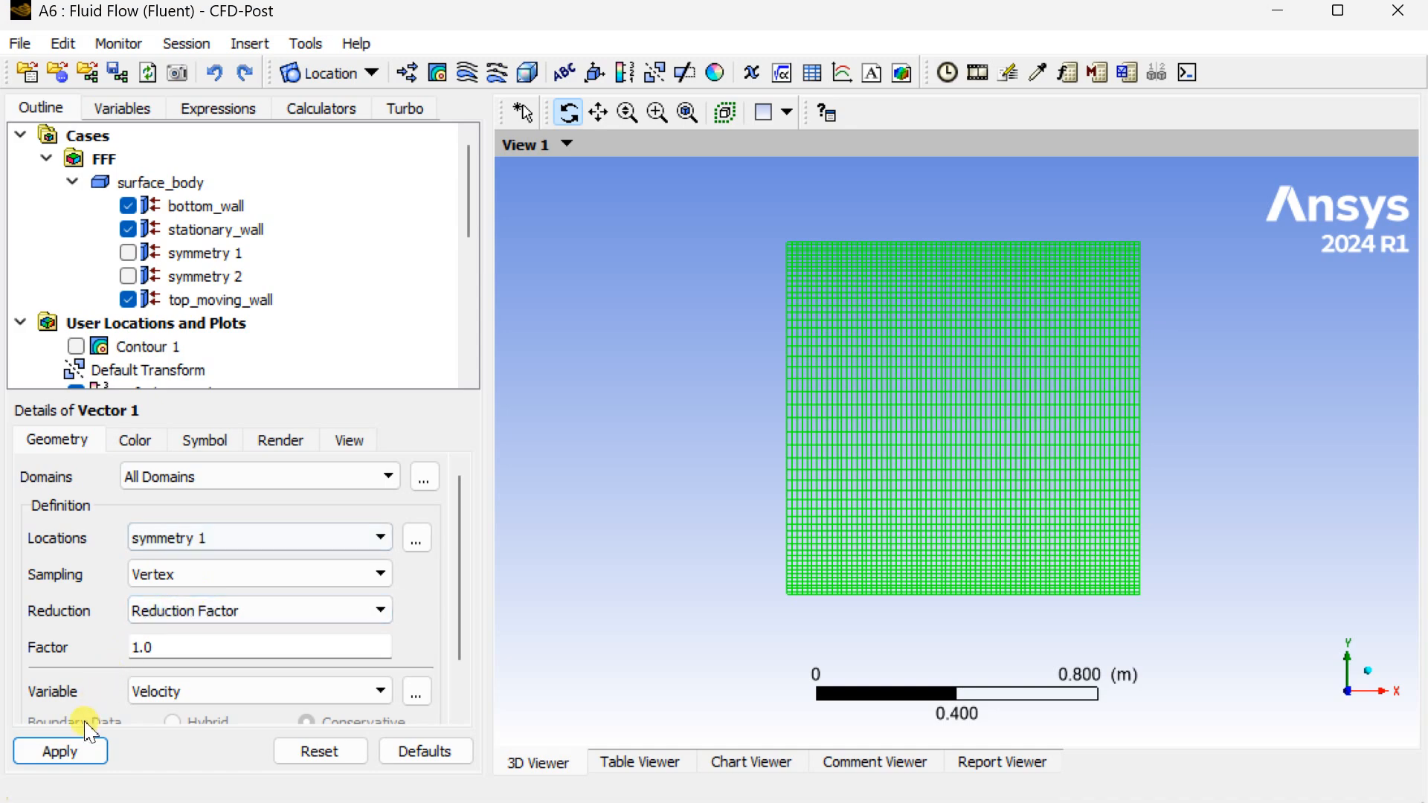
pyautogui.click(60, 750)
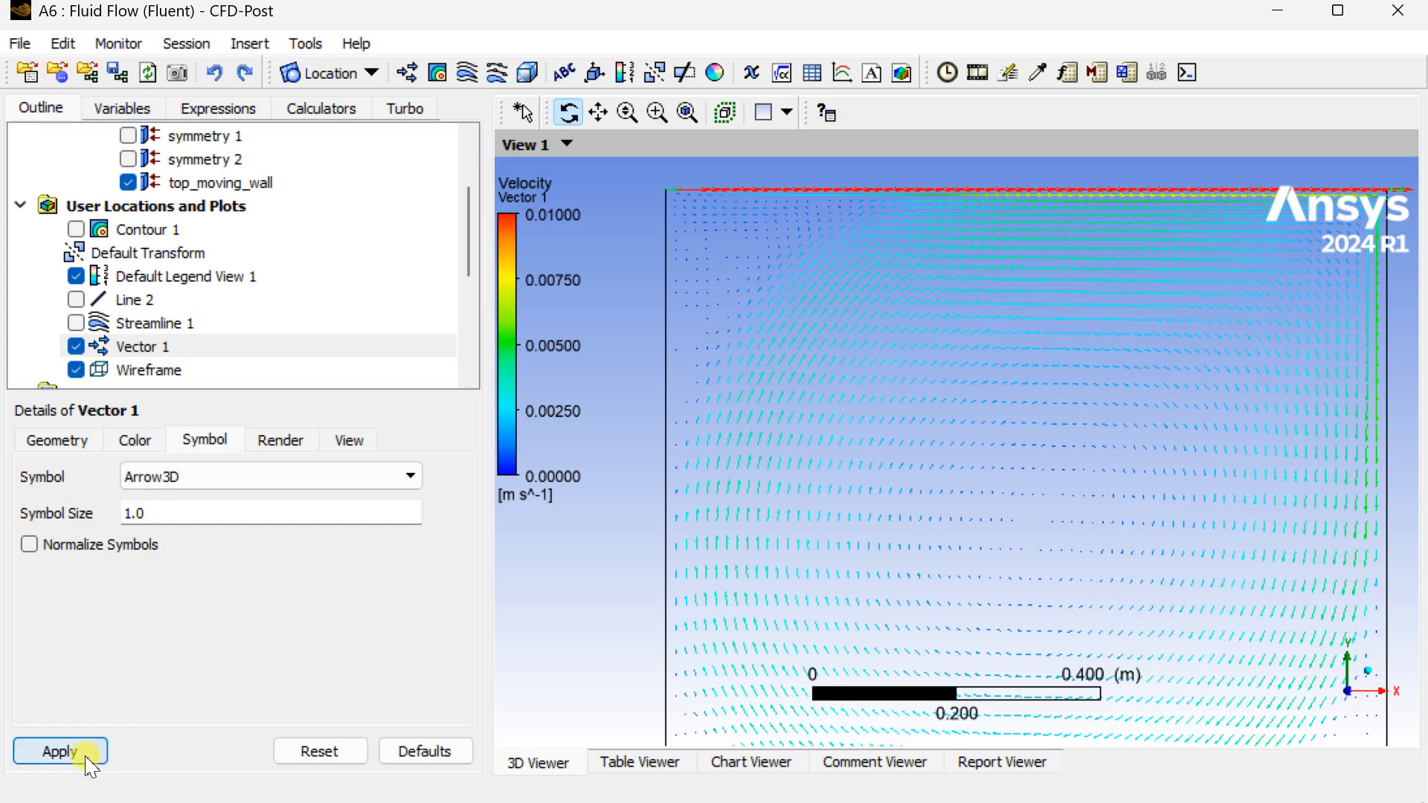
# Enlarge the vector arrows to symbol size 3.87 and orbit the view slightly.
pyautogui.click(60, 751)
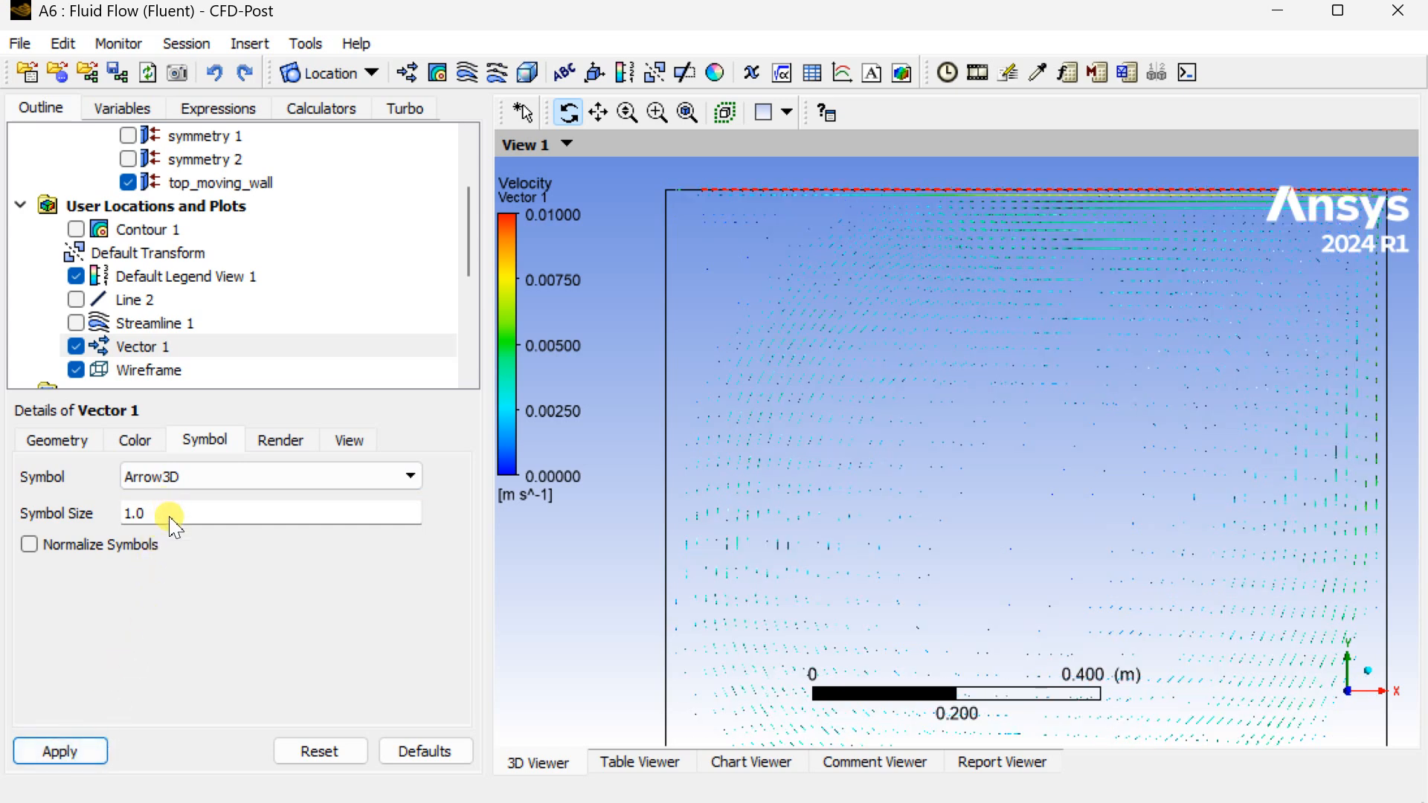
pyautogui.moveTo(172, 525); pyautogui.dragTo(238, 526)
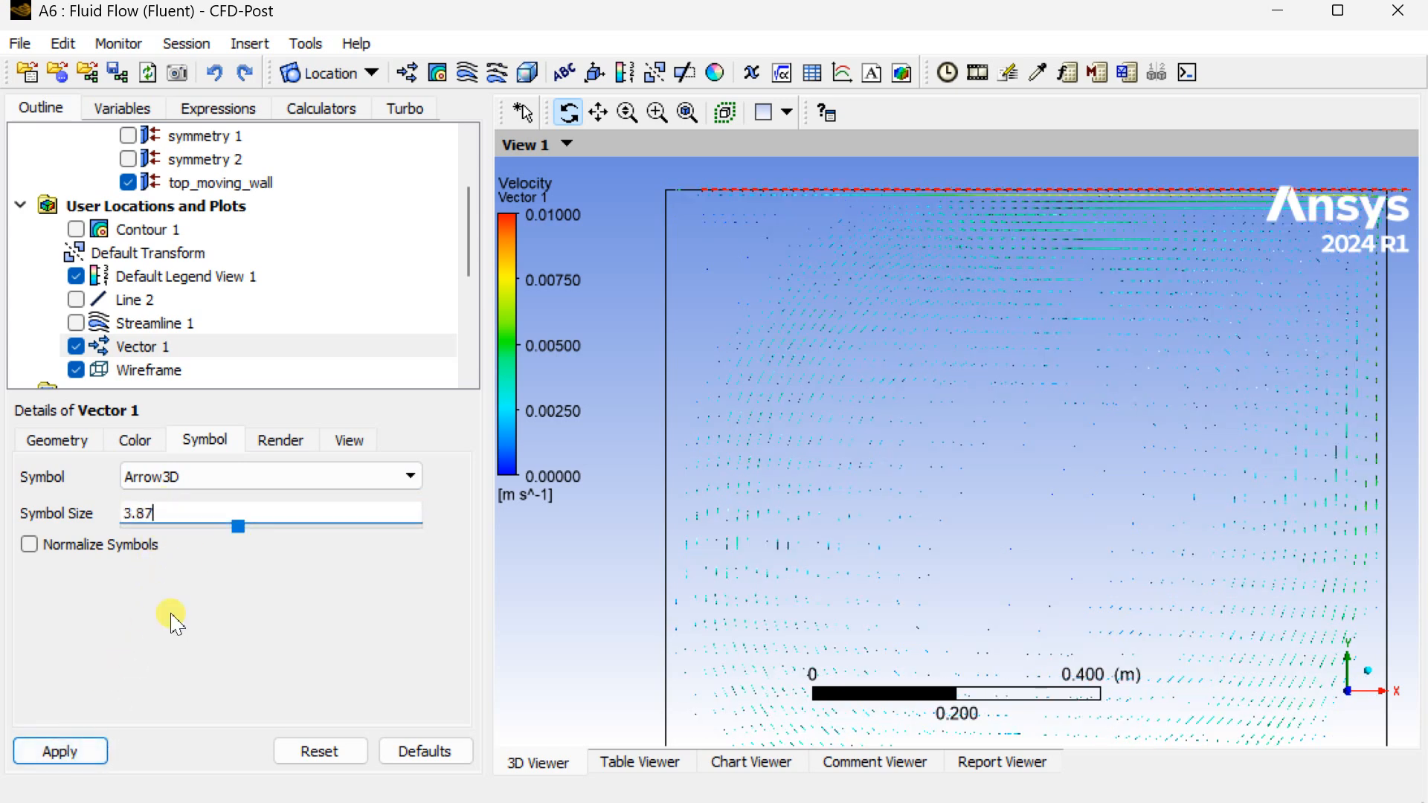
pyautogui.click(59, 751)
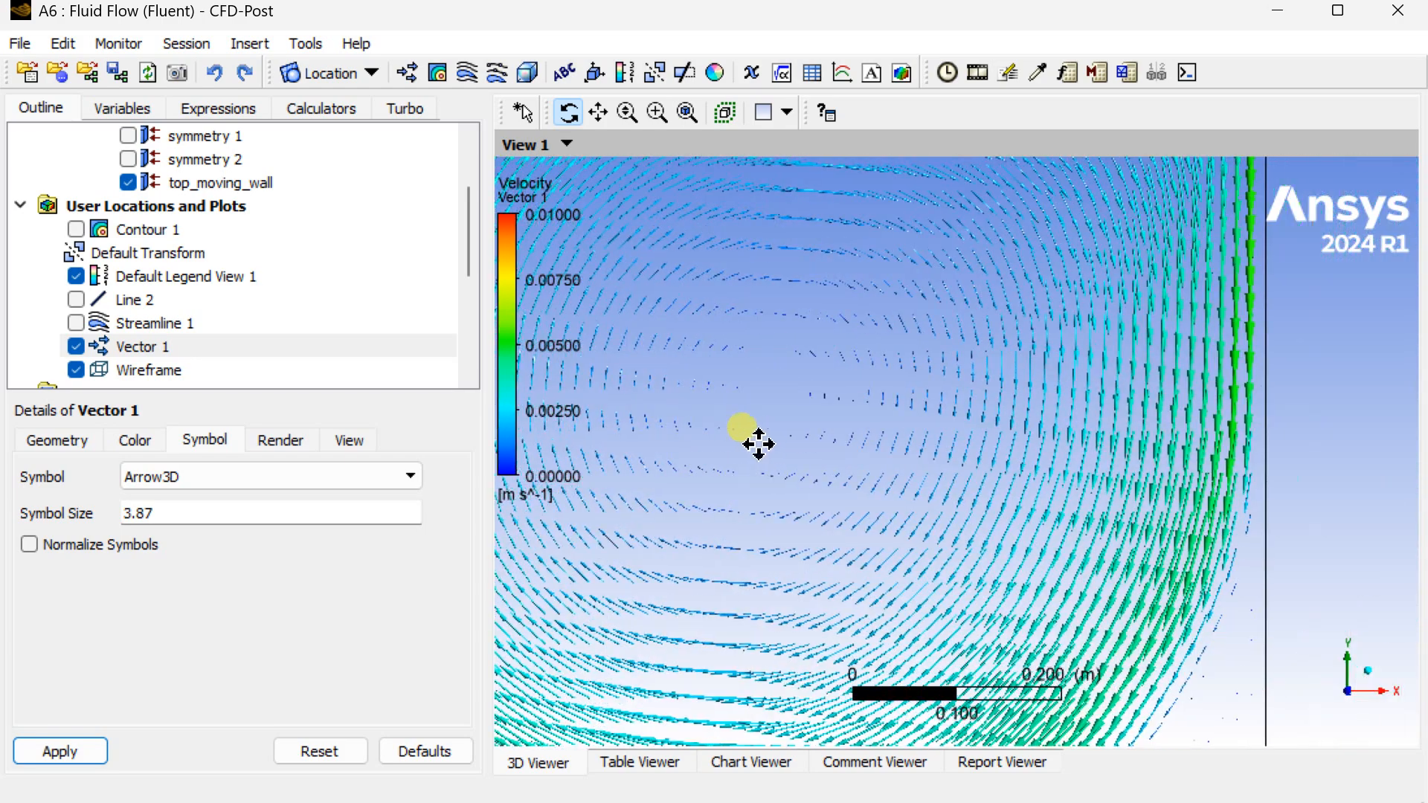
pyautogui.moveTo(755, 443); pyautogui.dragTo(1175, 419)
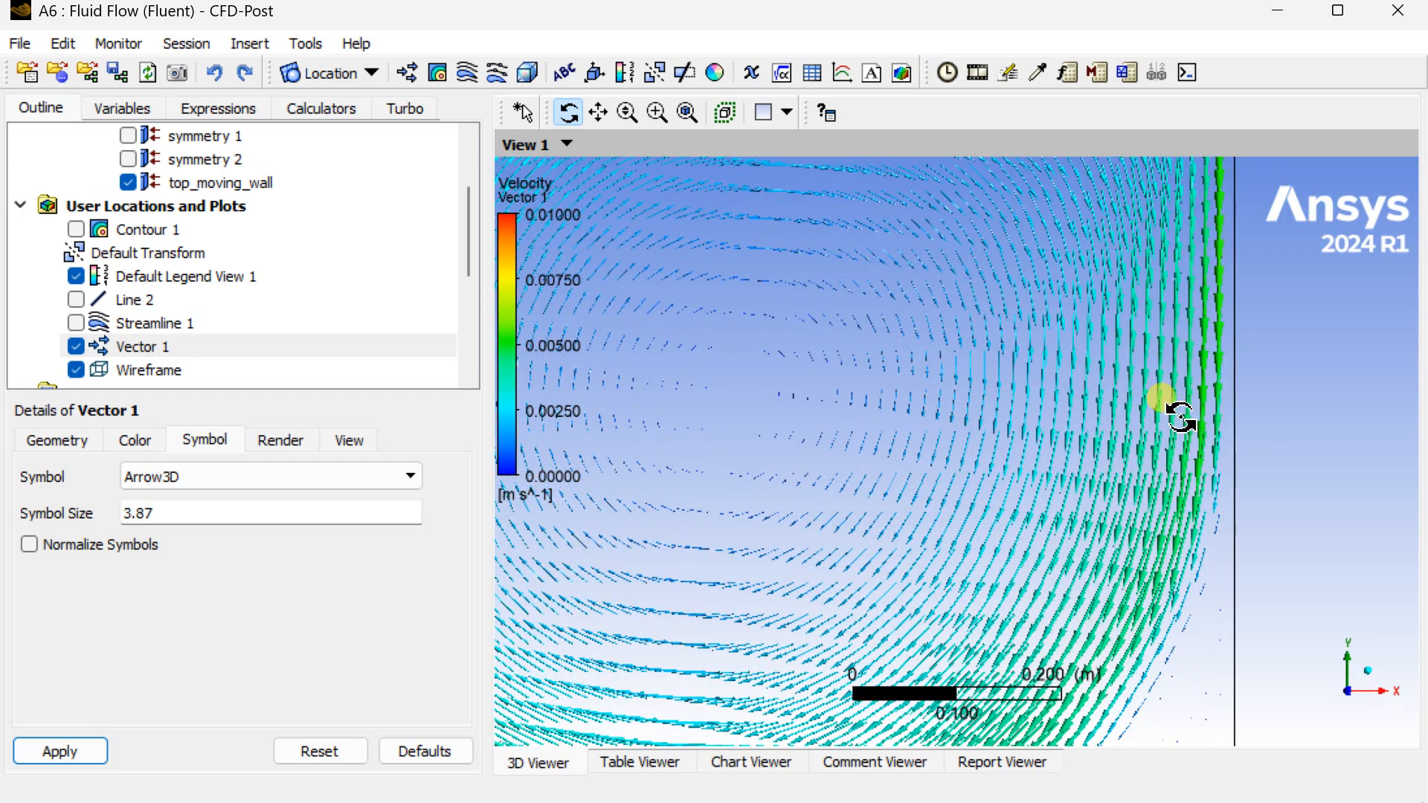